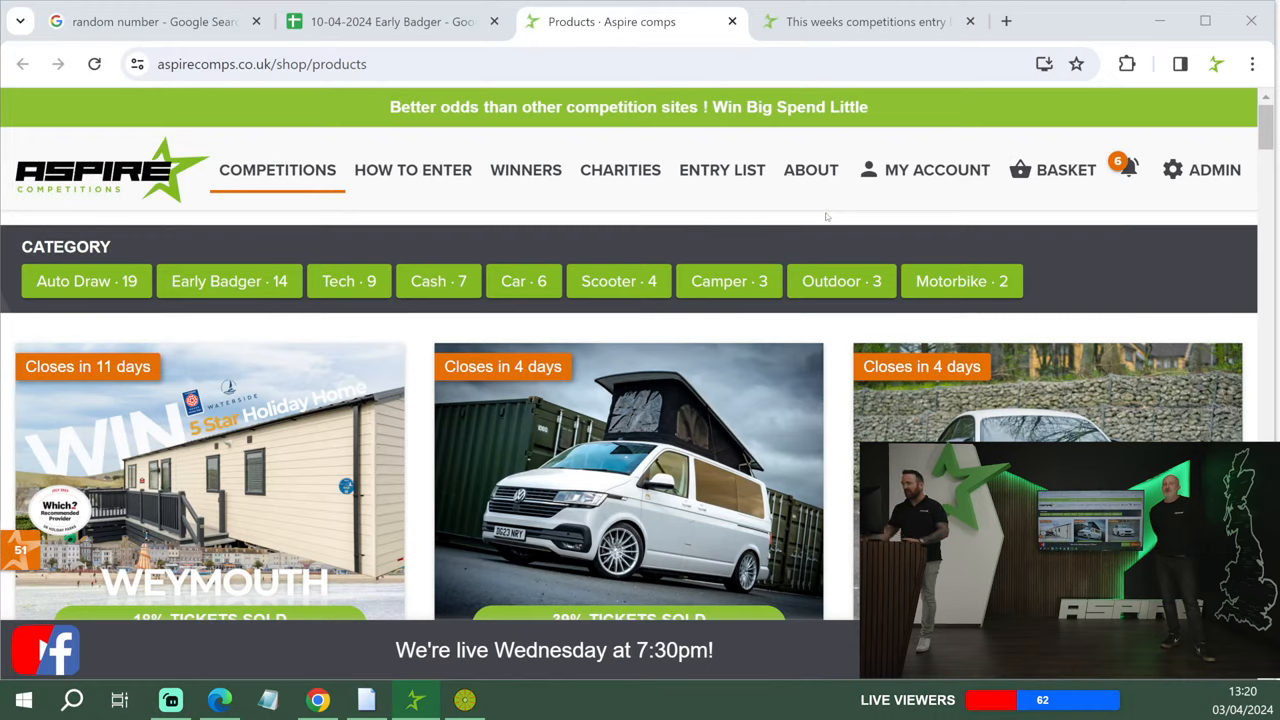
{"action": "mouse_move", "coordinate": [812, 168]}
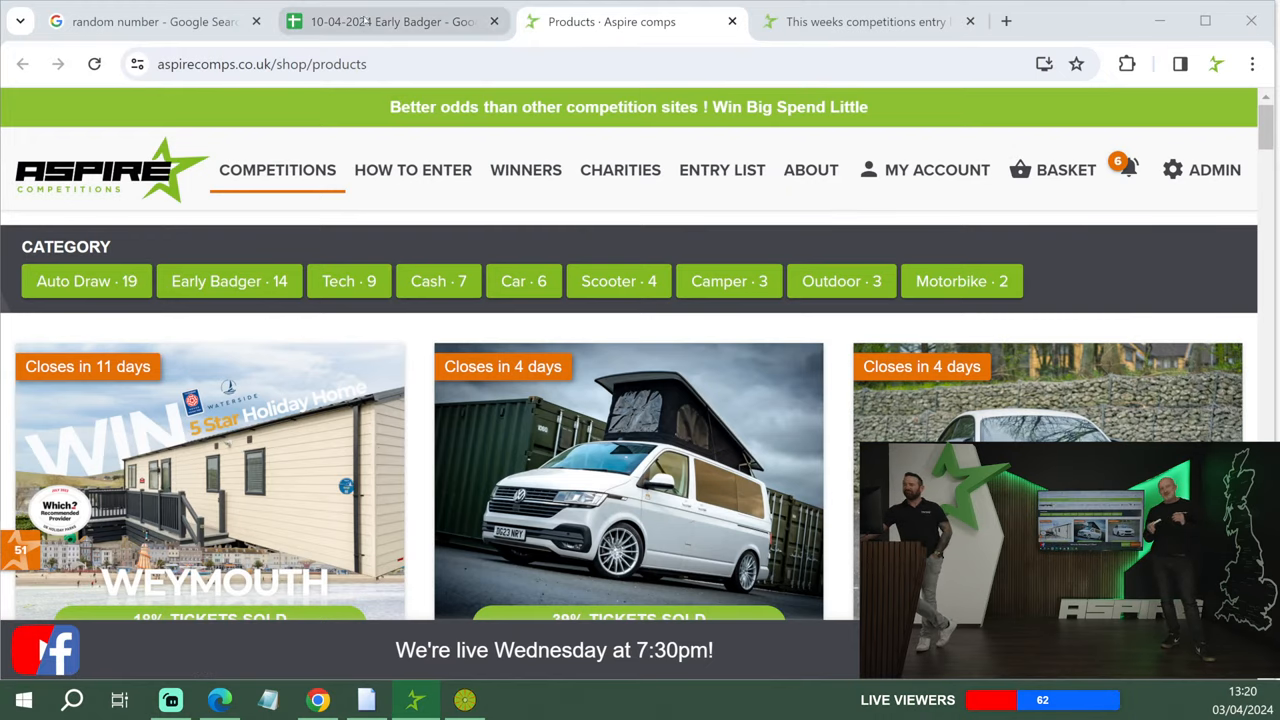
- Jump from the first ticket to the last one, 13224, then bring up Google's random number generator
{"action": "left_click", "coordinate": [390, 20]}
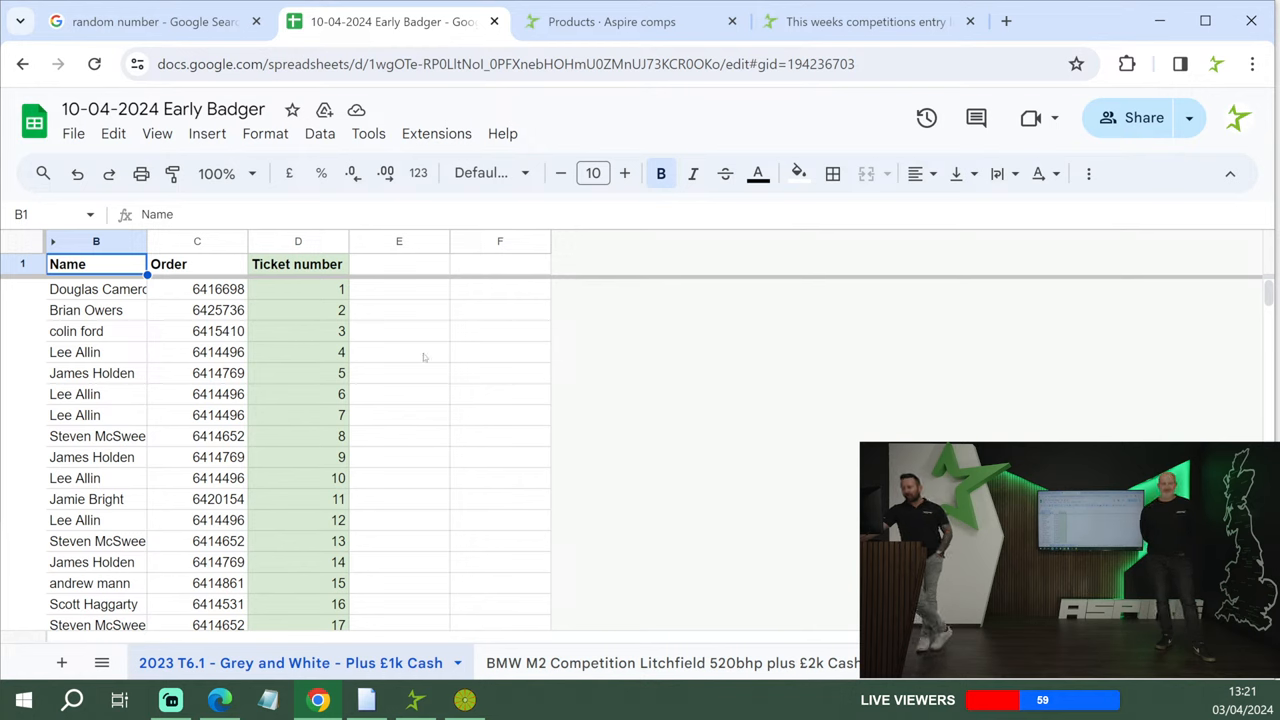
{"action": "mouse_move", "coordinate": [410, 668]}
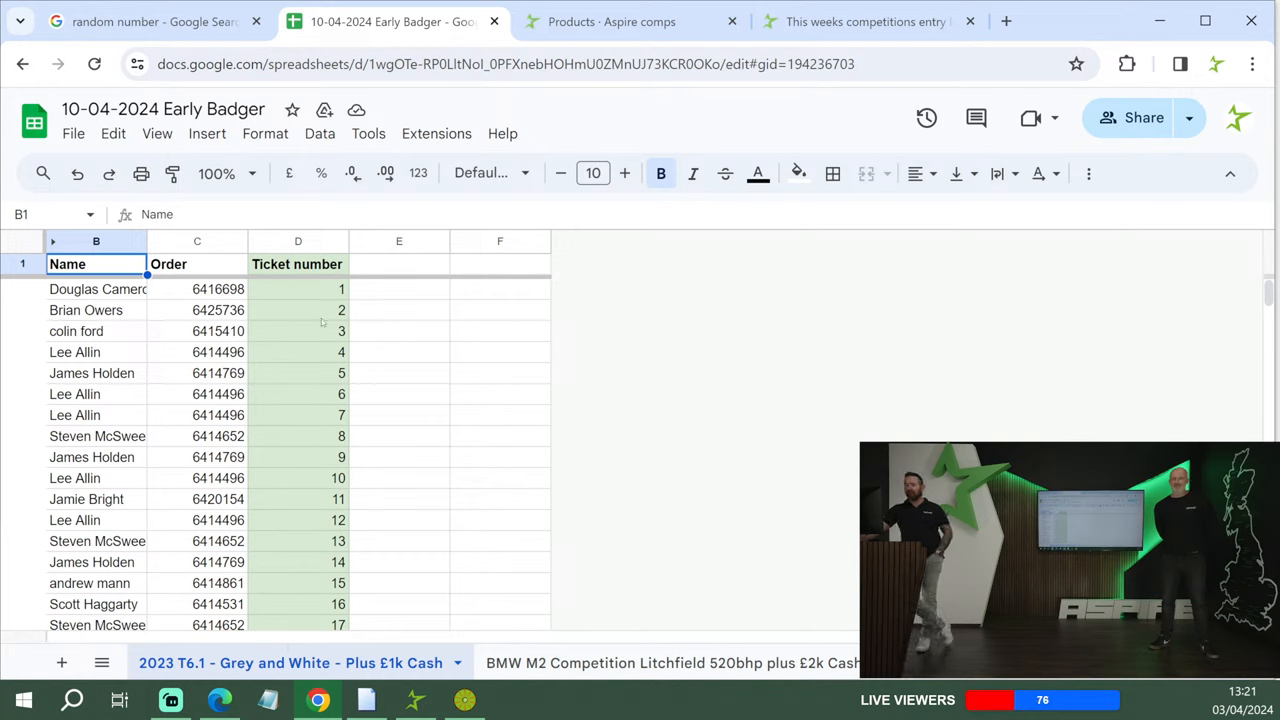
{"action": "left_click", "coordinate": [296, 288]}
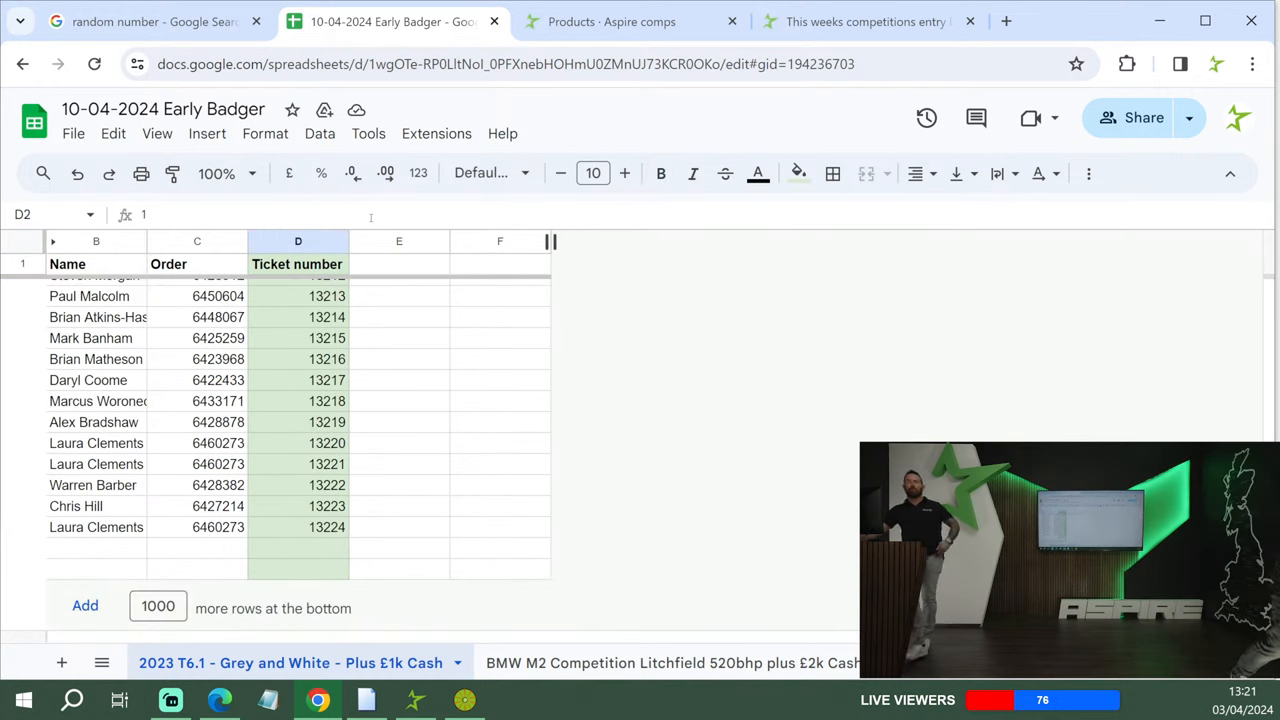
{"action": "left_click", "coordinate": [150, 20]}
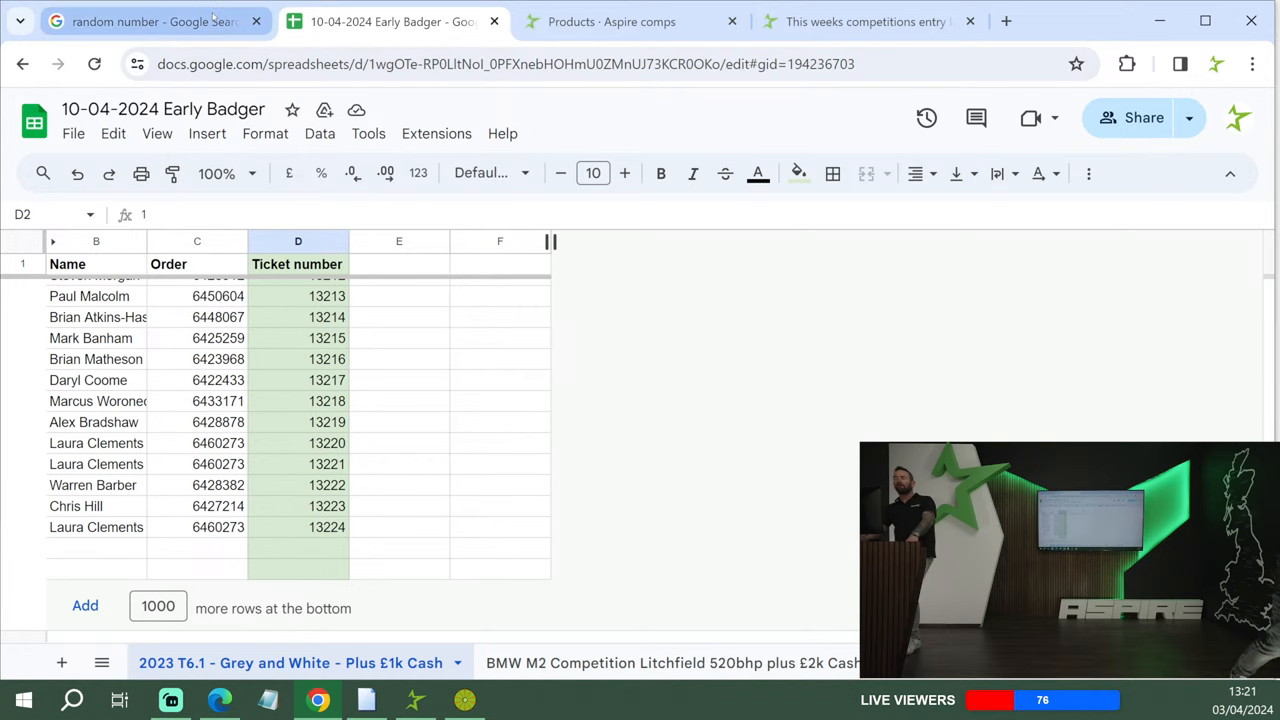
{"action": "left_click", "coordinate": [150, 20]}
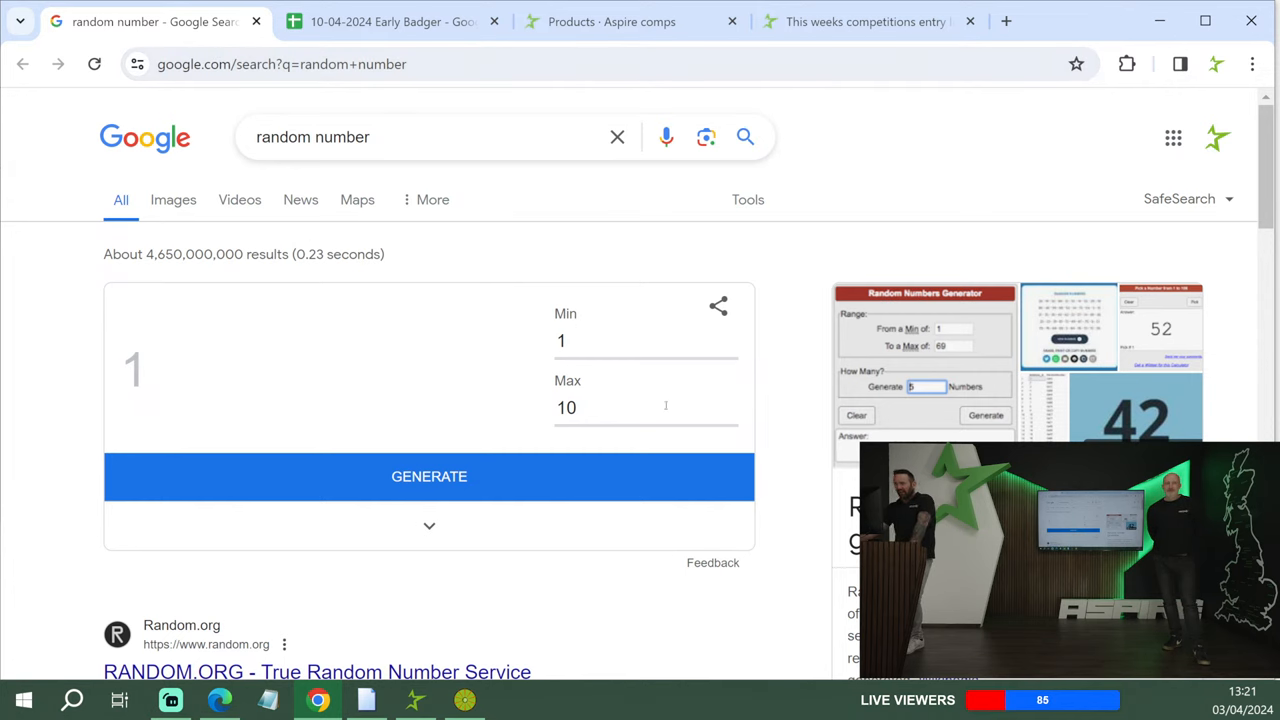
- Make a trial draw with the range edited to roughly 1000–2000
{"action": "left_click", "coordinate": [644, 340]}
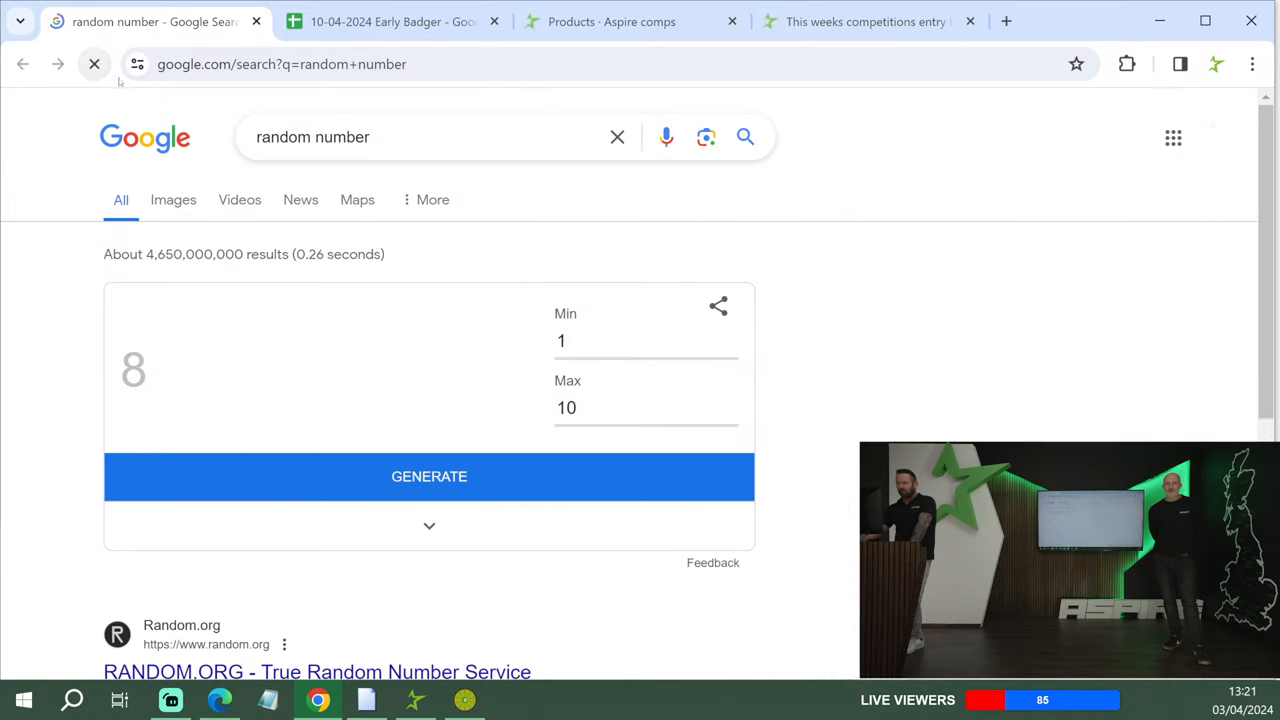
{"action": "type", "text": "000"}
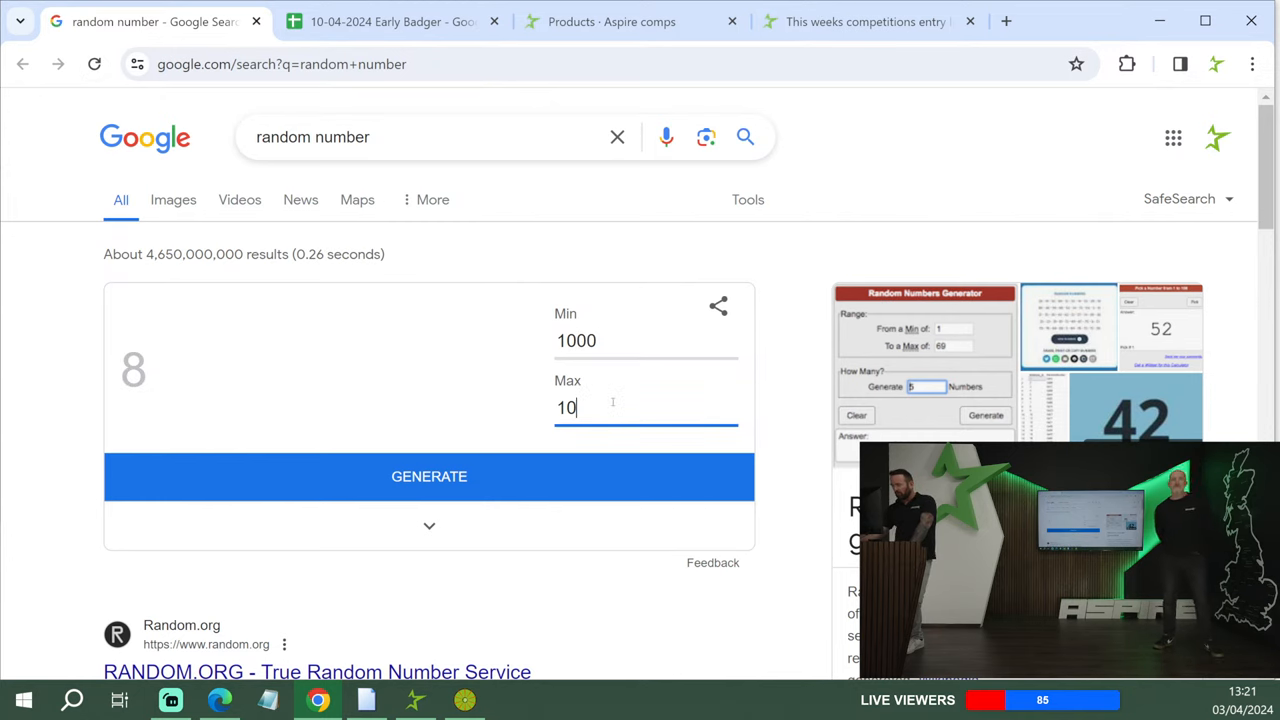
{"action": "type", "text": "2000"}
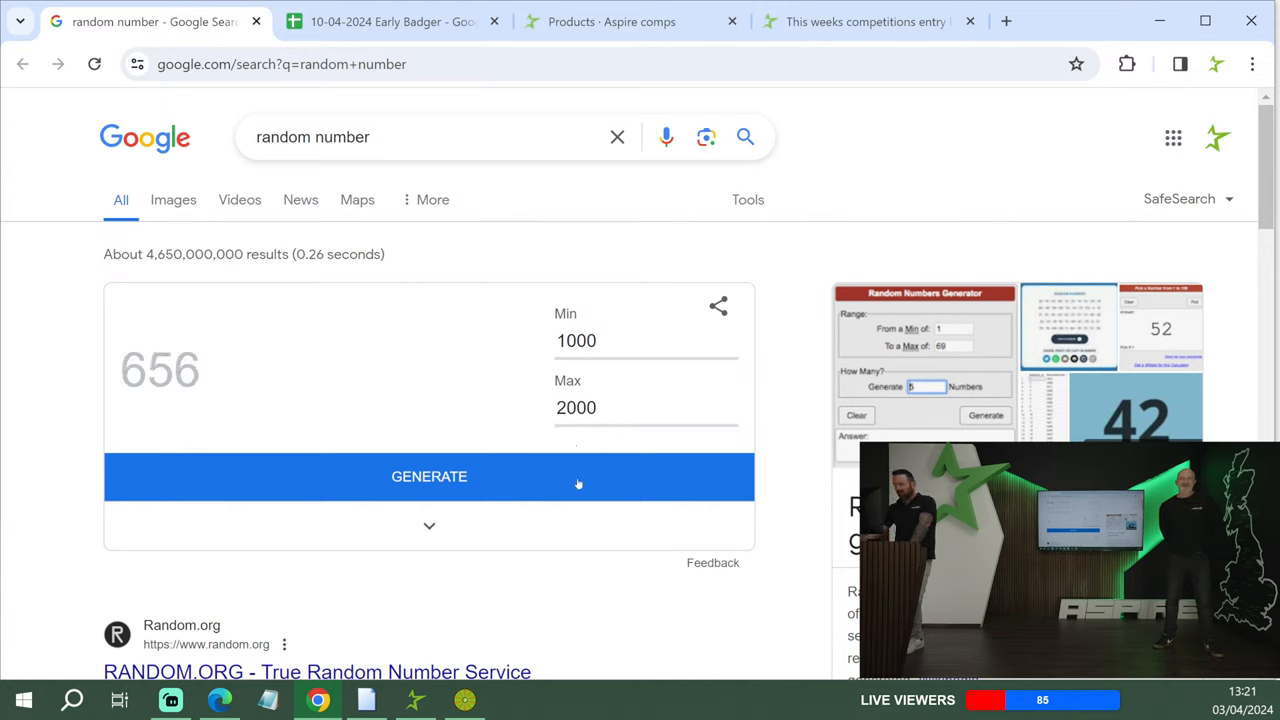
{"action": "left_click", "coordinate": [428, 476]}
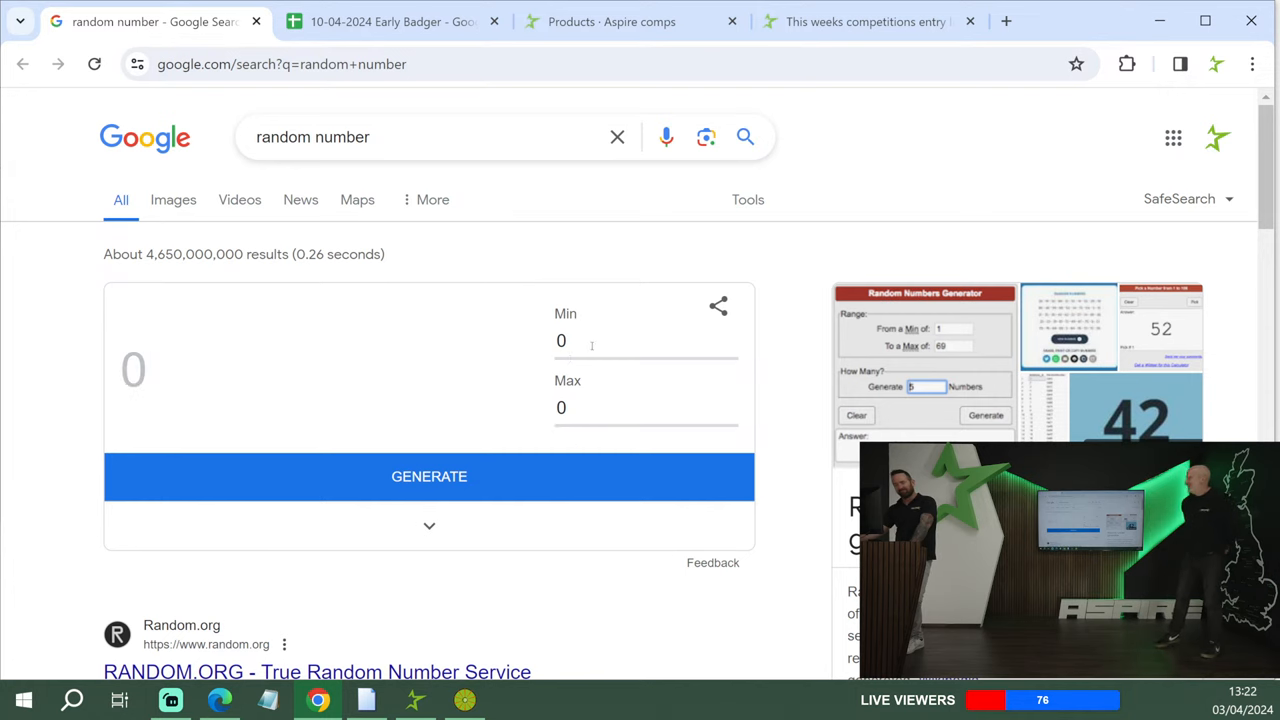
- Set Min 1 and Max 13224, draw ticket 2143 and return to the Early Badger sheet
{"action": "type", "text": "1"}
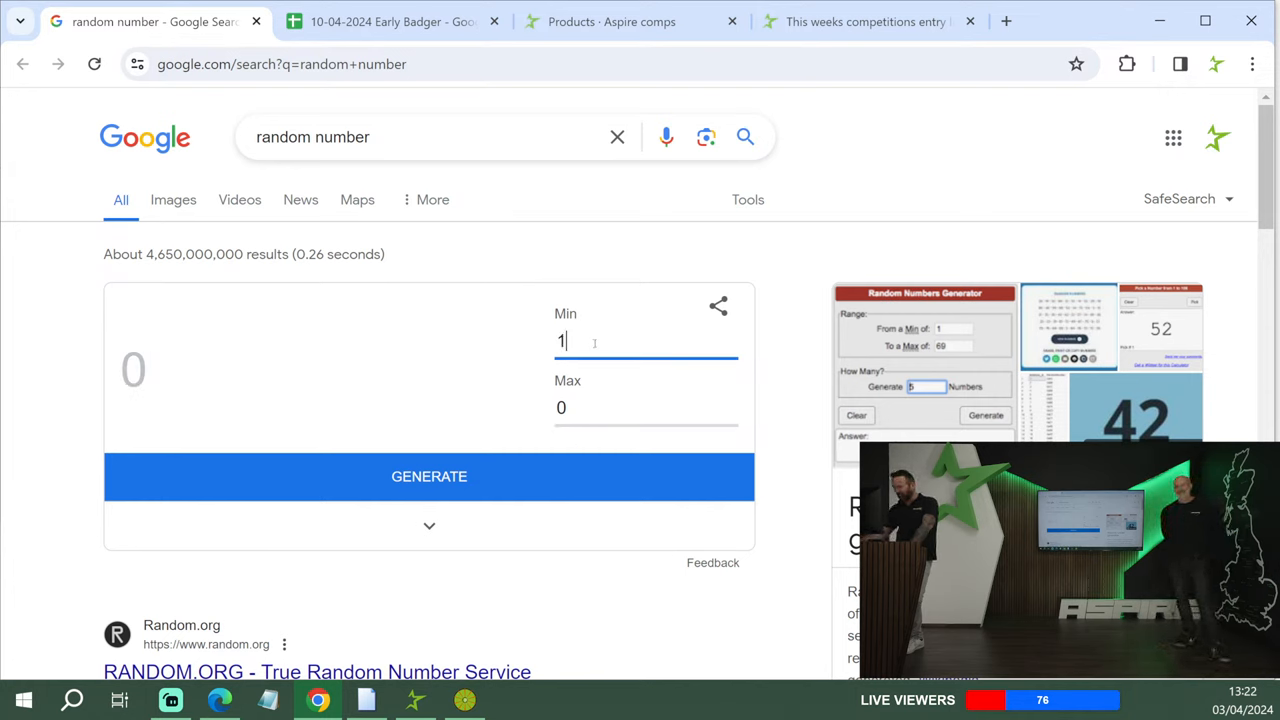
{"action": "left_click", "coordinate": [646, 408]}
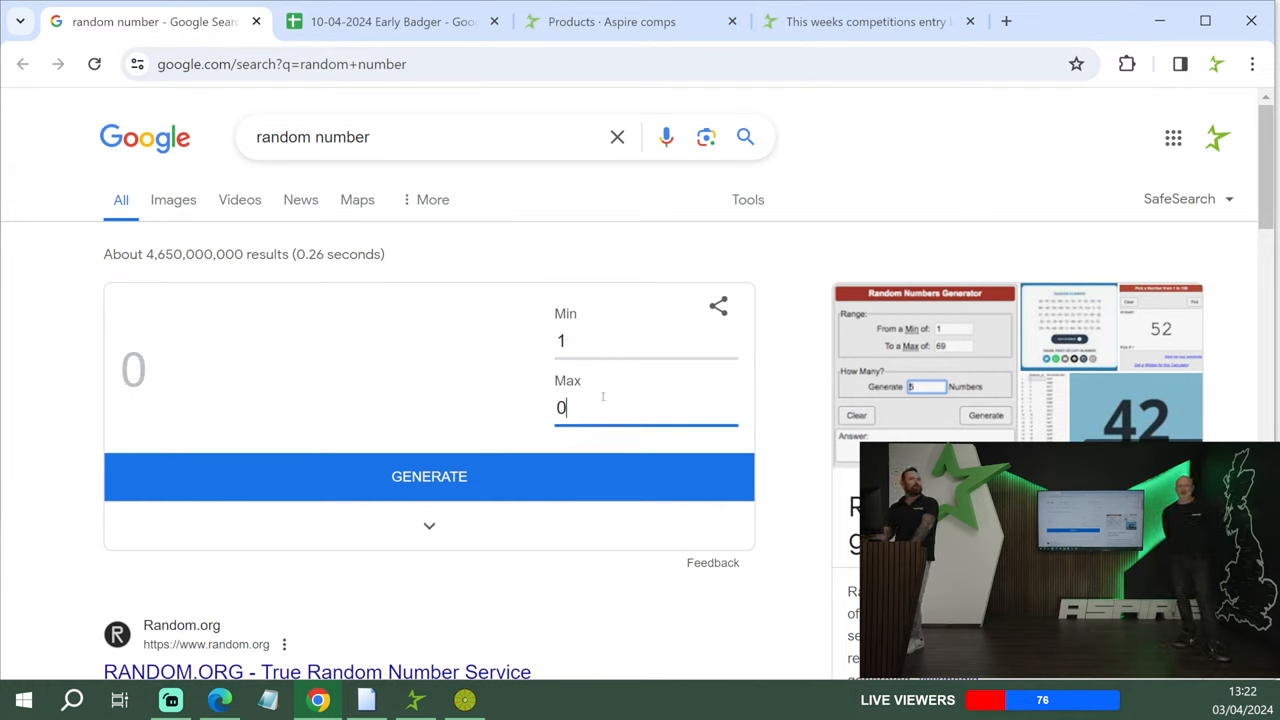
{"action": "type", "text": "1"}
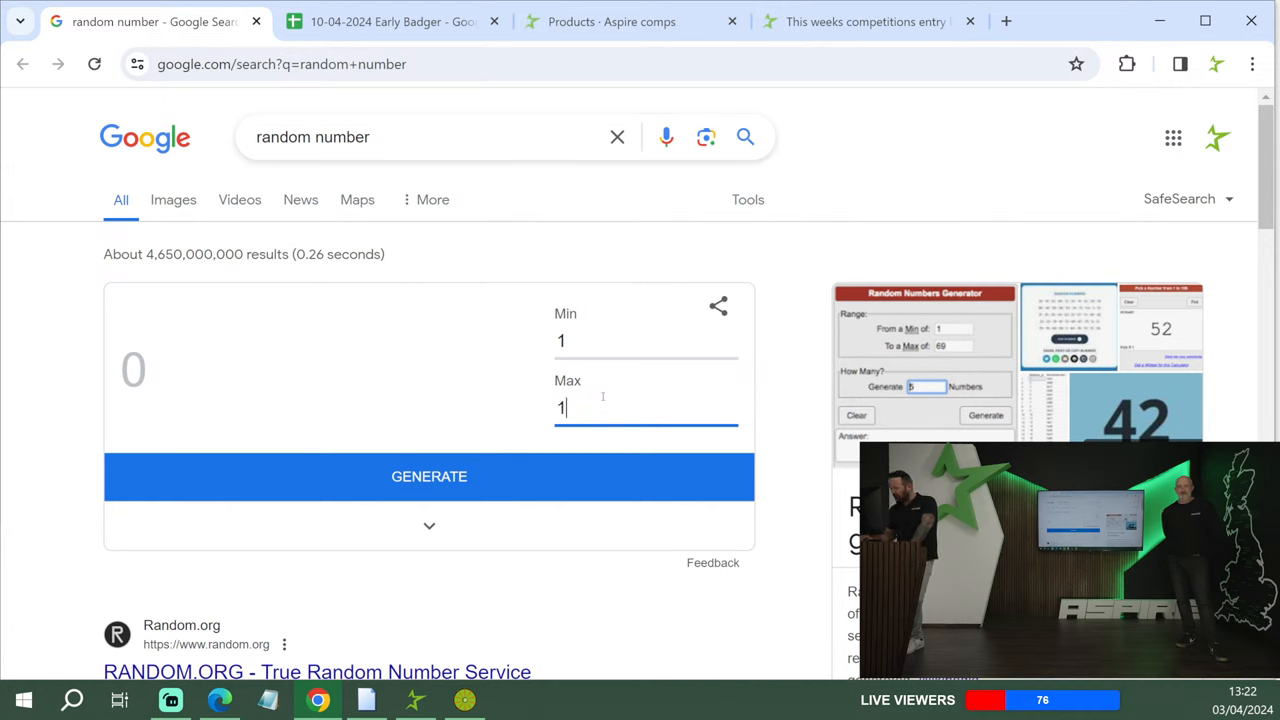
{"action": "type", "text": "3224"}
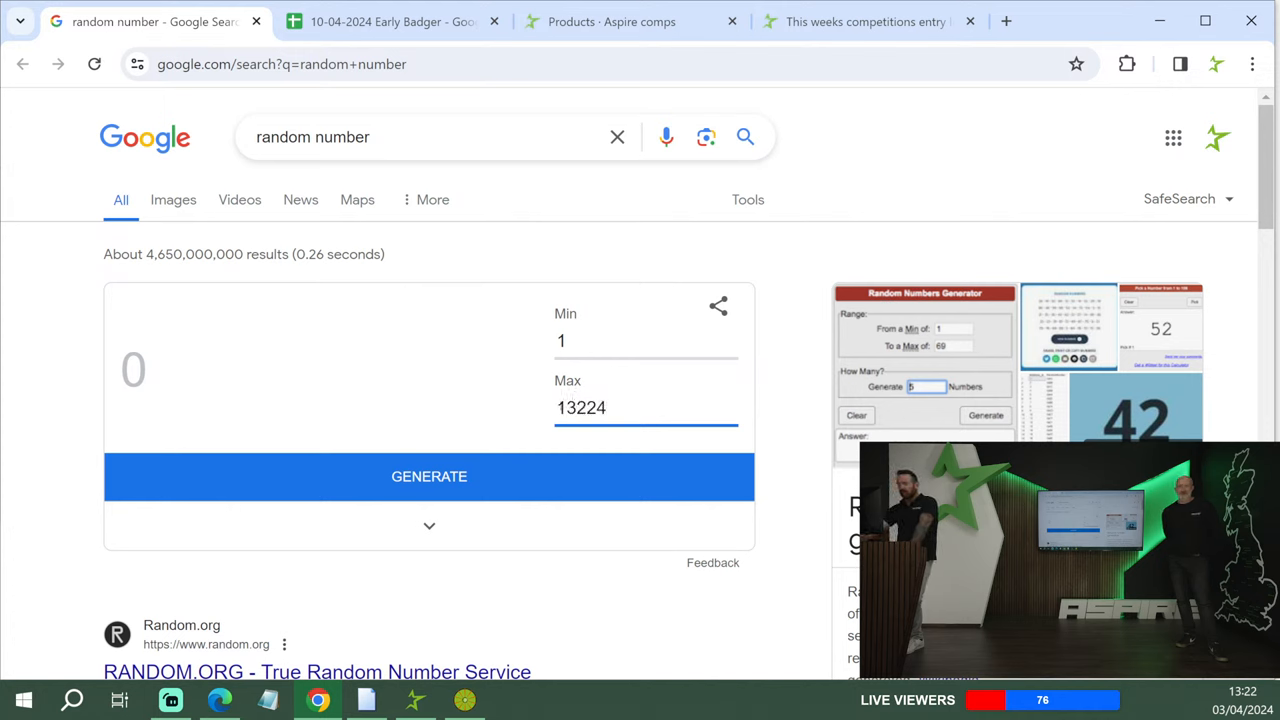
{"action": "left_click", "coordinate": [428, 476]}
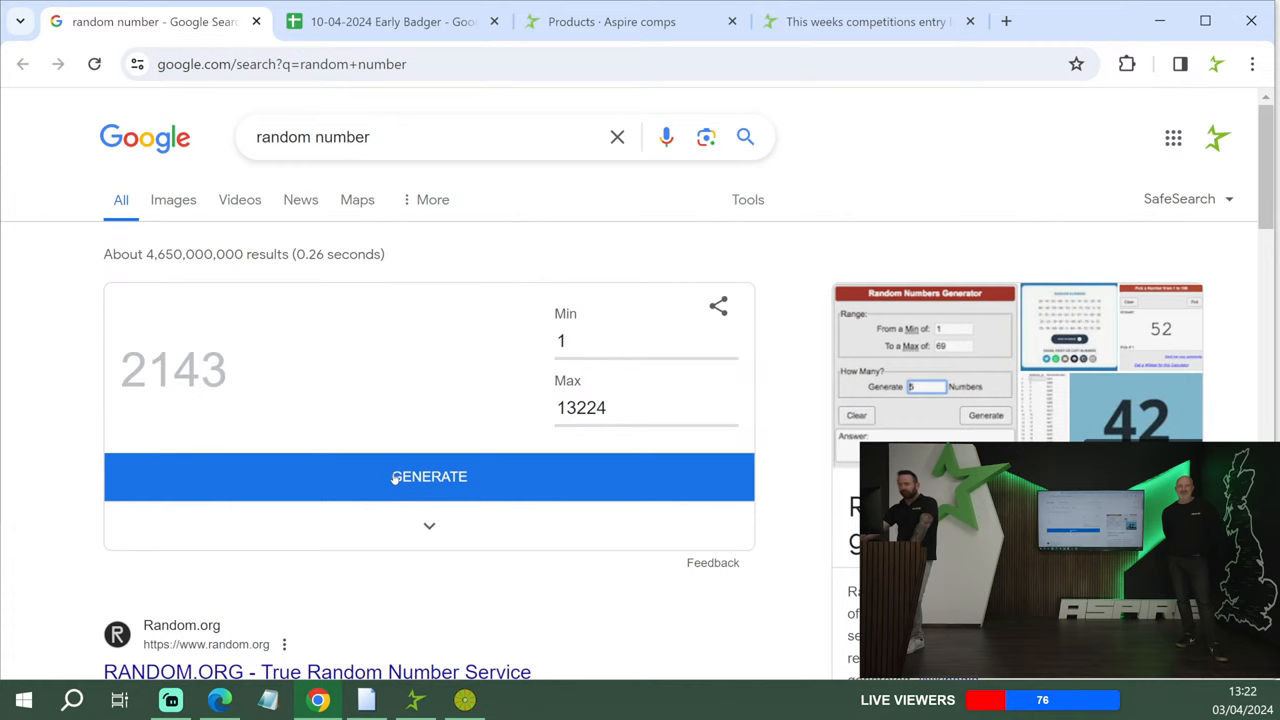
{"action": "left_click", "coordinate": [390, 20]}
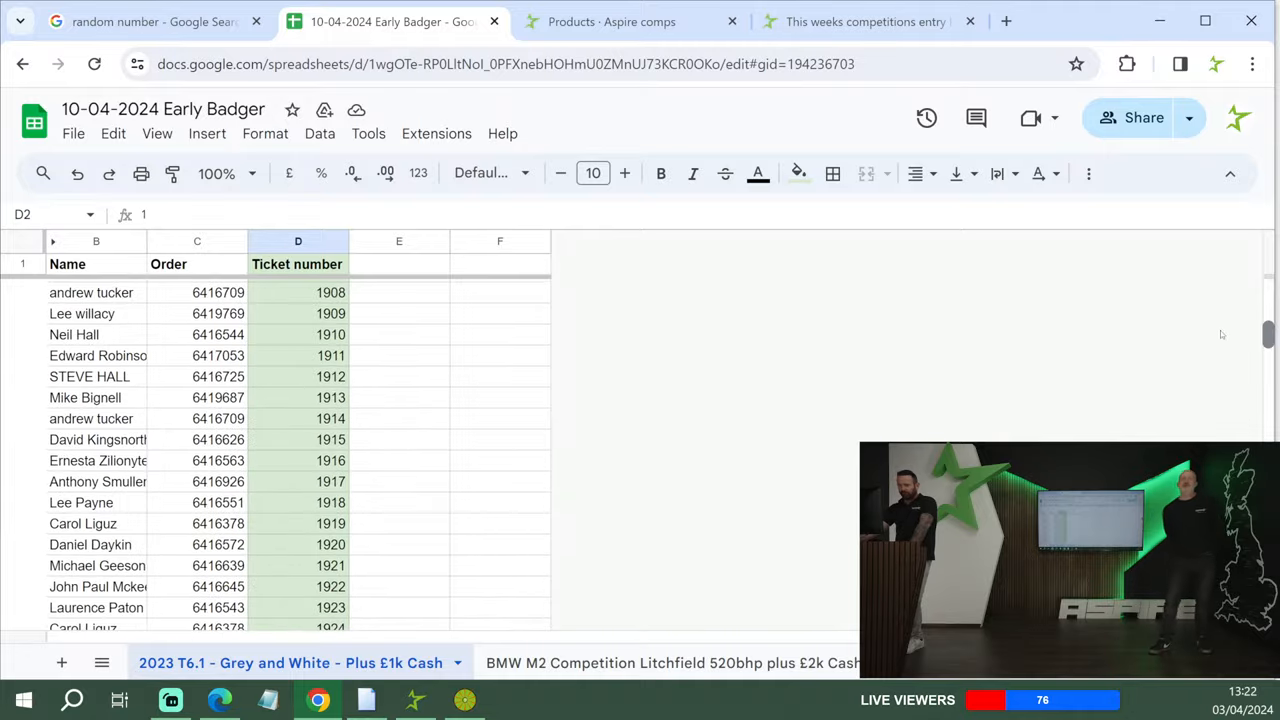
- Enter '20 free' in column E beside winning ticket 2143
{"action": "scroll", "scroll_direction": "down", "scroll_amount": 3}
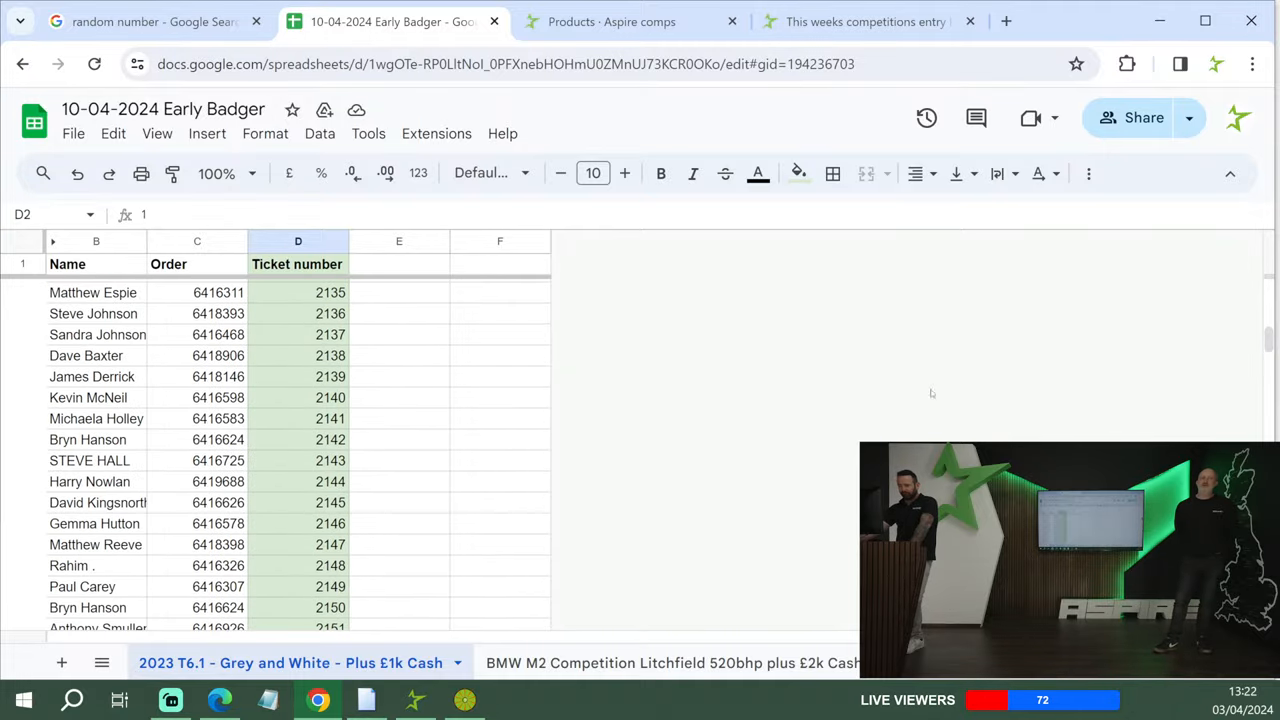
{"action": "left_click", "coordinate": [400, 460]}
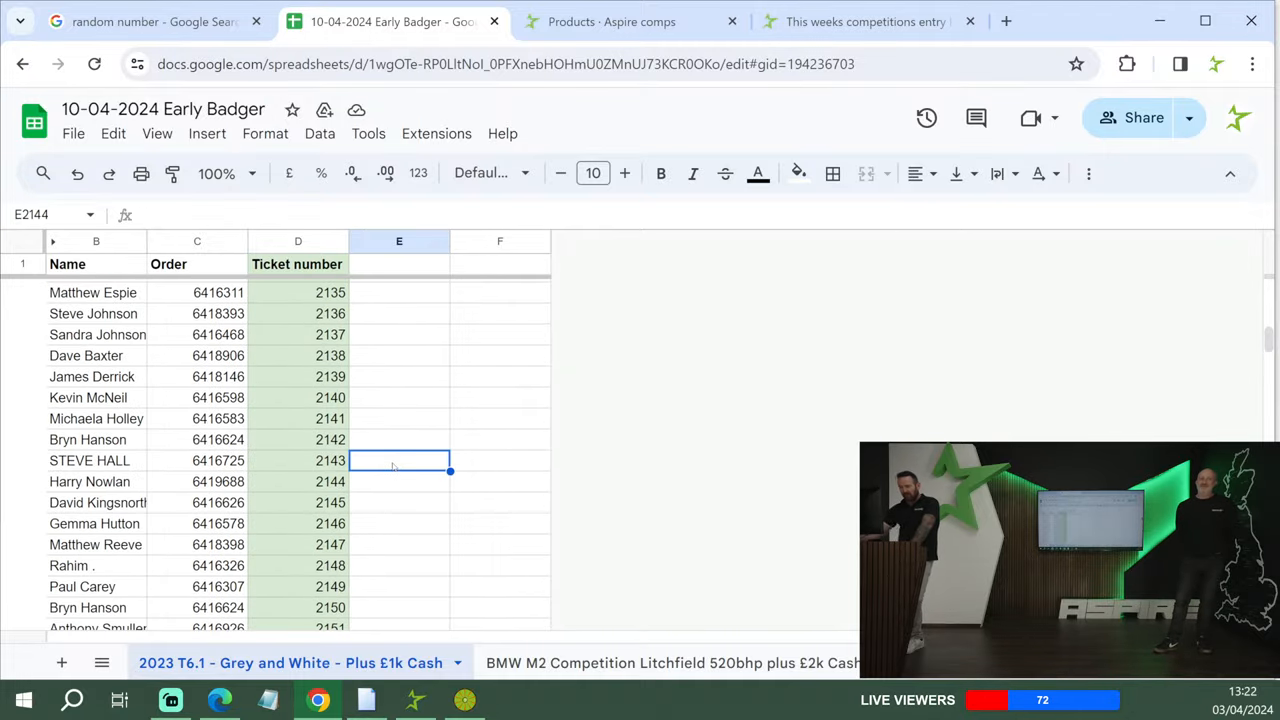
{"action": "type", "text": "2"}
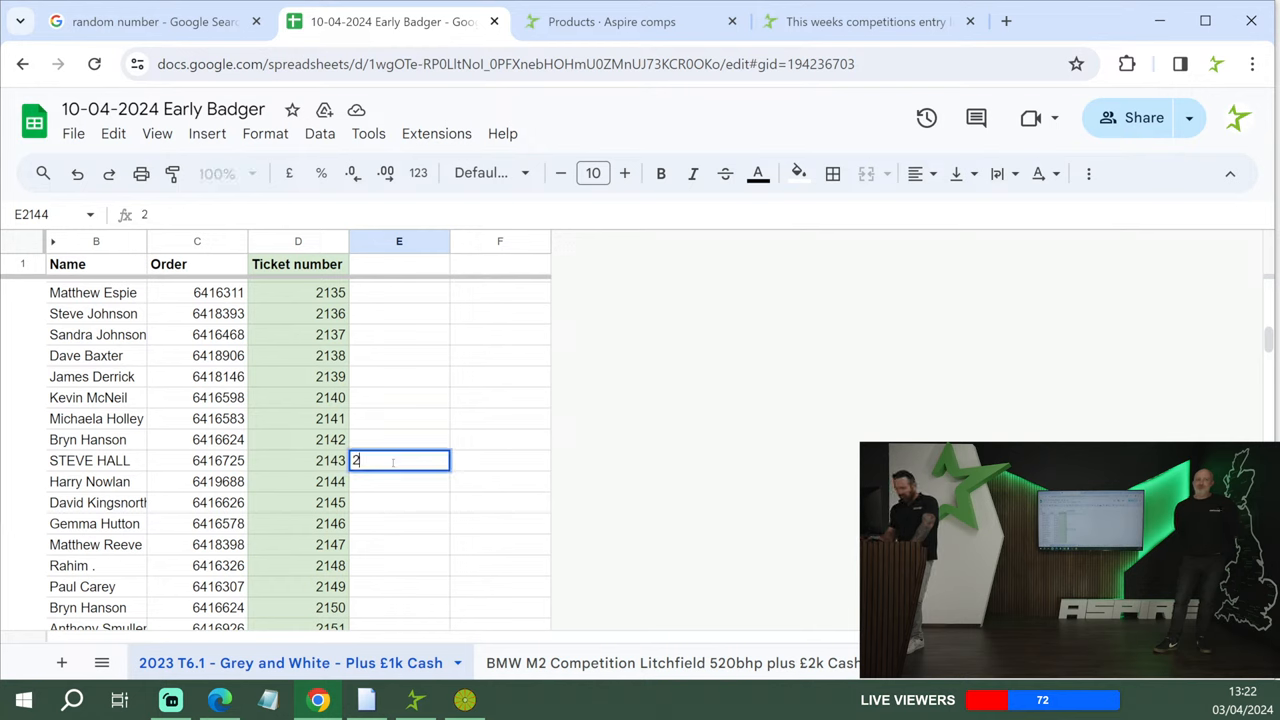
{"action": "type", "text": "0 free"}
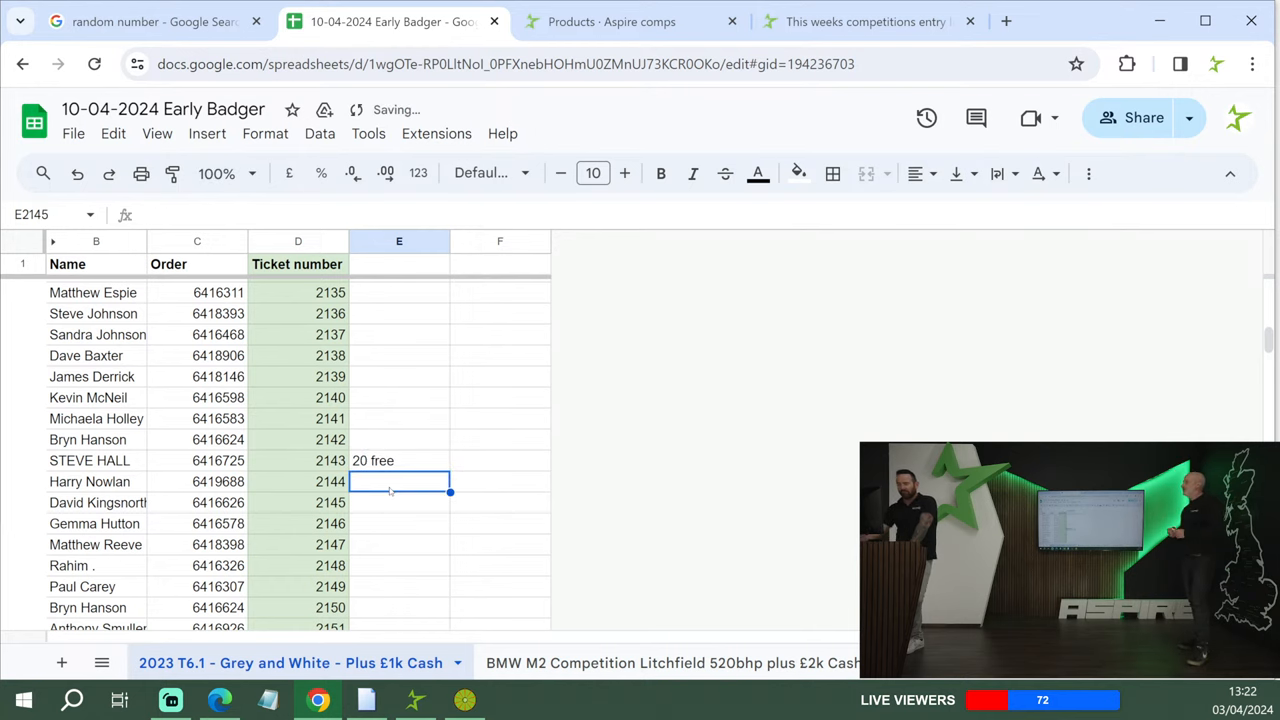
{"action": "mouse_move", "coordinate": [156, 20]}
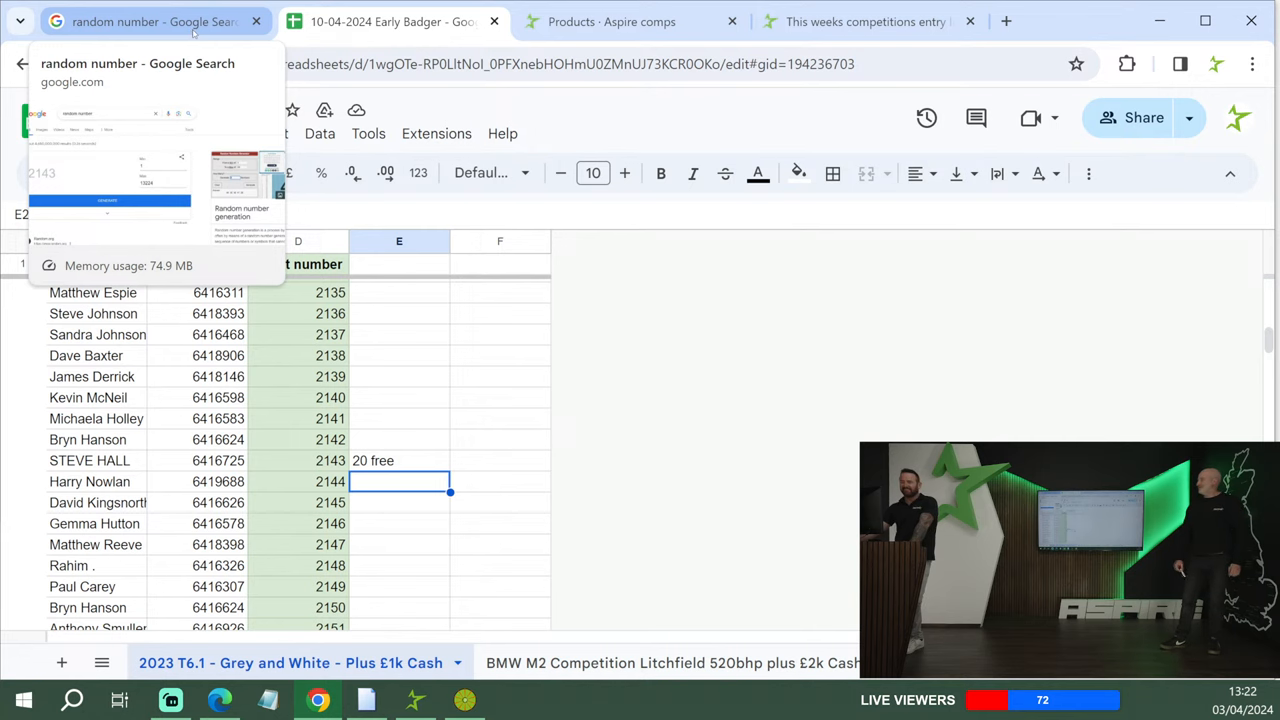
- Draw the next random ticket, 5983, and go back to the Early Badger sheet
{"action": "left_click", "coordinate": [150, 20]}
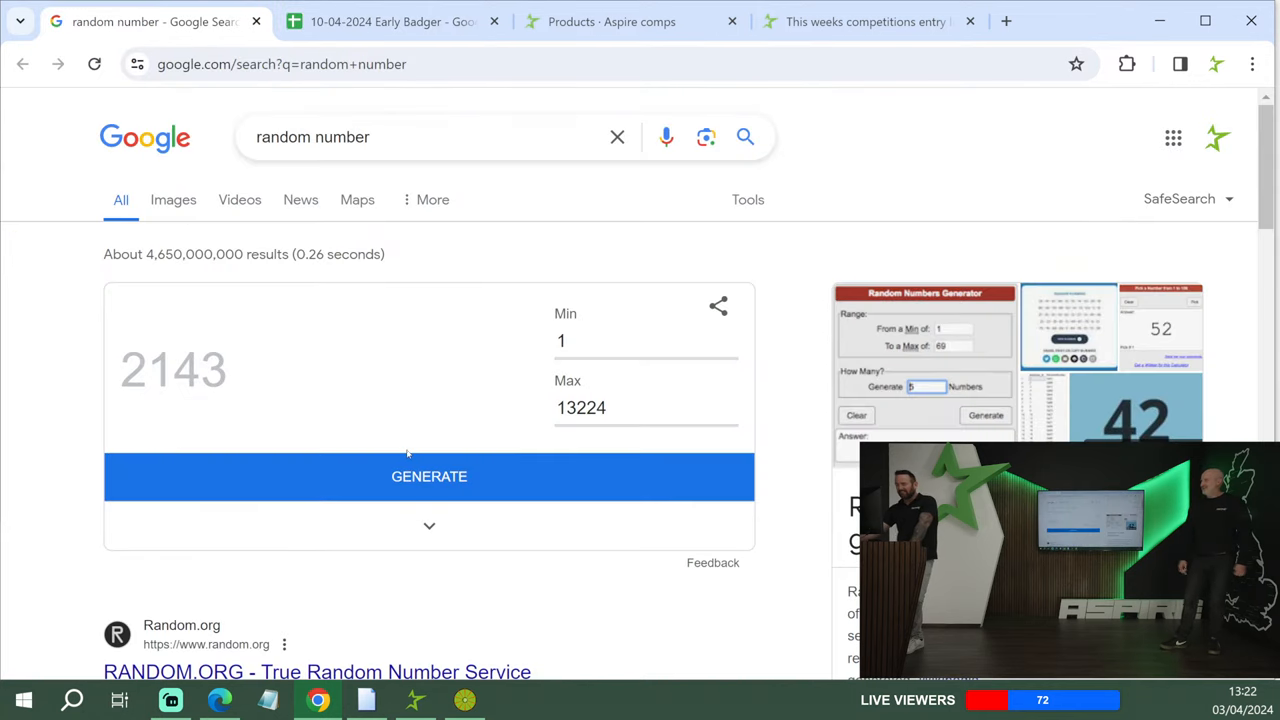
{"action": "mouse_move", "coordinate": [360, 448]}
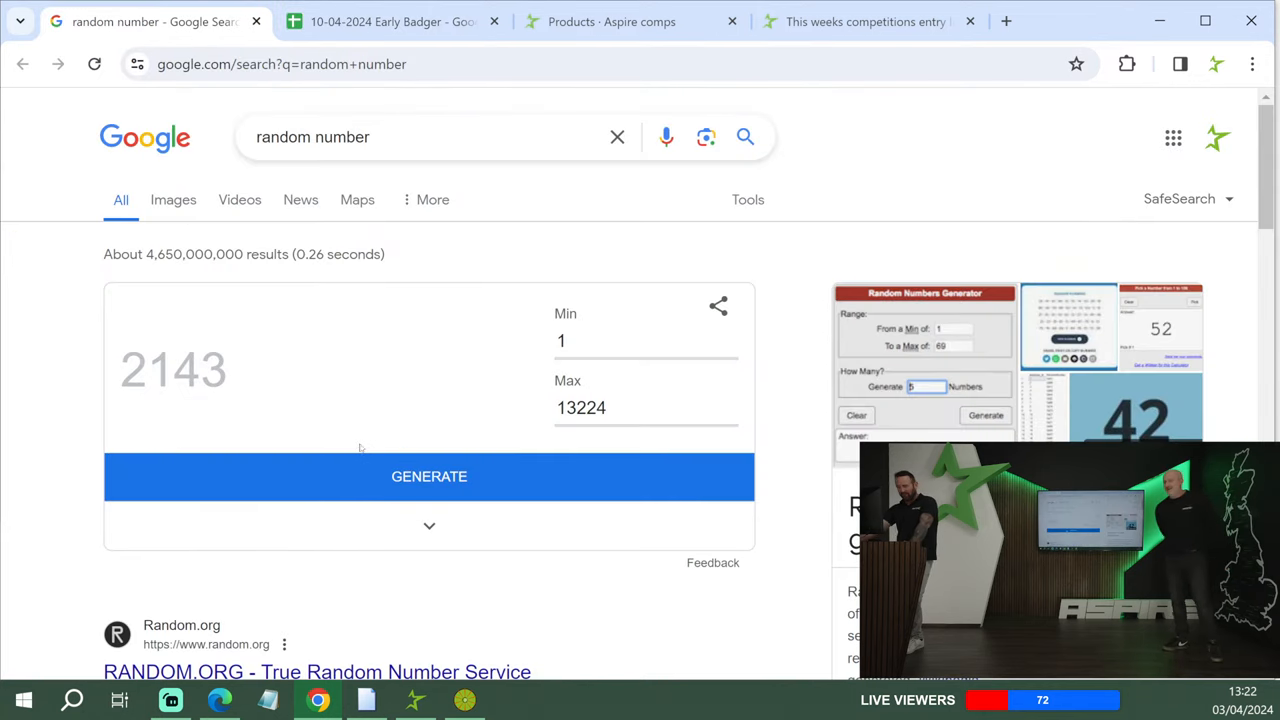
{"action": "left_click", "coordinate": [428, 476]}
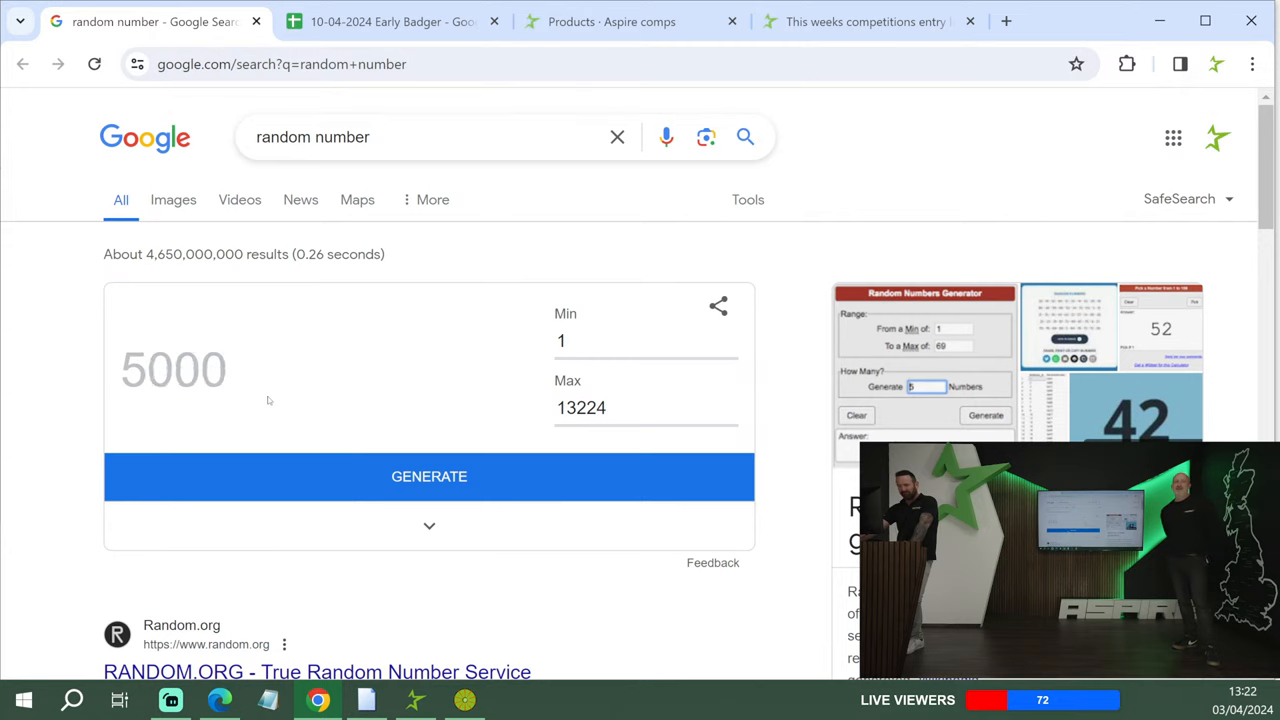
{"action": "left_click", "coordinate": [390, 20]}
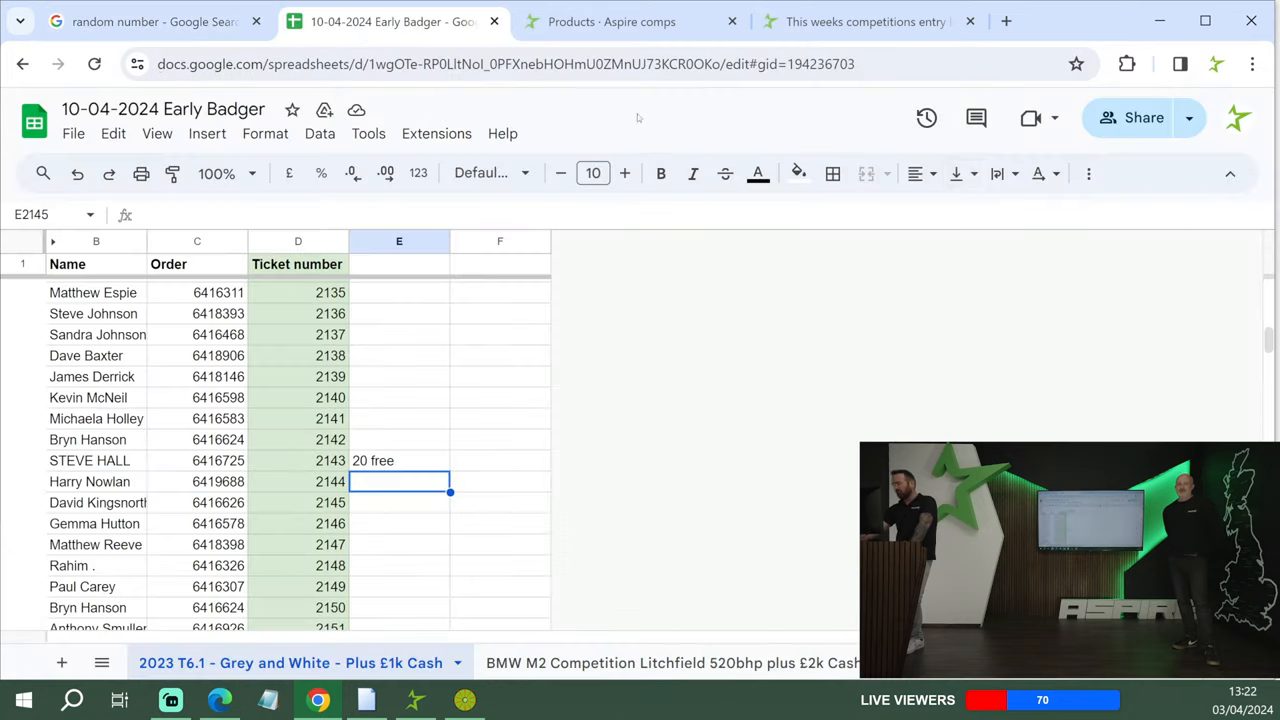
- Enter '15 free' beside ticket 5983 and return to the generator
{"action": "scroll", "scroll_direction": "down", "scroll_amount": 3}
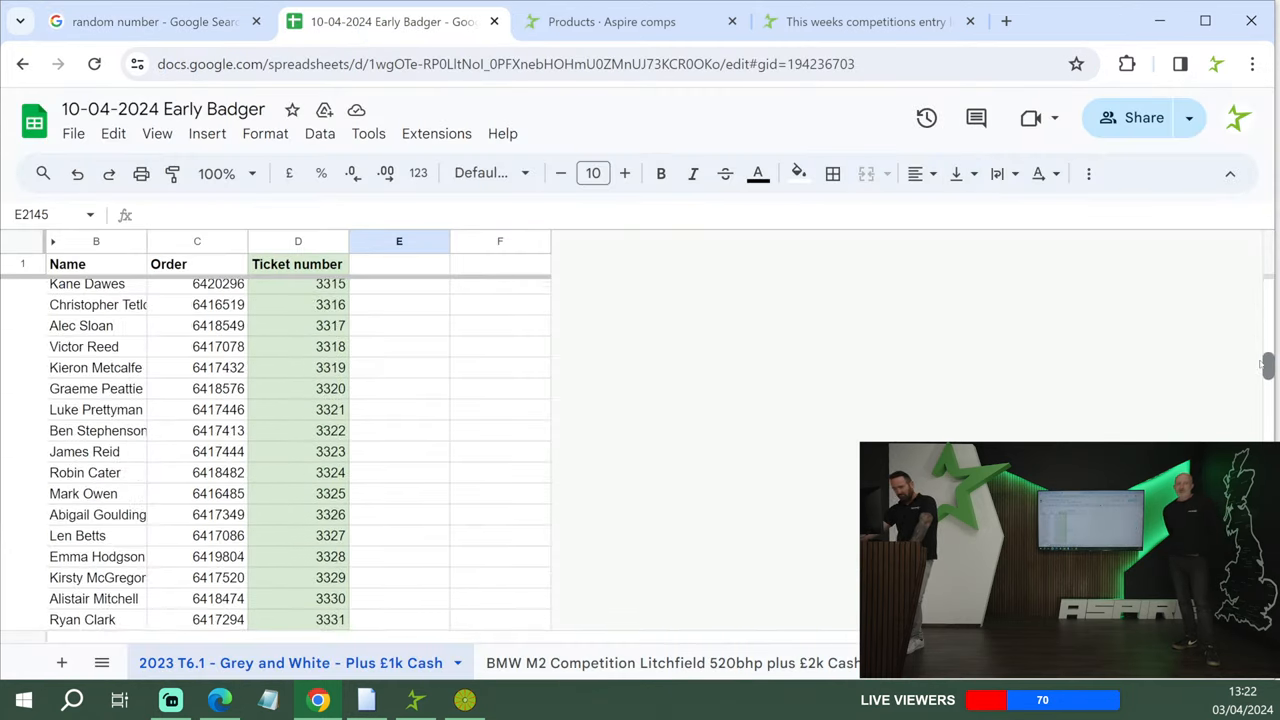
{"action": "scroll", "scroll_direction": "down", "scroll_amount": 3}
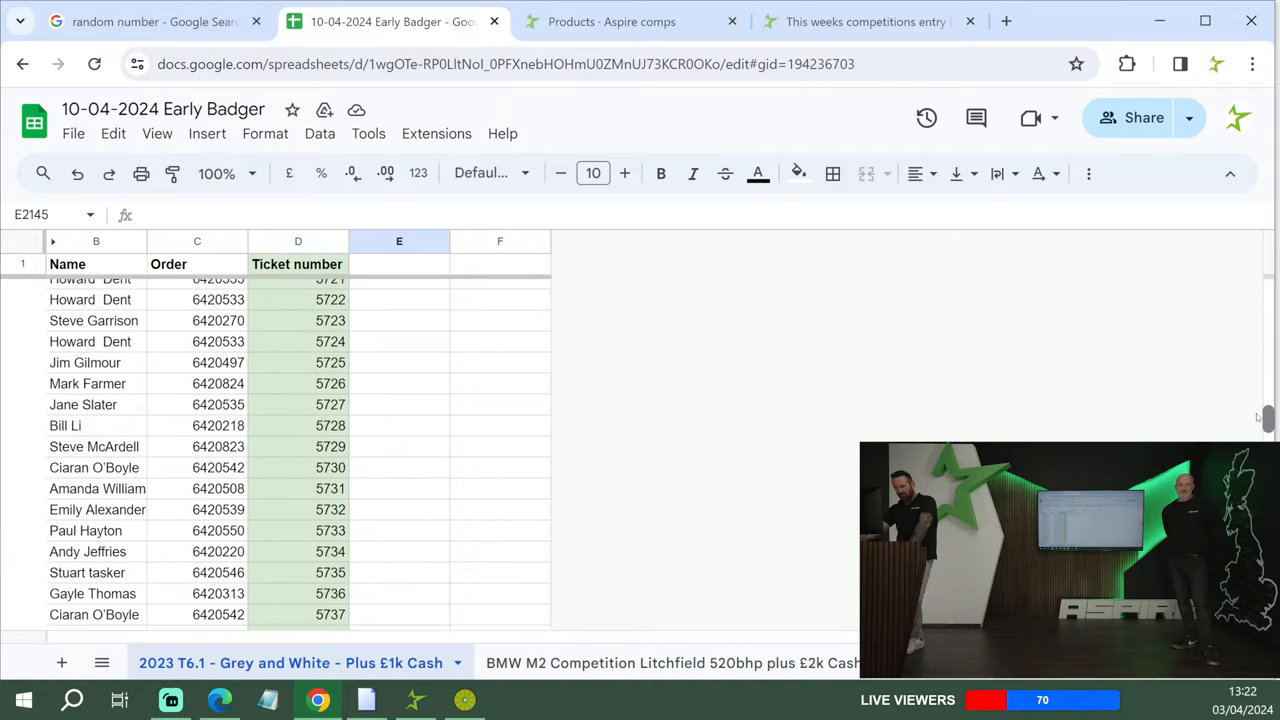
{"action": "scroll", "scroll_direction": "down", "scroll_amount": 3}
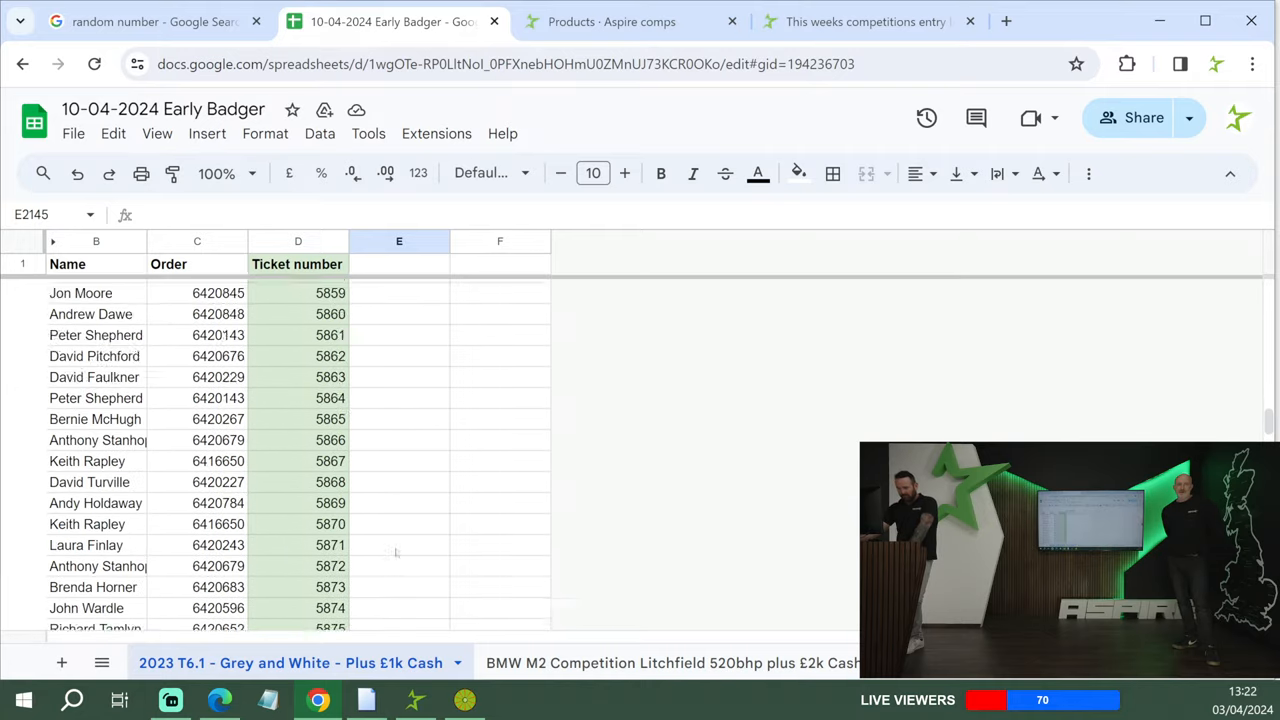
{"action": "scroll", "scroll_direction": "down", "scroll_amount": 3}
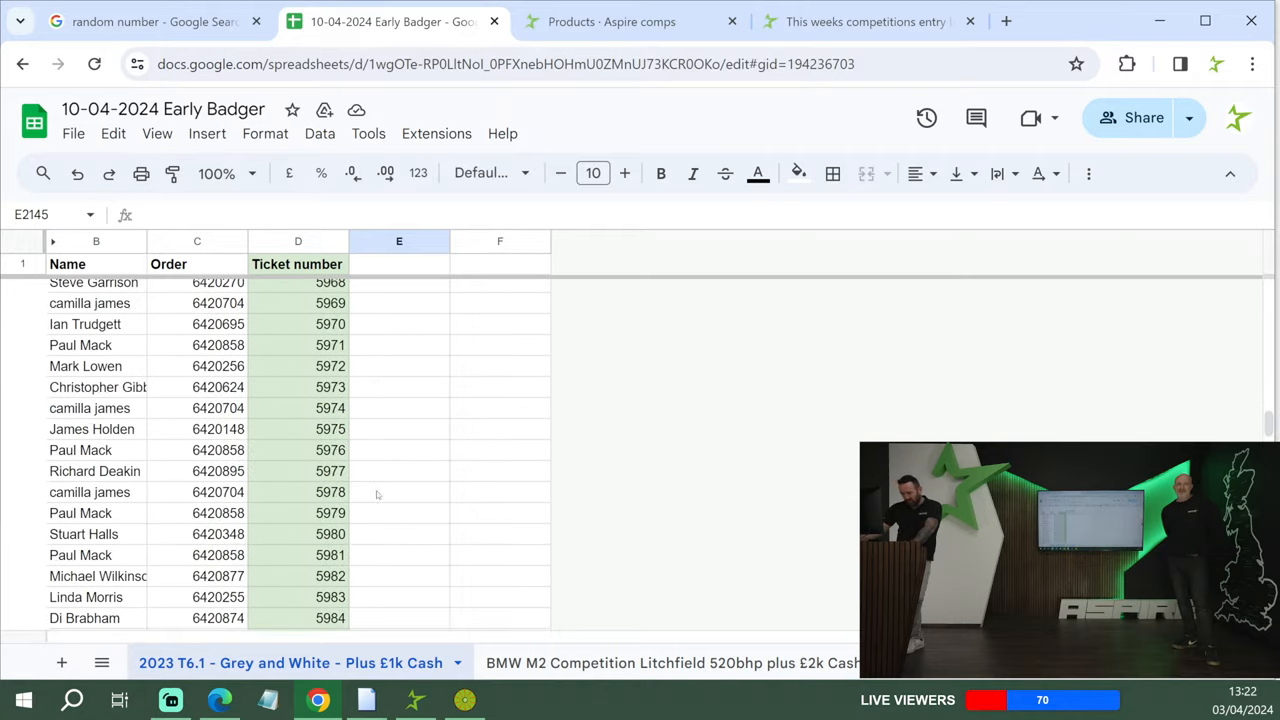
{"action": "left_click", "coordinate": [400, 596]}
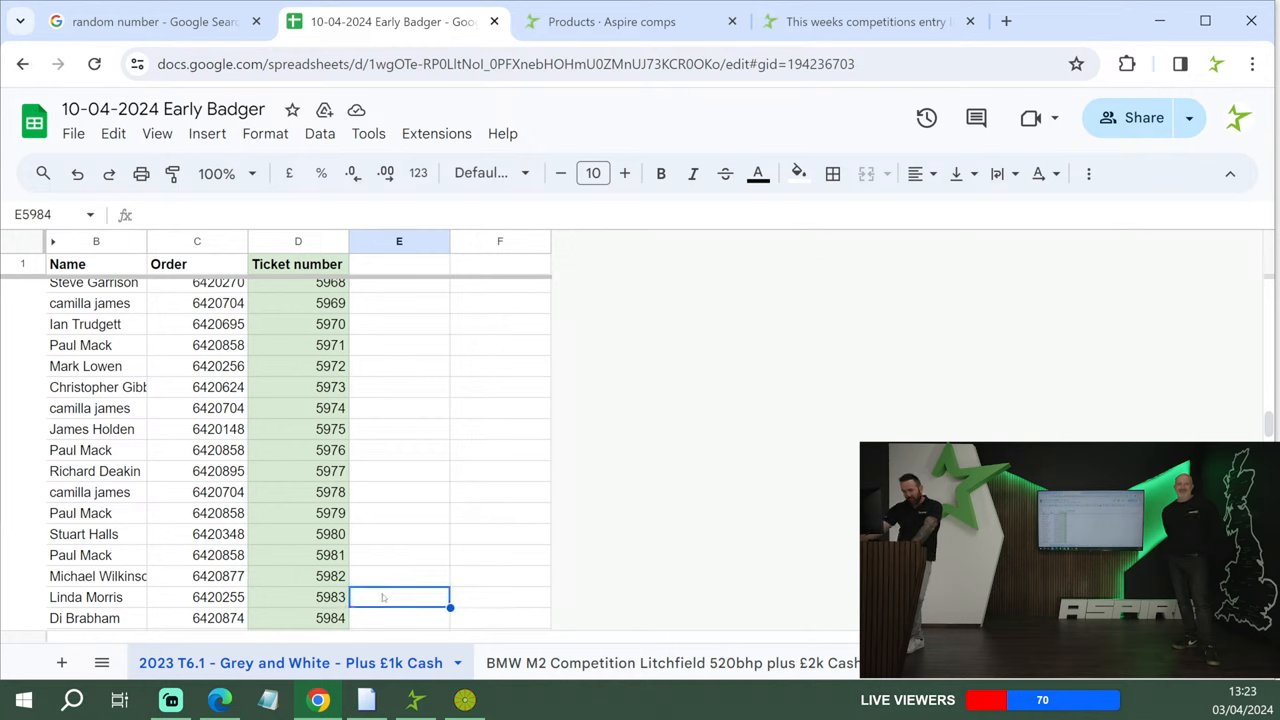
{"action": "type", "text": "15 f"}
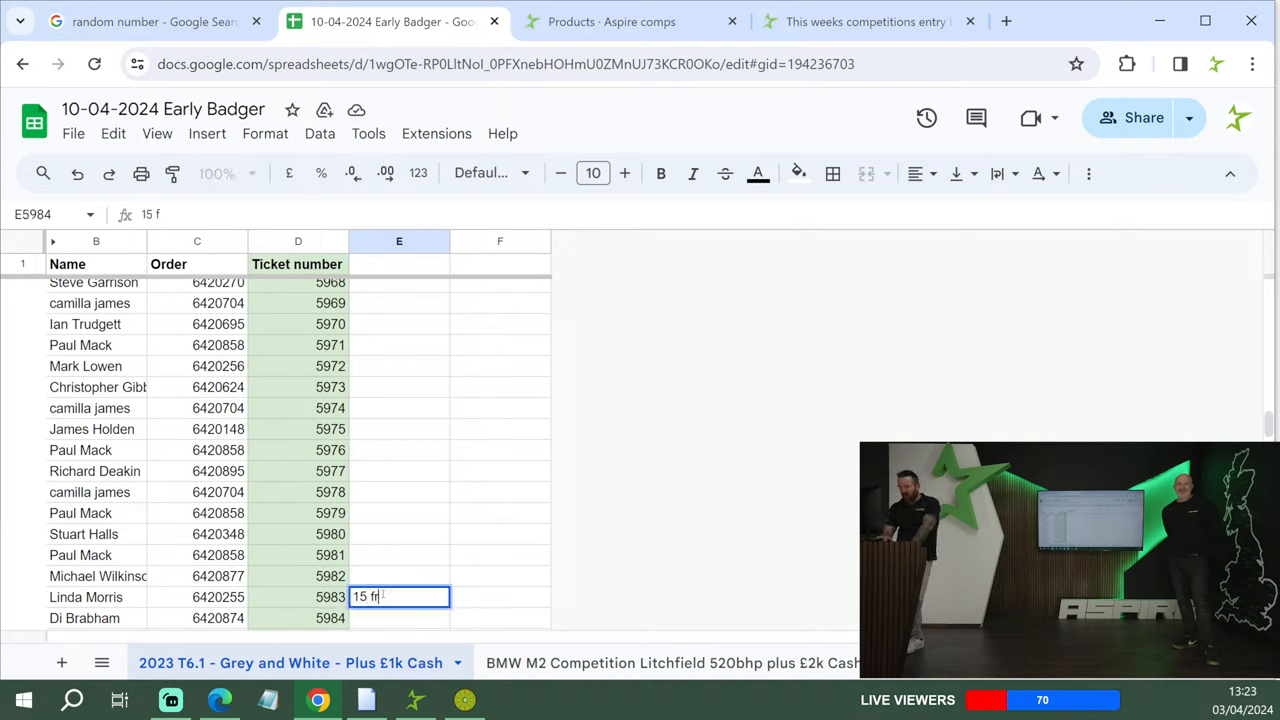
{"action": "type", "text": "ee"}
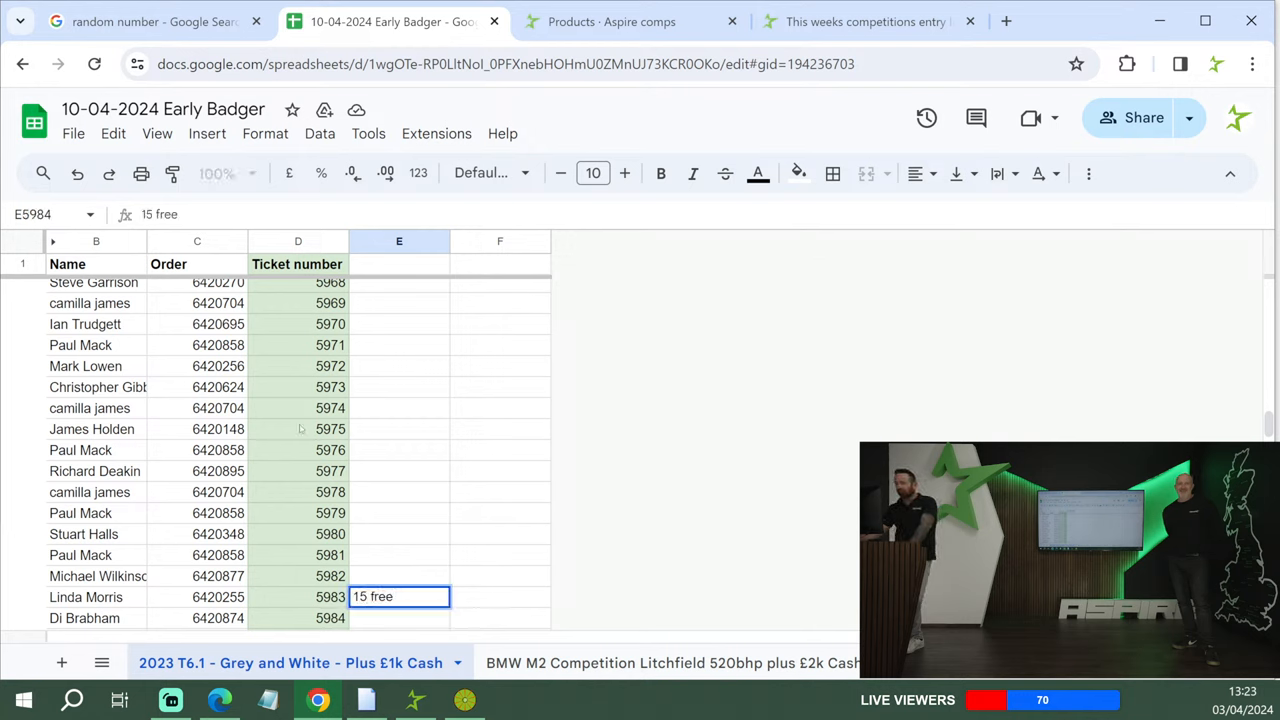
{"action": "left_click", "coordinate": [156, 20]}
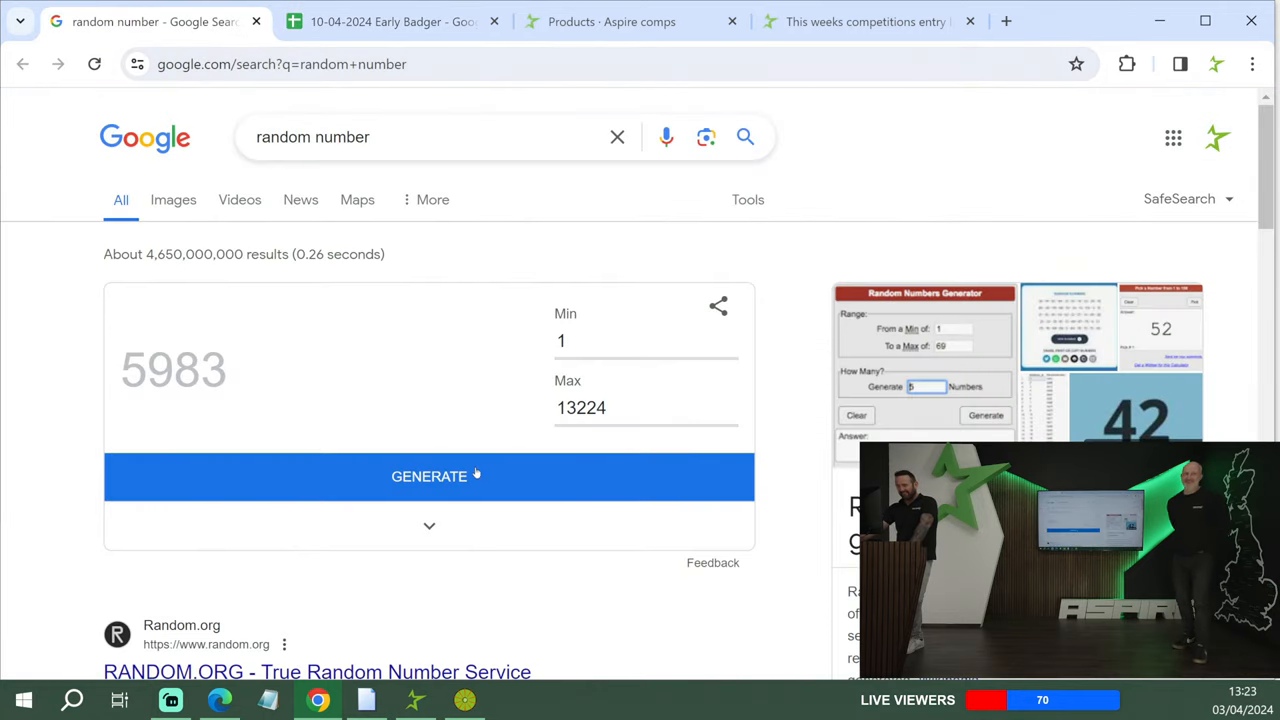
- Draw ticket 7175 and enter '10 free' beside it in column E
{"action": "left_click", "coordinate": [428, 476]}
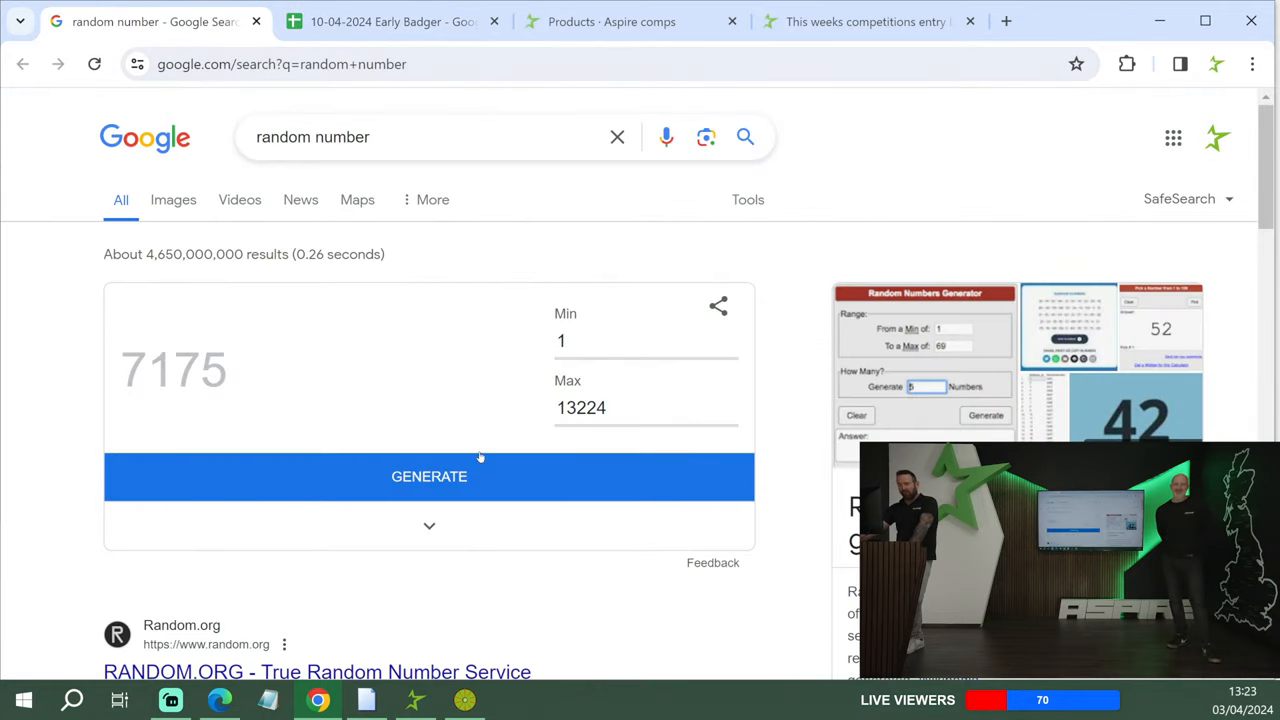
{"action": "left_click", "coordinate": [390, 20]}
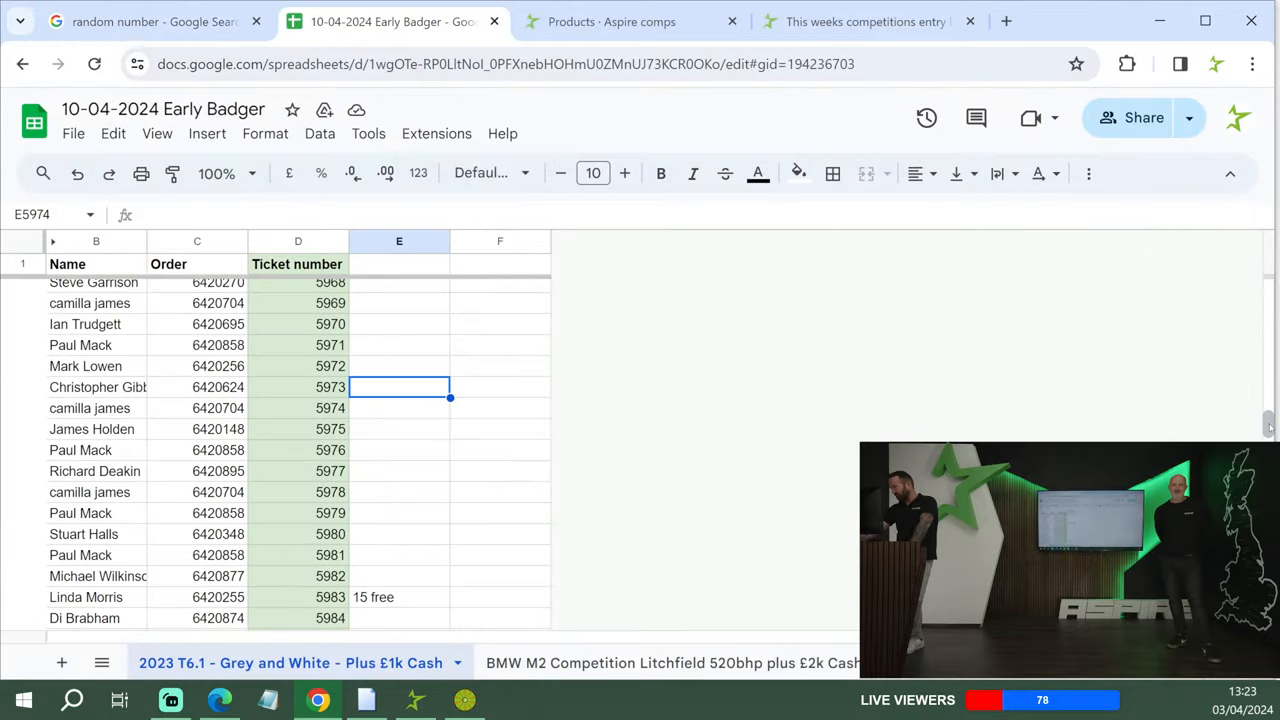
{"action": "scroll", "scroll_direction": "down", "scroll_amount": 3}
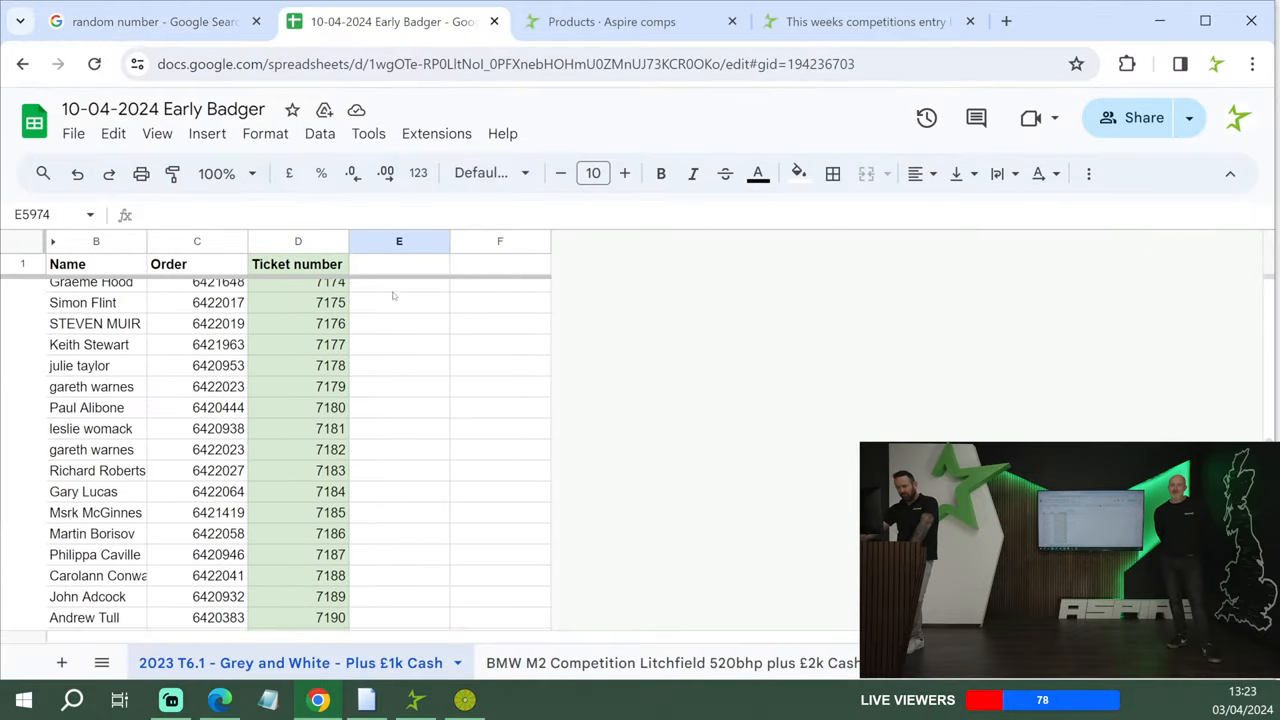
{"action": "left_click", "coordinate": [400, 302]}
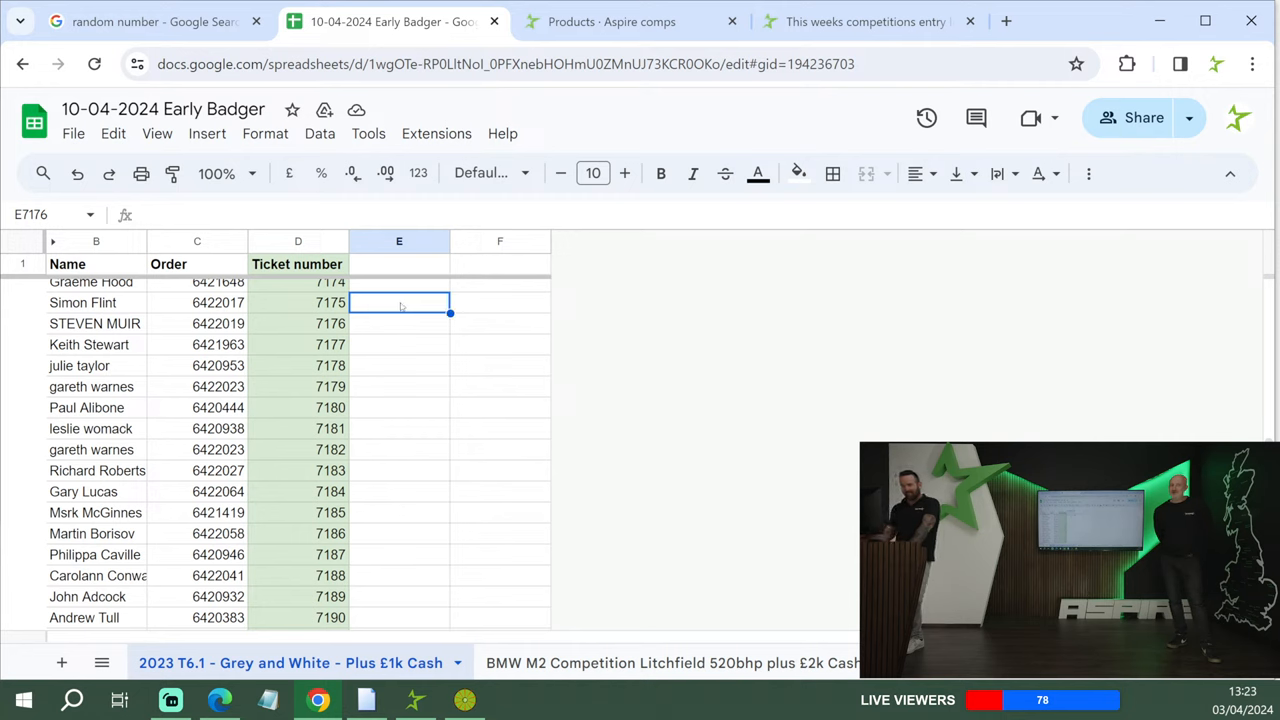
{"action": "type", "text": "1"}
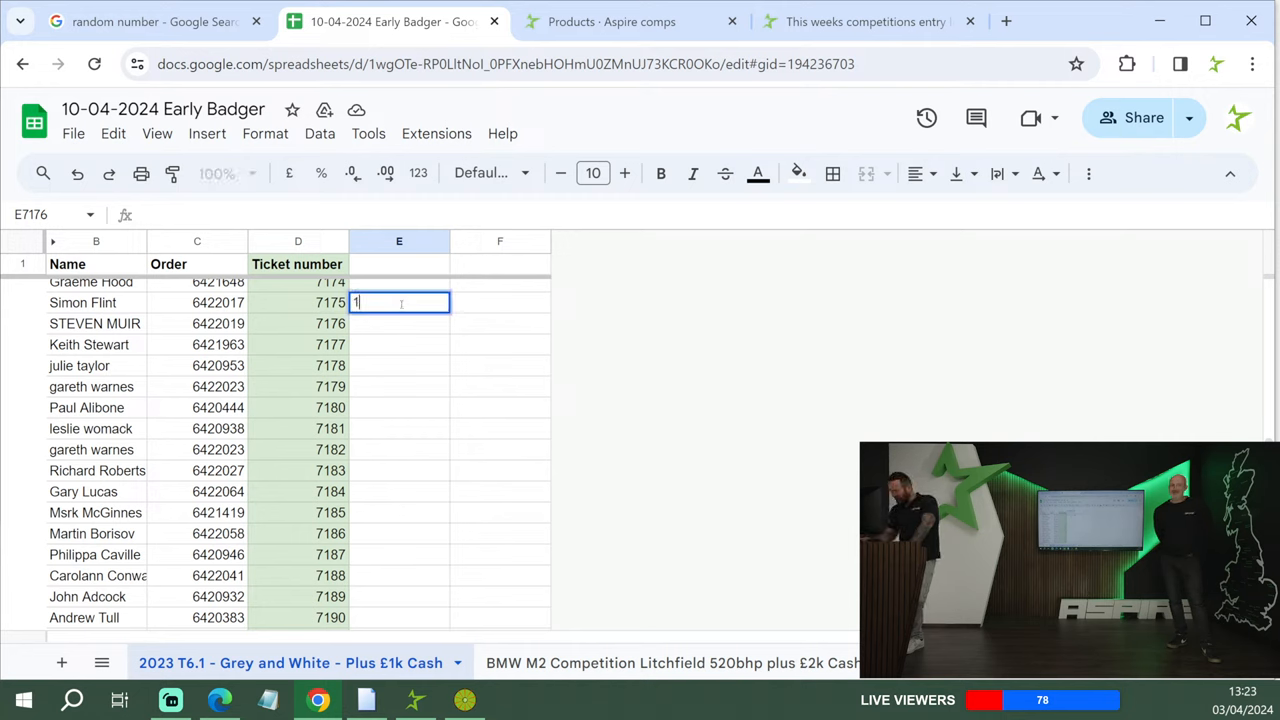
{"action": "type", "text": "0 free"}
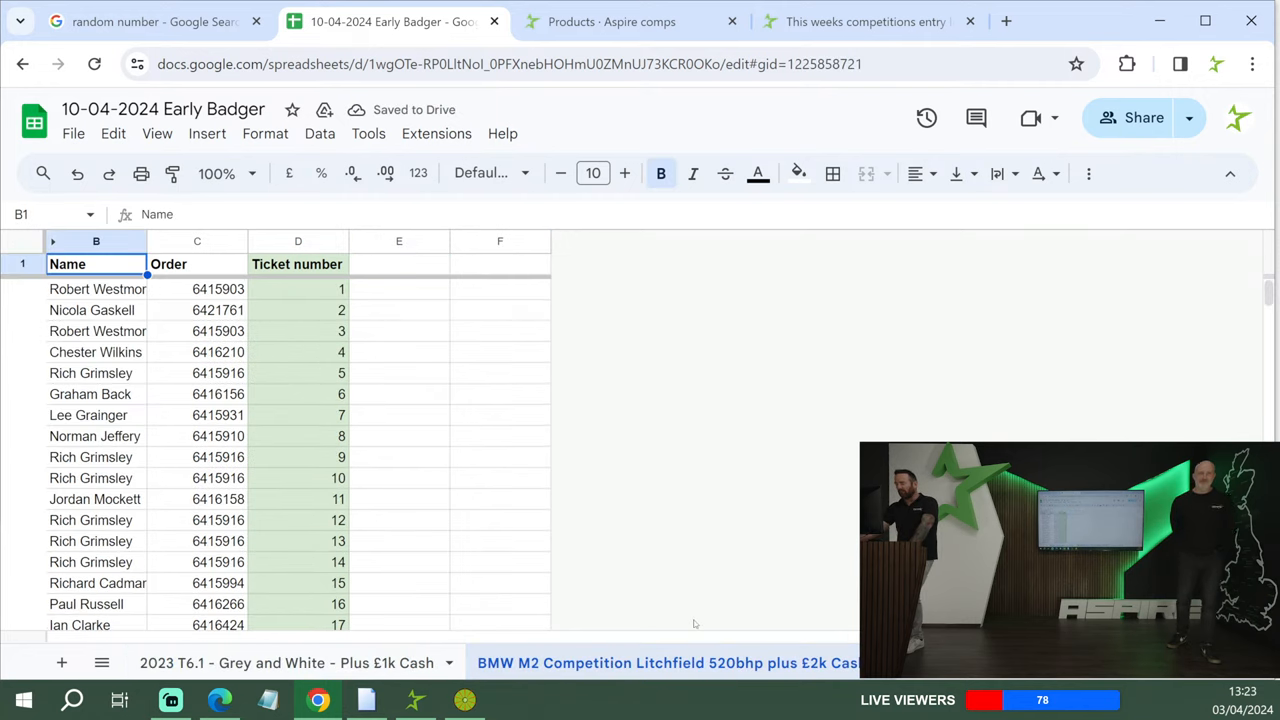
{"action": "mouse_move", "coordinate": [276, 328]}
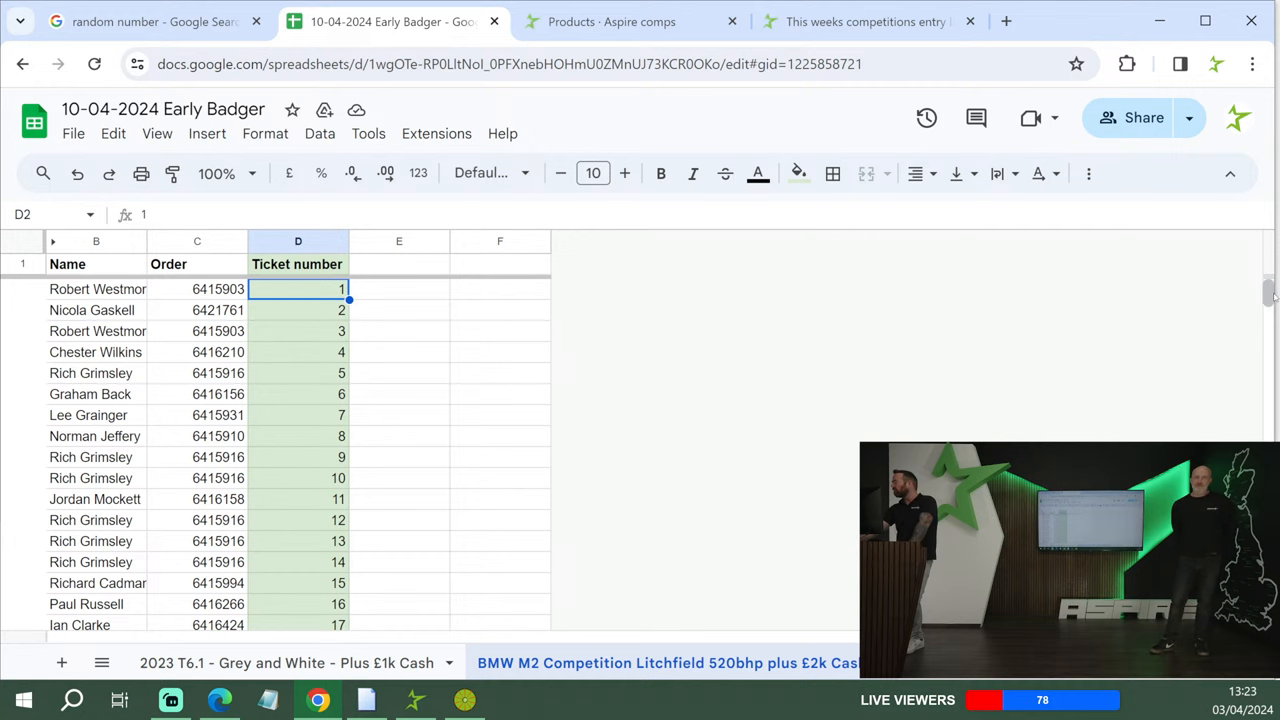
- Scroll the BMW M2 Competition list to its last ticket, 6995
{"action": "scroll", "scroll_direction": "down", "scroll_amount": 3}
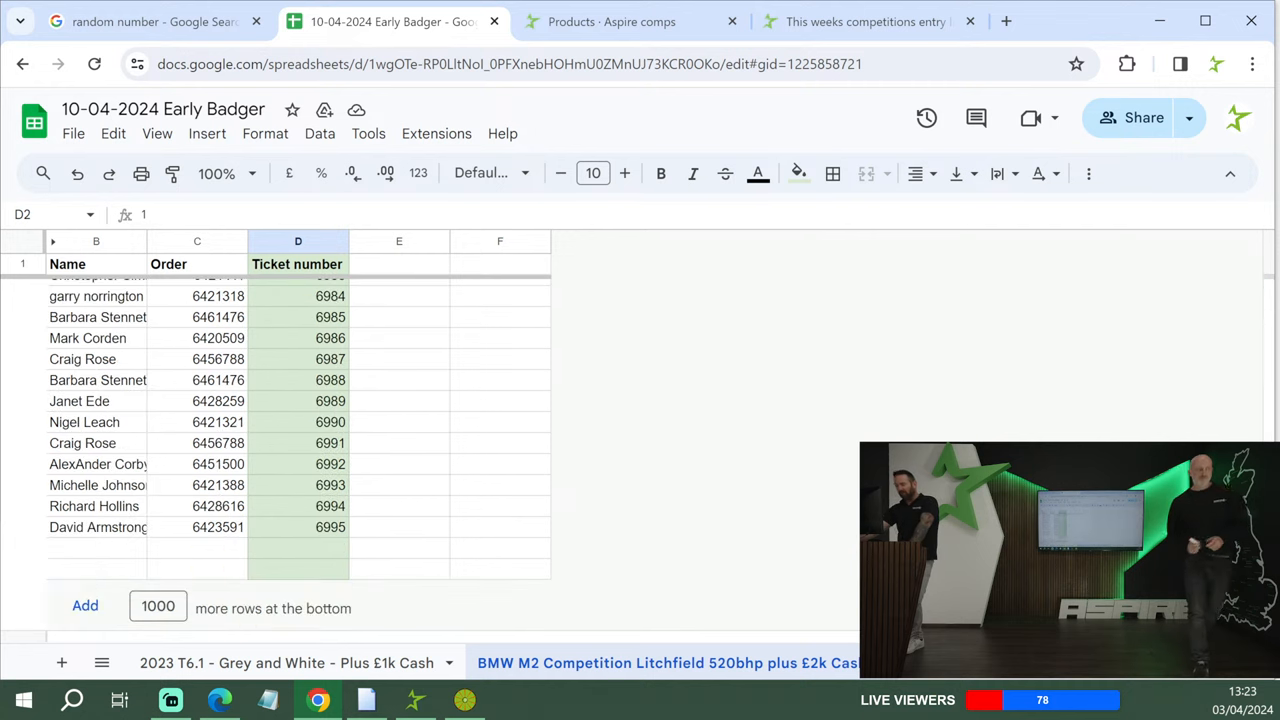
{"action": "left_click", "coordinate": [150, 20]}
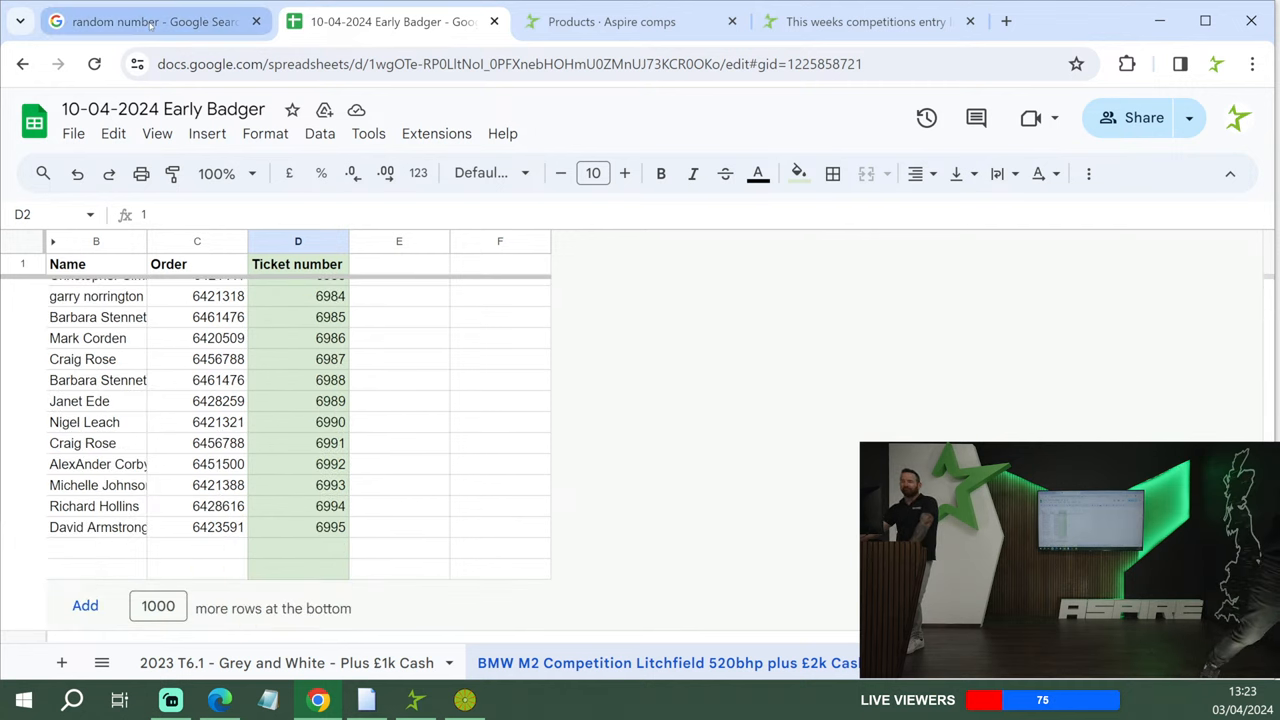
- Set the generator range to 1–6995, draw ticket 1590 and return to the BMW M2 sheet
{"action": "left_click", "coordinate": [150, 20]}
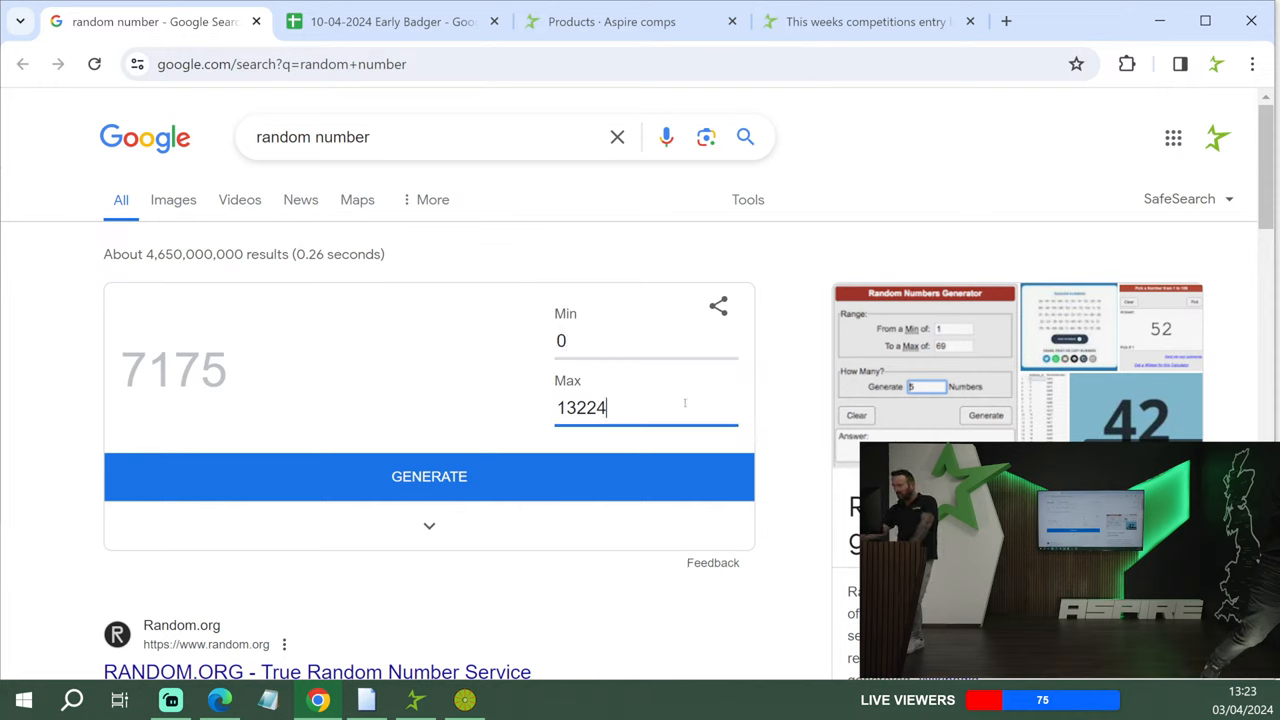
{"action": "type", "text": "0"}
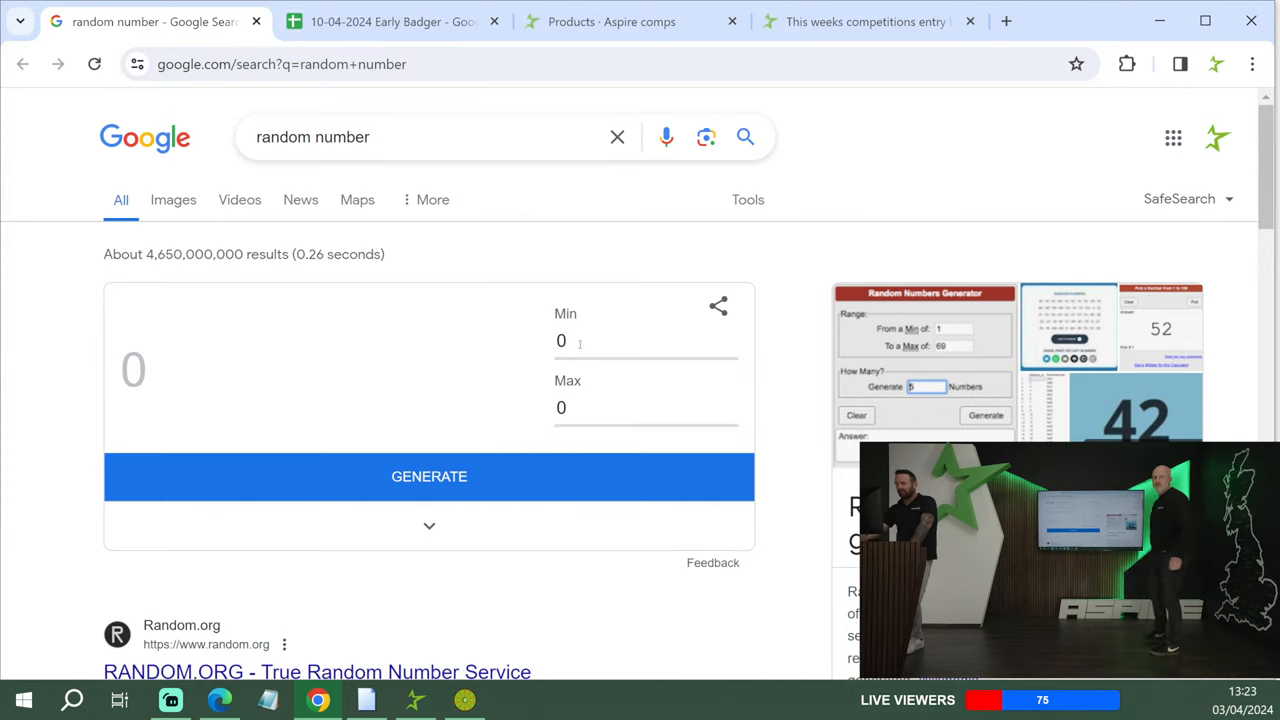
{"action": "type", "text": "1"}
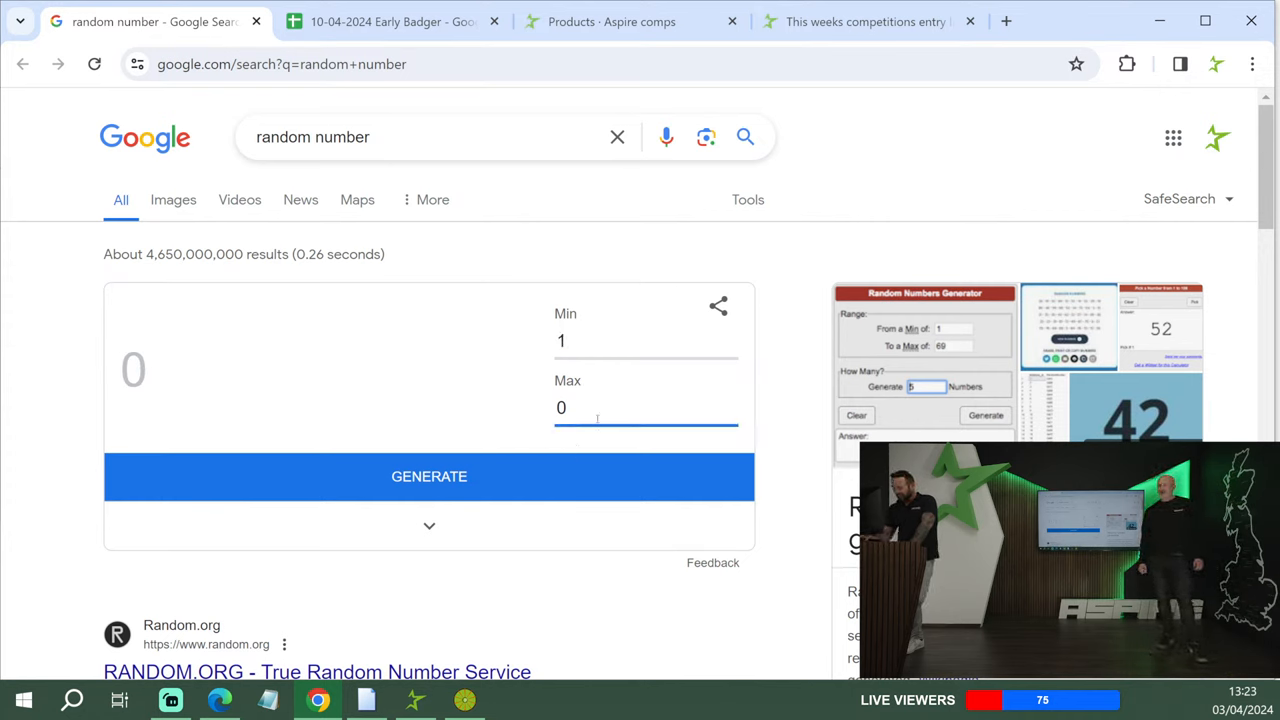
{"action": "type", "text": "6"}
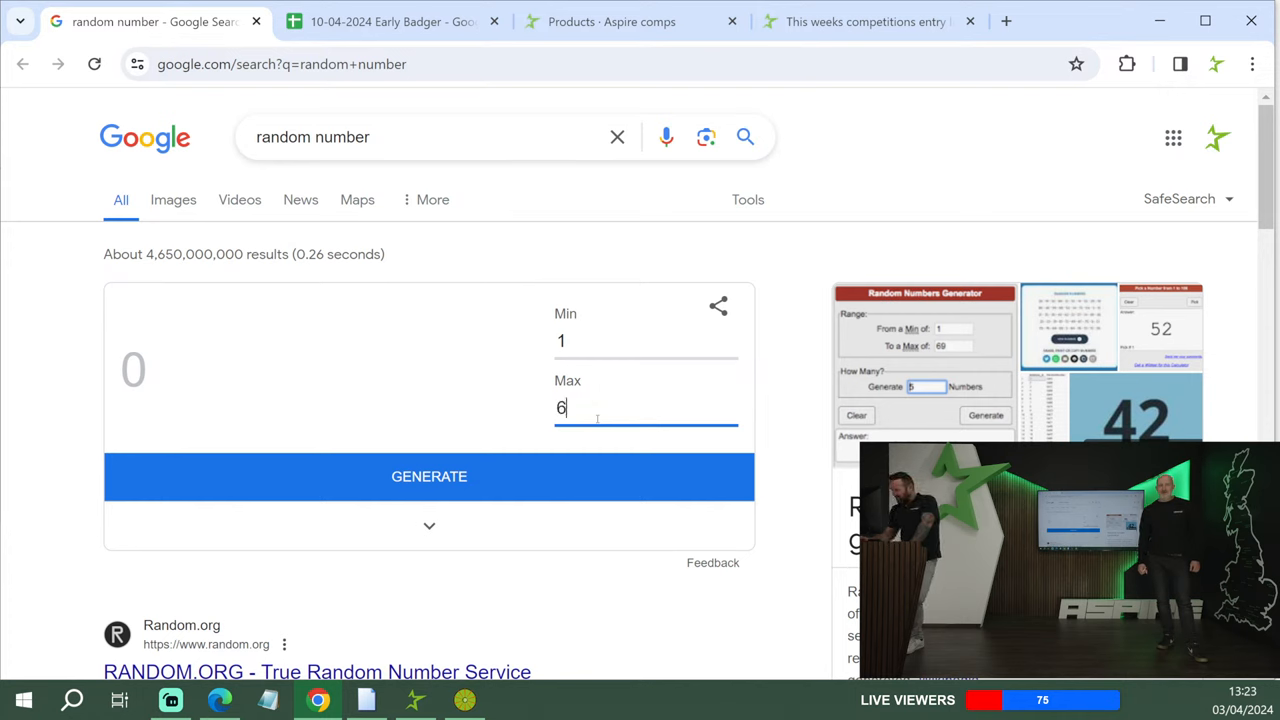
{"action": "type", "text": "995"}
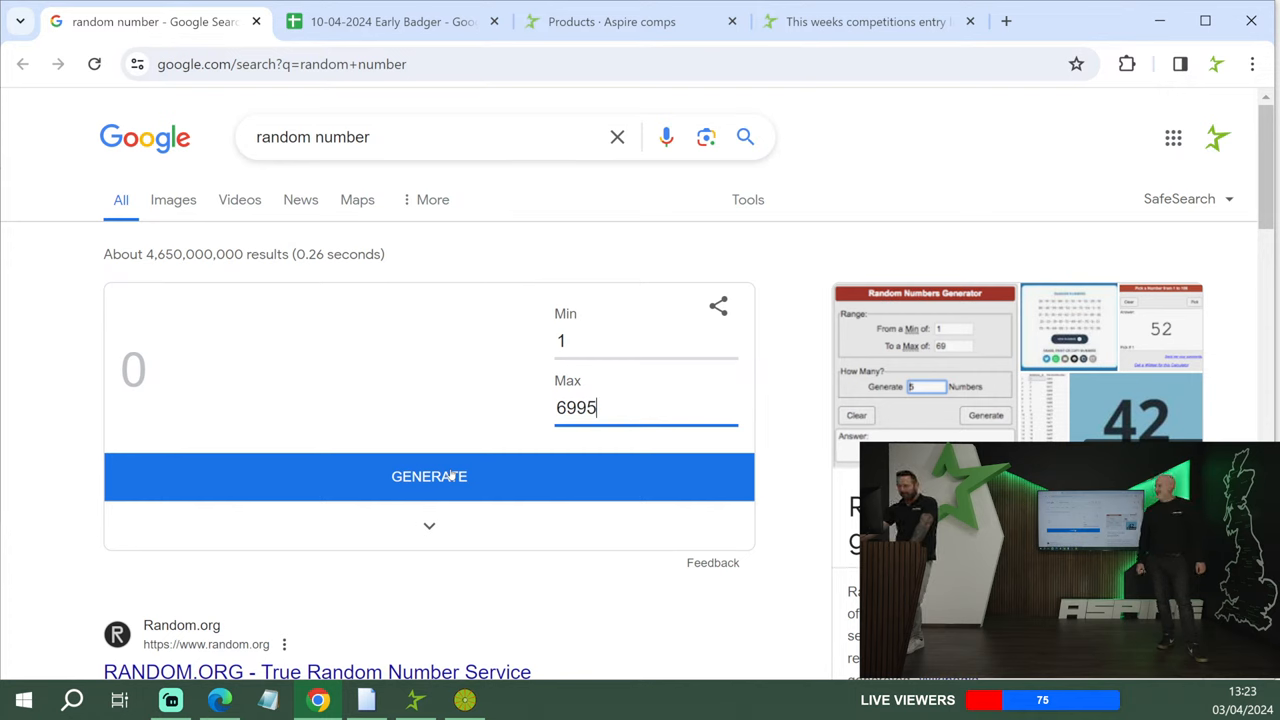
{"action": "mouse_move", "coordinate": [484, 476]}
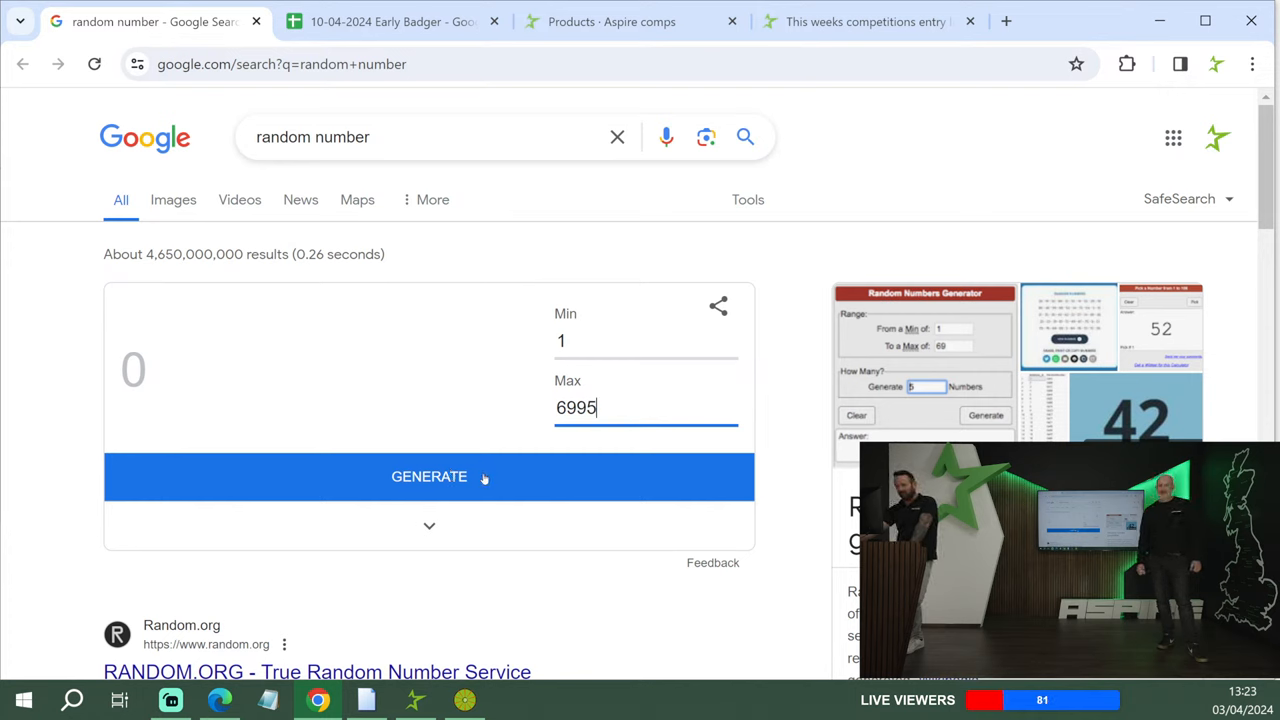
{"action": "left_click", "coordinate": [428, 476]}
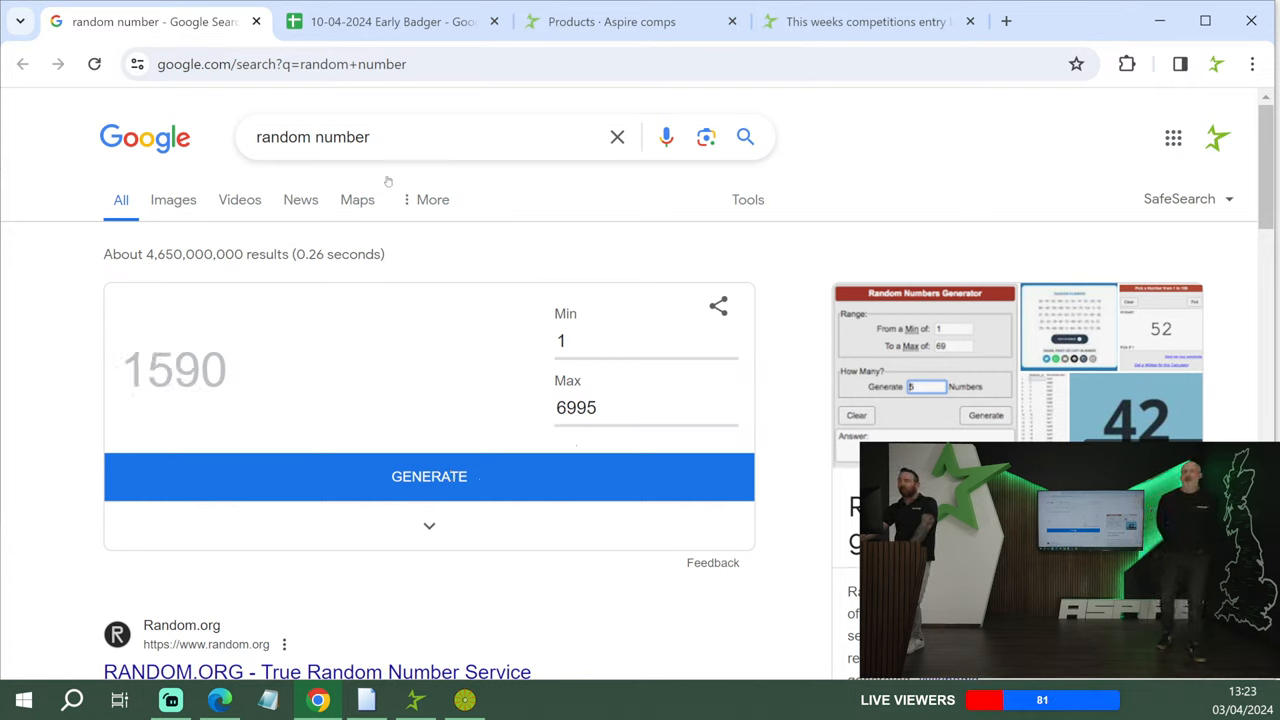
{"action": "left_click", "coordinate": [390, 20]}
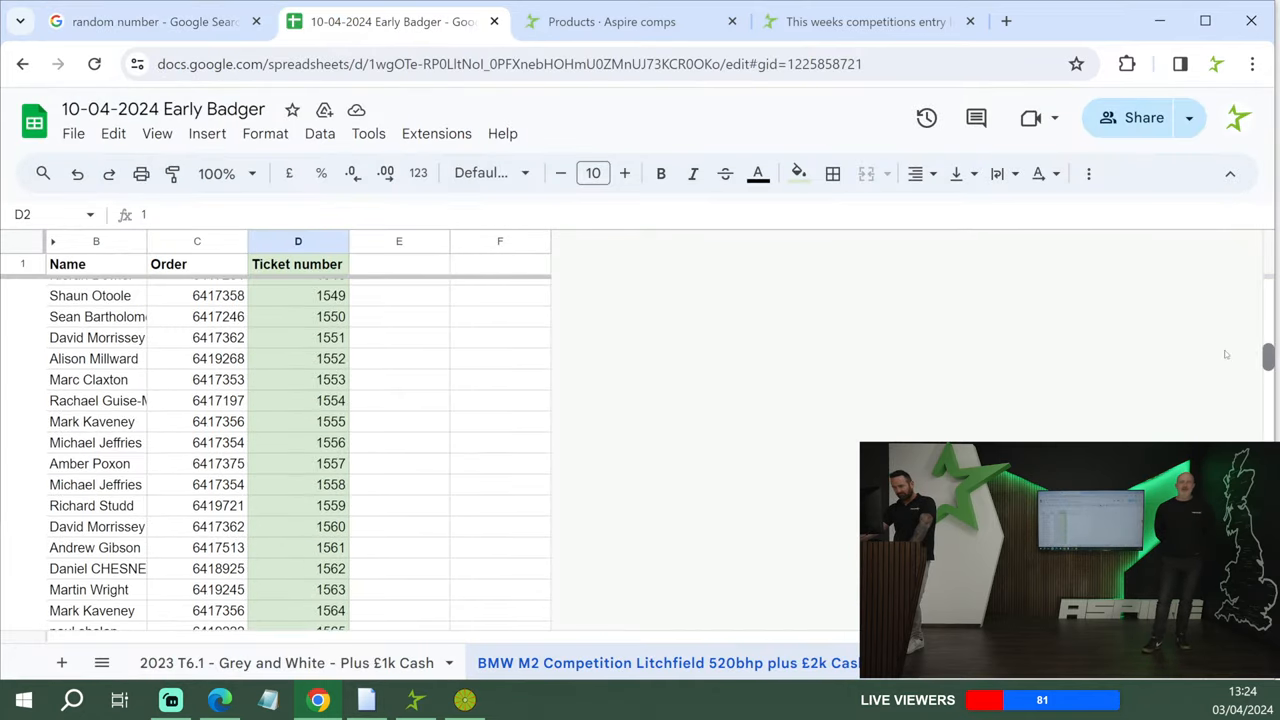
- Enter '20 free' in column E beside ticket 1590
{"action": "scroll", "scroll_direction": "down", "scroll_amount": 3}
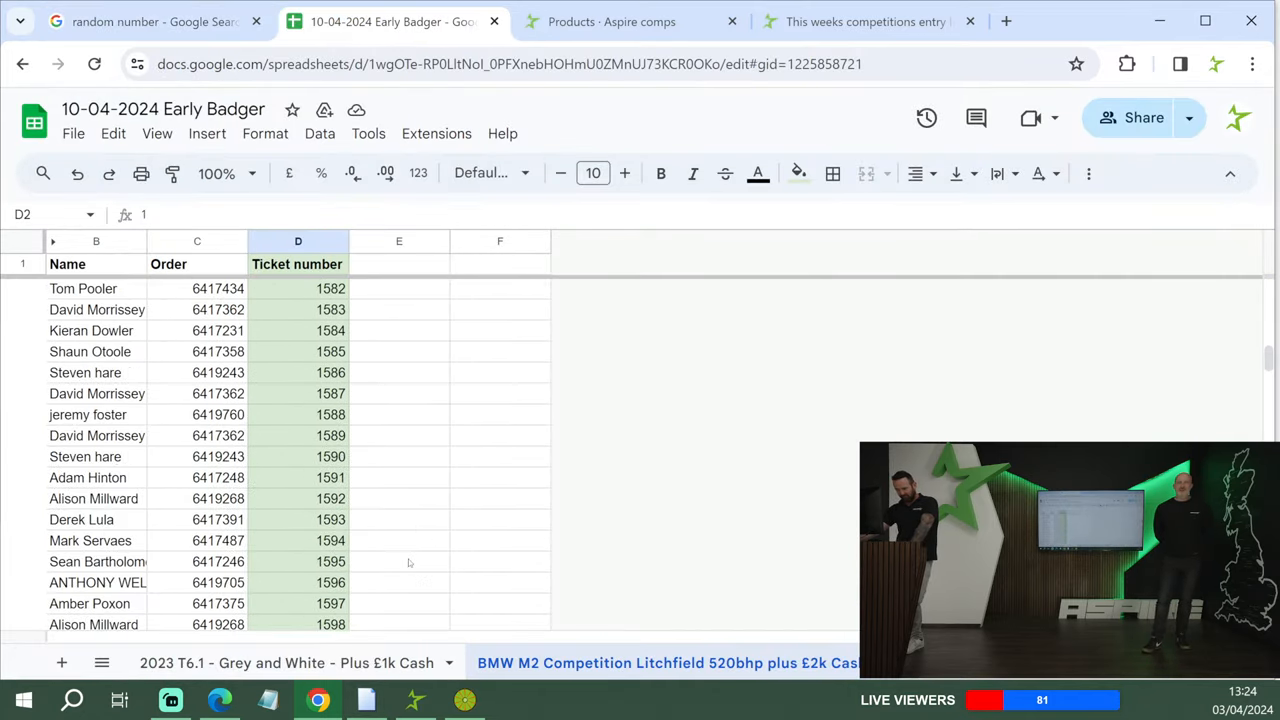
{"action": "left_click", "coordinate": [398, 456]}
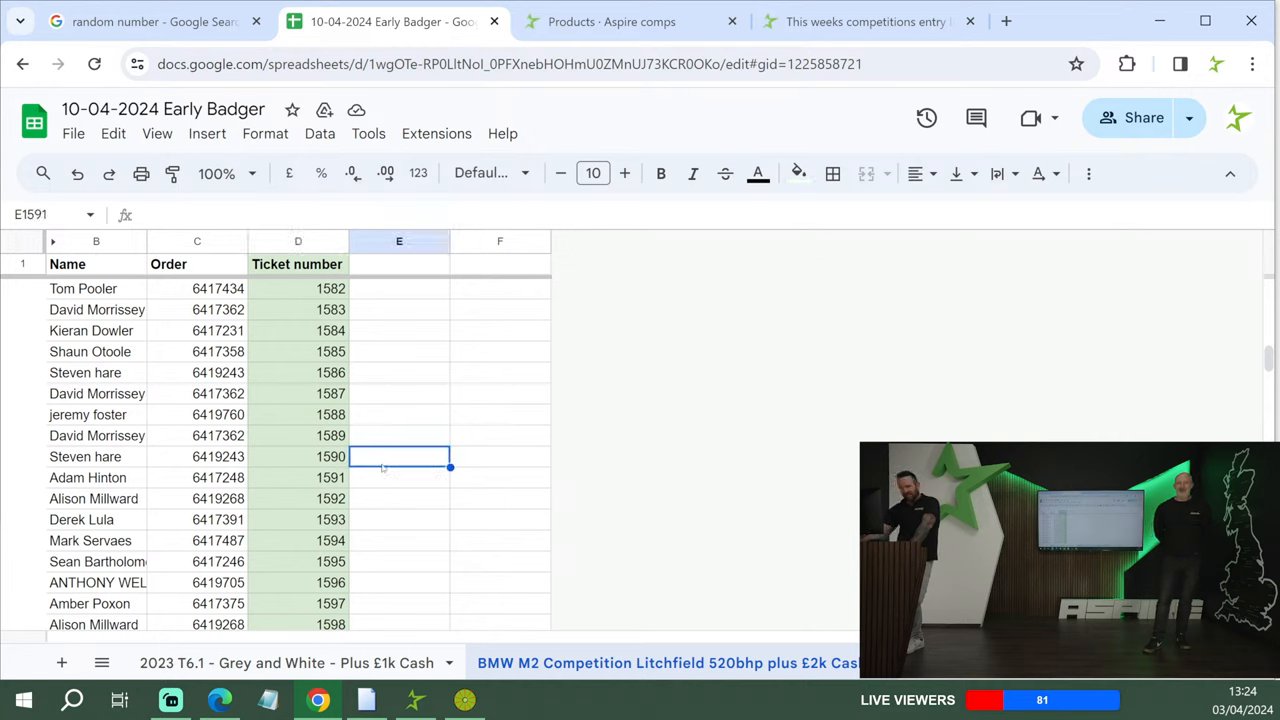
{"action": "type", "text": "20 free"}
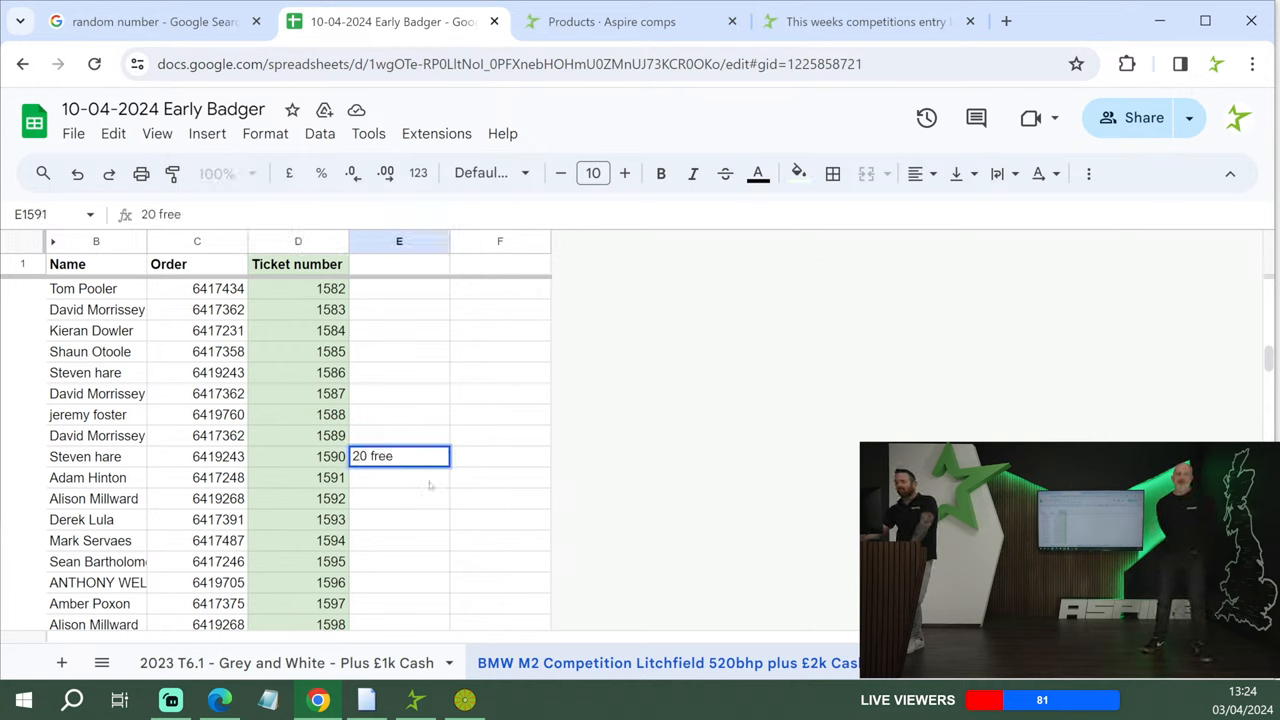
- Draw the next BMW M2 ticket, 271, and switch back to the sheet
{"action": "left_click", "coordinate": [150, 20]}
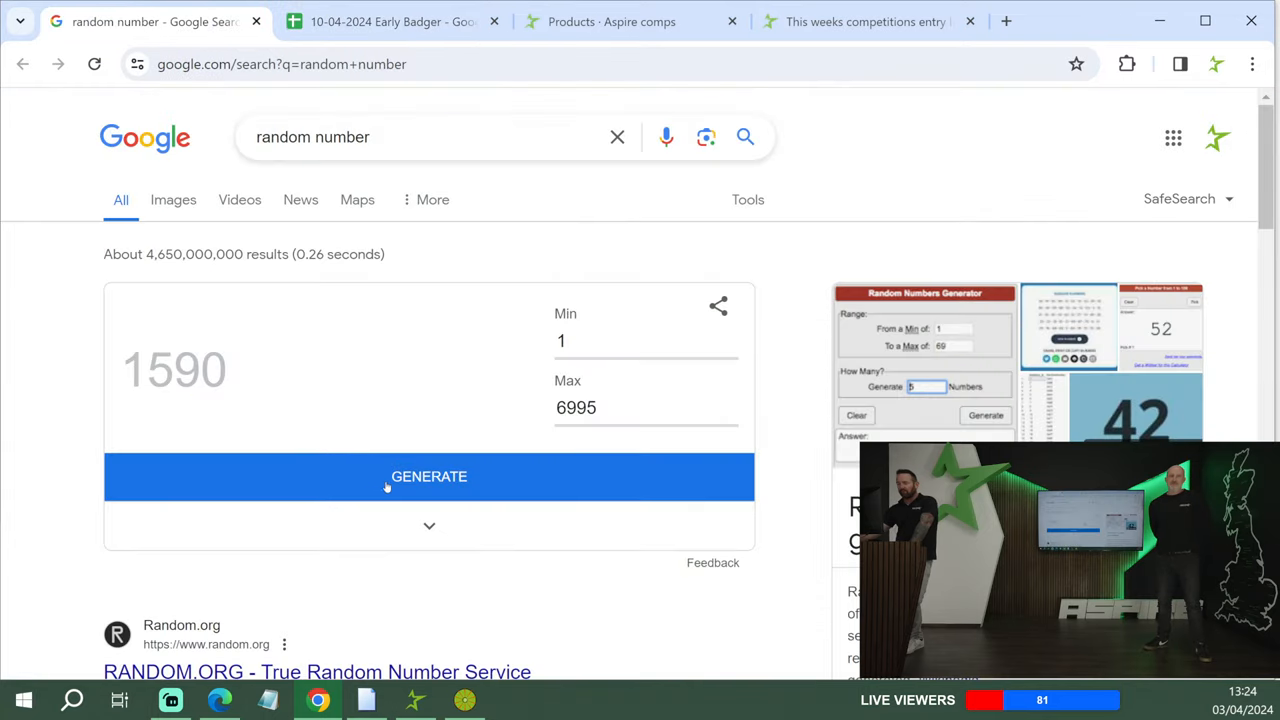
{"action": "left_click", "coordinate": [428, 476]}
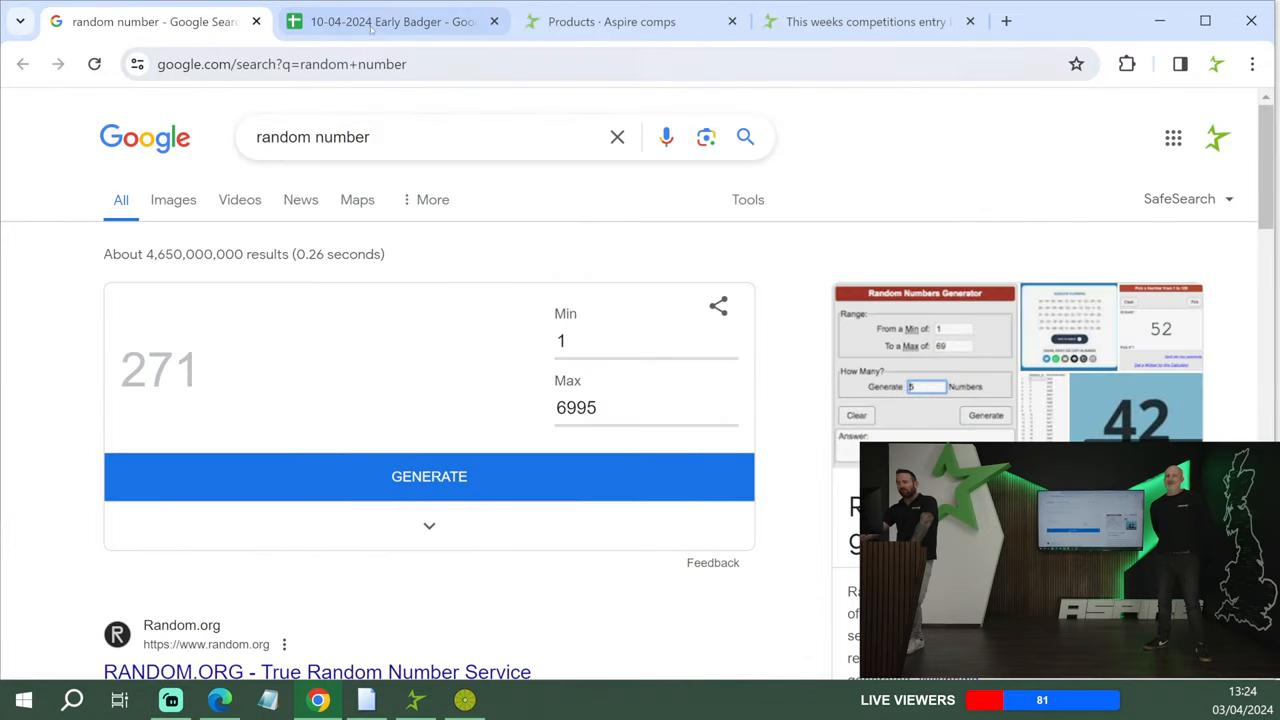
{"action": "left_click", "coordinate": [390, 20]}
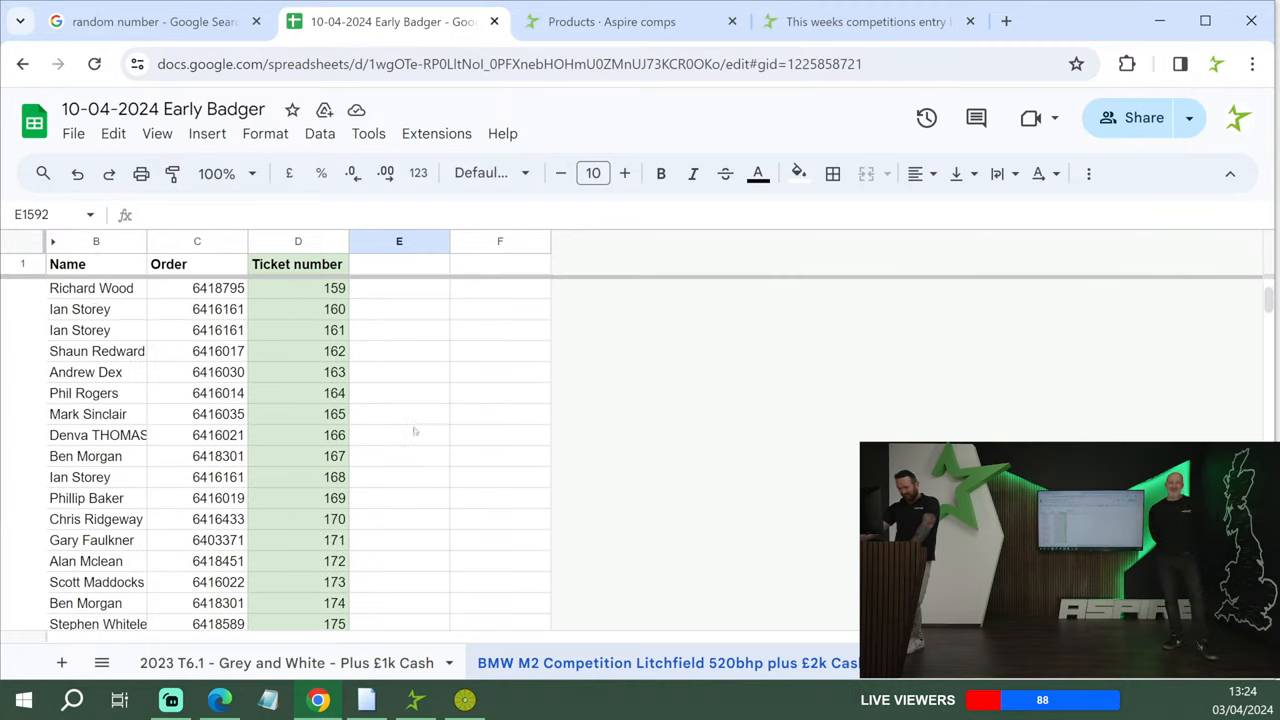
- Enter '15 free' beside ticket 271 in the BMW M2 list
{"action": "scroll", "scroll_direction": "down", "scroll_amount": 3}
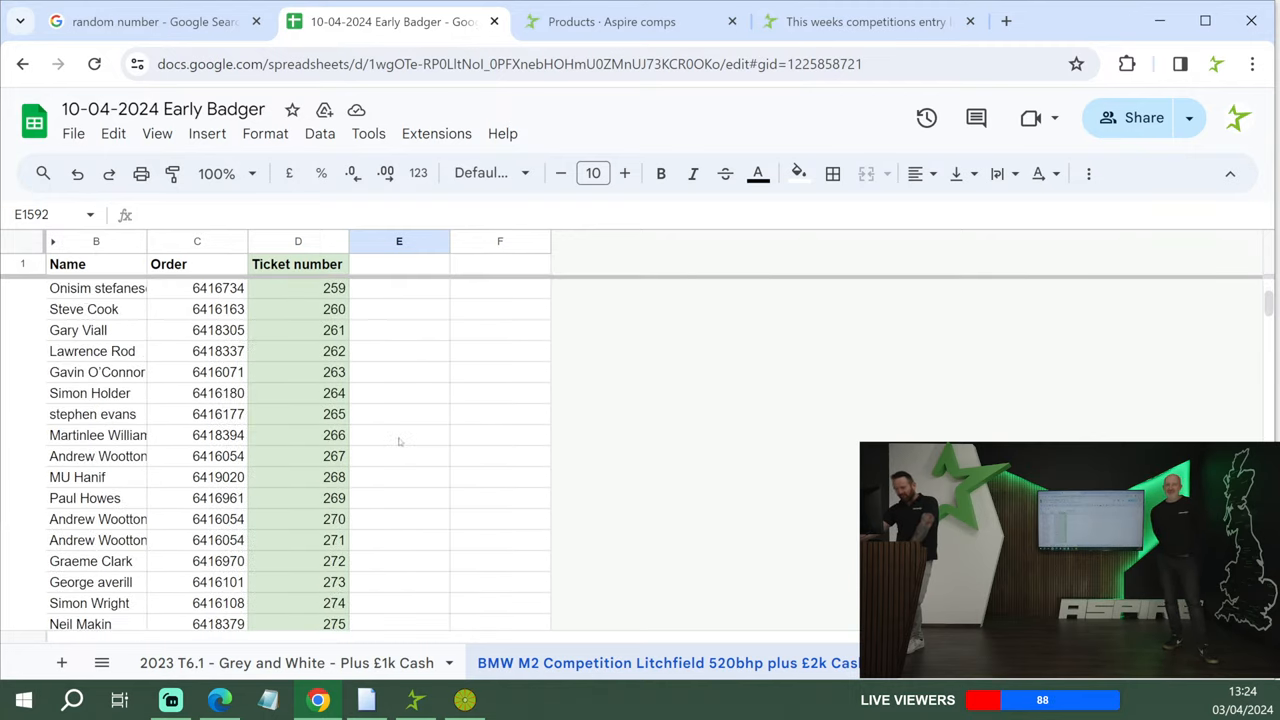
{"action": "left_click", "coordinate": [400, 540]}
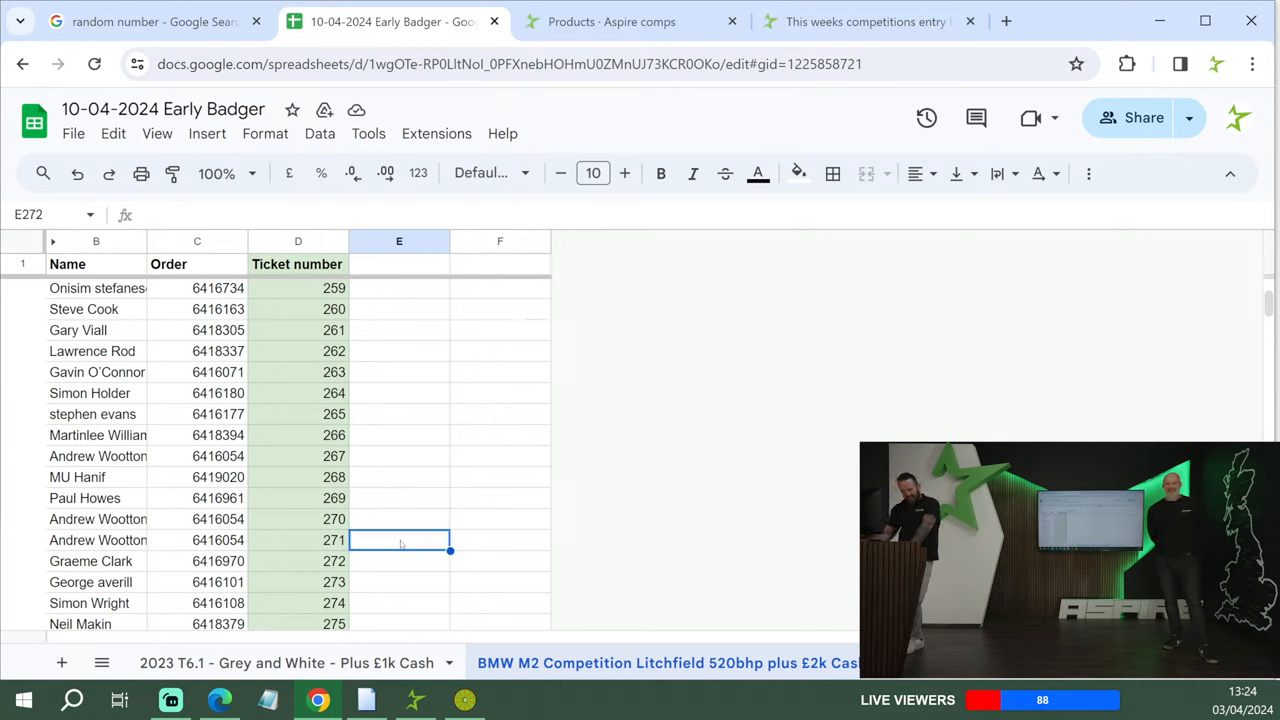
{"action": "type", "text": "15"}
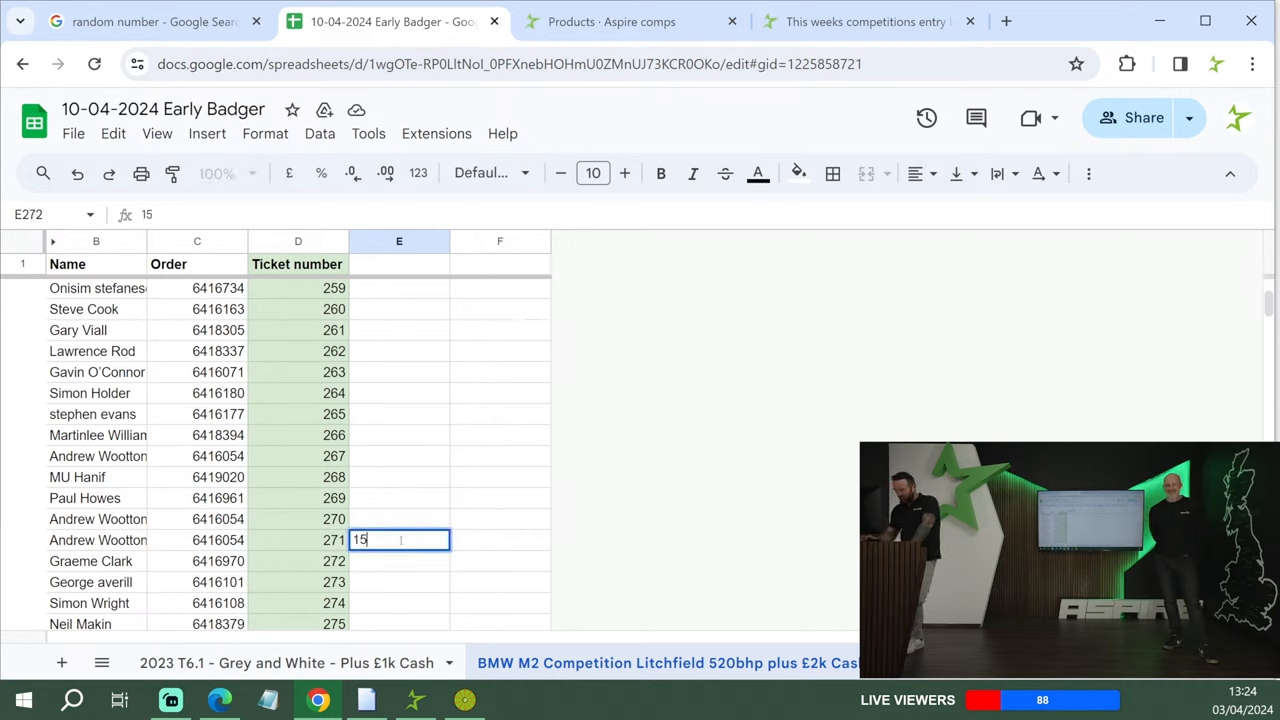
{"action": "type", "text": "free"}
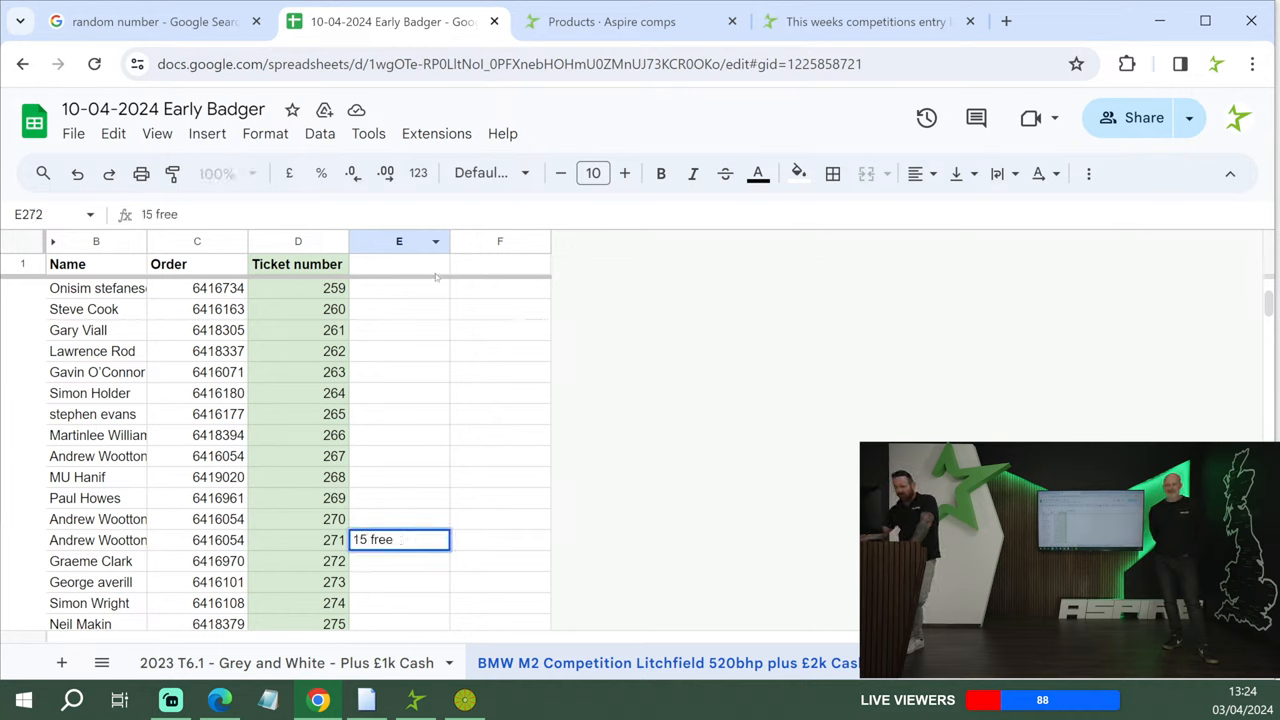
- Draw the next ticket, 4188, and return to the spreadsheet
{"action": "left_click", "coordinate": [150, 20]}
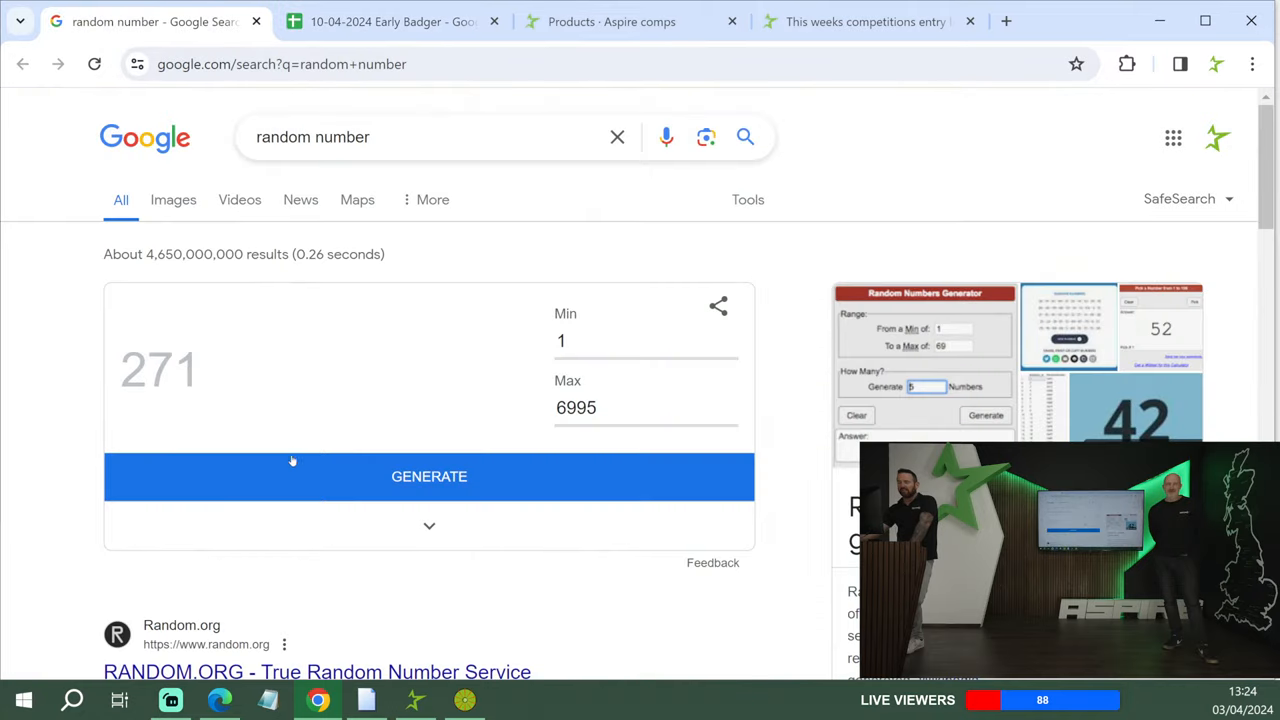
{"action": "left_click", "coordinate": [428, 476]}
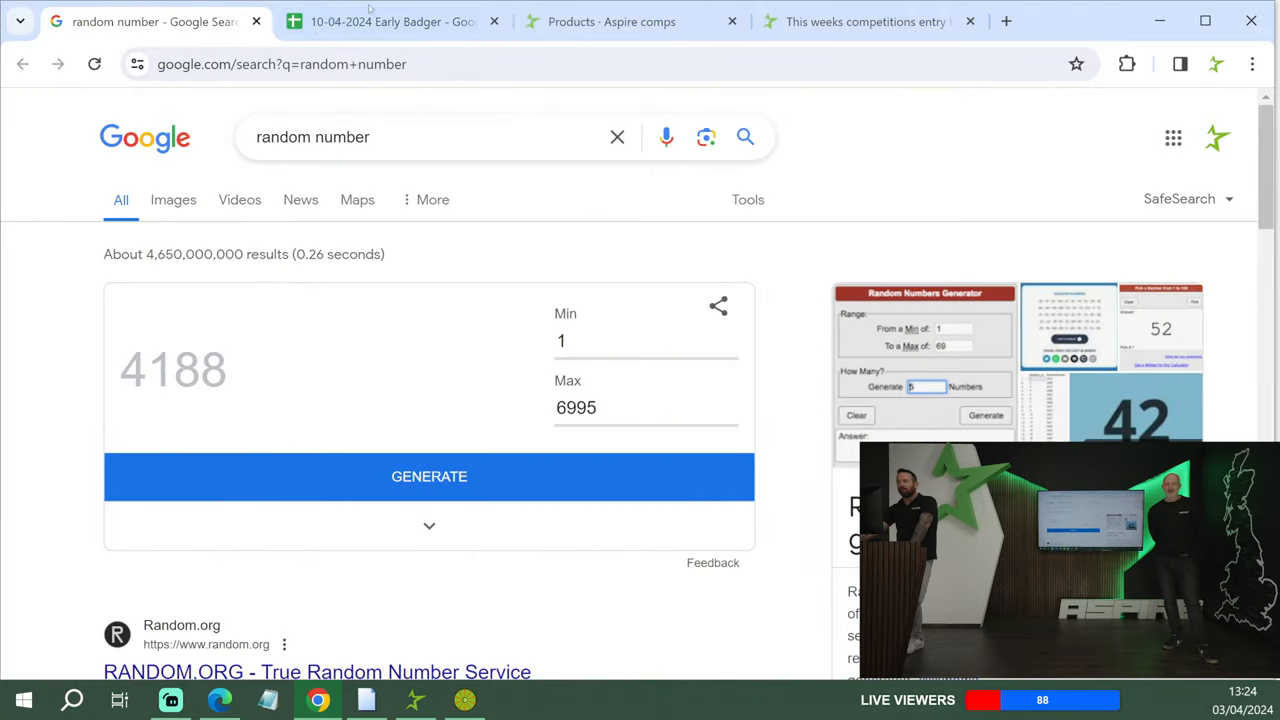
{"action": "left_click", "coordinate": [390, 20]}
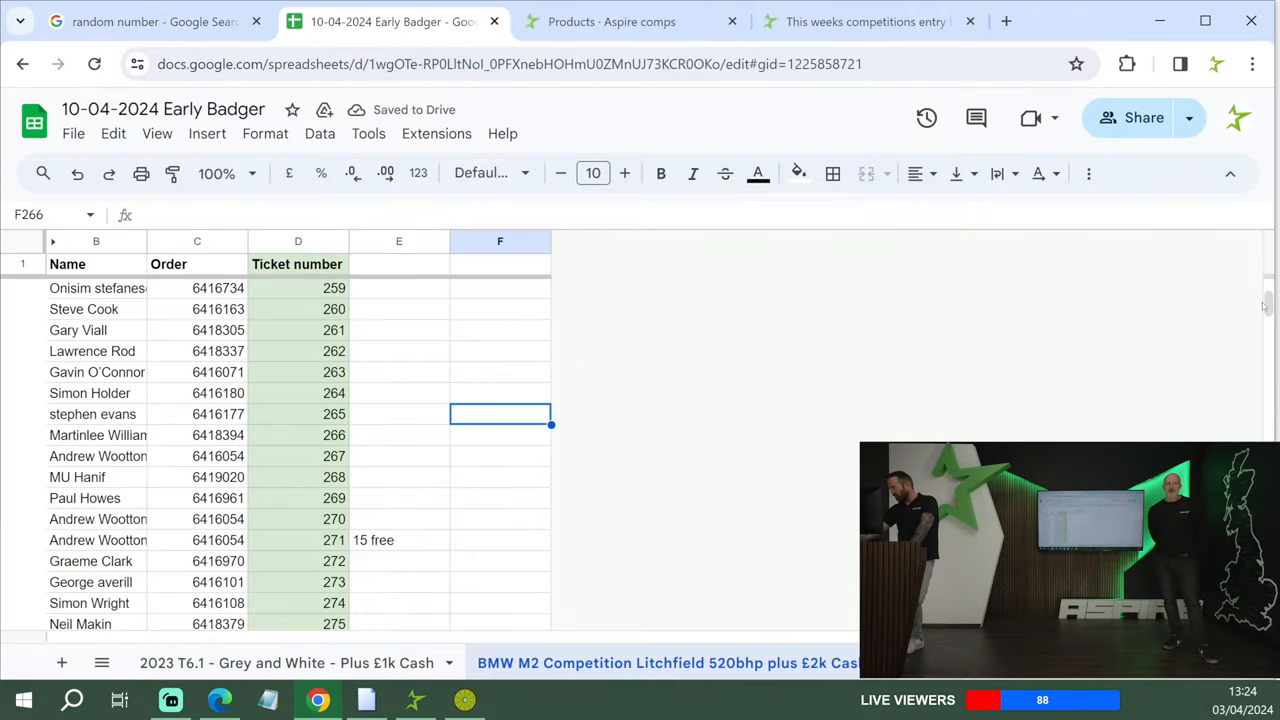
- Enter '10 free' beside ticket 4188 on the BMW M2 Competition sheet
{"action": "scroll", "scroll_direction": "down", "scroll_amount": 3}
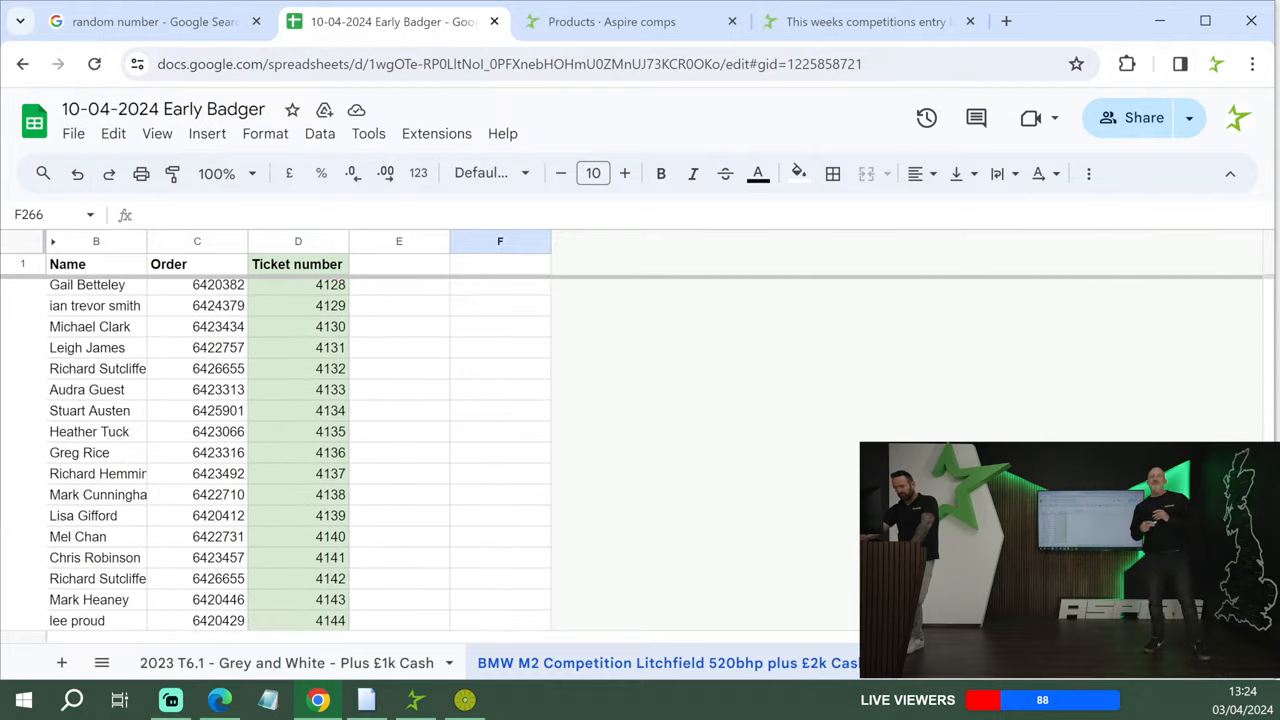
{"action": "scroll", "scroll_direction": "down", "scroll_amount": 3}
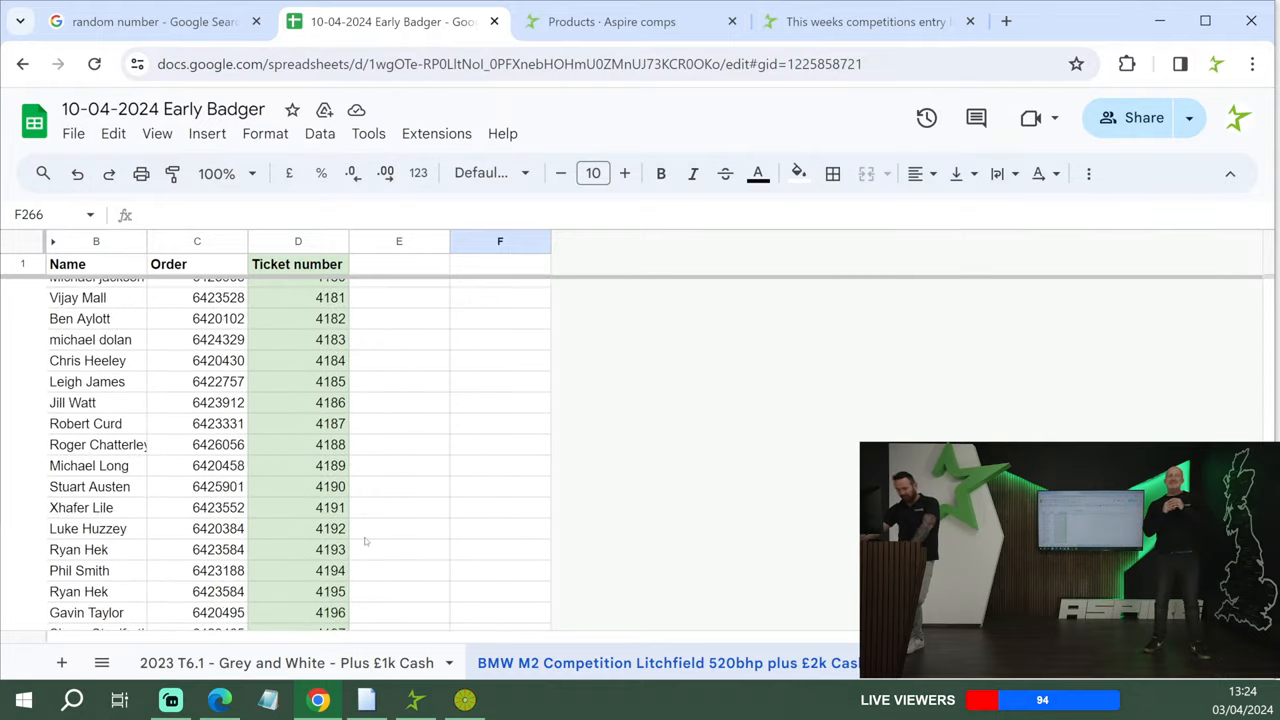
{"action": "left_click", "coordinate": [400, 444]}
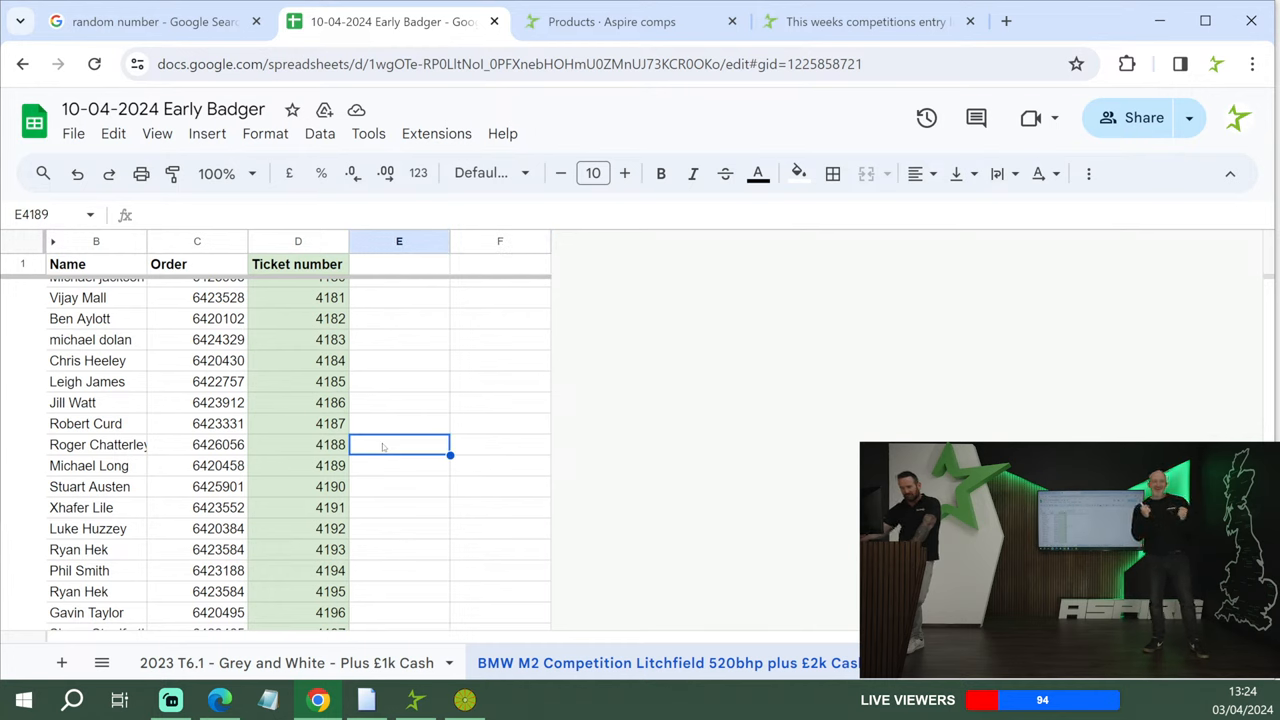
{"action": "type", "text": "1"}
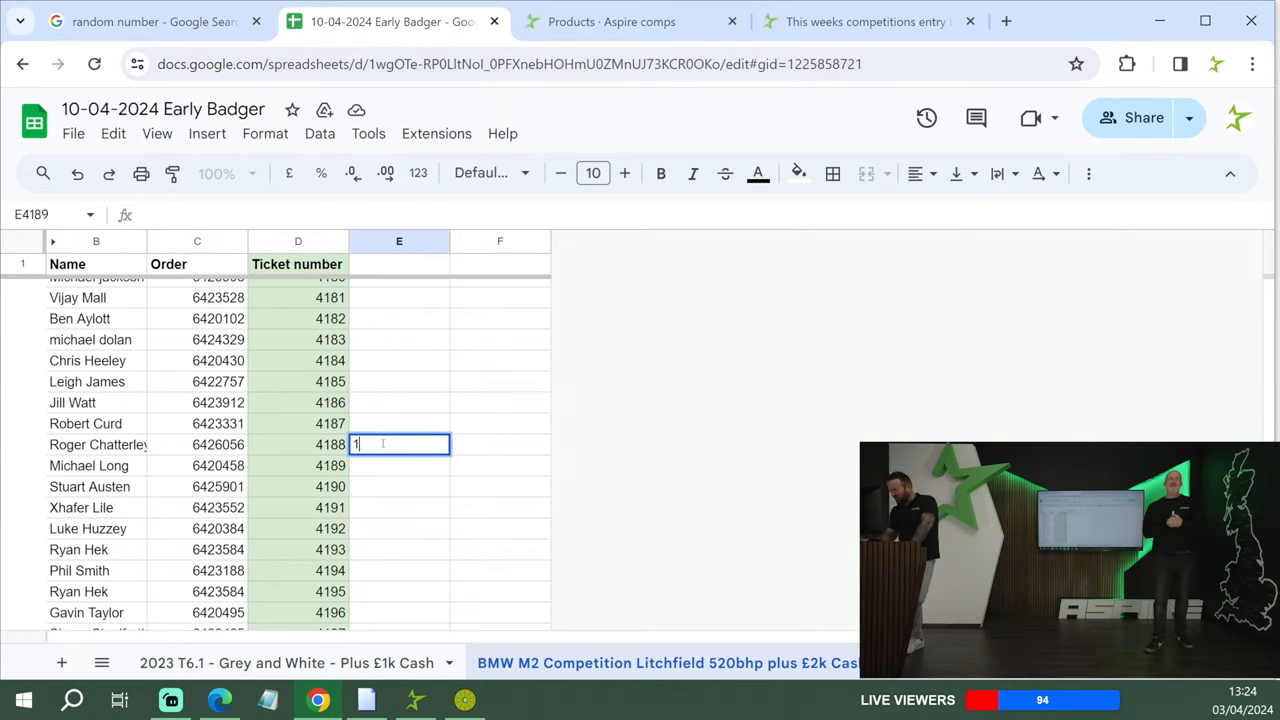
{"action": "type", "text": "10 free"}
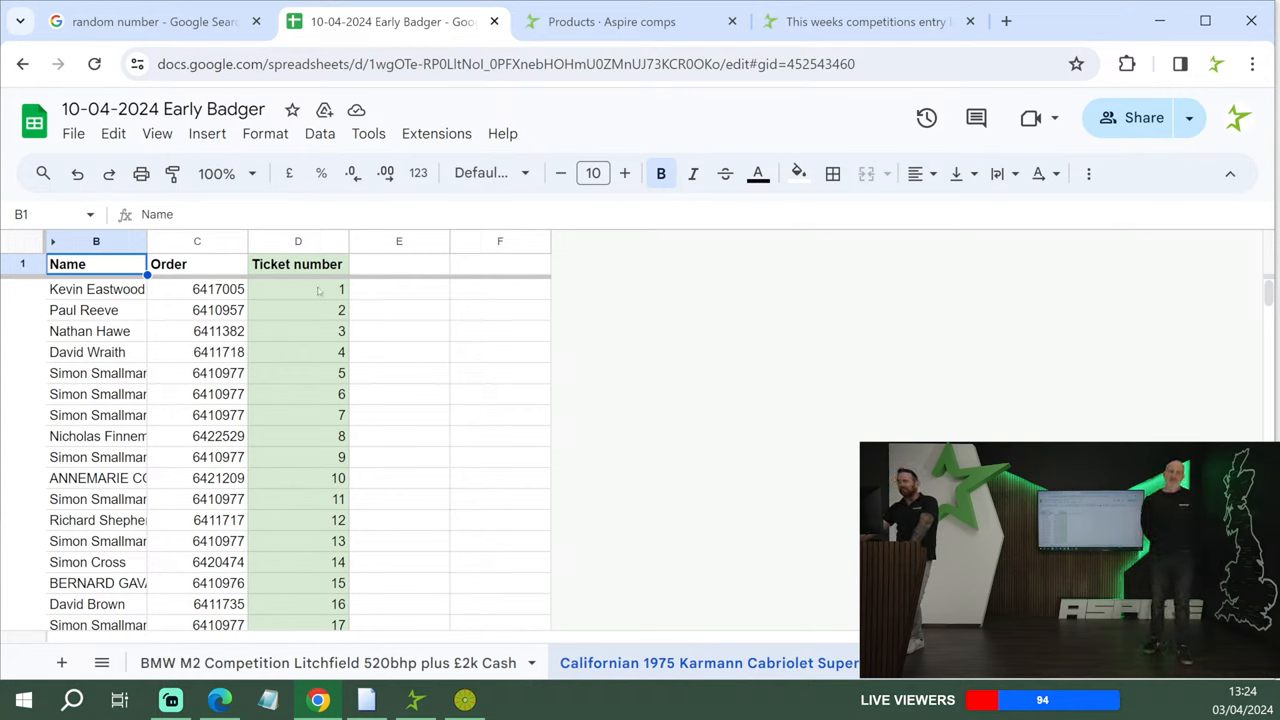
- Read the Karmann Cabriolet sheet's last ticket, 4858, then switch to the random number generator
{"action": "left_click", "coordinate": [298, 288]}
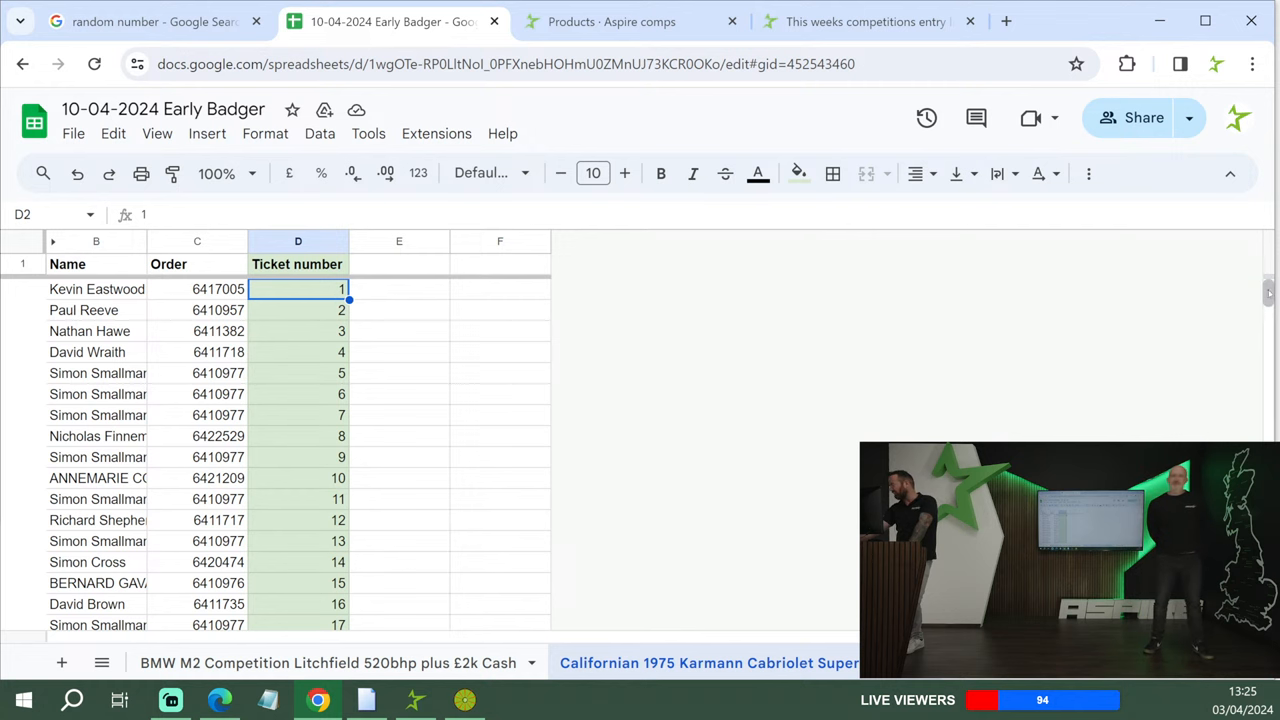
{"action": "scroll", "scroll_direction": "down", "scroll_amount": 3}
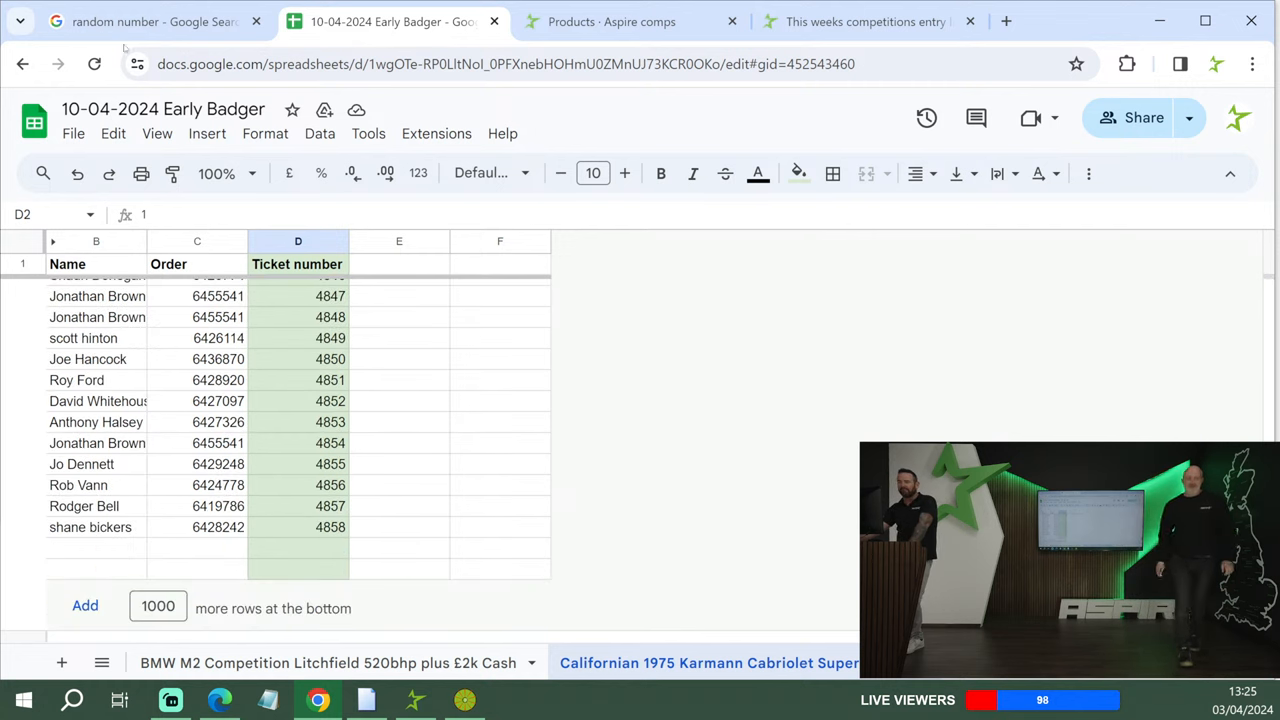
{"action": "left_click", "coordinate": [150, 20]}
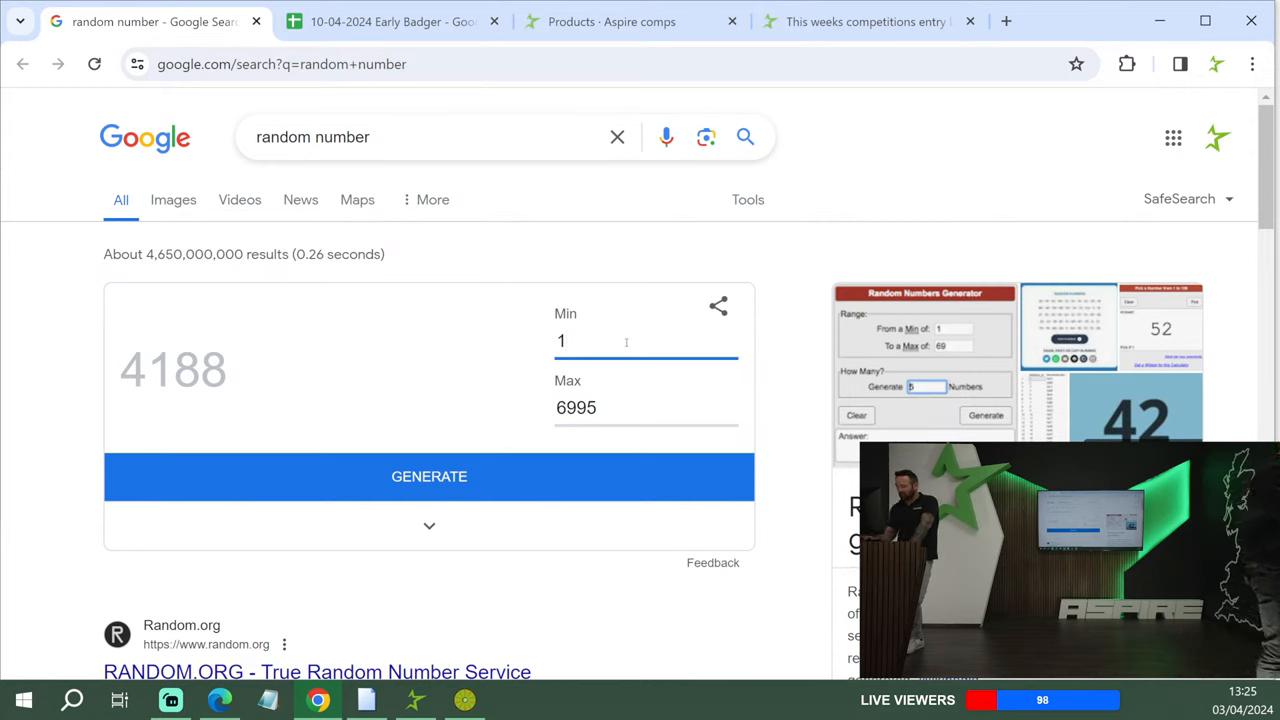
- Generate a number from 1 to 4858, drawing 328, and return to the spreadsheet
{"action": "type", "text": "0"}
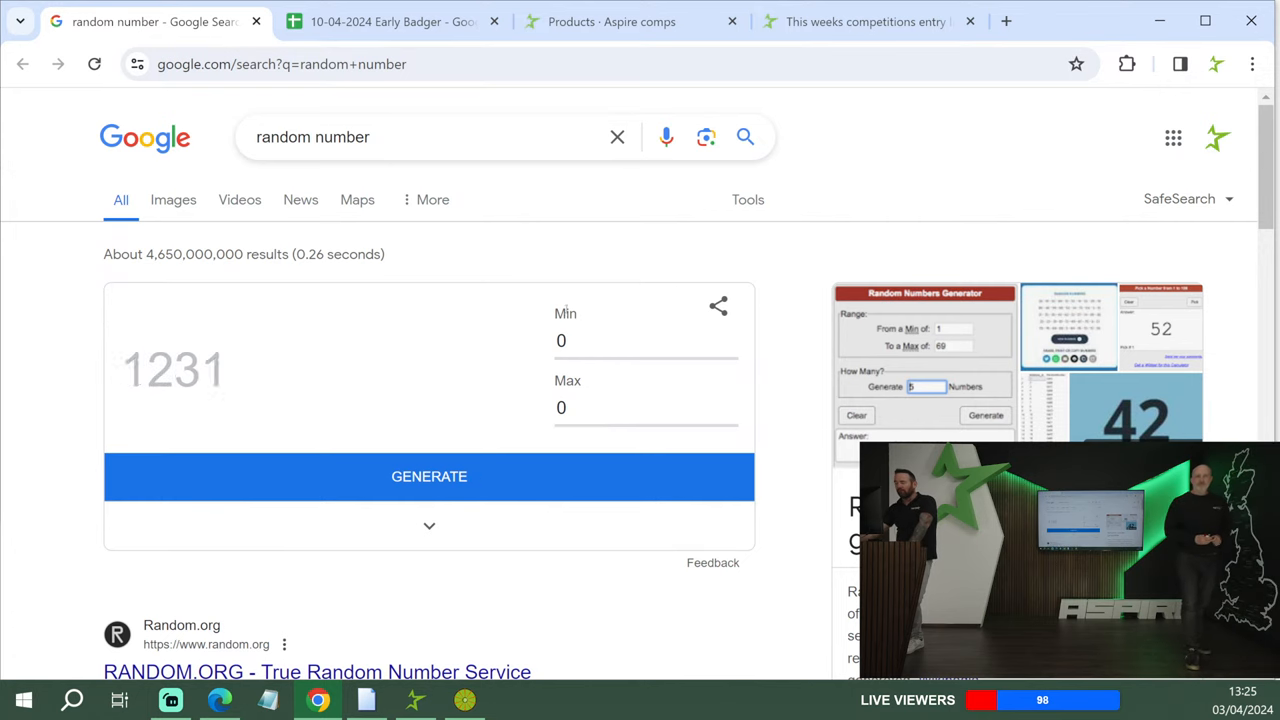
{"action": "left_click", "coordinate": [644, 340]}
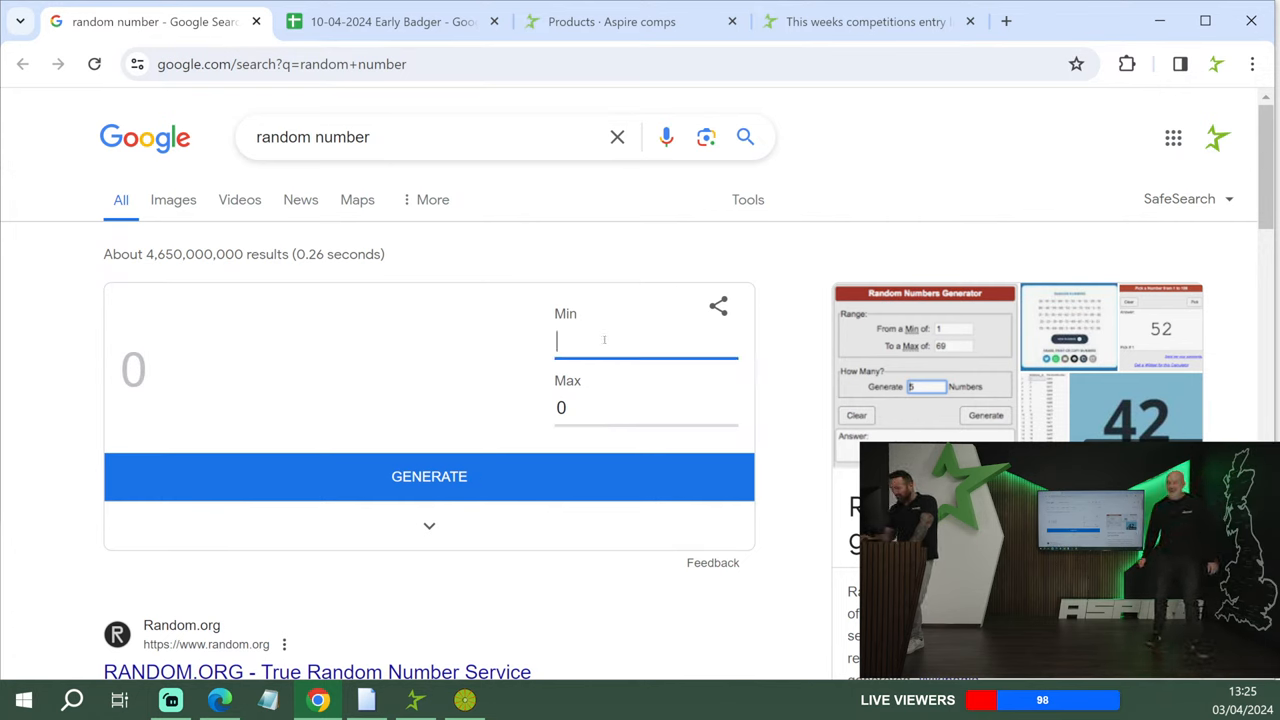
{"action": "type", "text": "1"}
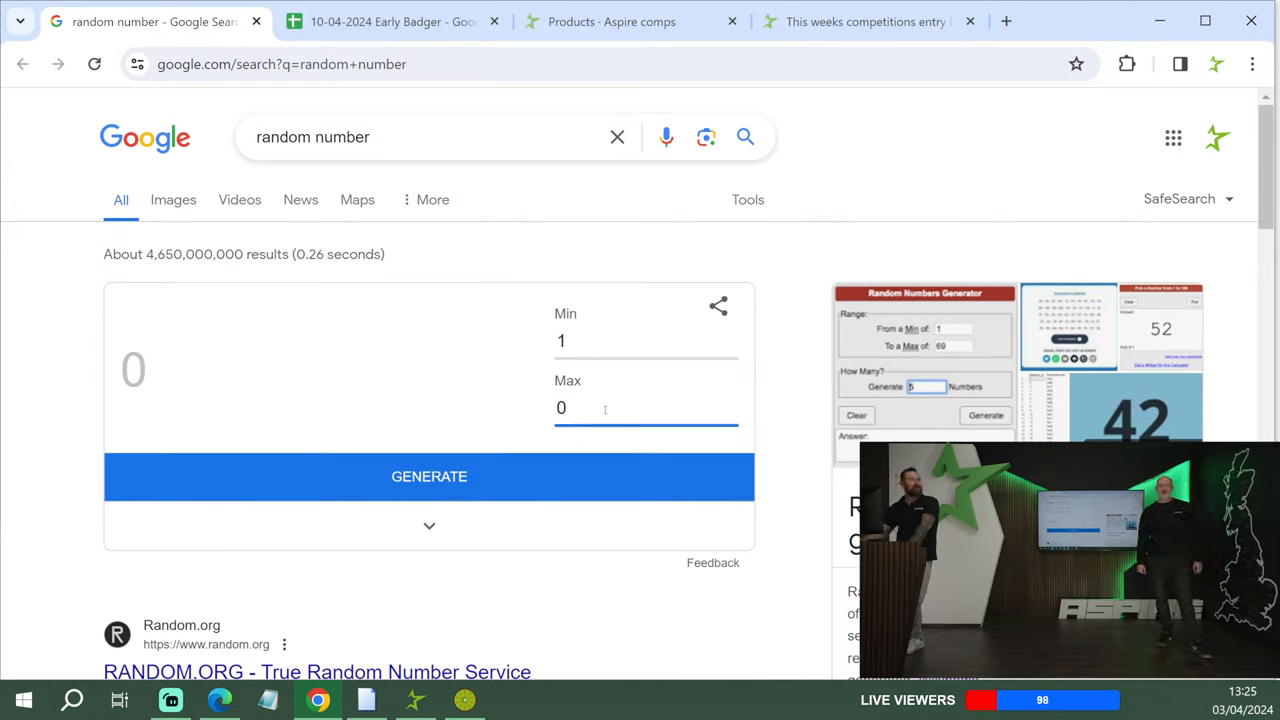
{"action": "type", "text": "4858"}
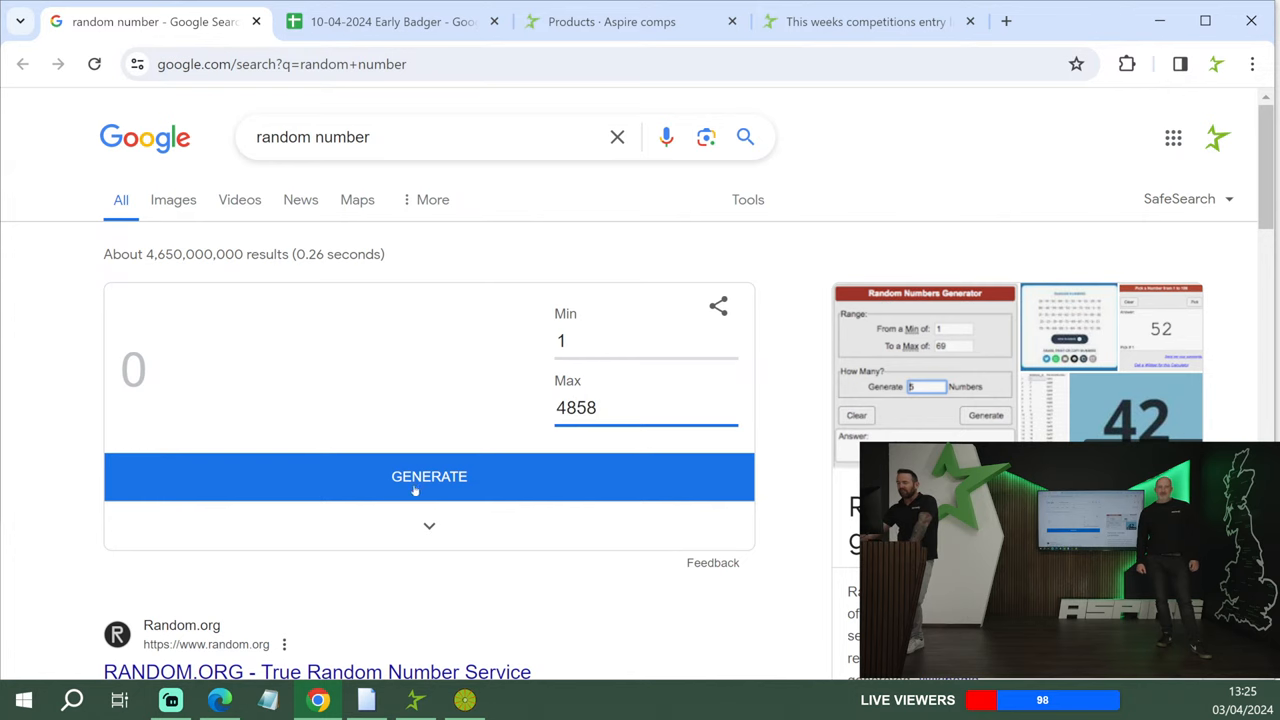
{"action": "left_click", "coordinate": [428, 476]}
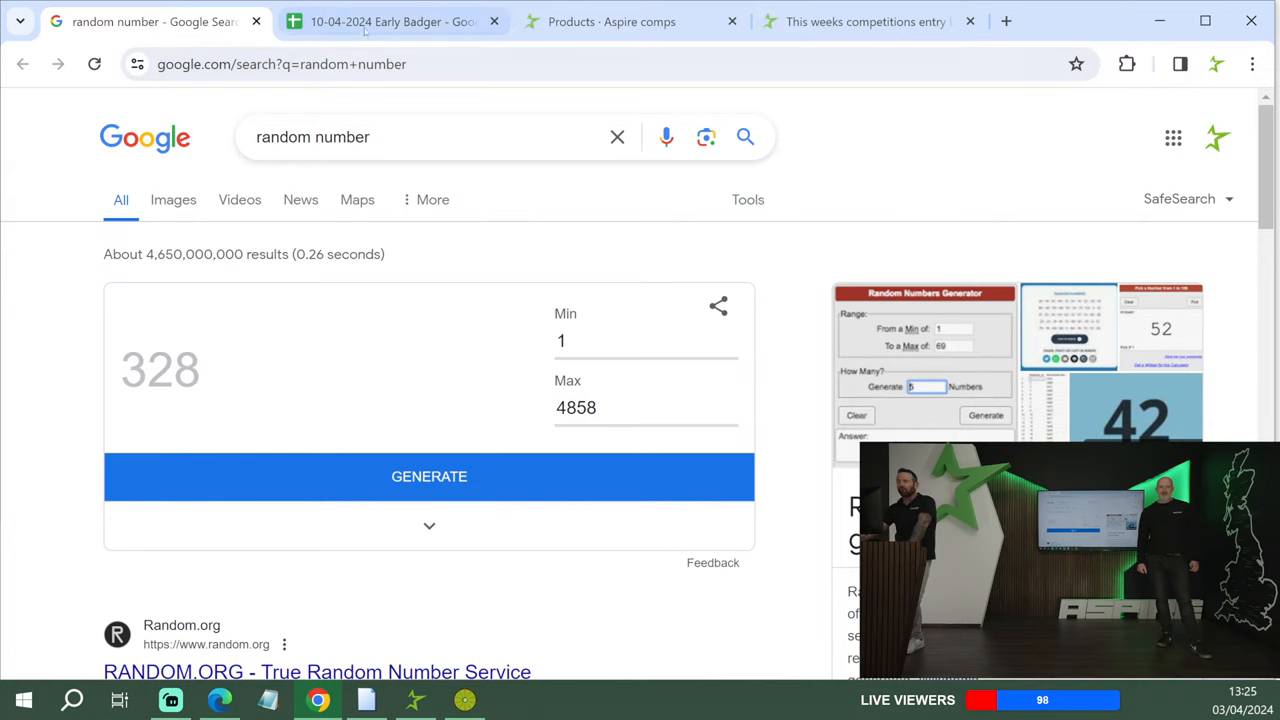
{"action": "left_click", "coordinate": [390, 20]}
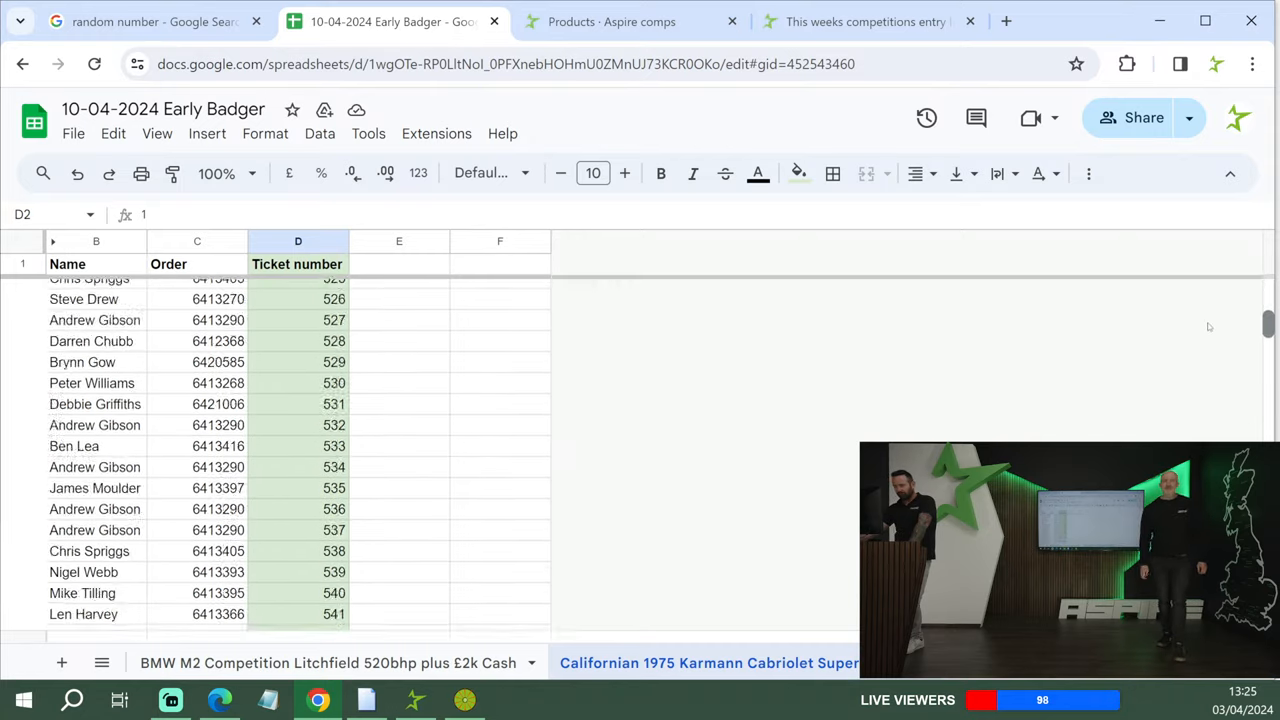
- Enter '20 free' beside ticket 328 on the Karmann Cabriolet sheet
{"action": "scroll", "scroll_direction": "up", "scroll_amount": 3}
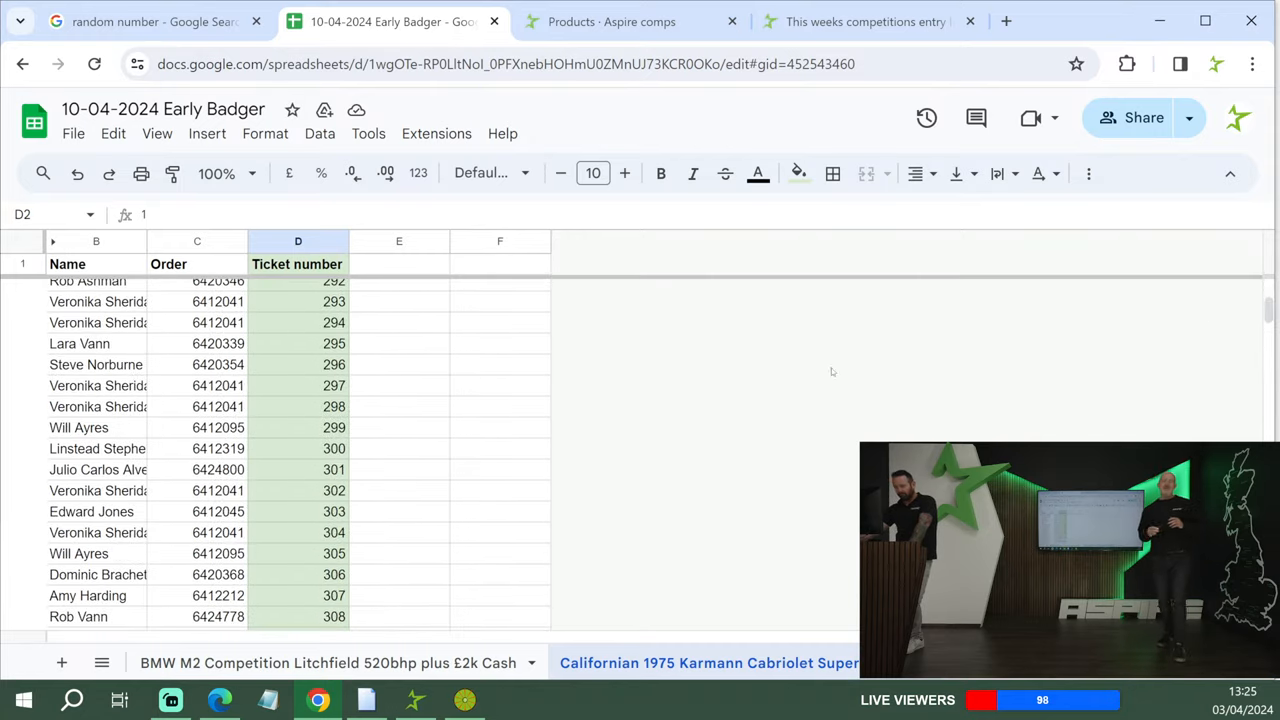
{"action": "scroll", "scroll_direction": "down", "scroll_amount": 3}
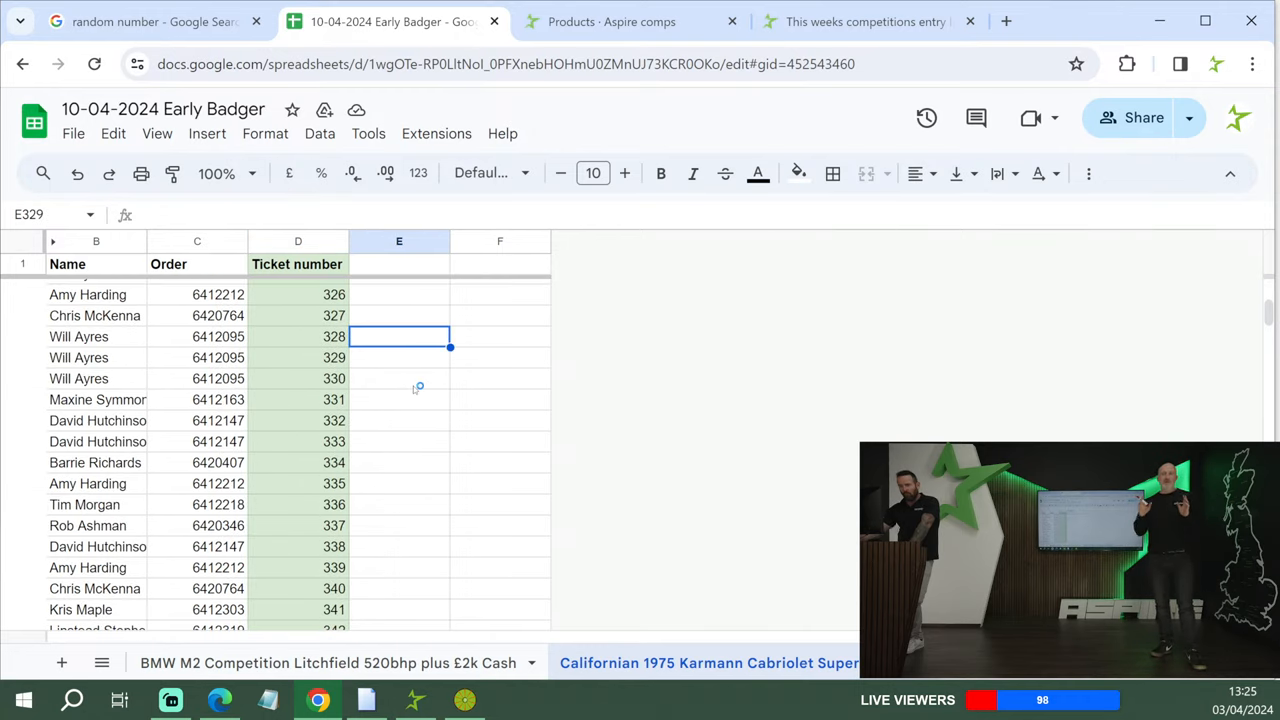
{"action": "type", "text": "20 free"}
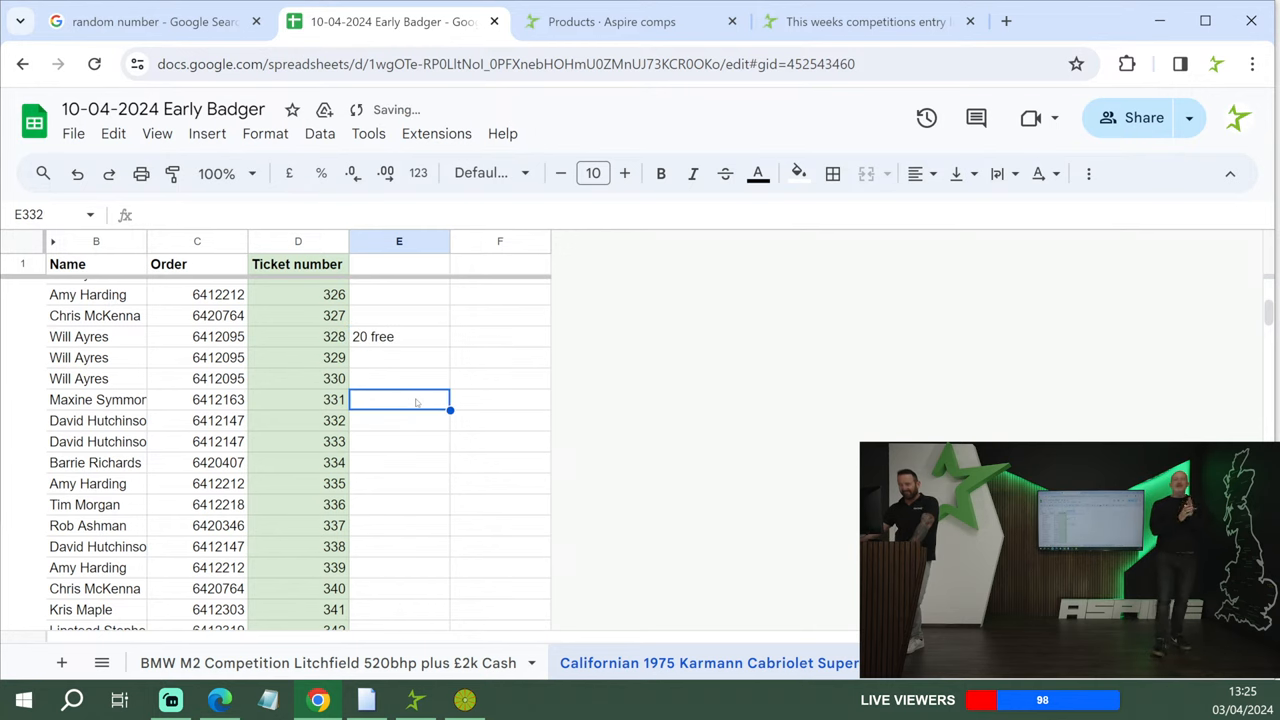
{"action": "left_click", "coordinate": [150, 20]}
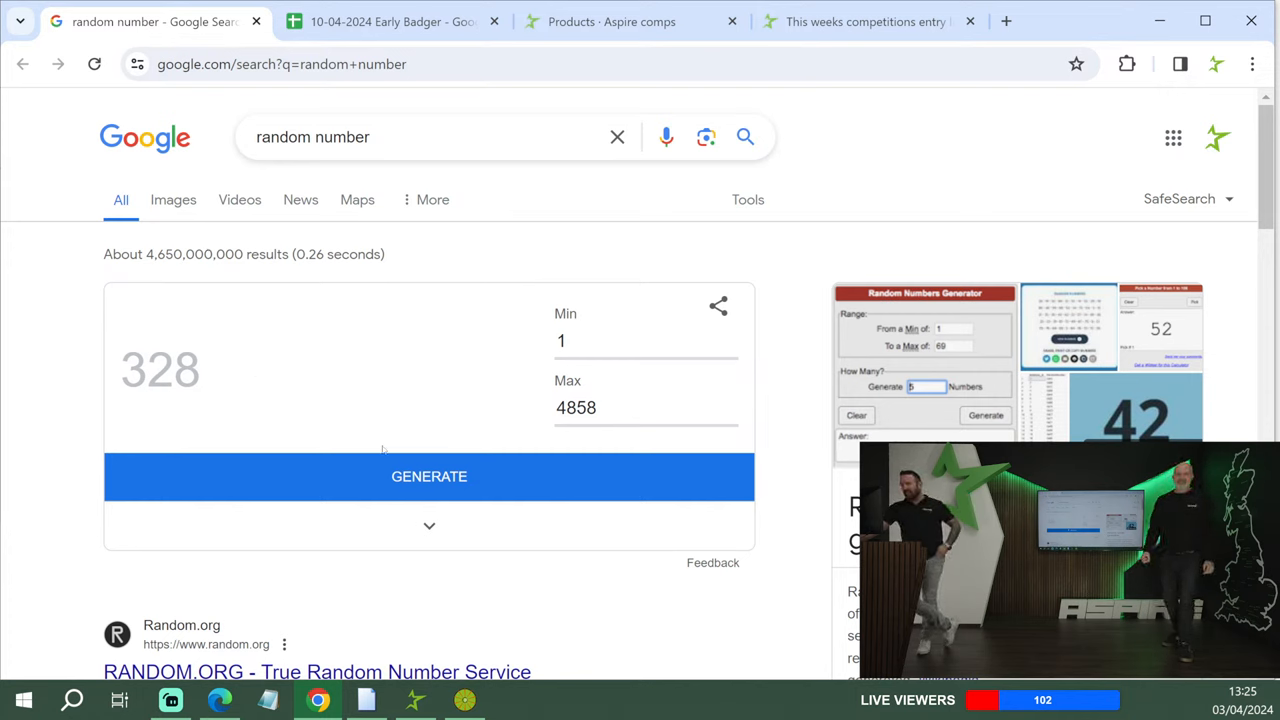
- Draw the next number and mark ticket 3748 as '15 free'
{"action": "left_click", "coordinate": [428, 476]}
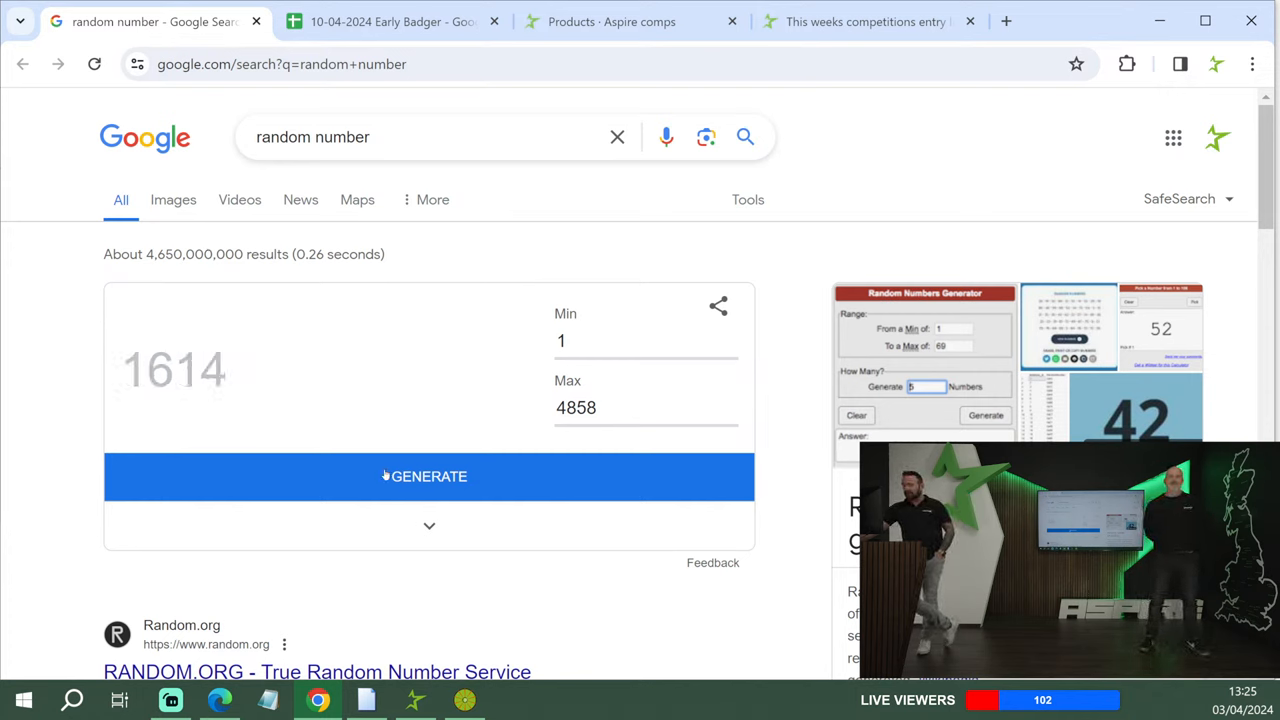
{"action": "left_click", "coordinate": [390, 20]}
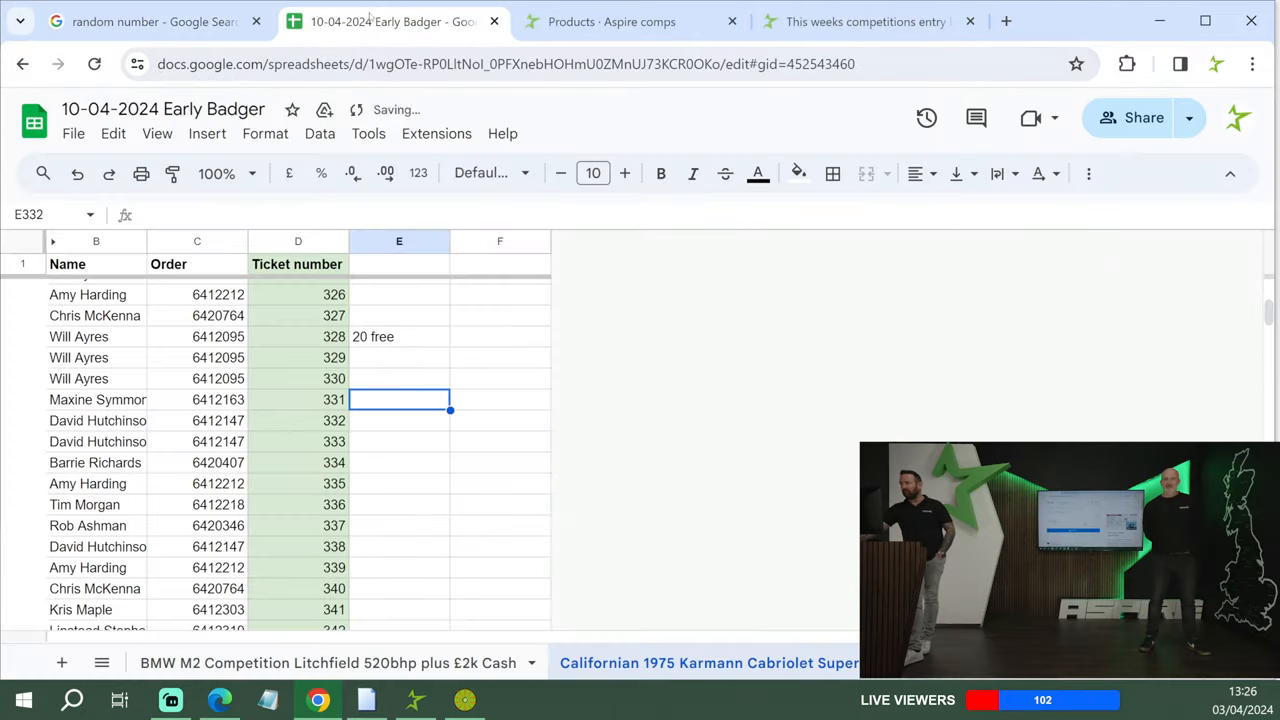
{"action": "scroll", "scroll_direction": "down", "scroll_amount": 3}
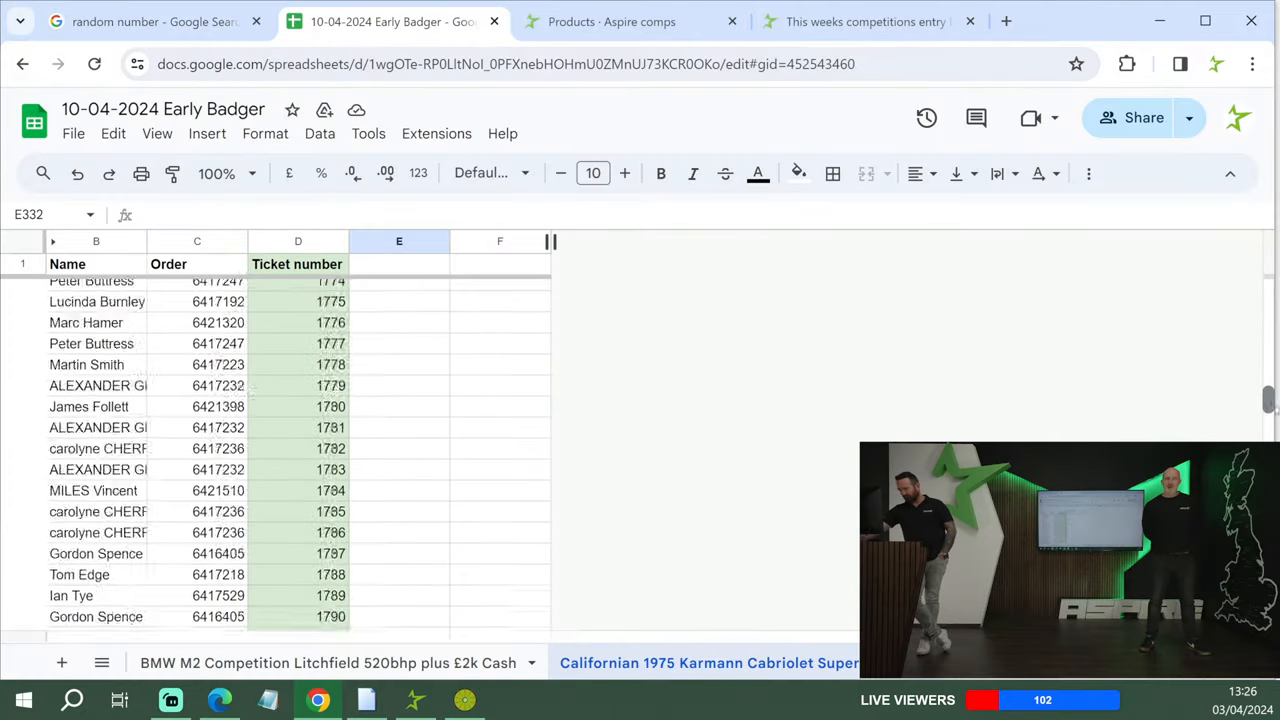
{"action": "scroll", "scroll_direction": "down", "scroll_amount": 3}
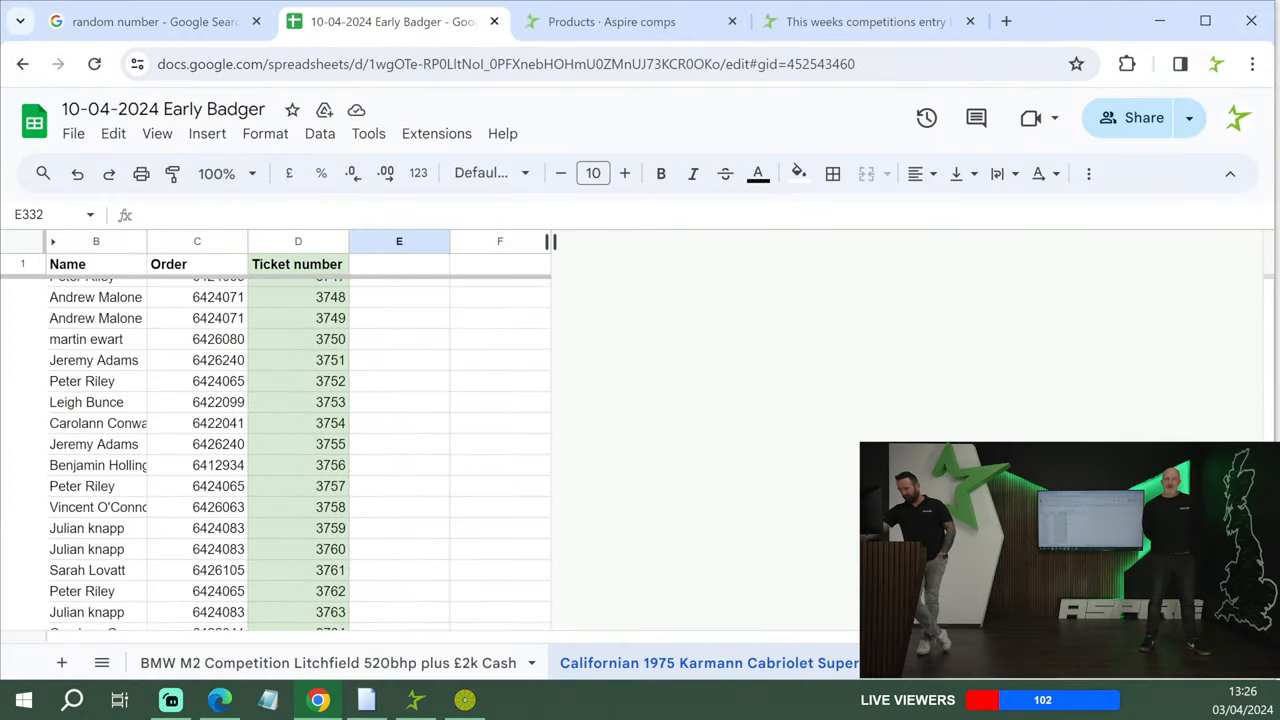
{"action": "left_click", "coordinate": [400, 296]}
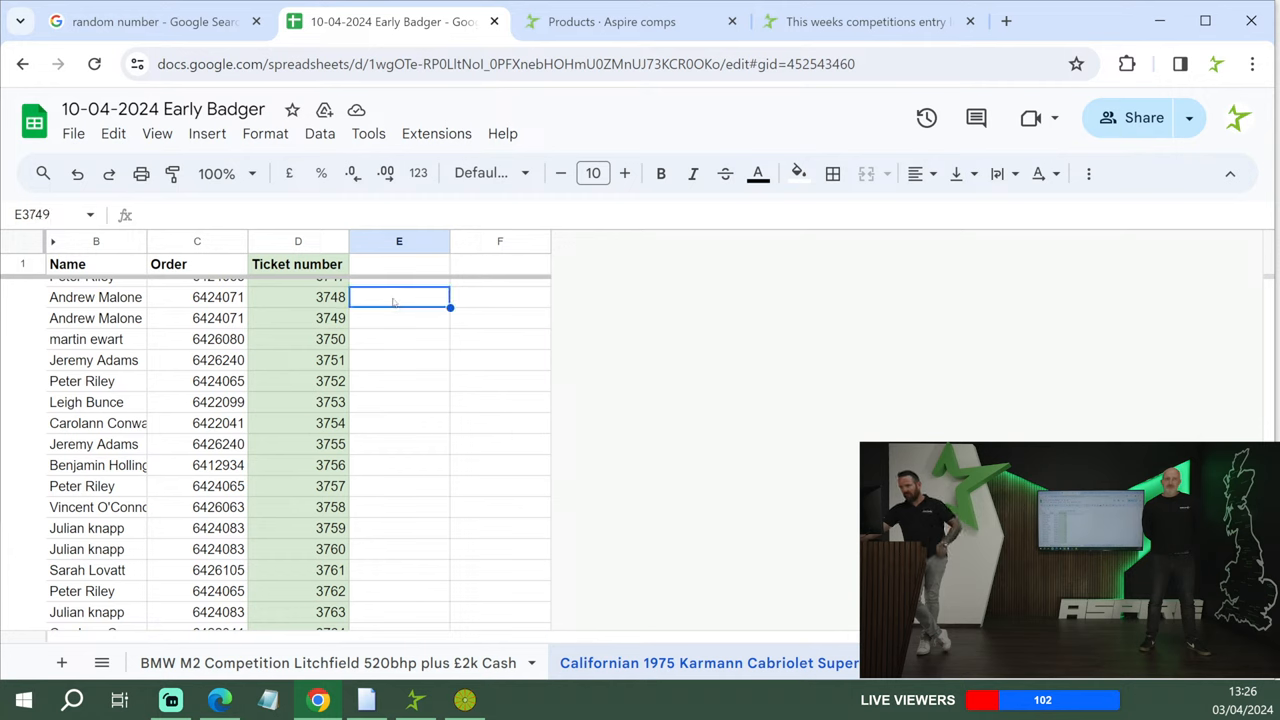
{"action": "type", "text": "15 free"}
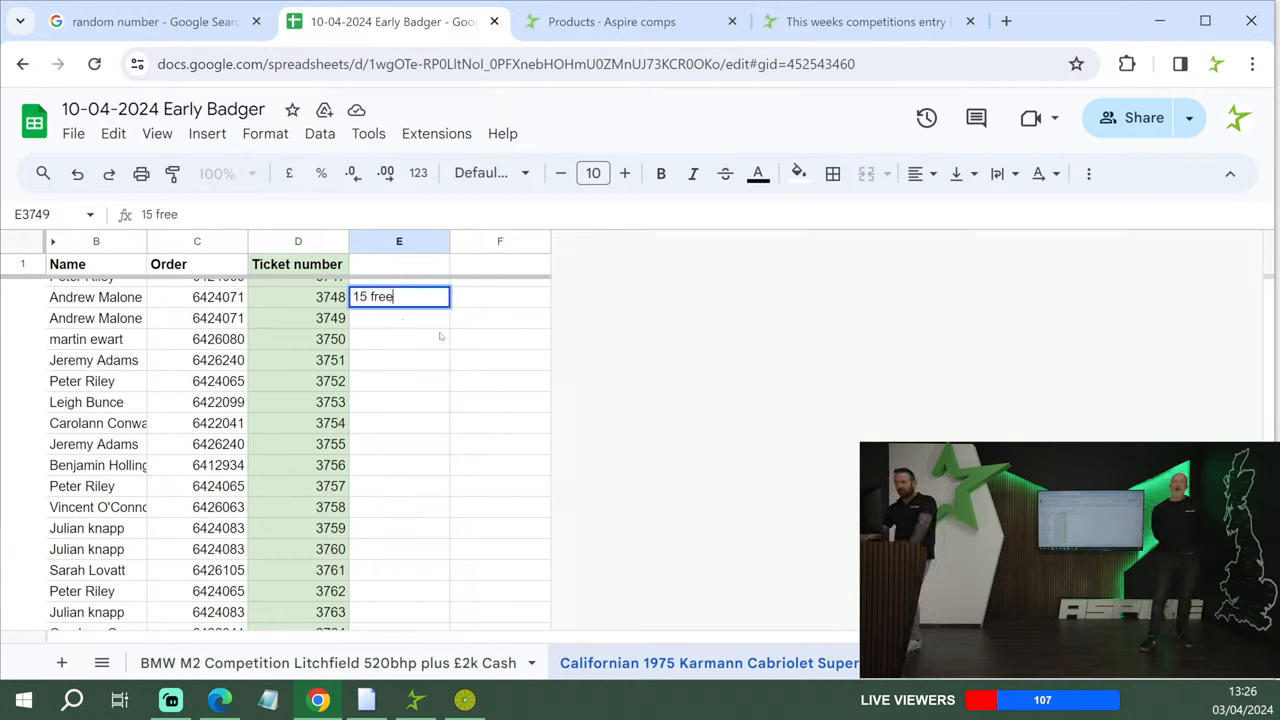
- Draw again and mark ticket 4308 as '10 free'
{"action": "left_click", "coordinate": [150, 20]}
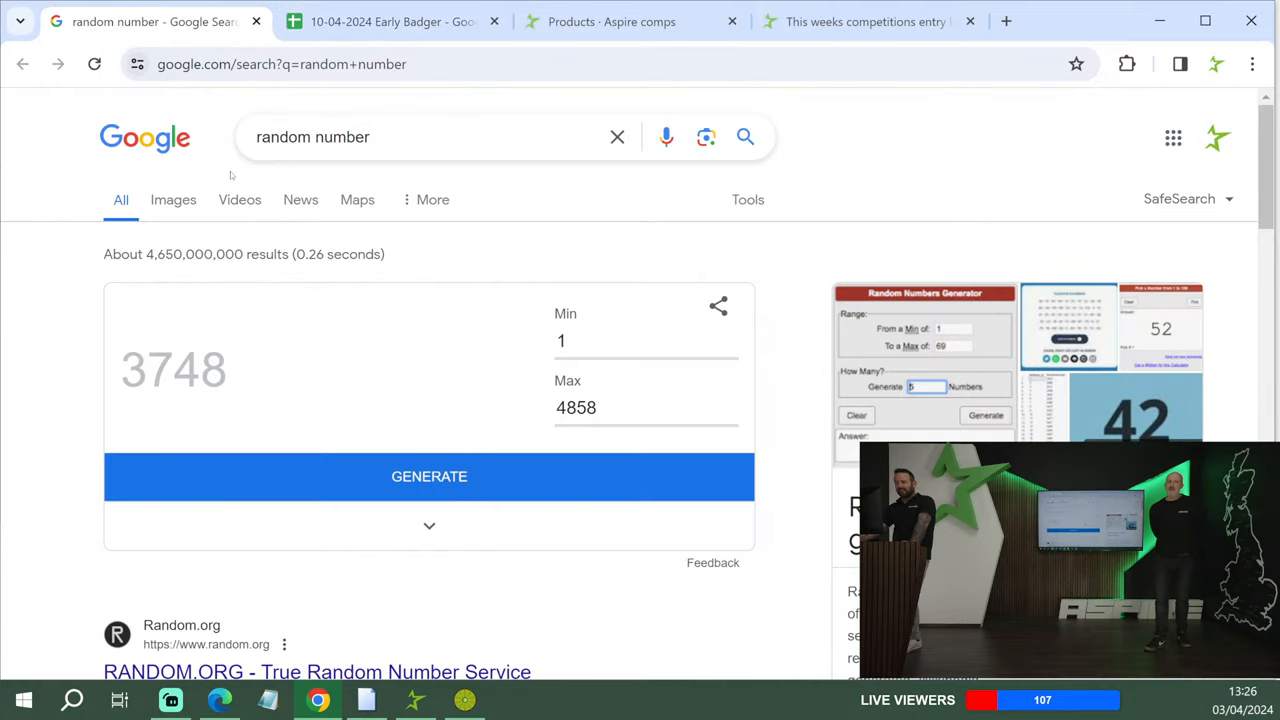
{"action": "left_click", "coordinate": [428, 476]}
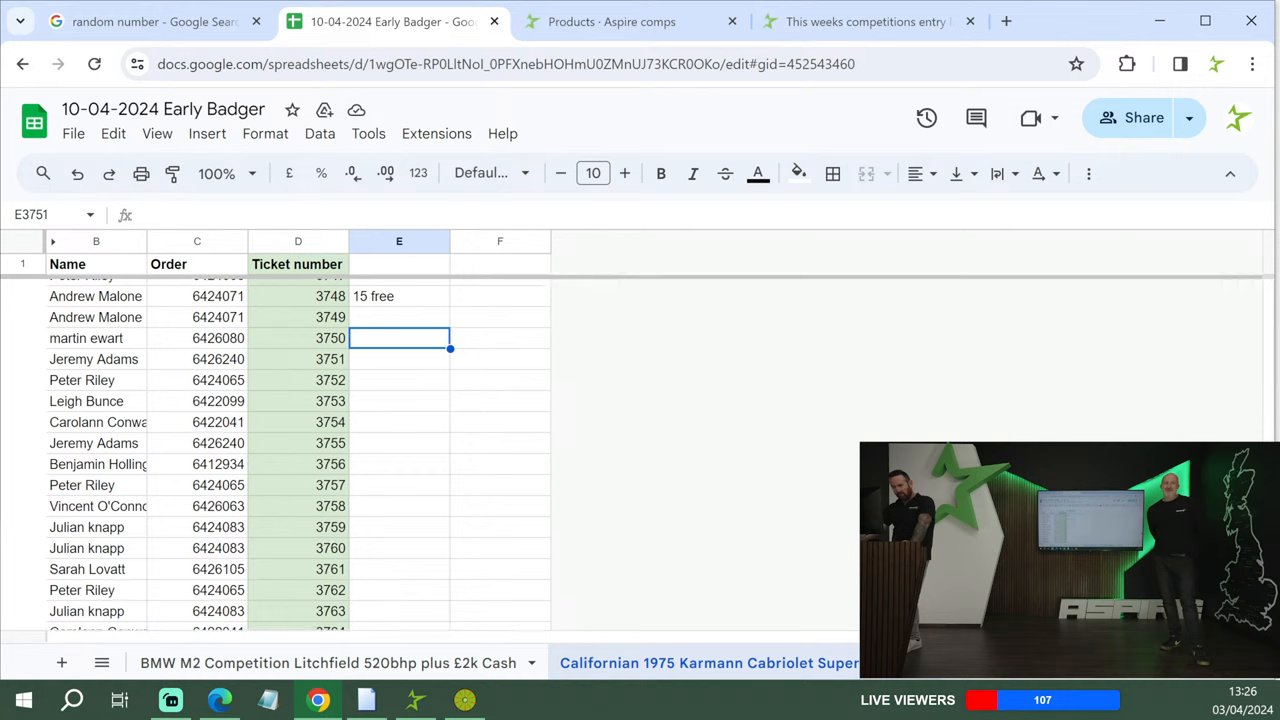
{"action": "scroll", "scroll_direction": "down", "scroll_amount": 3}
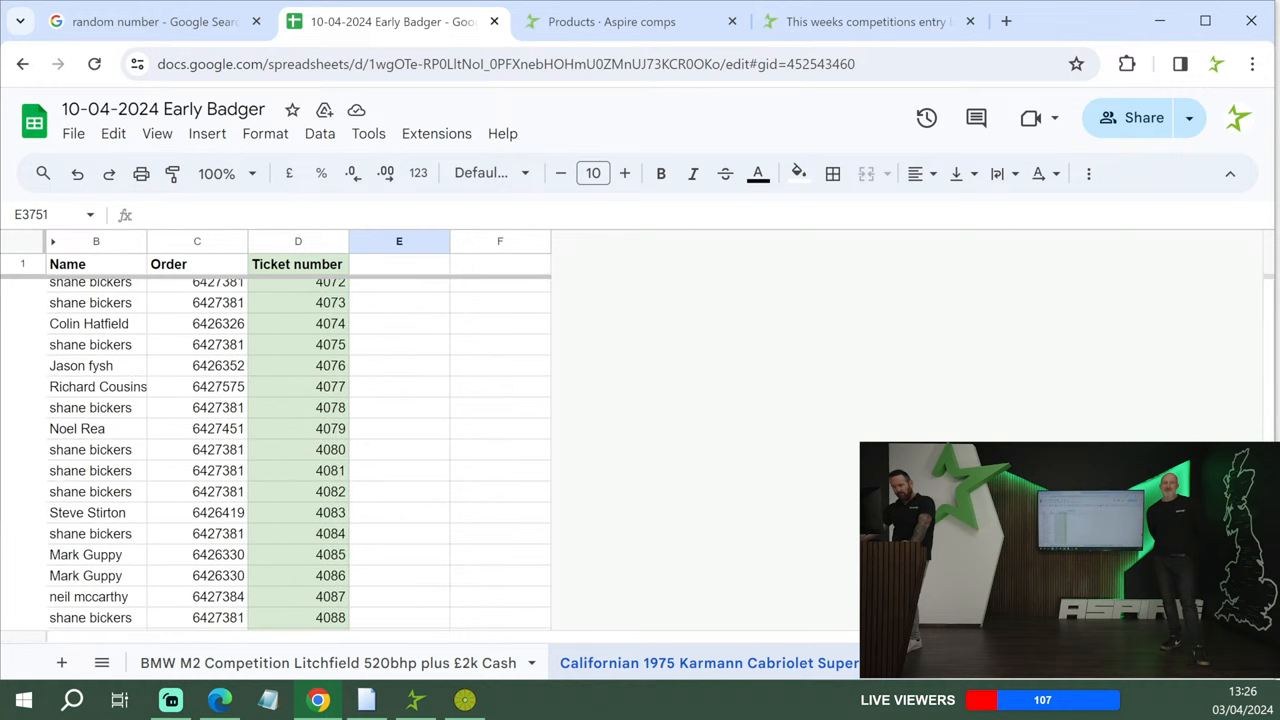
{"action": "scroll", "scroll_direction": "down", "scroll_amount": 3}
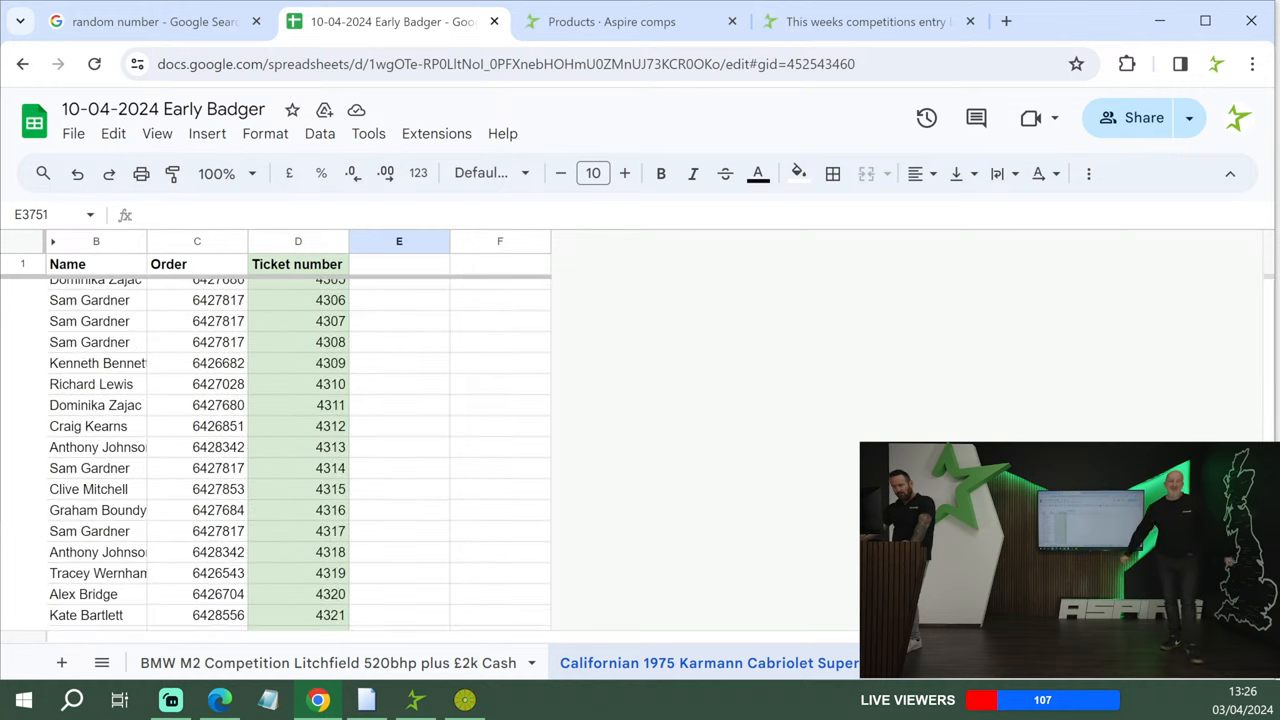
{"action": "scroll", "scroll_direction": "up", "scroll_amount": 3}
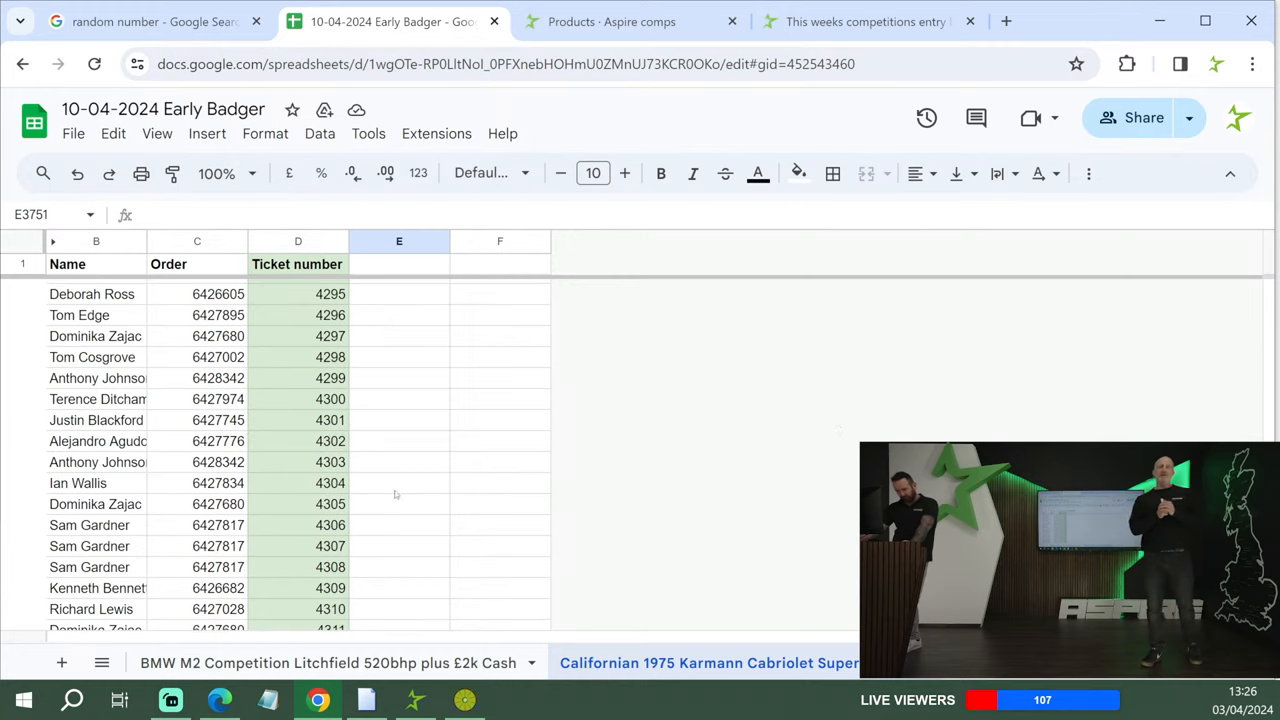
{"action": "left_click", "coordinate": [400, 568]}
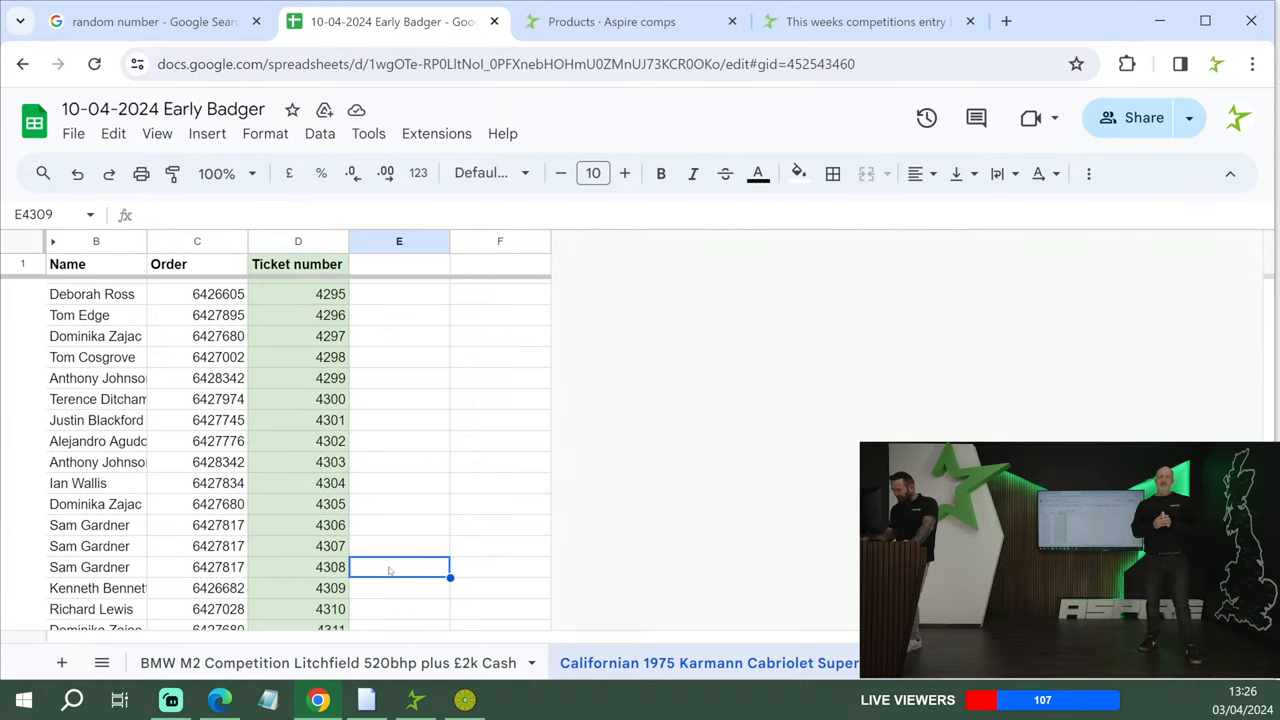
{"action": "type", "text": "10 free"}
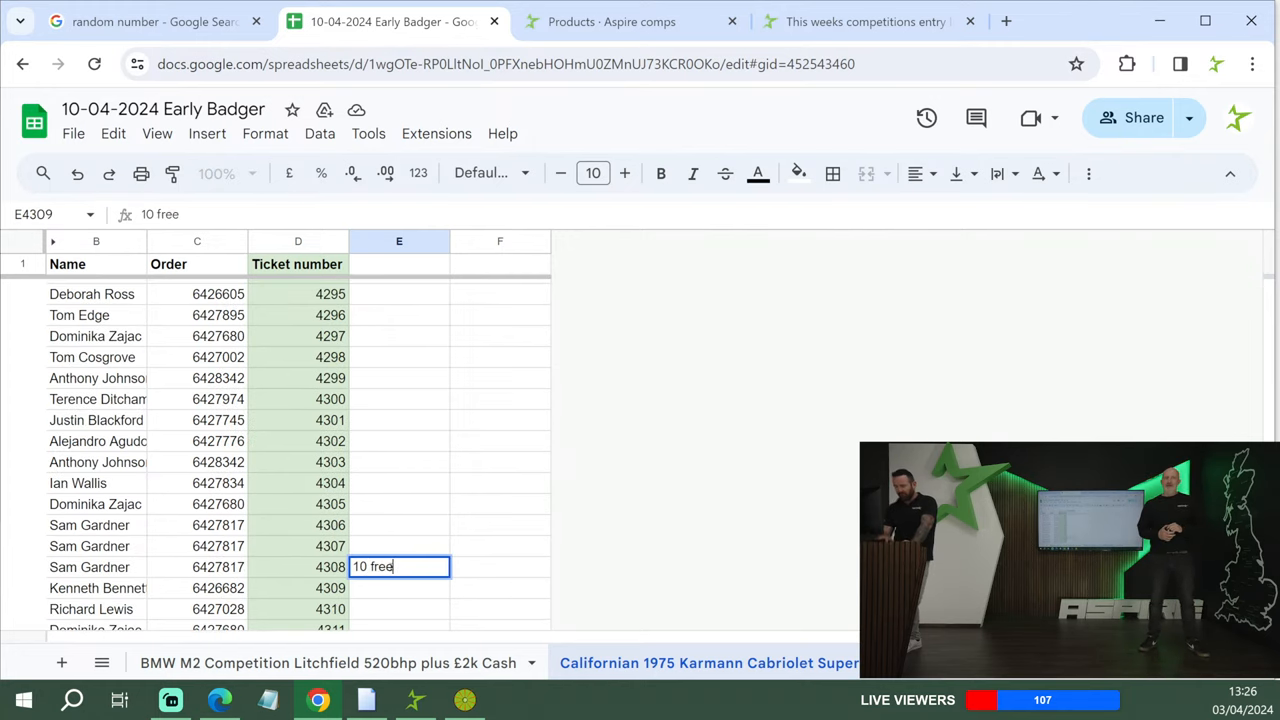
{"action": "key", "text": "enter"}
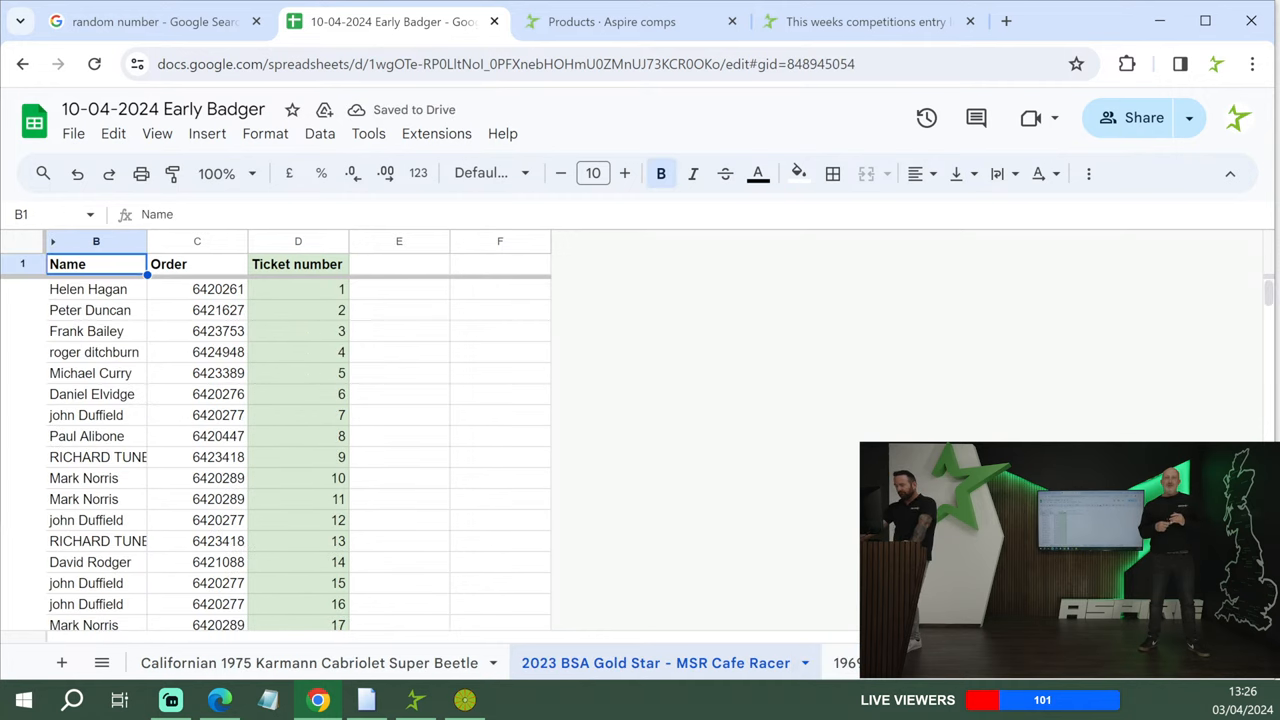
{"action": "mouse_move", "coordinate": [448, 362]}
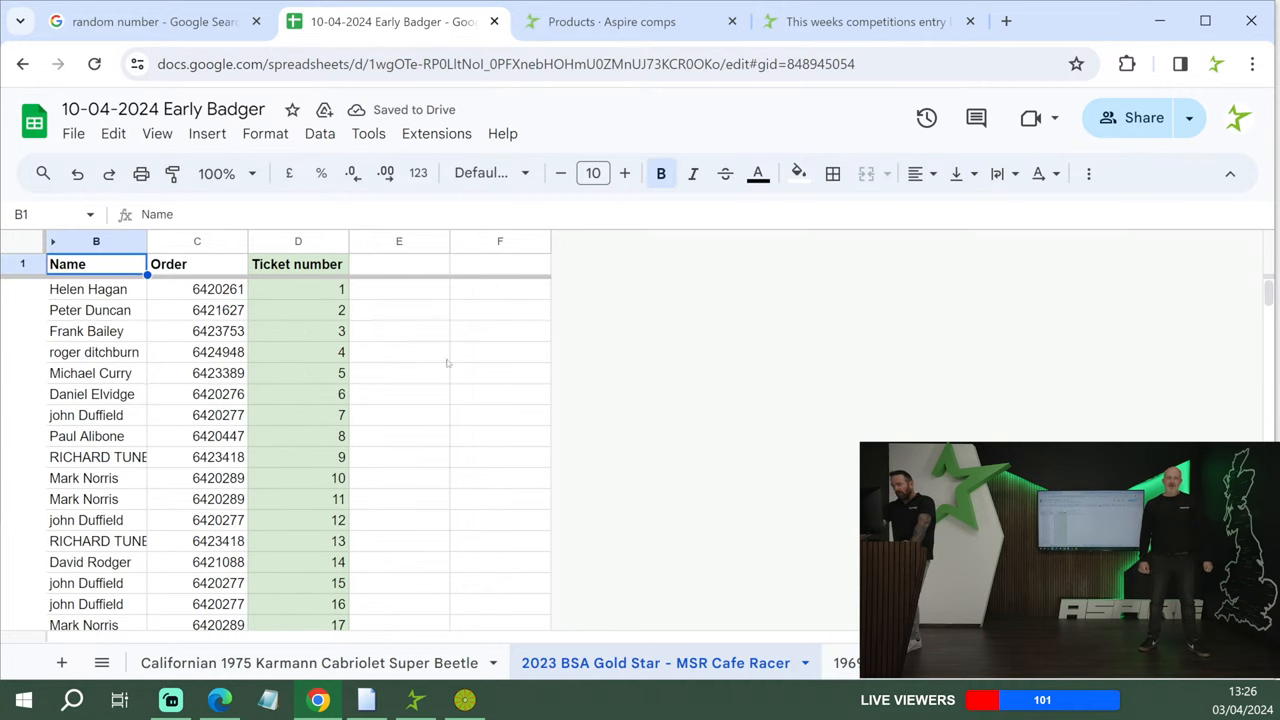
{"action": "mouse_move", "coordinate": [414, 350]}
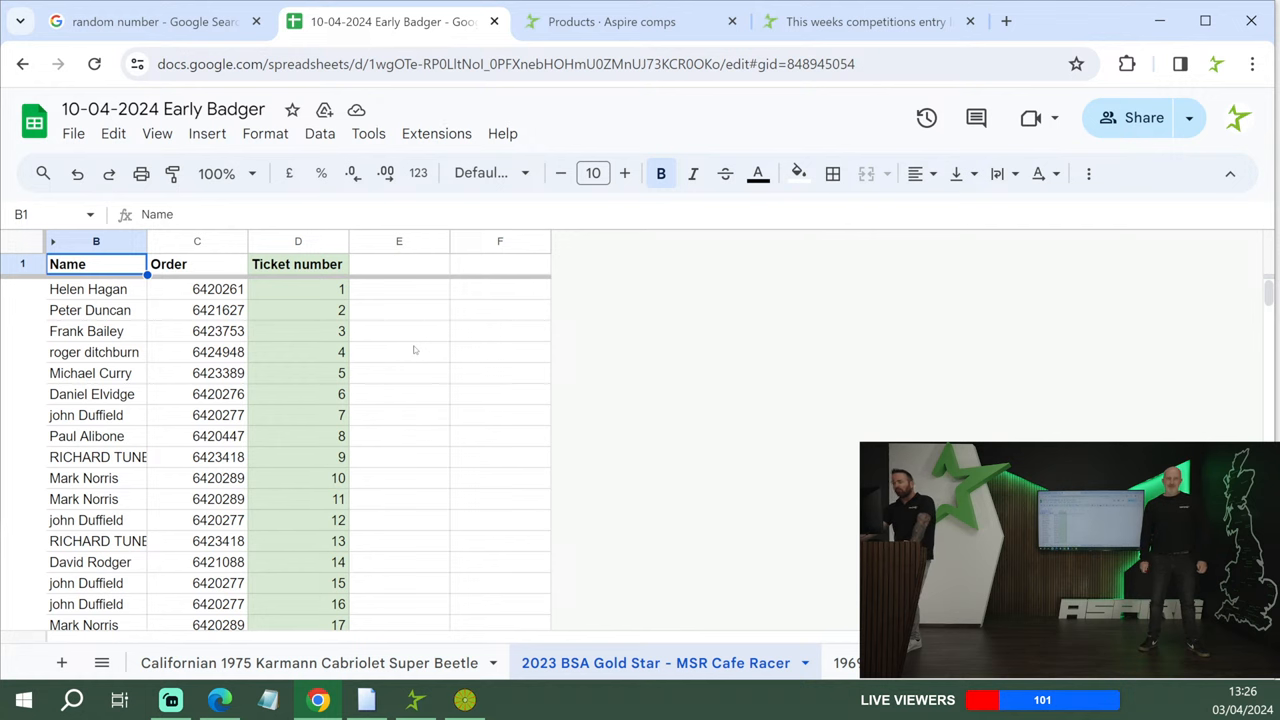
{"action": "mouse_move", "coordinate": [324, 288]}
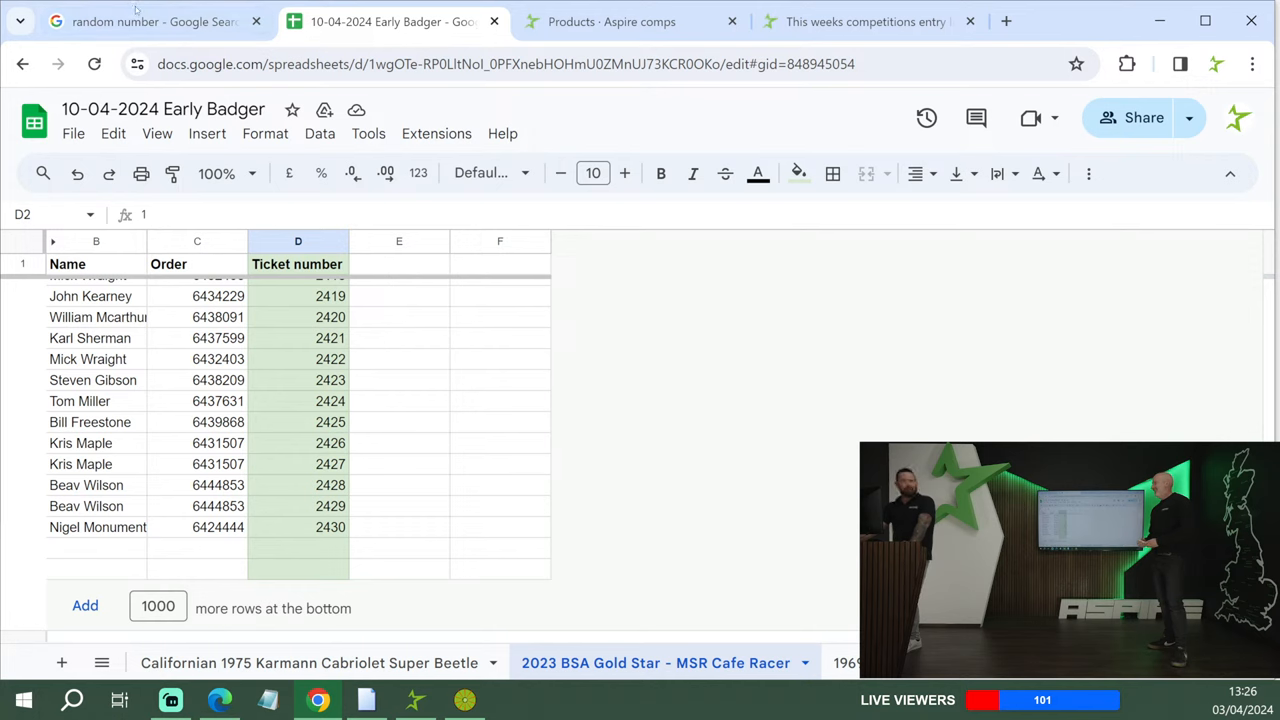
- Generate a number from 1 to 2430 for the BSA Gold Star, drawing 1604, and return to the sheet
{"action": "left_click", "coordinate": [150, 20]}
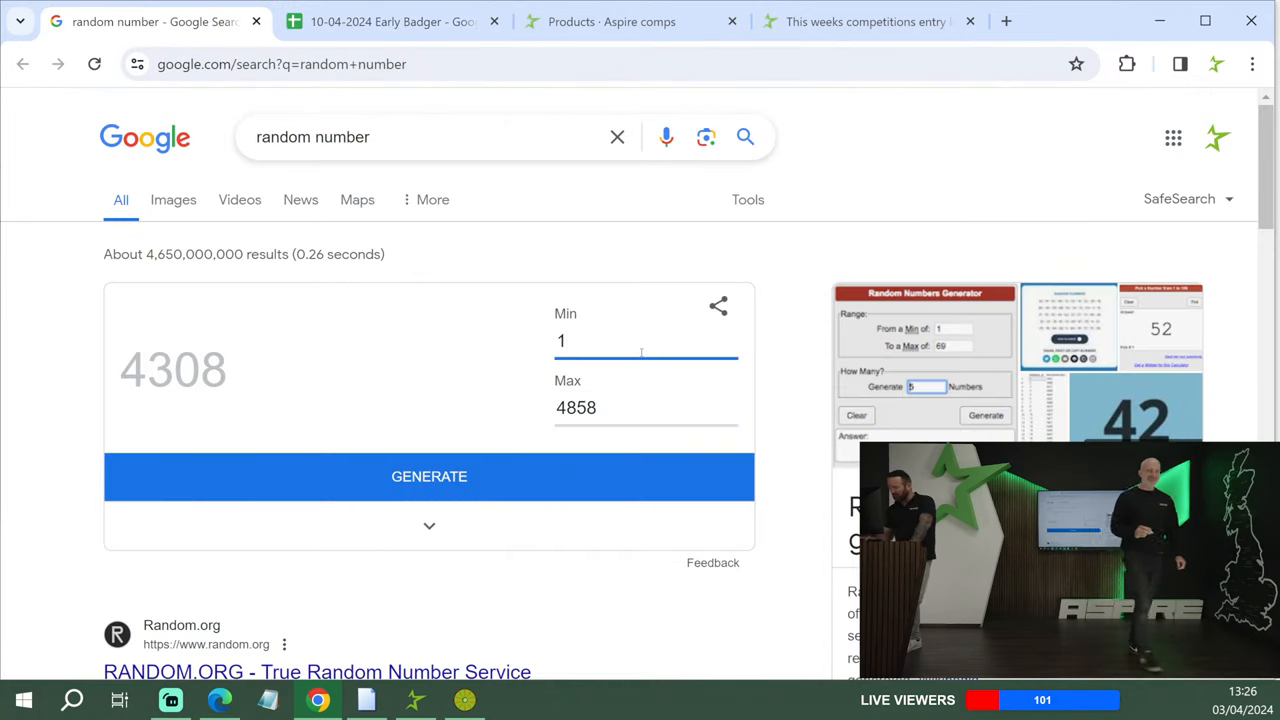
{"action": "type", "text": "0"}
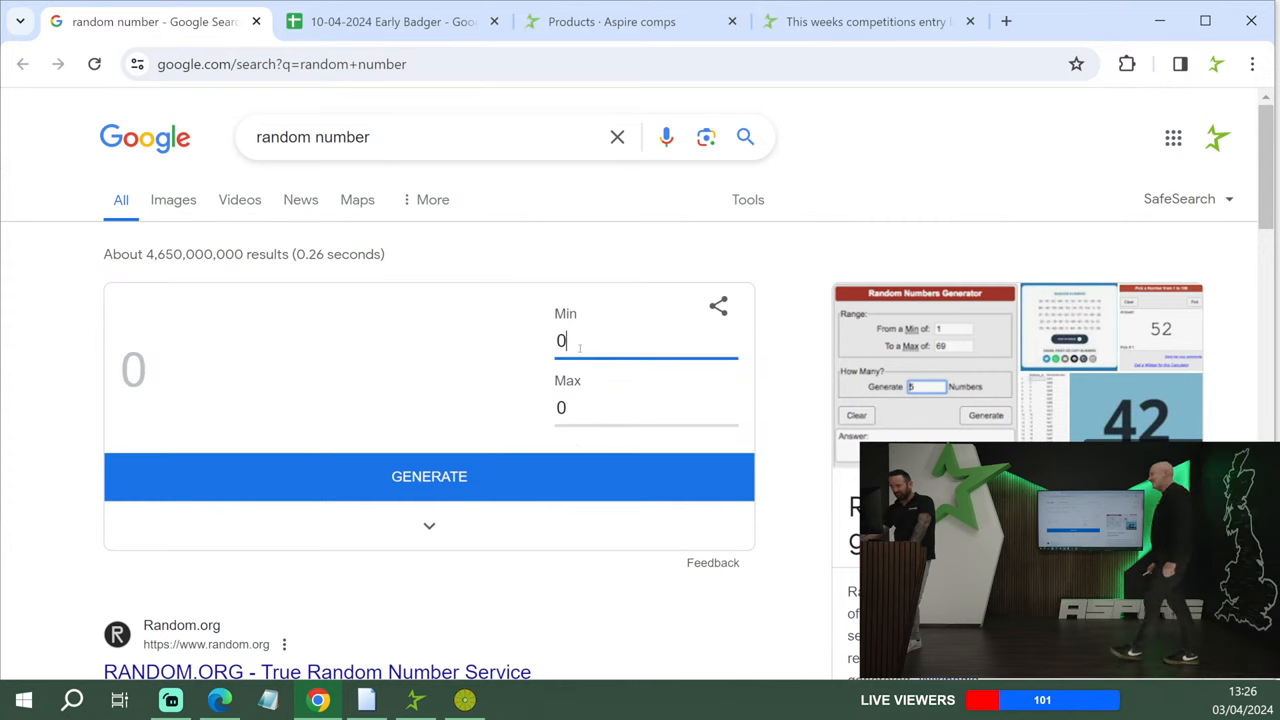
{"action": "type", "text": "1"}
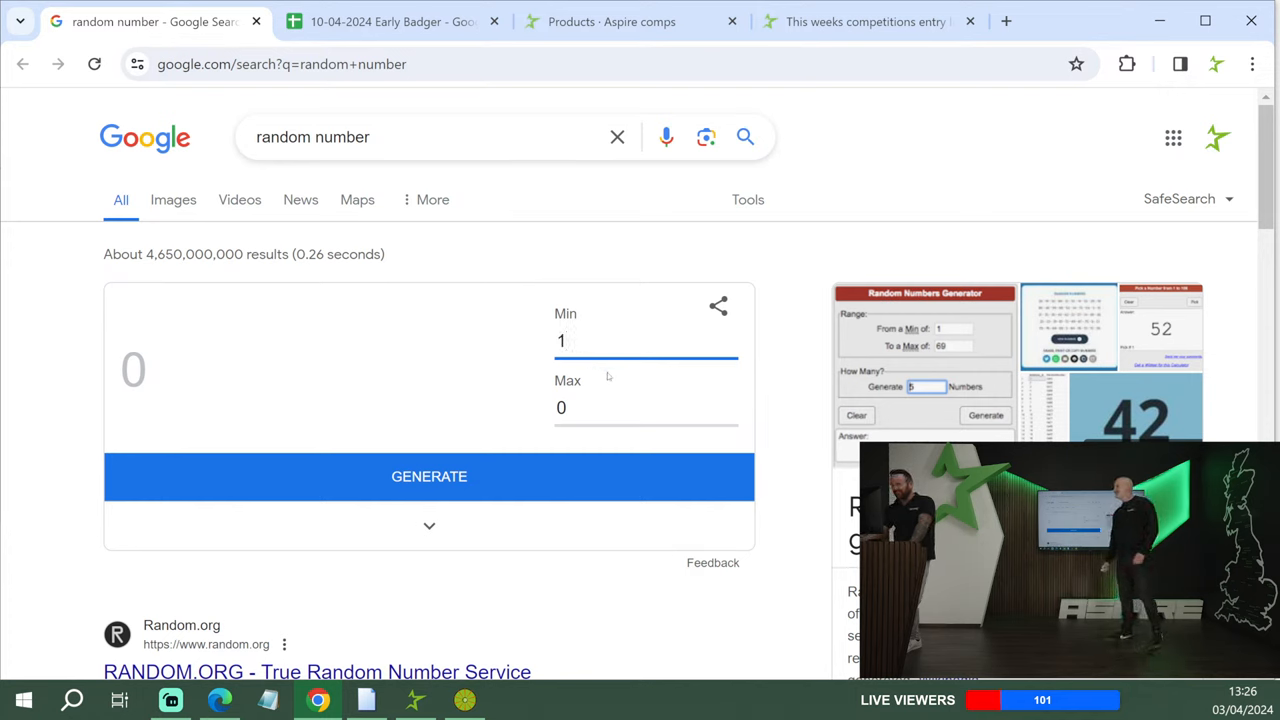
{"action": "type", "text": "2"}
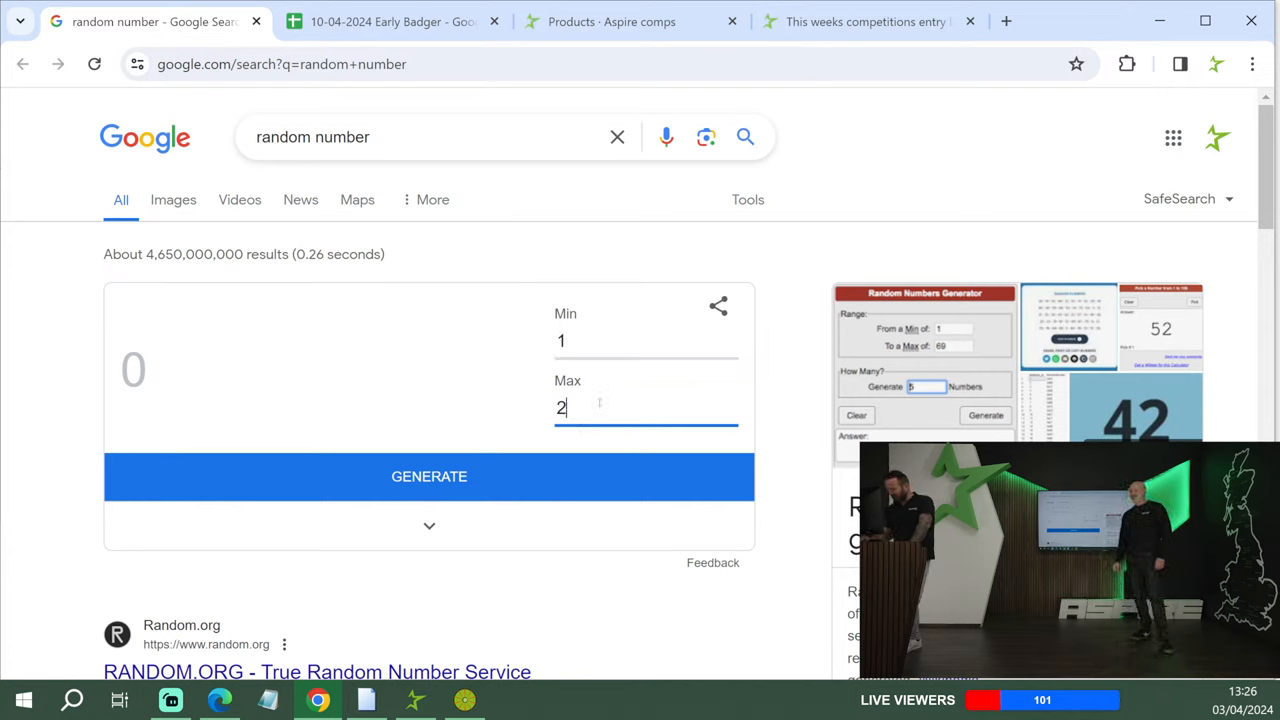
{"action": "type", "text": "430"}
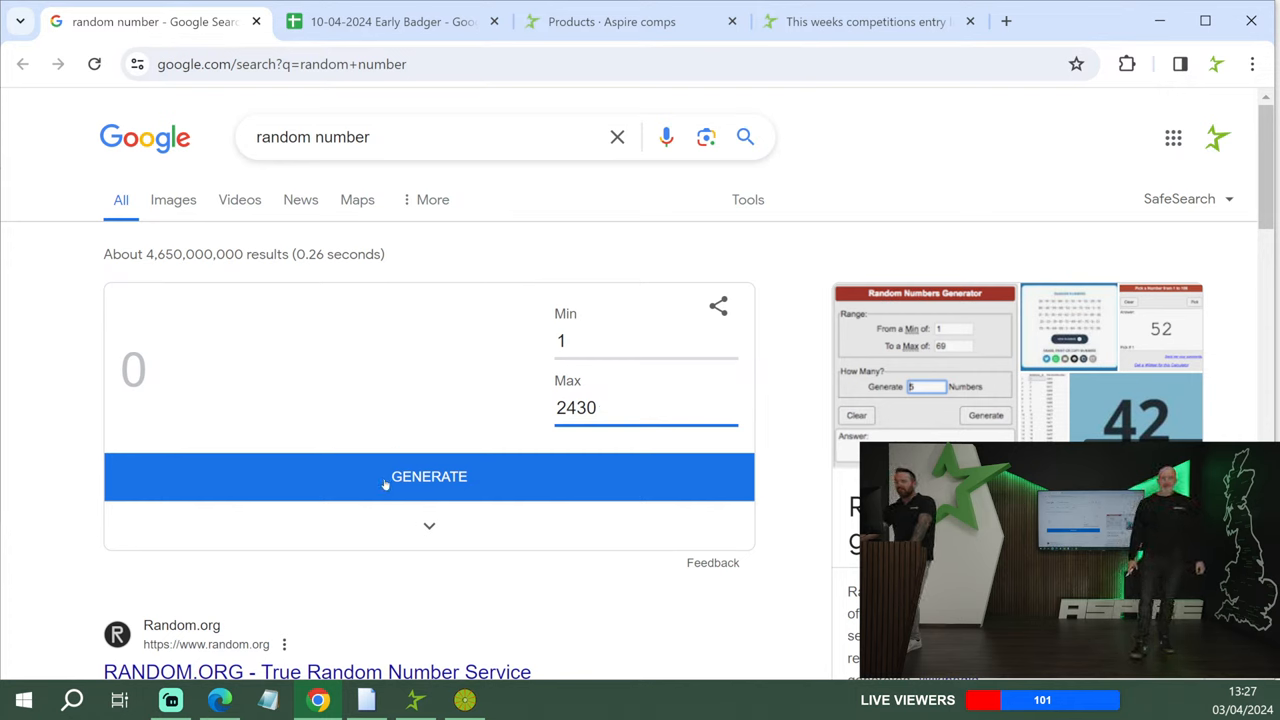
{"action": "left_click", "coordinate": [428, 476]}
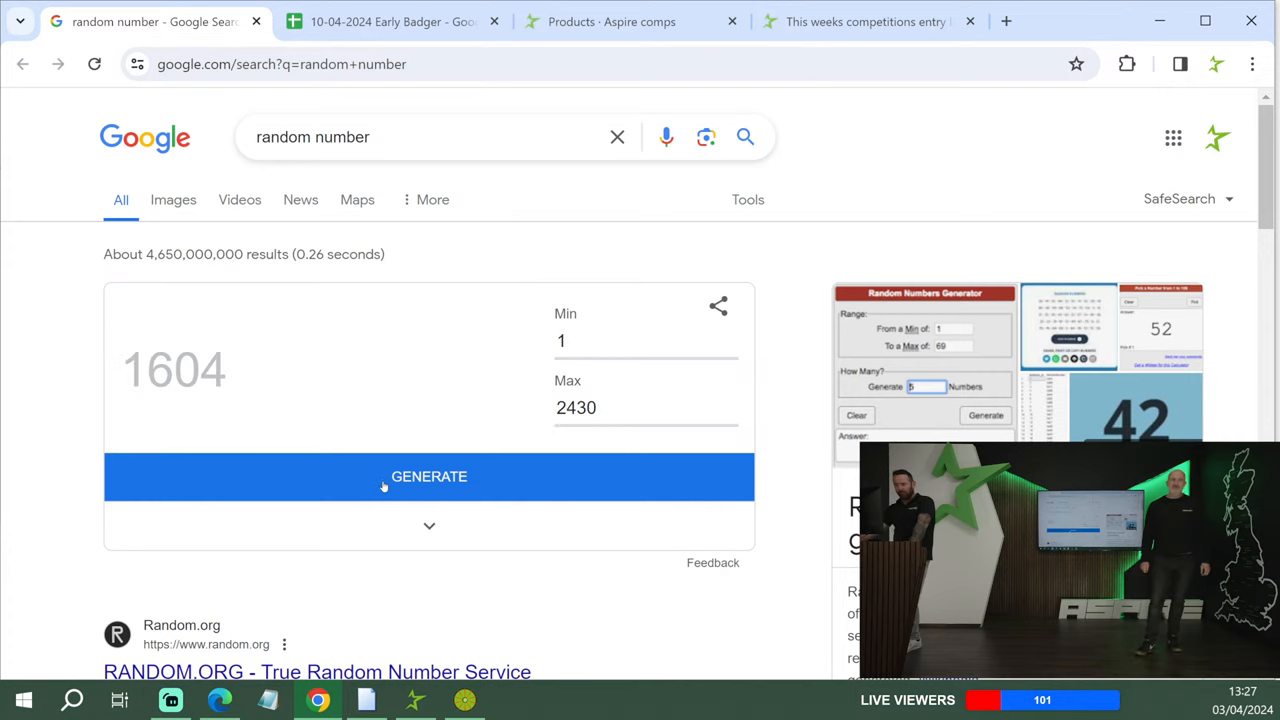
{"action": "left_click", "coordinate": [390, 20]}
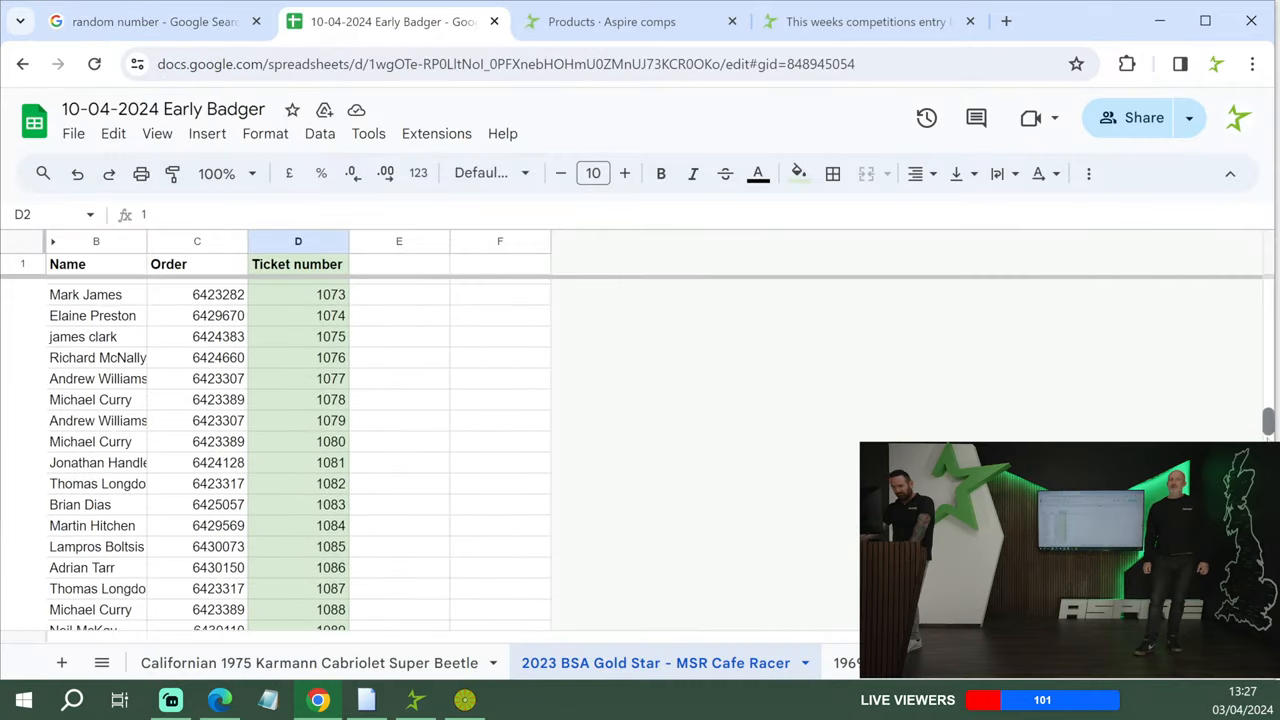
- Mark BSA Gold Star ticket 1604 as '20 free'
{"action": "scroll", "scroll_direction": "down", "scroll_amount": 3}
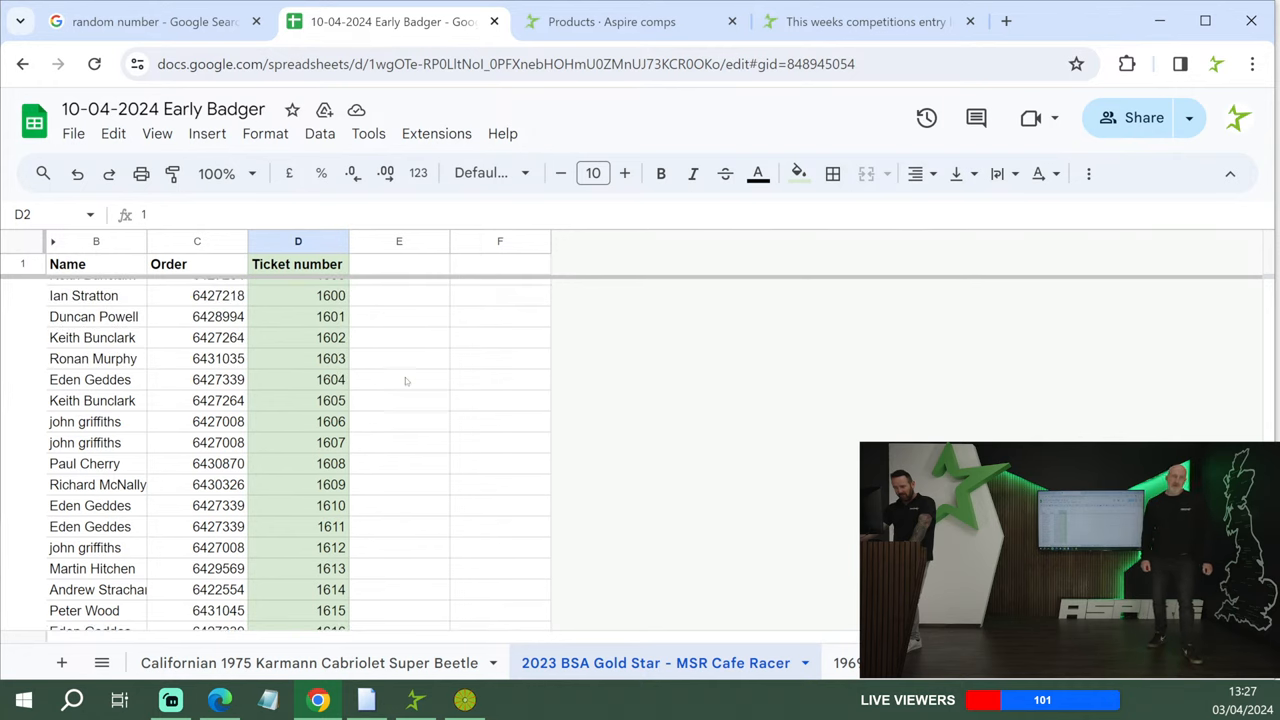
{"action": "left_click", "coordinate": [400, 380]}
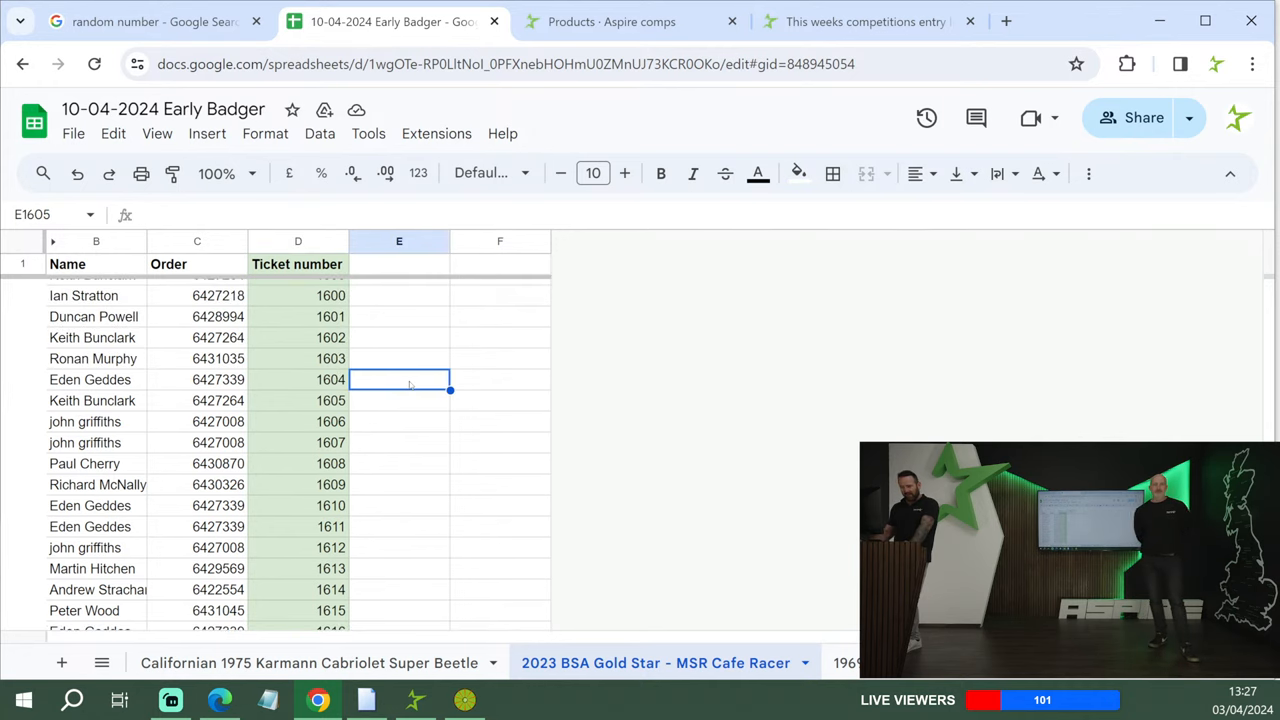
{"action": "type", "text": "20"}
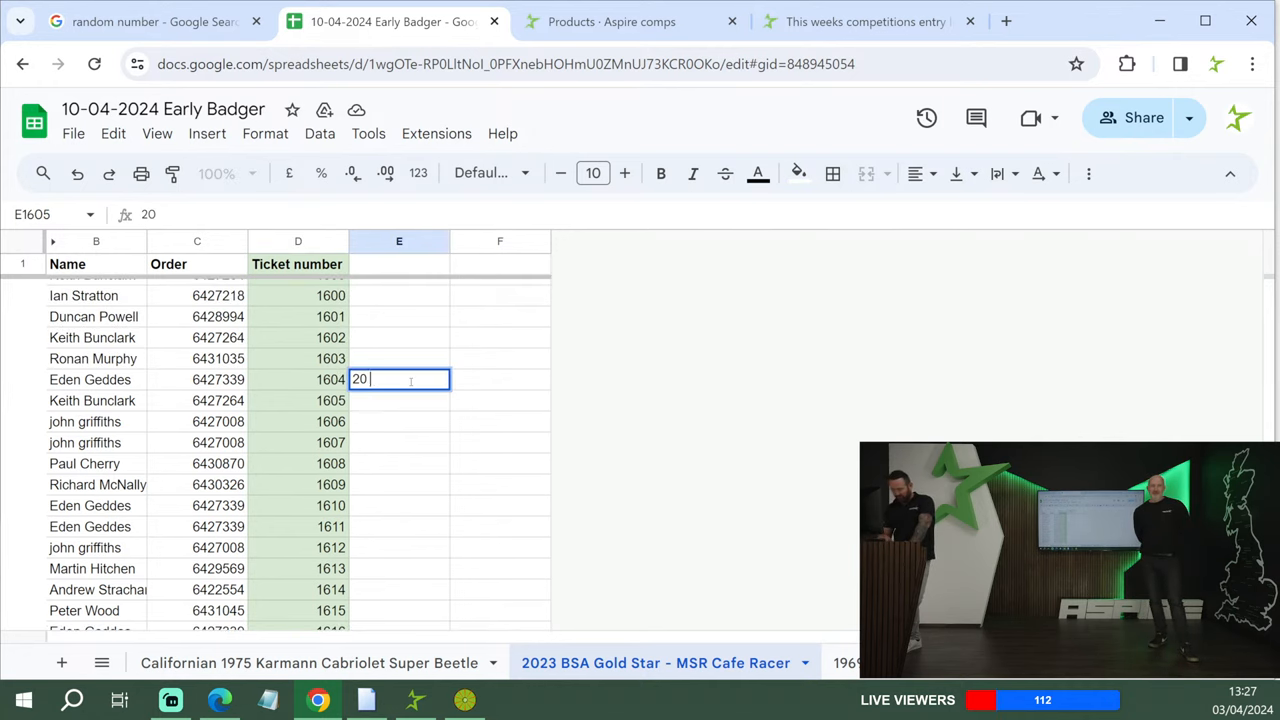
{"action": "type", "text": "free"}
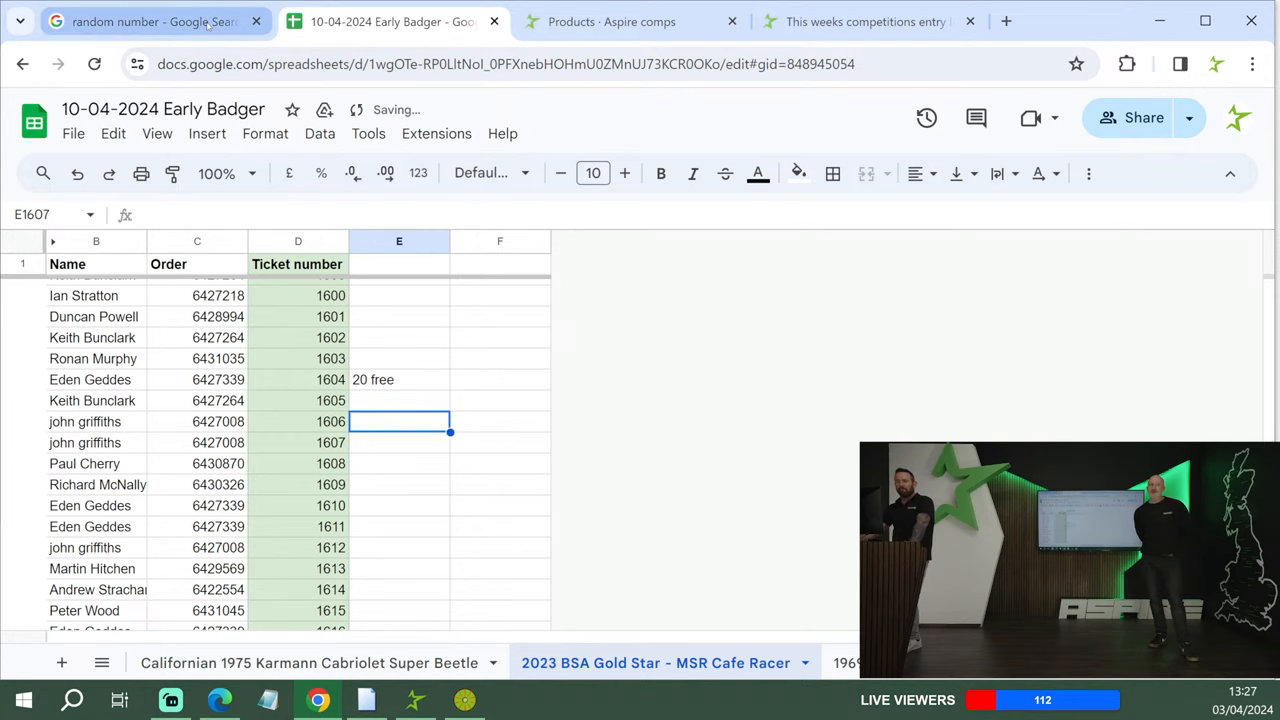
- Draw the next number and mark ticket 1674 as '15 free'
{"action": "left_click", "coordinate": [150, 20]}
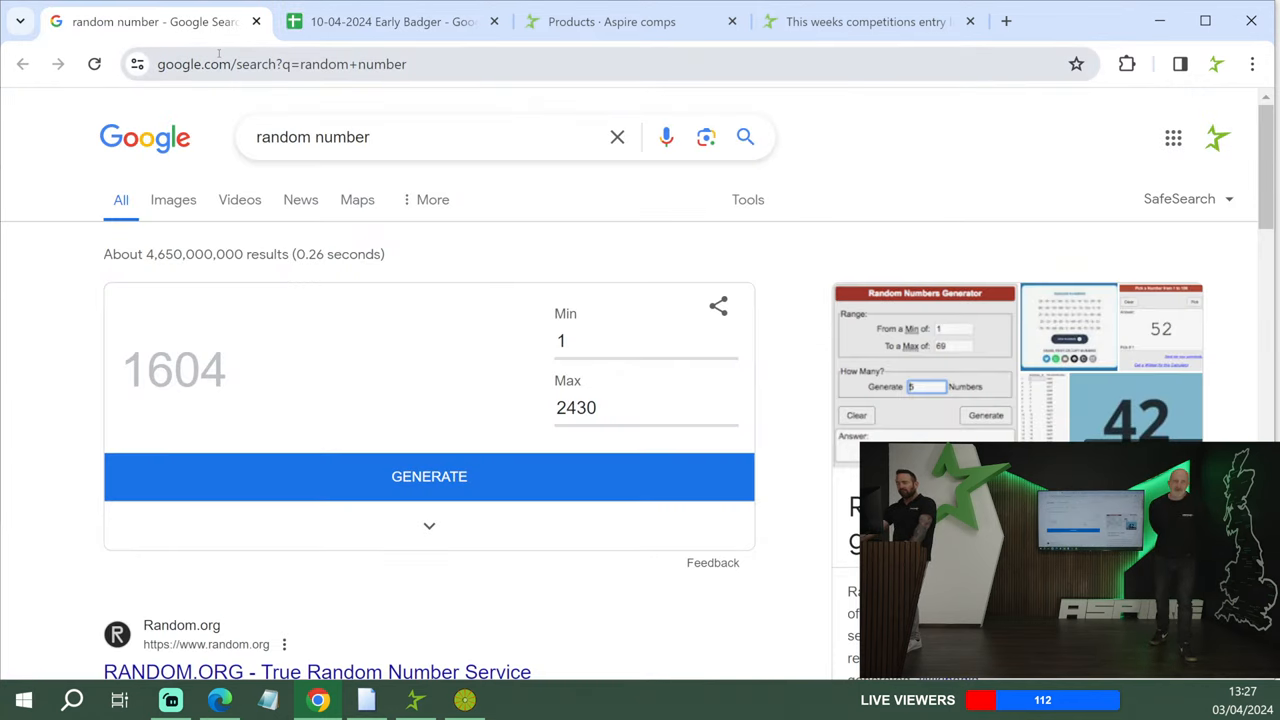
{"action": "left_click", "coordinate": [428, 476]}
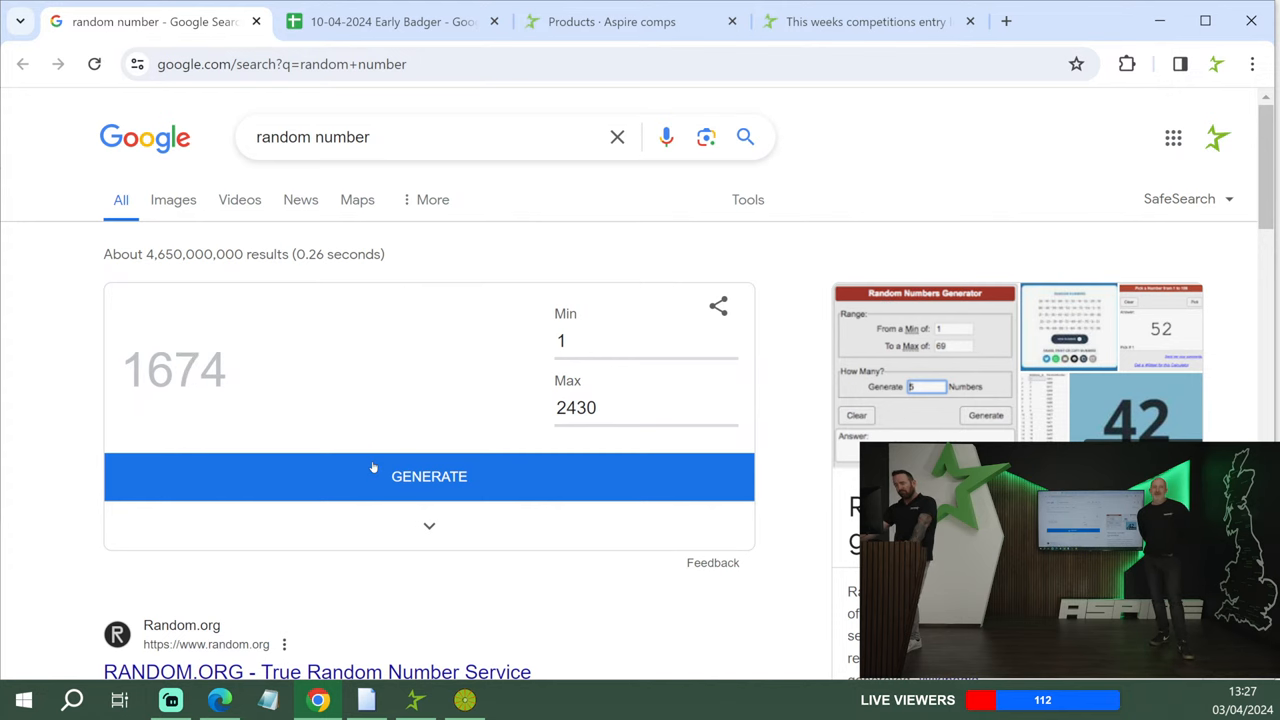
{"action": "left_click", "coordinate": [390, 20]}
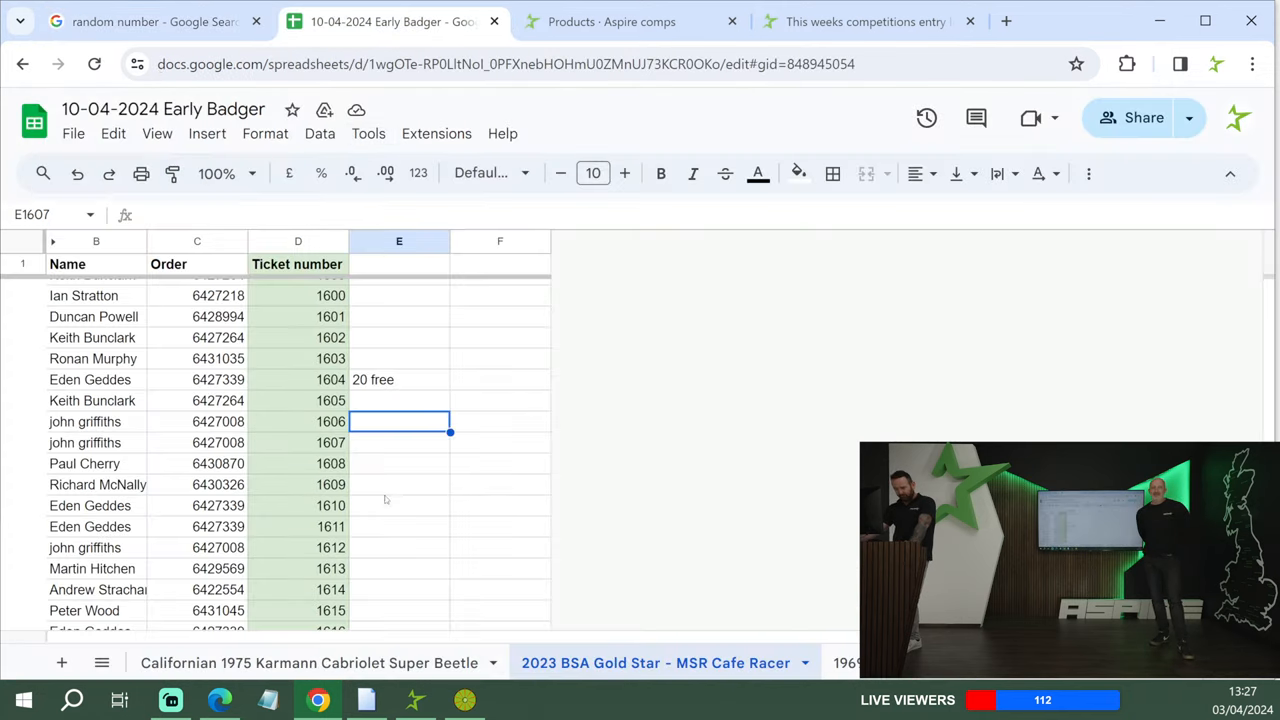
{"action": "scroll", "scroll_direction": "down", "scroll_amount": 3}
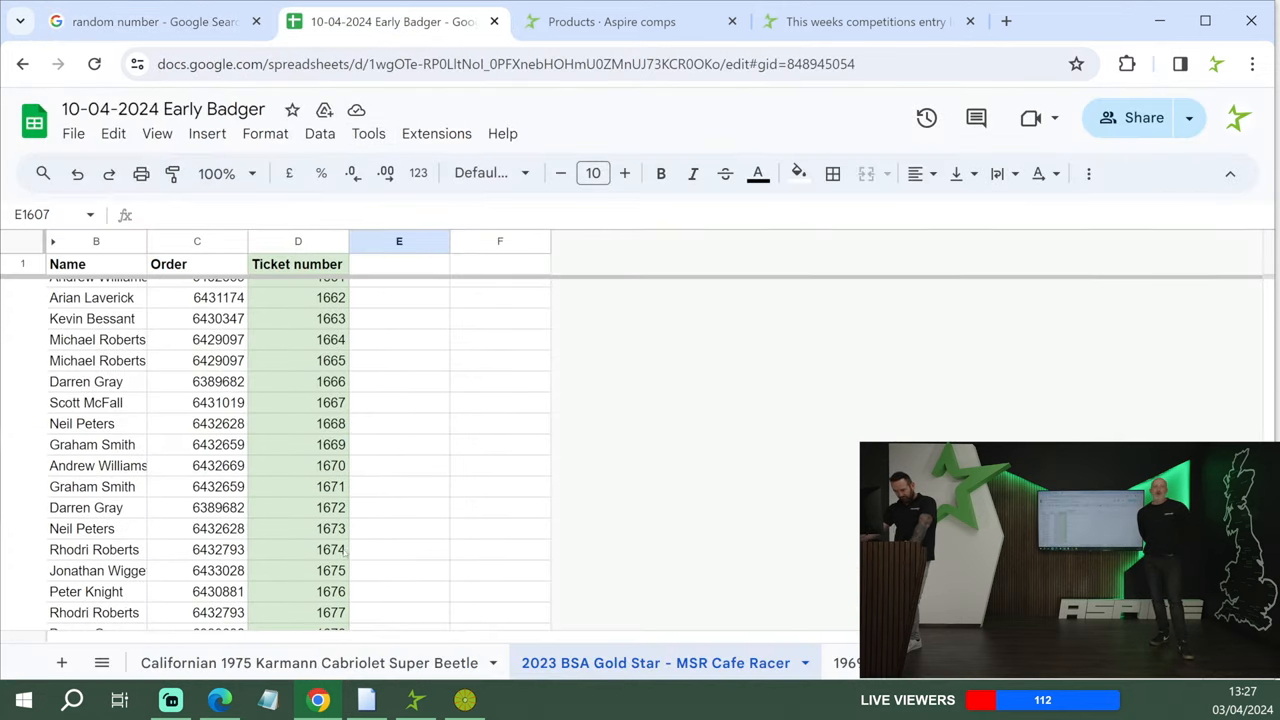
{"action": "left_click", "coordinate": [400, 548]}
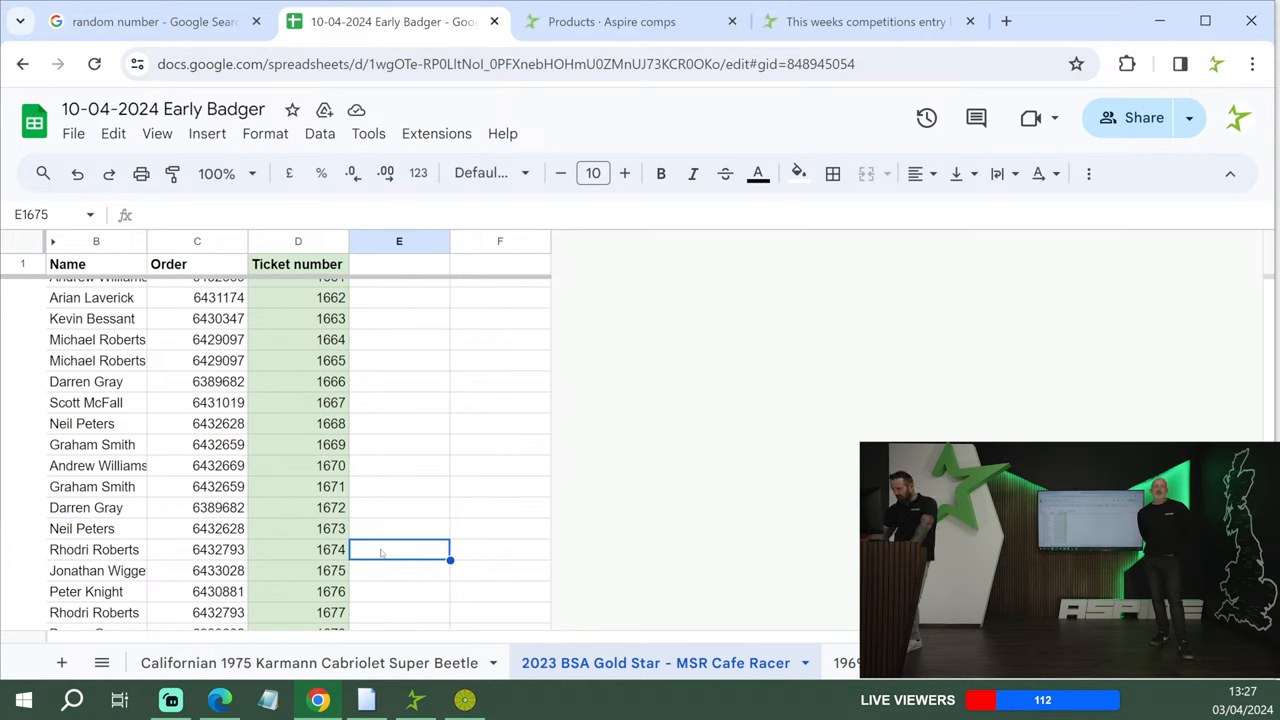
{"action": "type", "text": "15 free"}
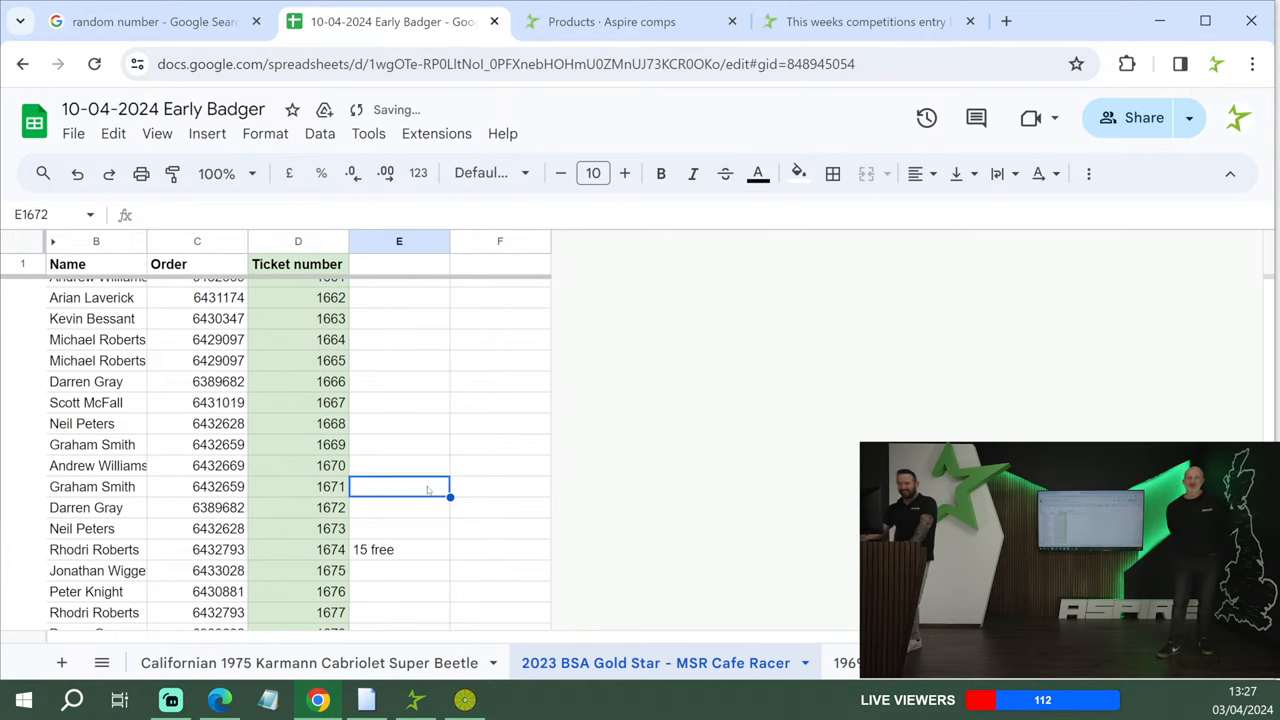
- Draw the third number, mark ticket 2196 as '10 free', and move to the next competition's sheet
{"action": "left_click", "coordinate": [150, 20]}
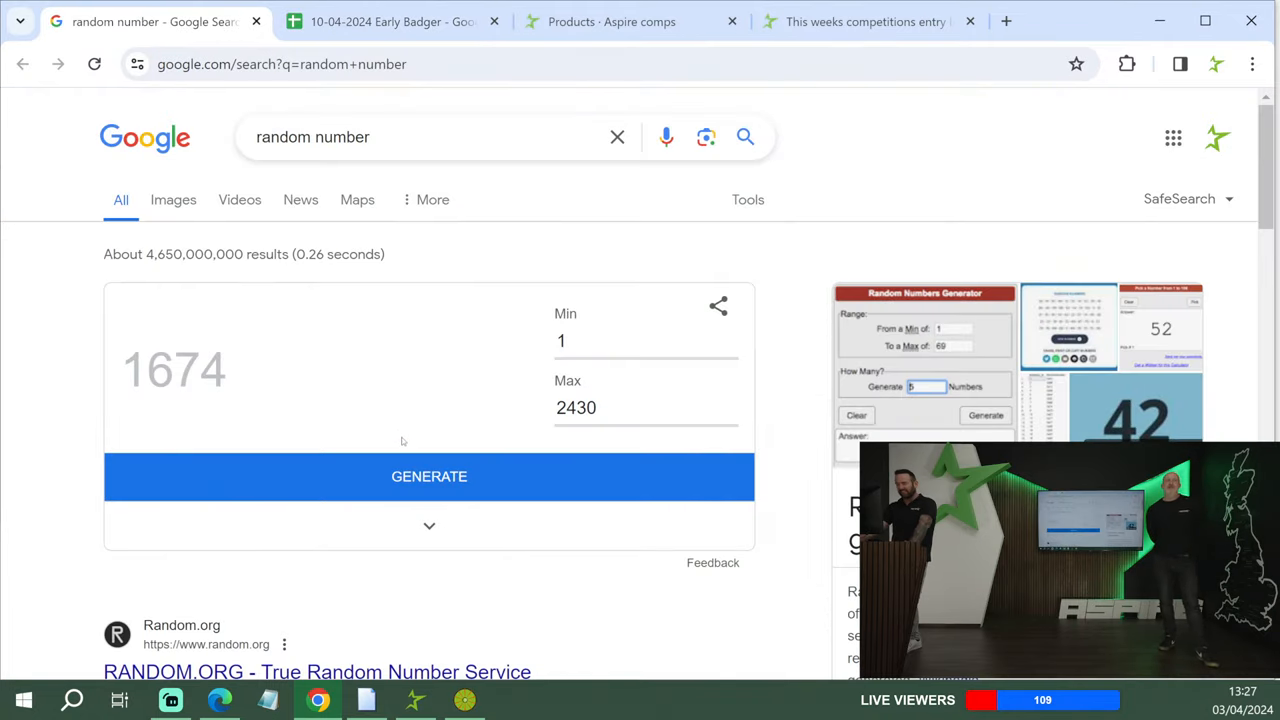
{"action": "left_click", "coordinate": [428, 476]}
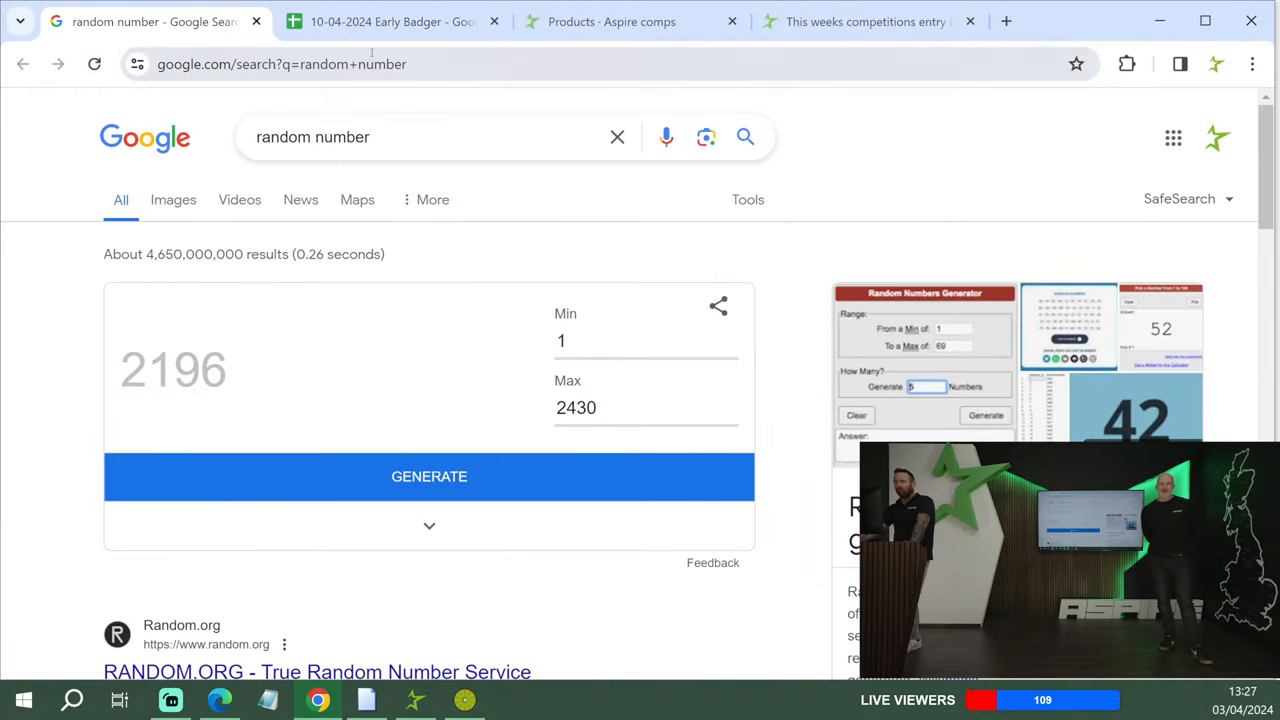
{"action": "left_click", "coordinate": [390, 20]}
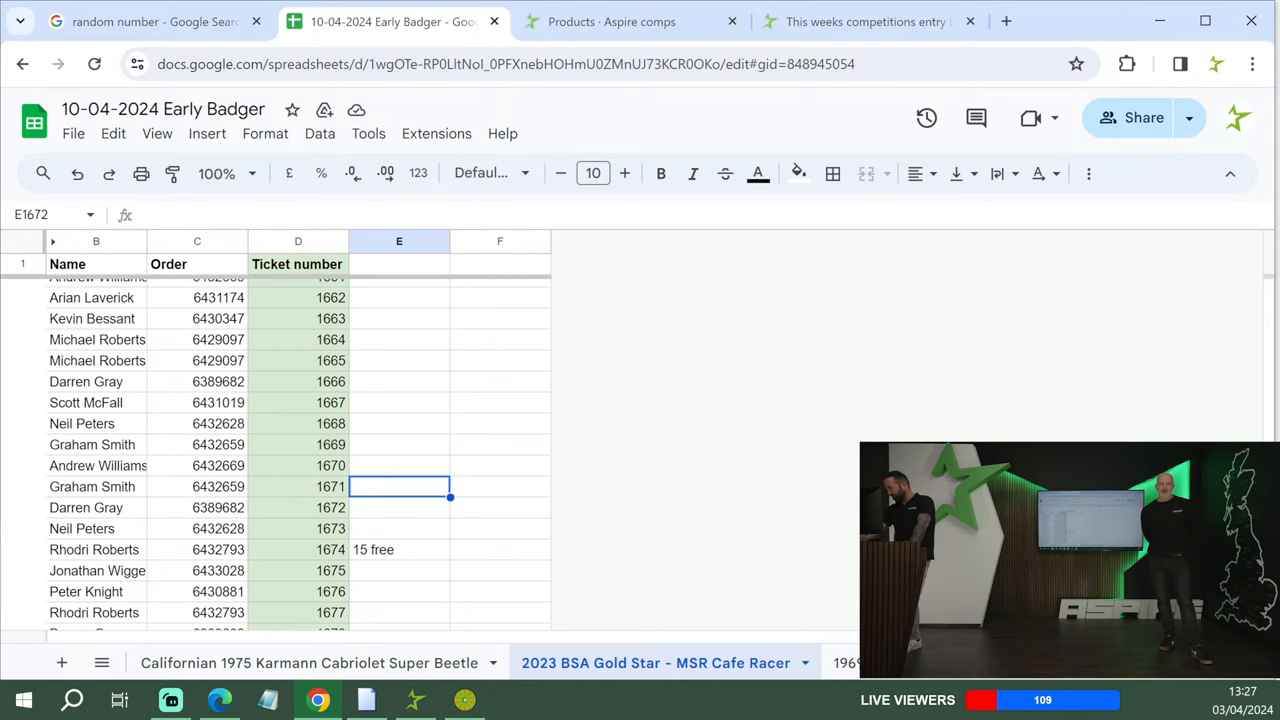
{"action": "scroll", "scroll_direction": "down", "scroll_amount": 3}
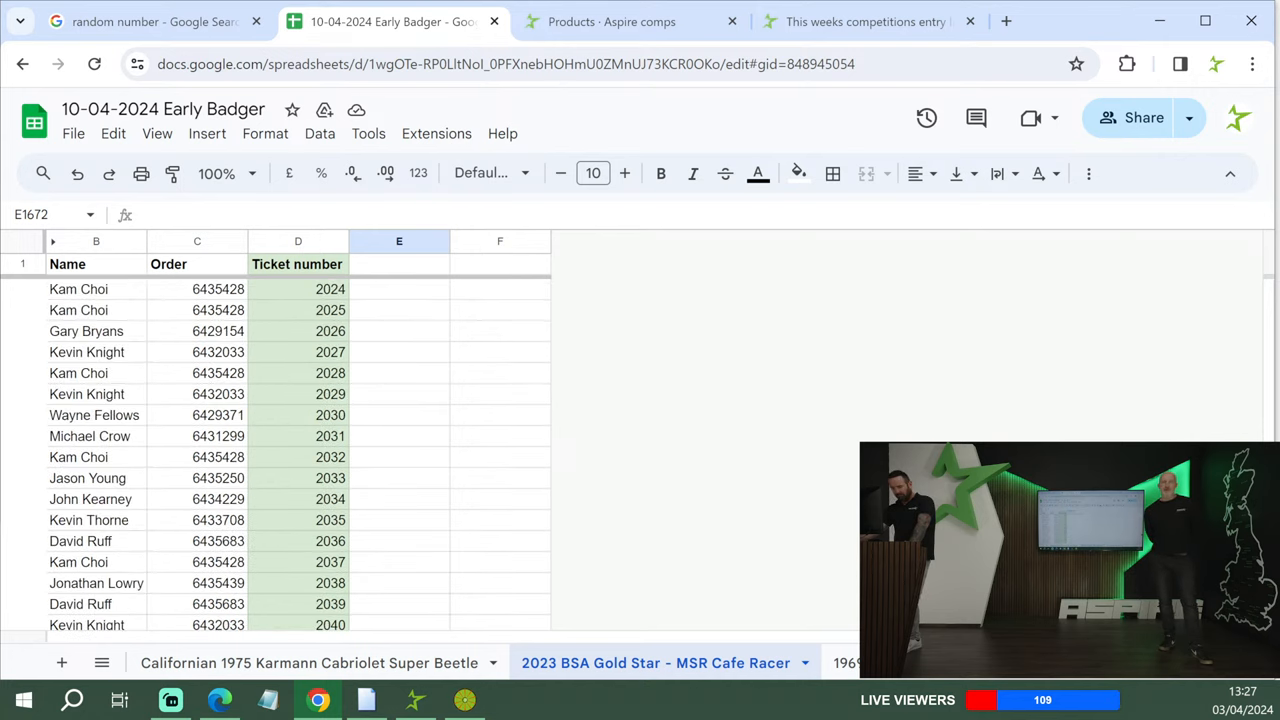
{"action": "scroll", "scroll_direction": "down", "scroll_amount": 3}
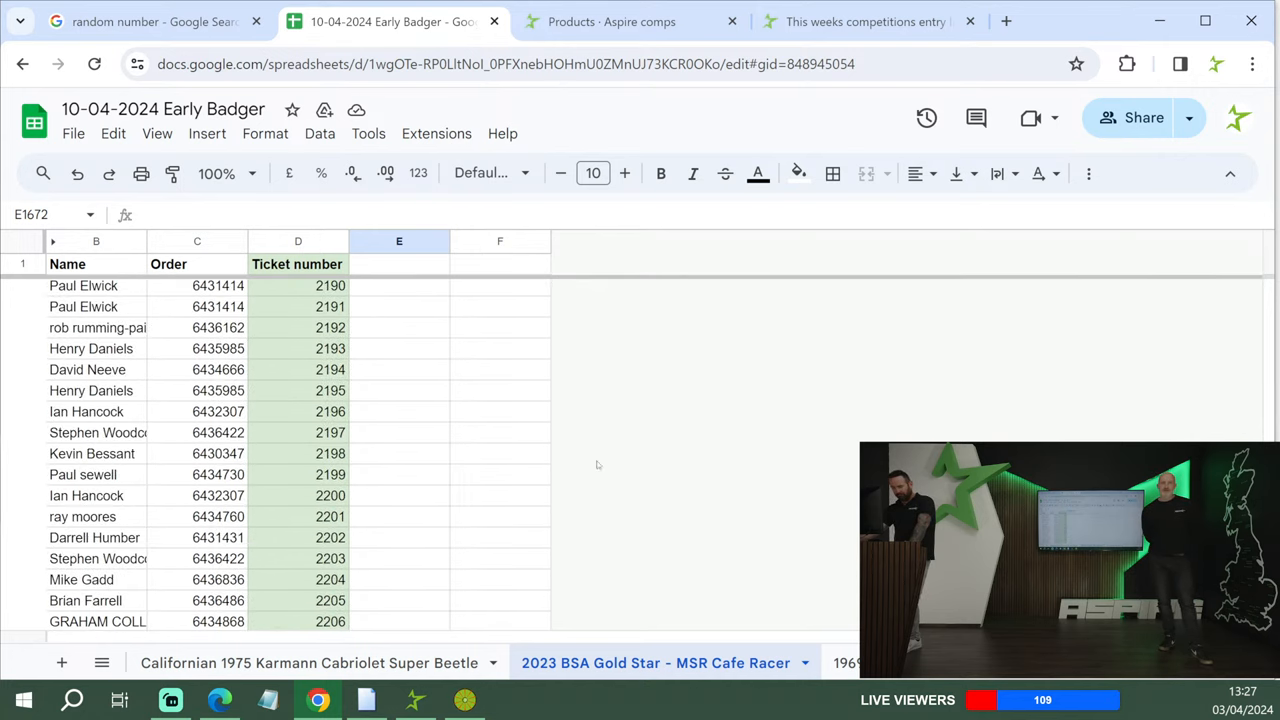
{"action": "left_click", "coordinate": [400, 412]}
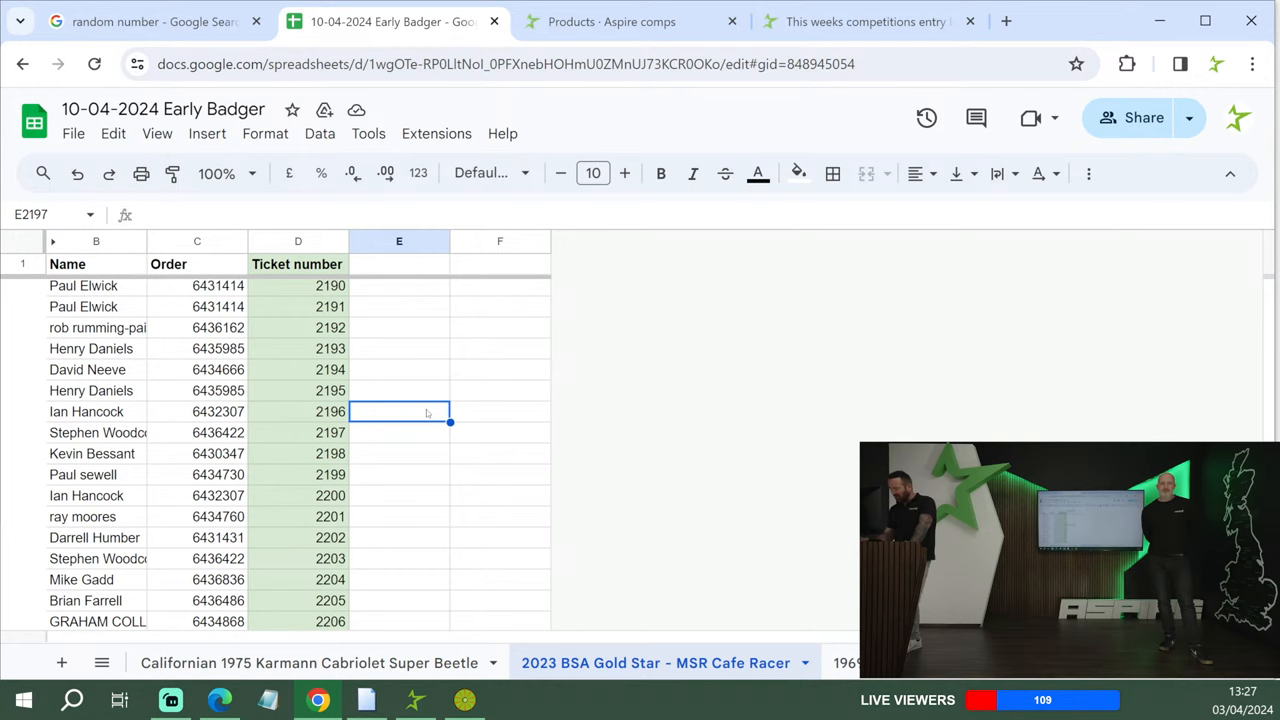
{"action": "type", "text": "10 free"}
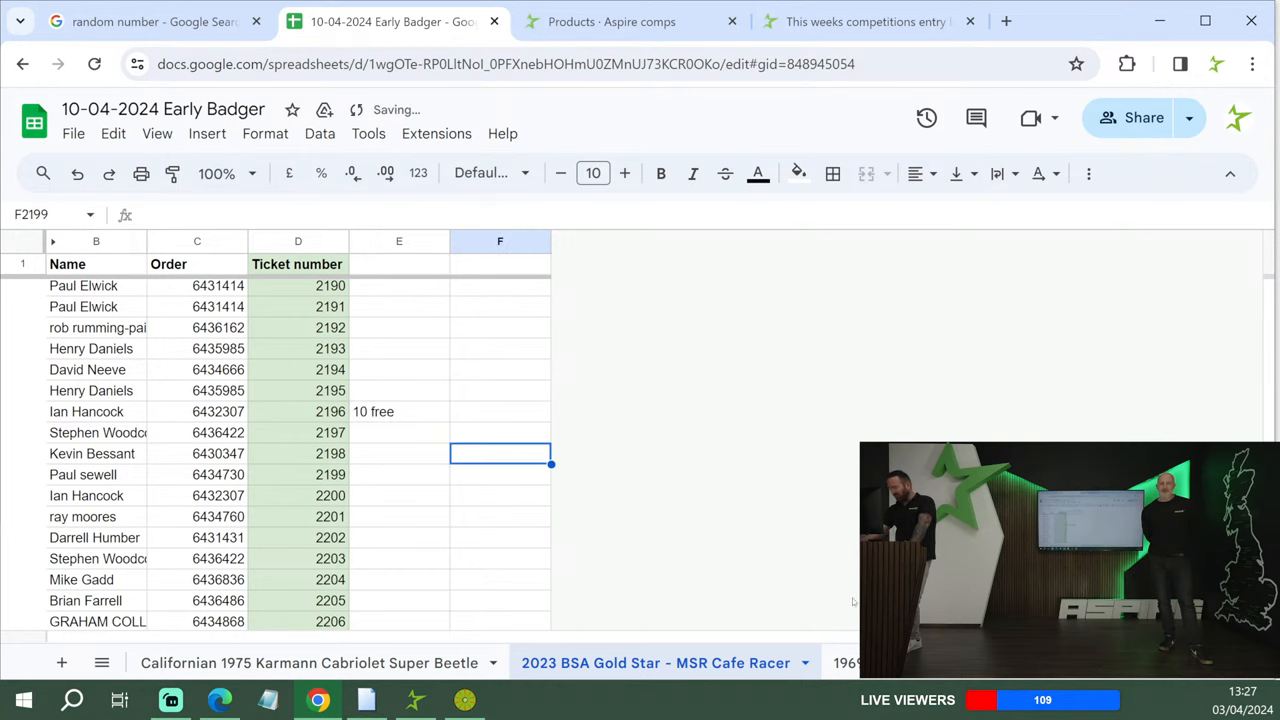
{"action": "left_click", "coordinate": [562, 662]}
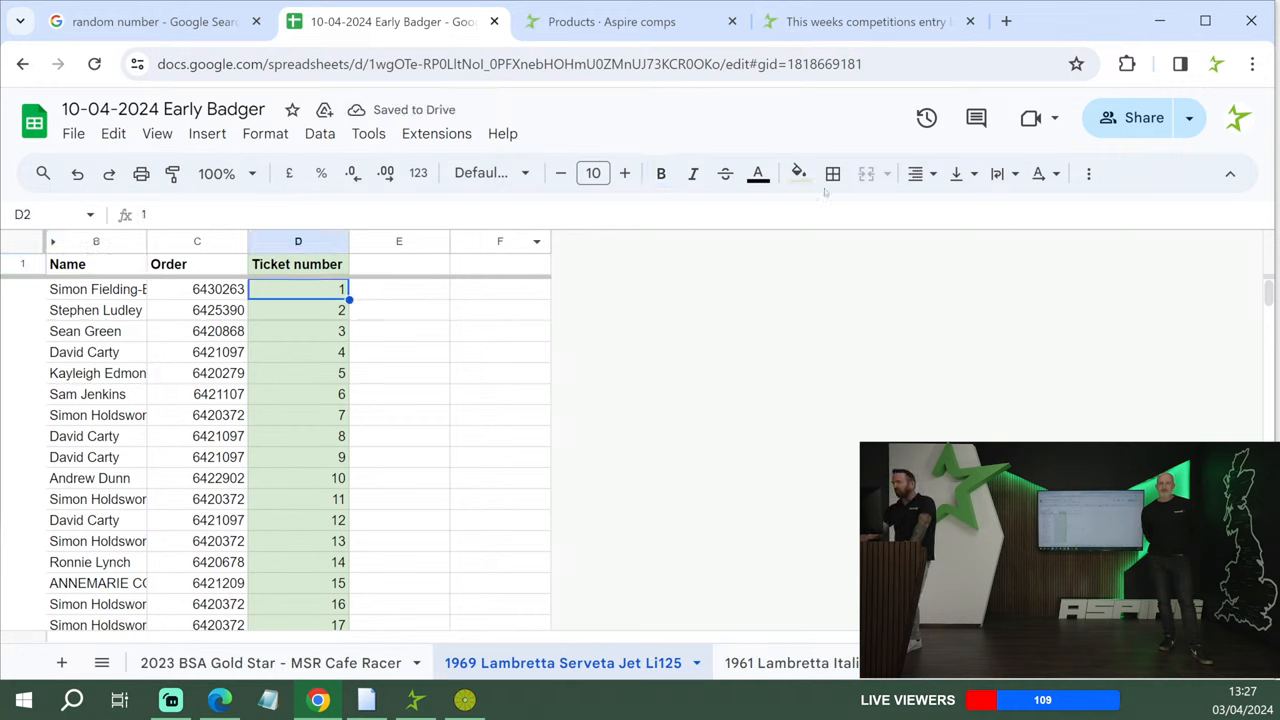
- Read the 1969 Lambretta sheet's last ticket, 2880, then switch to the random number generator
{"action": "scroll", "scroll_direction": "down", "scroll_amount": 3}
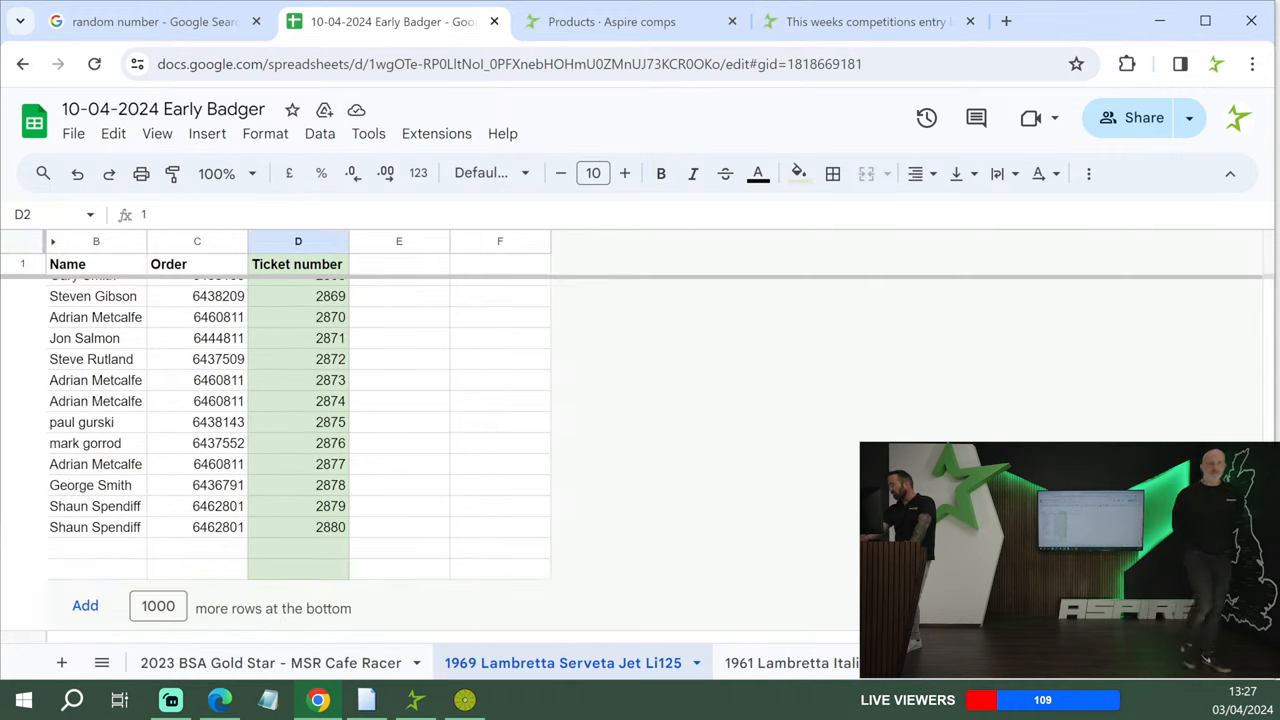
{"action": "left_click", "coordinate": [150, 20]}
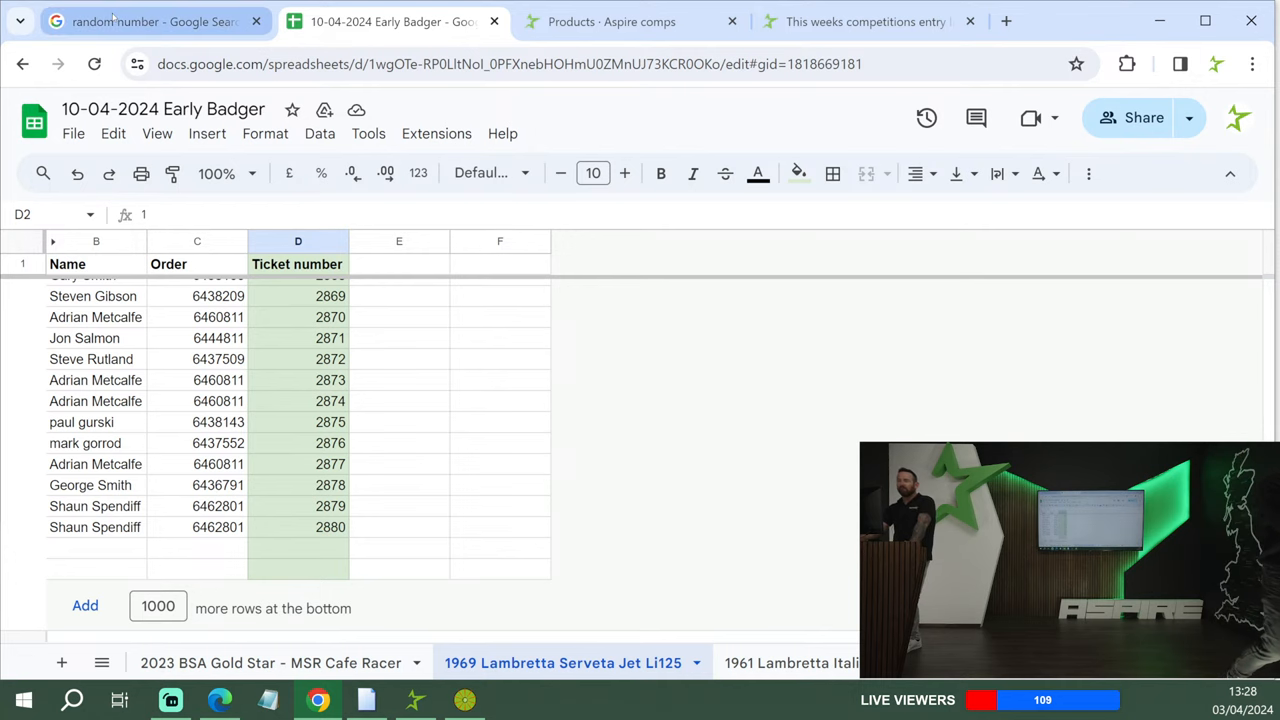
{"action": "left_click", "coordinate": [150, 20]}
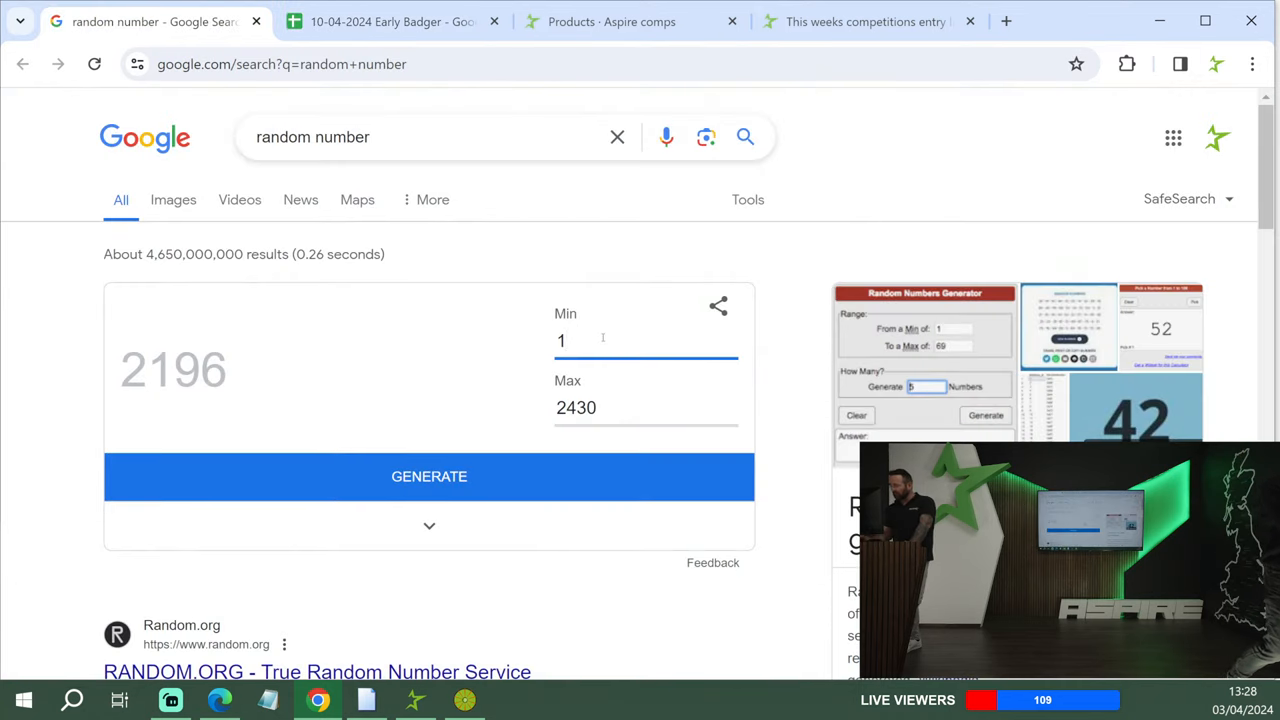
- Generate a number from 1 to 2880 for the Lambretta, drawing 852, and return to the sheet
{"action": "type", "text": "0"}
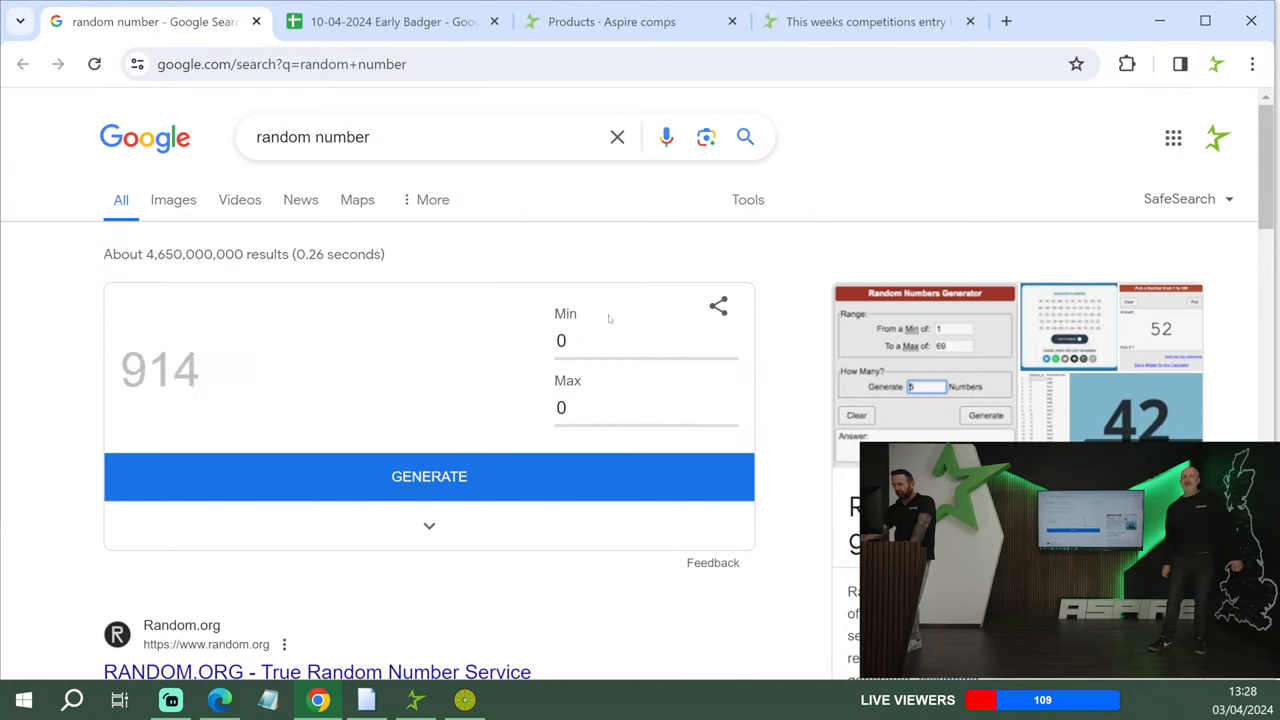
{"action": "type", "text": "1"}
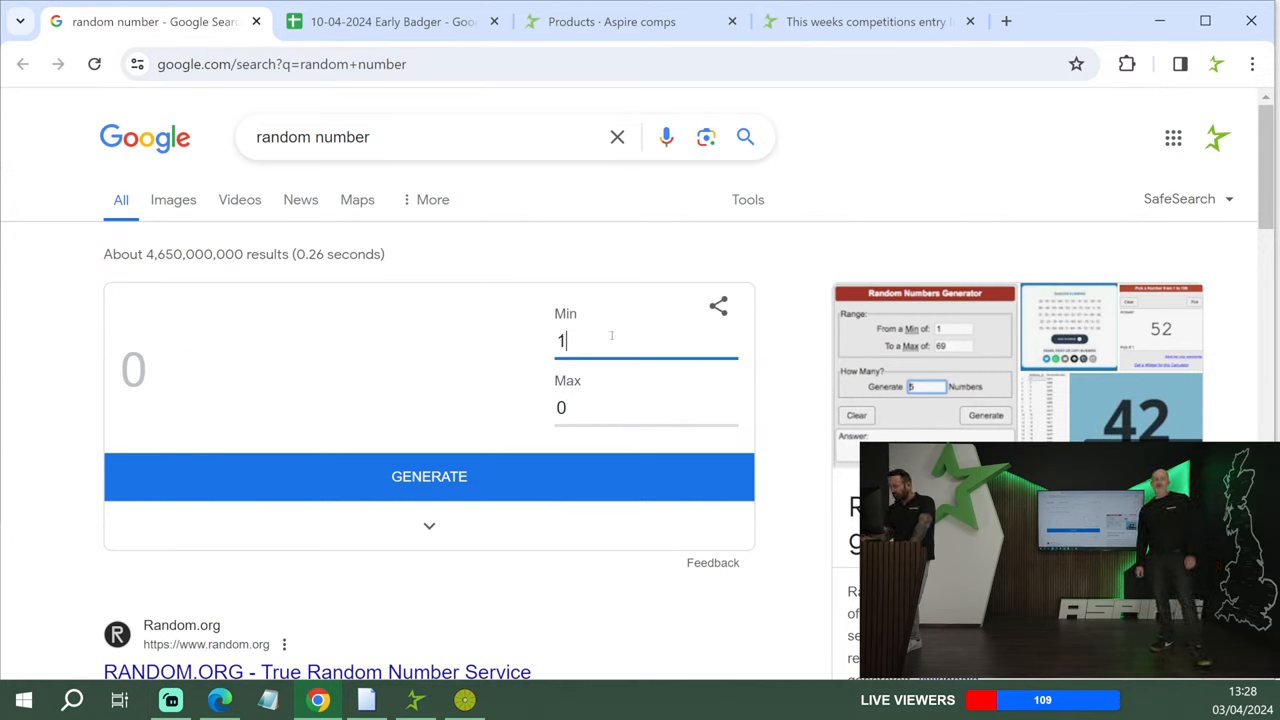
{"action": "left_click", "coordinate": [646, 408]}
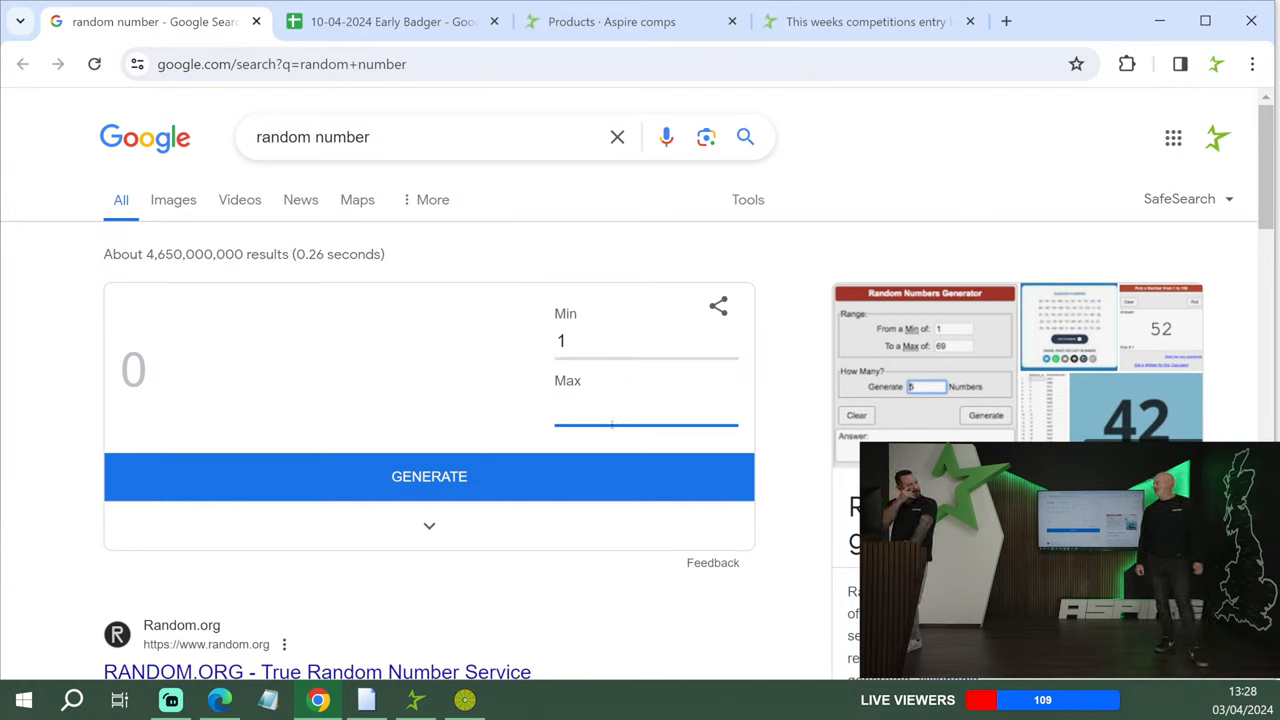
{"action": "left_click", "coordinate": [646, 410]}
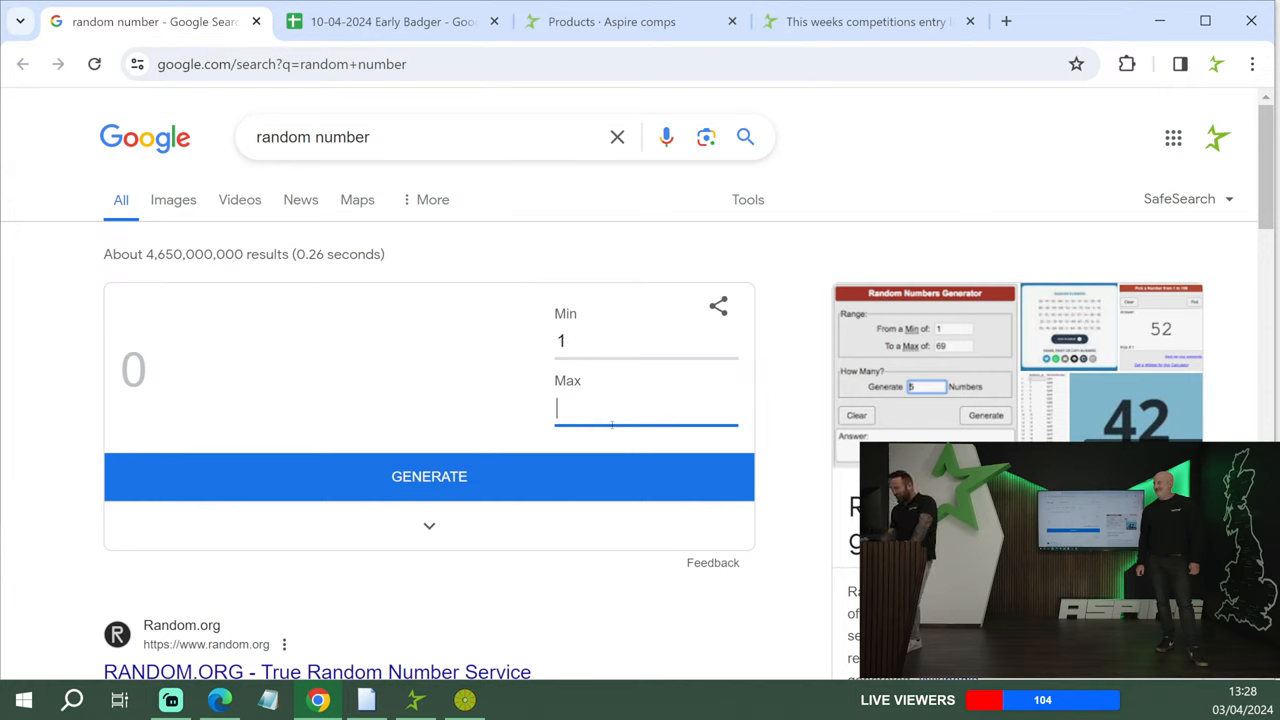
{"action": "type", "text": "288"}
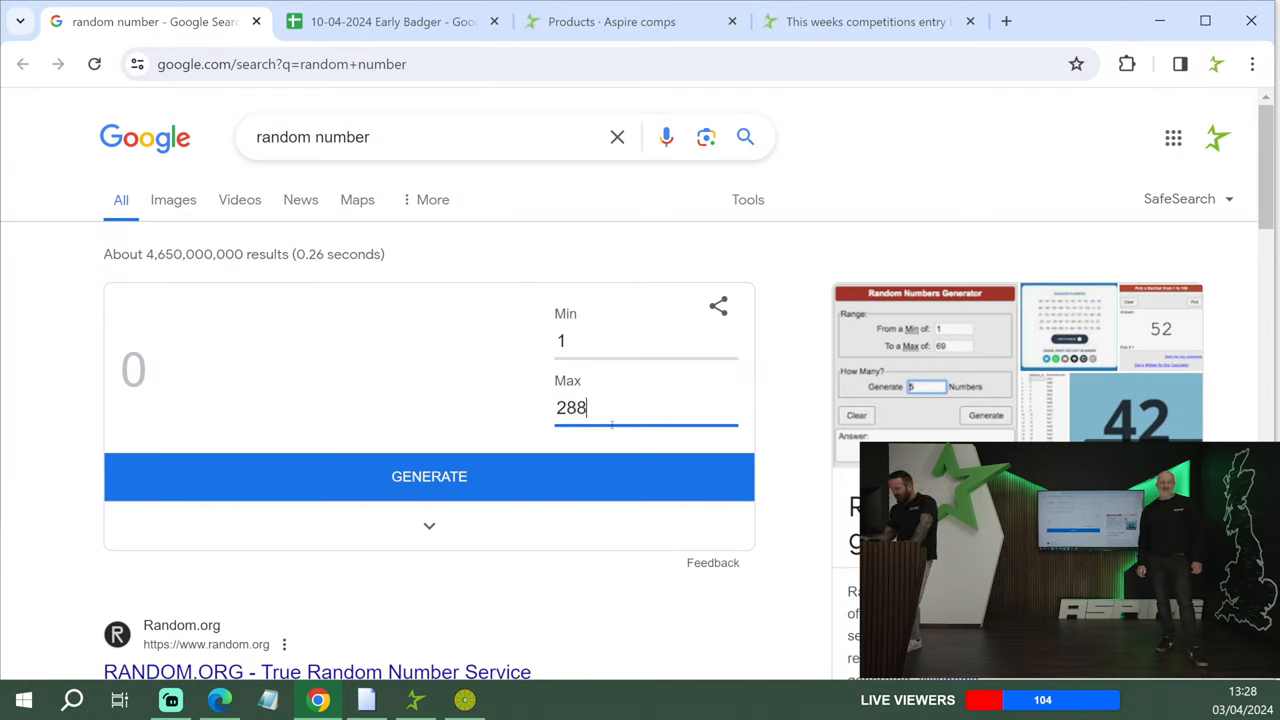
{"action": "type", "text": "0"}
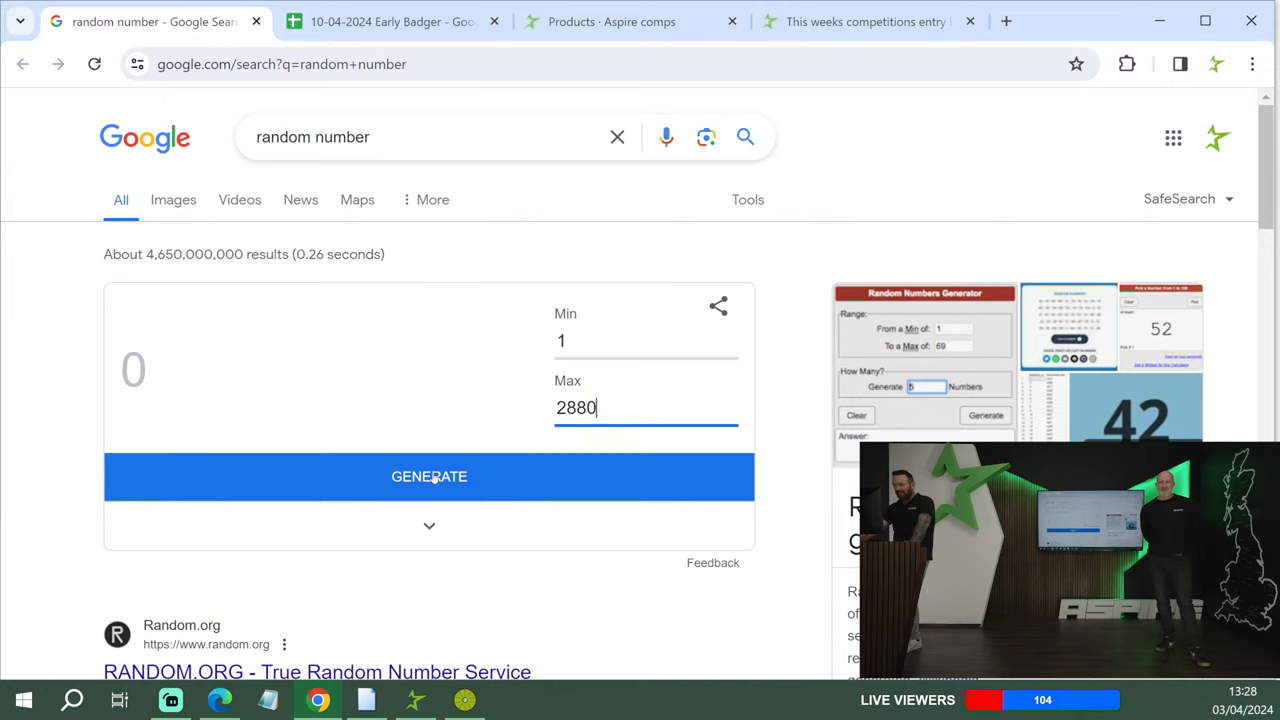
{"action": "left_click", "coordinate": [428, 476]}
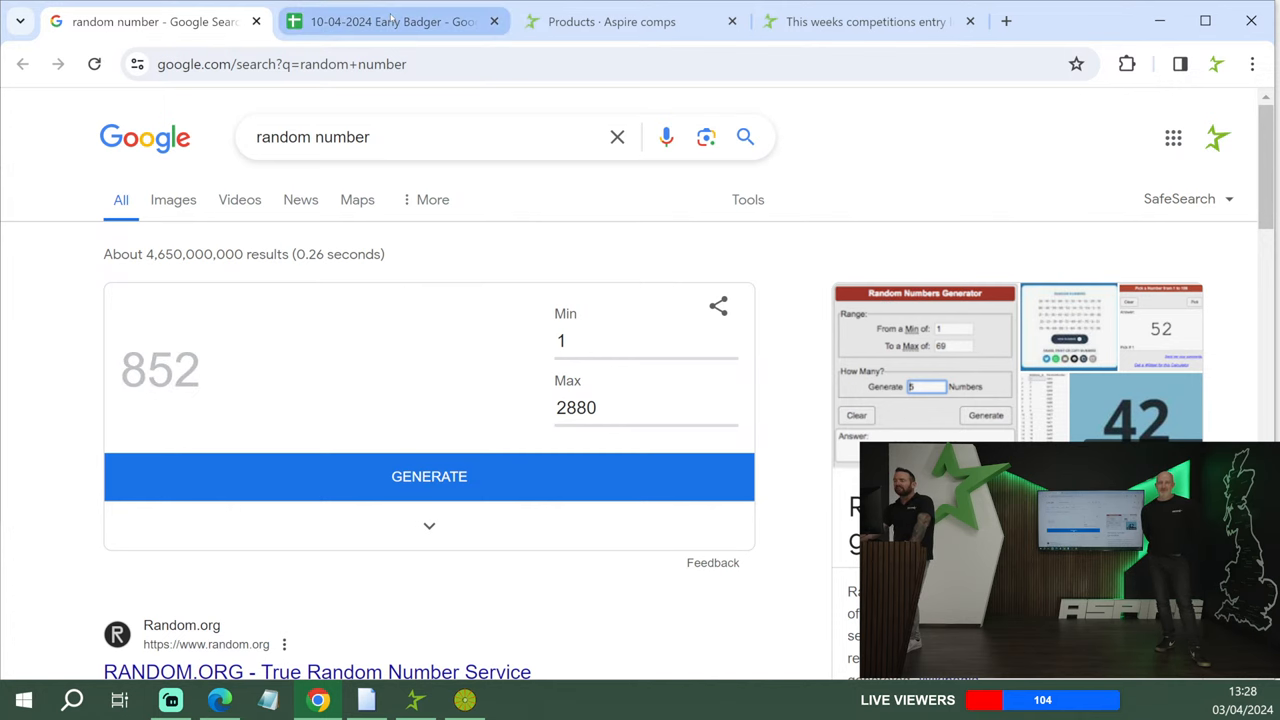
{"action": "left_click", "coordinate": [390, 20]}
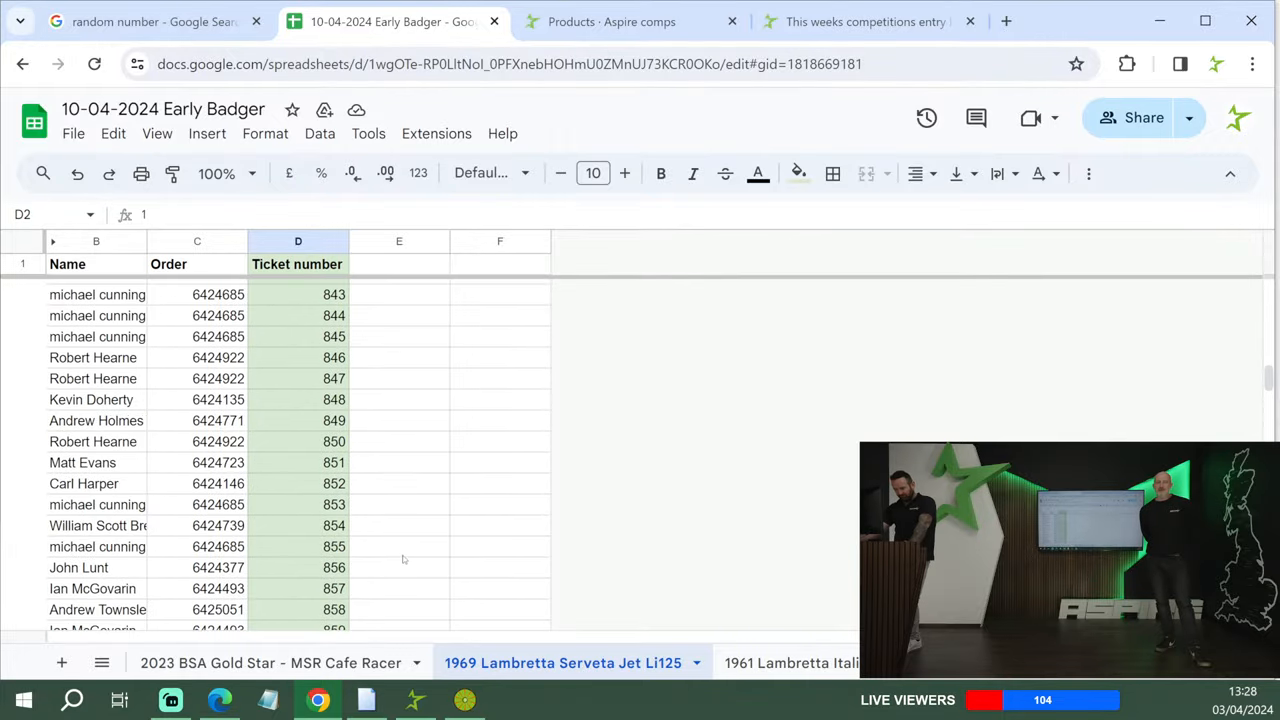
- Mark Lambretta ticket 852 as '20 free'
{"action": "left_click", "coordinate": [400, 482]}
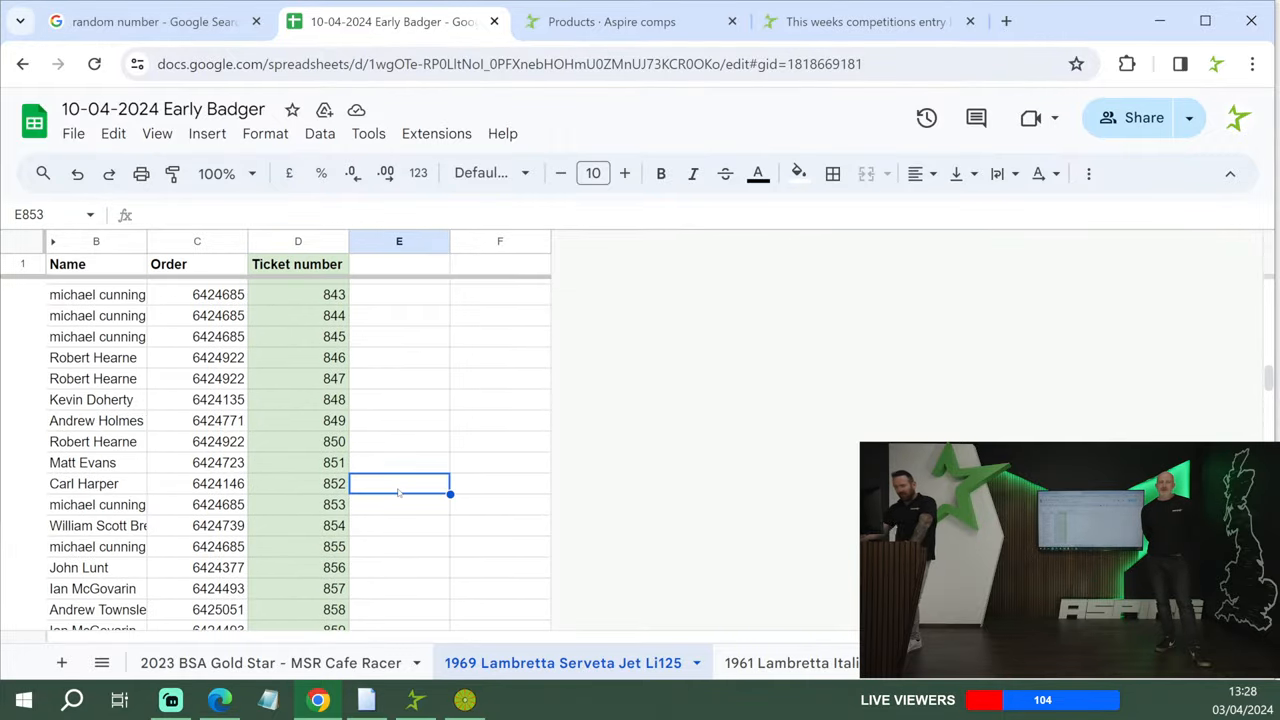
{"action": "type", "text": "20 free"}
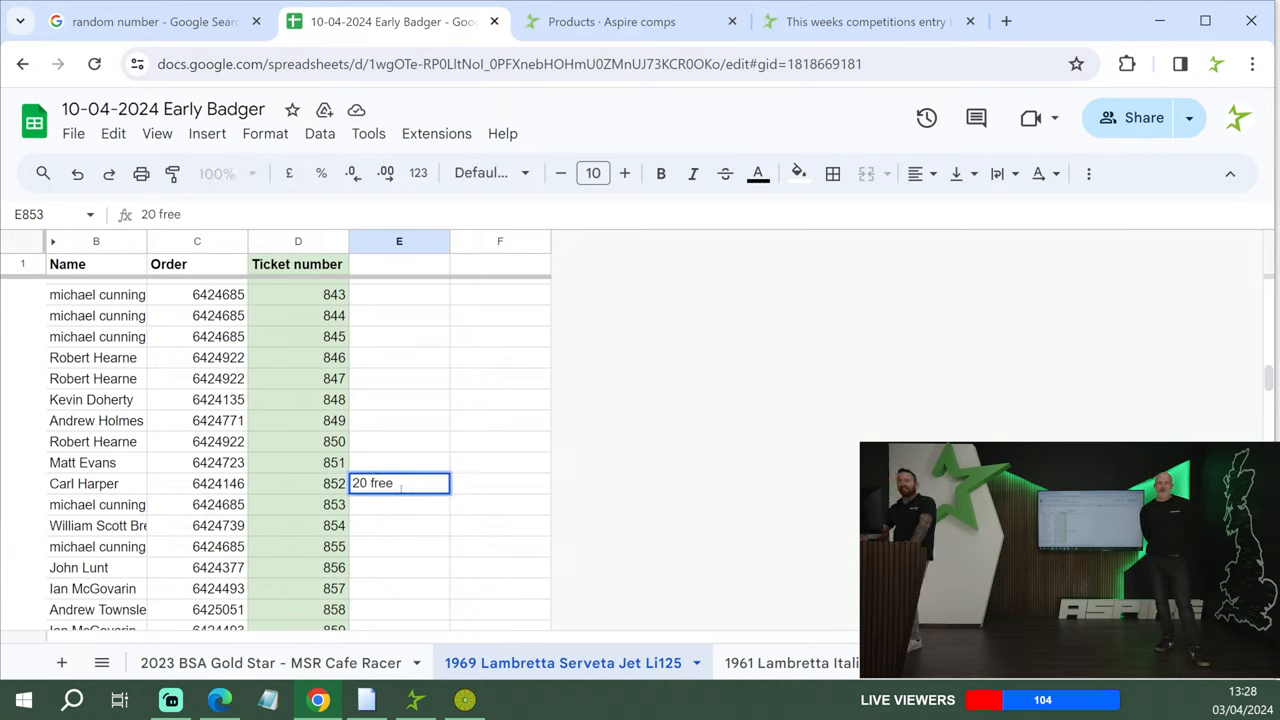
{"action": "key", "text": "enter"}
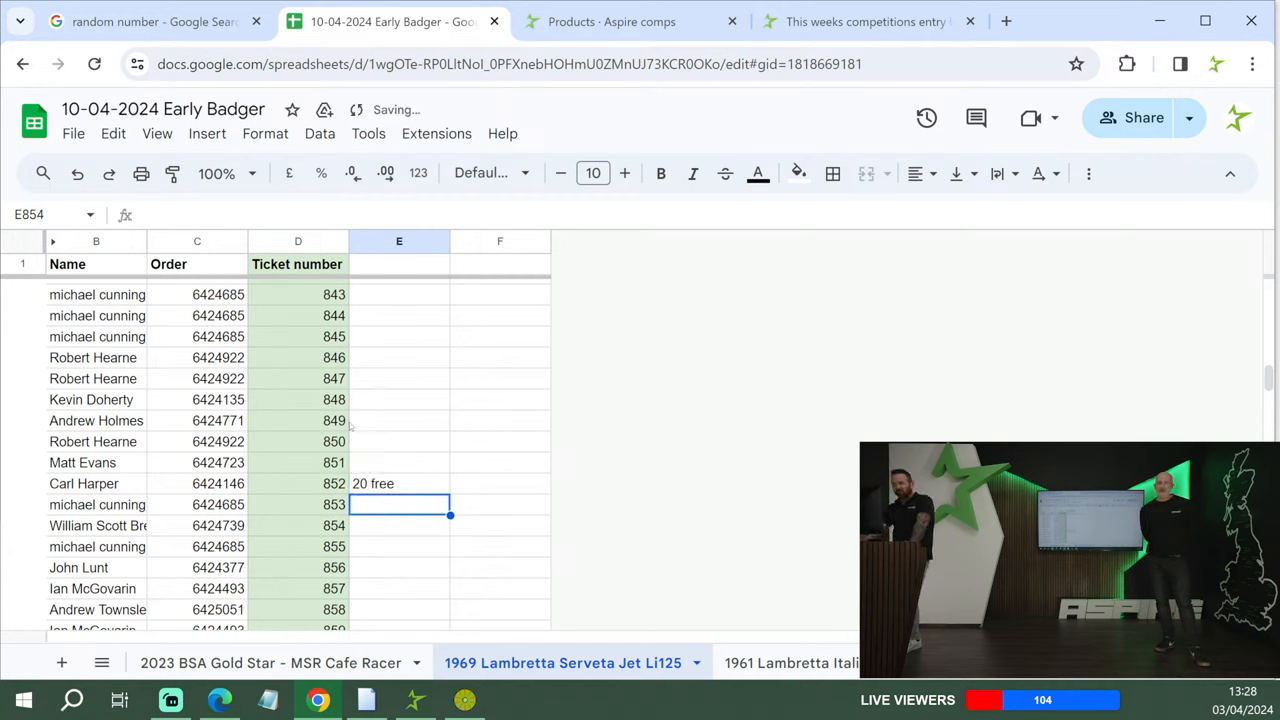
- Draw the next number and mark ticket 1882 as '15 free'
{"action": "left_click", "coordinate": [150, 20]}
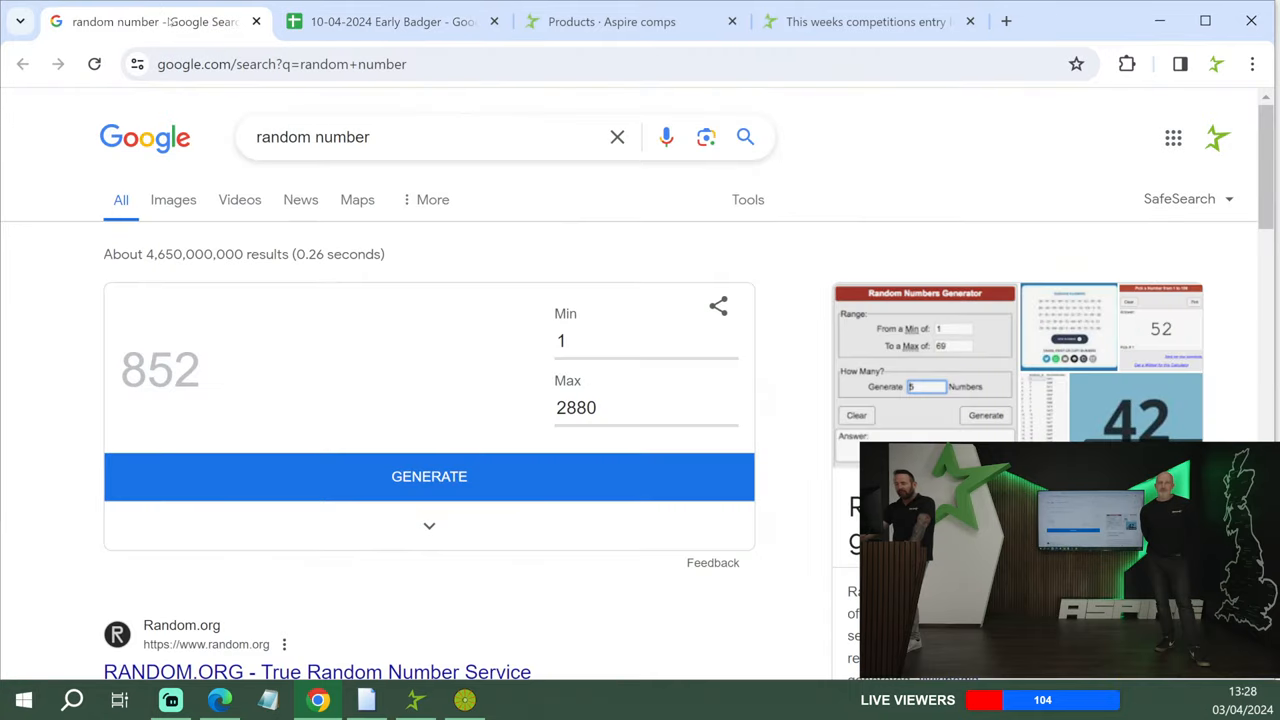
{"action": "left_click", "coordinate": [428, 476]}
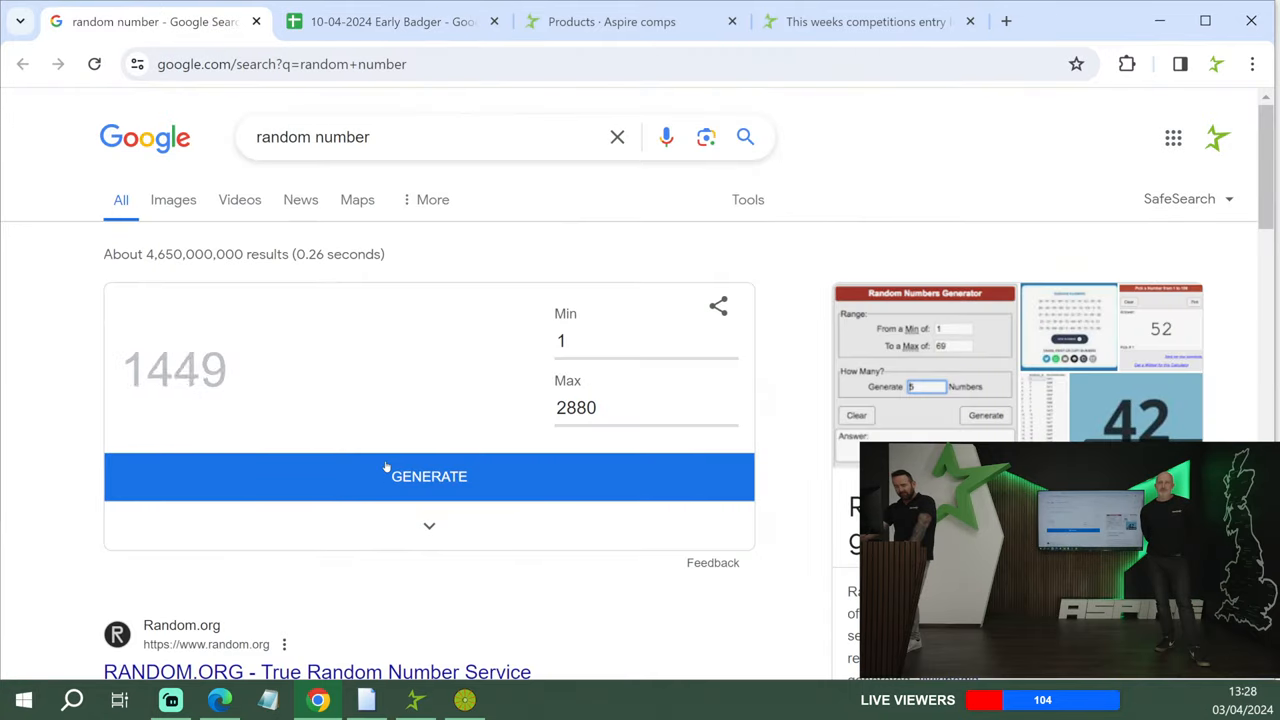
{"action": "left_click", "coordinate": [390, 20]}
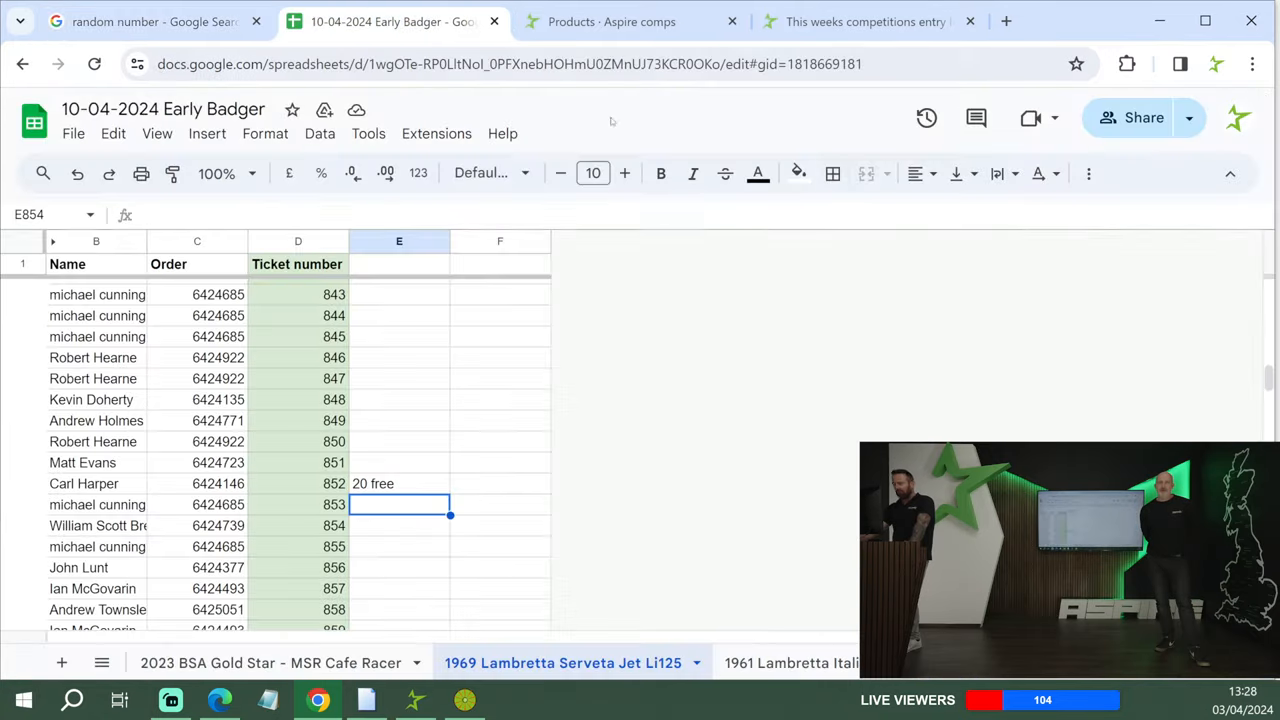
{"action": "scroll", "scroll_direction": "down", "scroll_amount": 3}
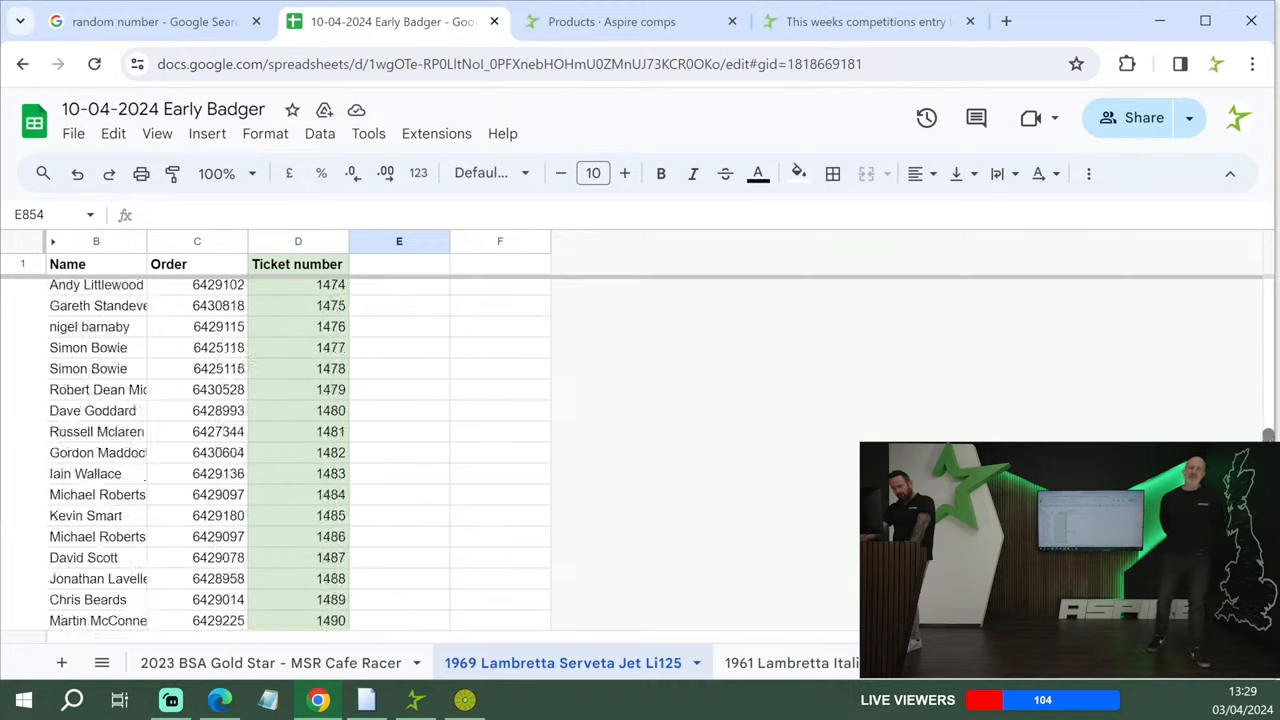
{"action": "scroll", "scroll_direction": "down", "scroll_amount": 3}
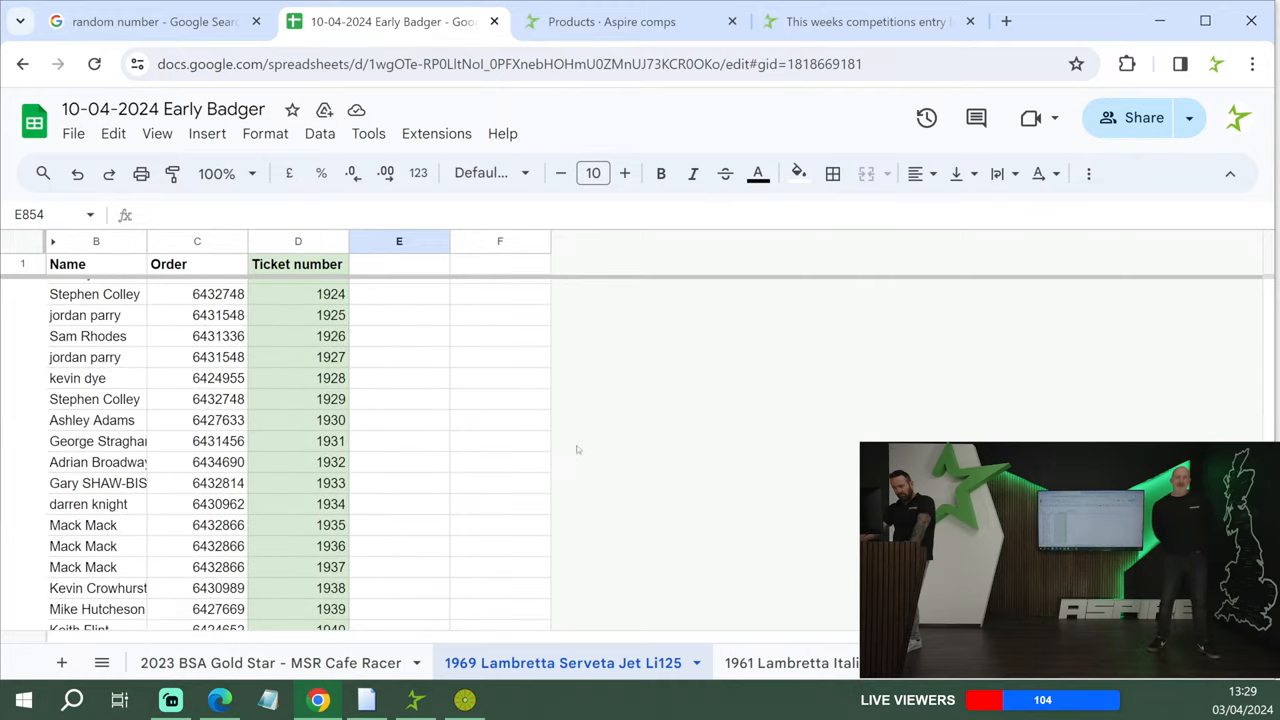
{"action": "scroll", "scroll_direction": "up", "scroll_amount": 3}
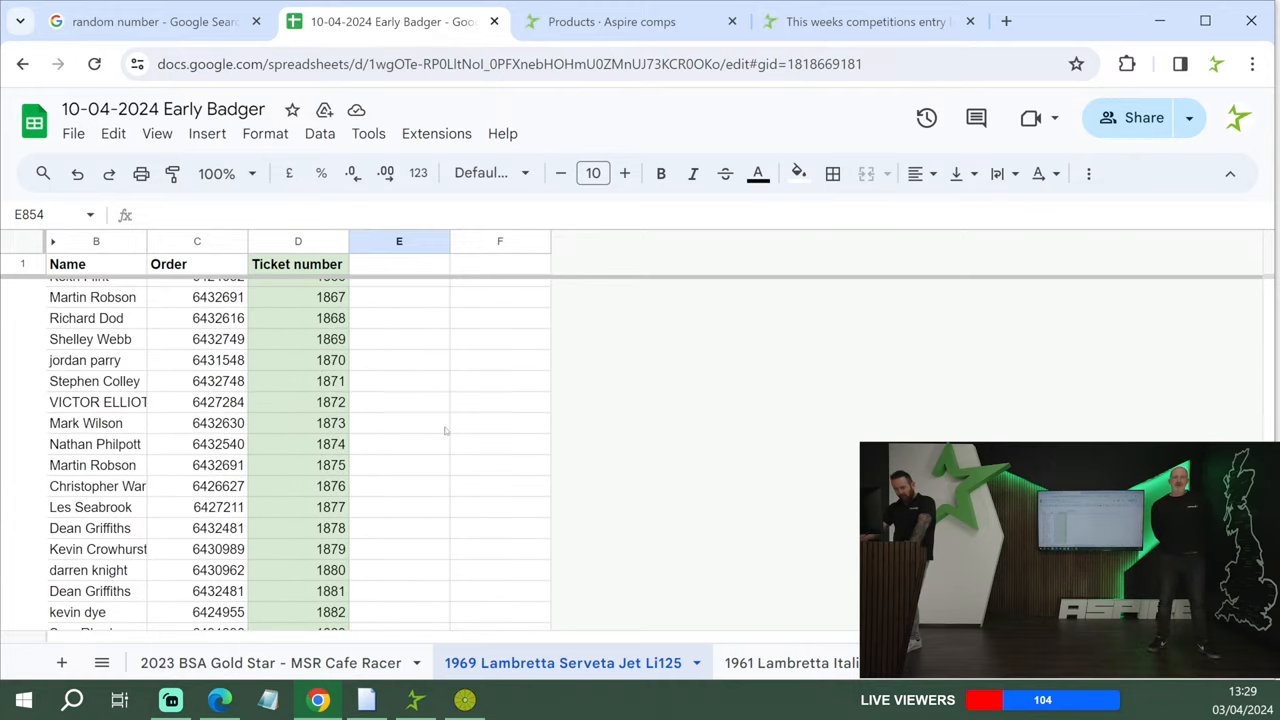
{"action": "scroll", "scroll_direction": "down", "scroll_amount": 3}
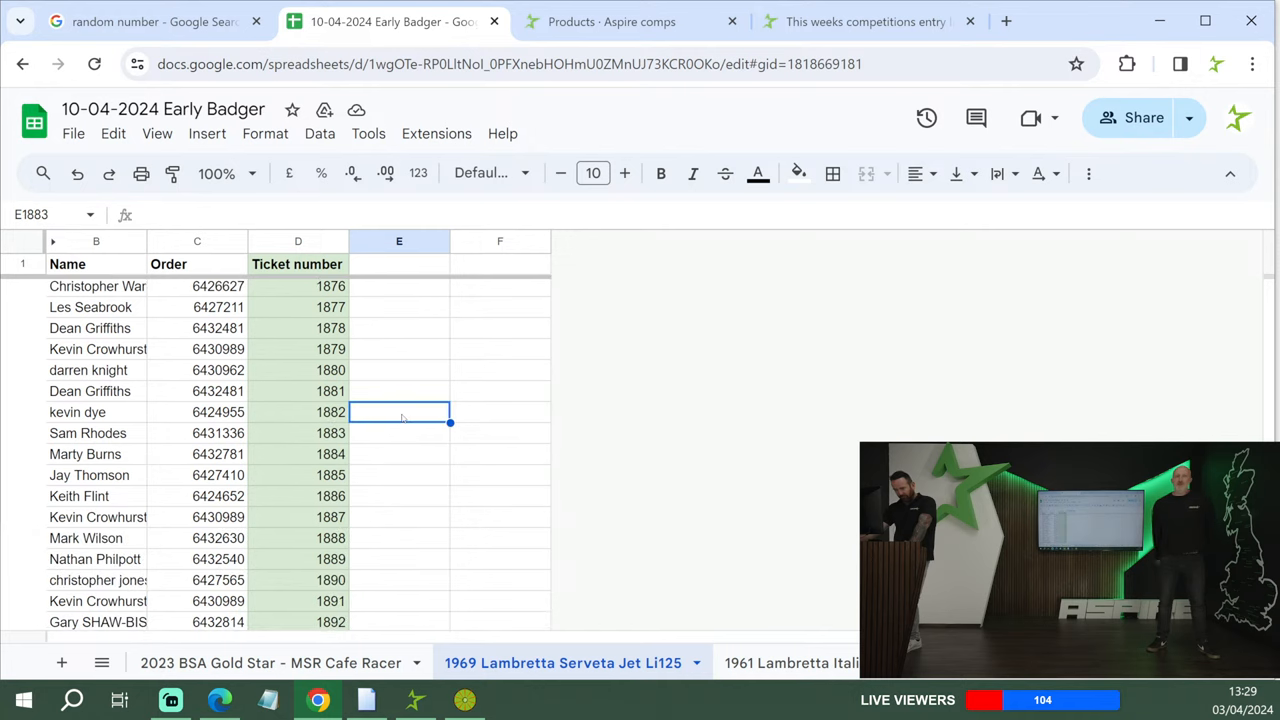
{"action": "type", "text": "15 free"}
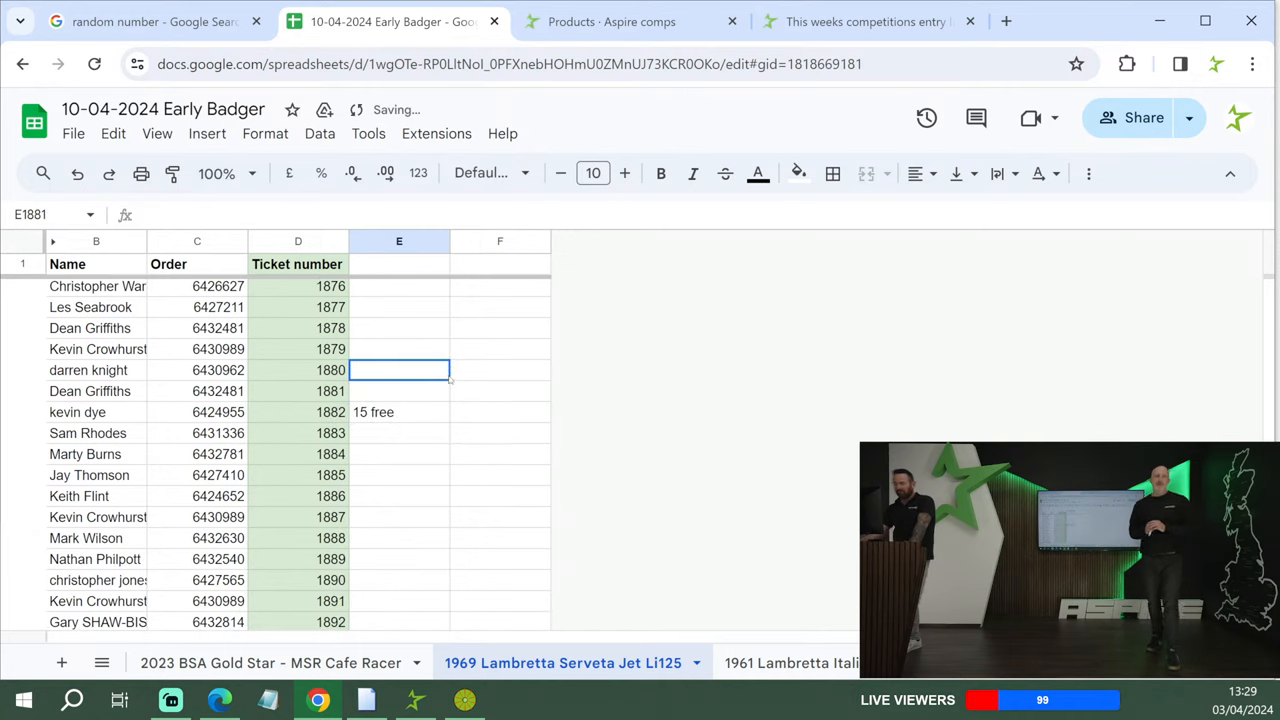
- Draw again, mark ticket 1540 as '10 free', and move to the 1961 Lambretta sheet
{"action": "left_click", "coordinate": [150, 20]}
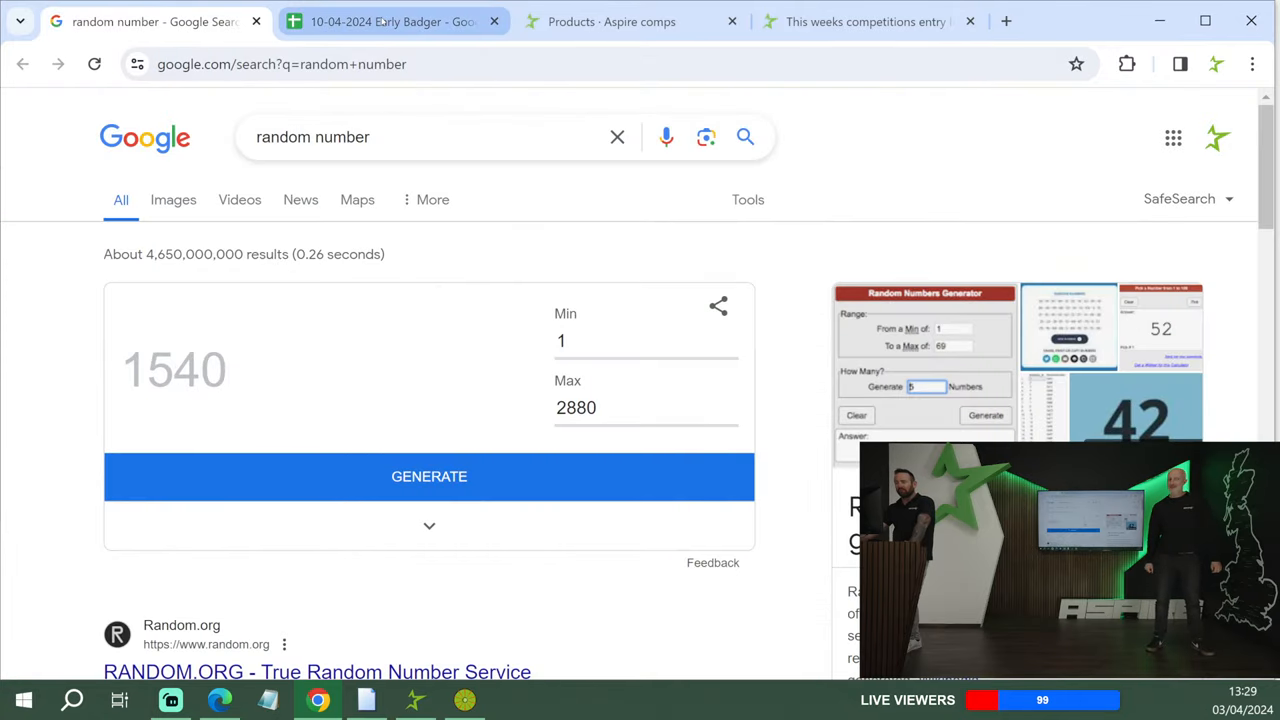
{"action": "left_click", "coordinate": [390, 20]}
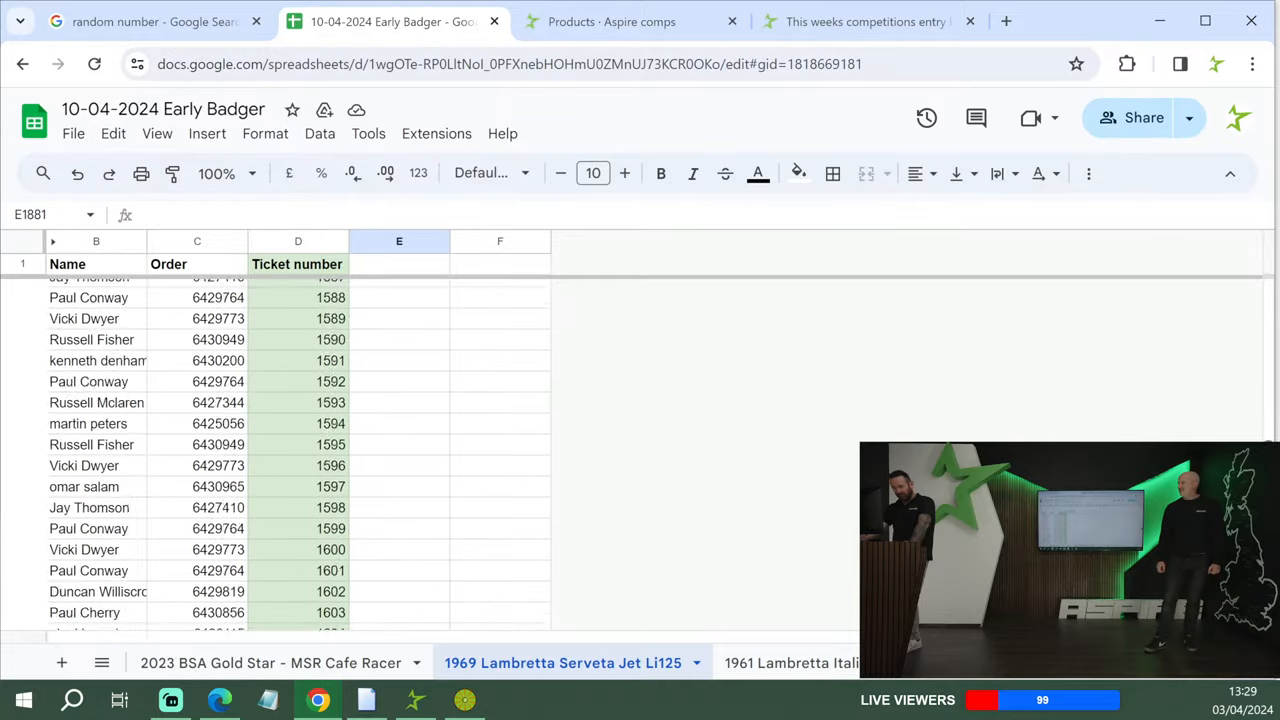
{"action": "scroll", "scroll_direction": "up", "scroll_amount": 3}
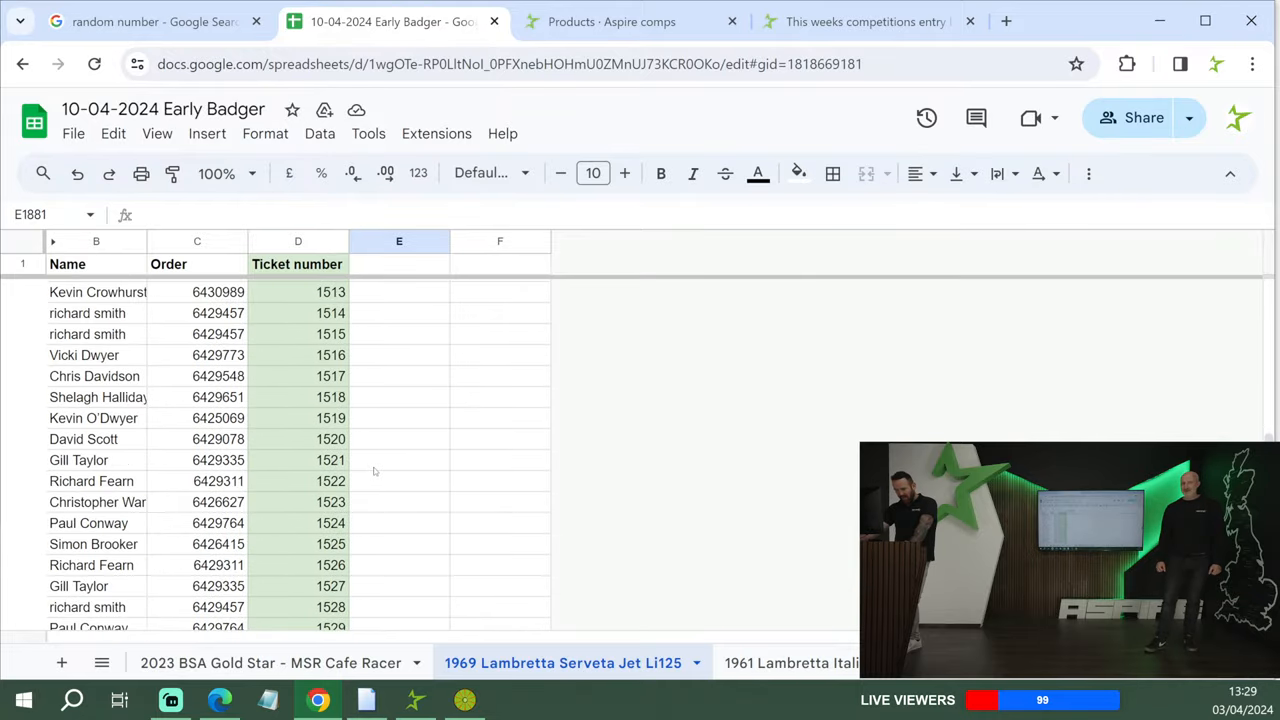
{"action": "scroll", "scroll_direction": "down", "scroll_amount": 3}
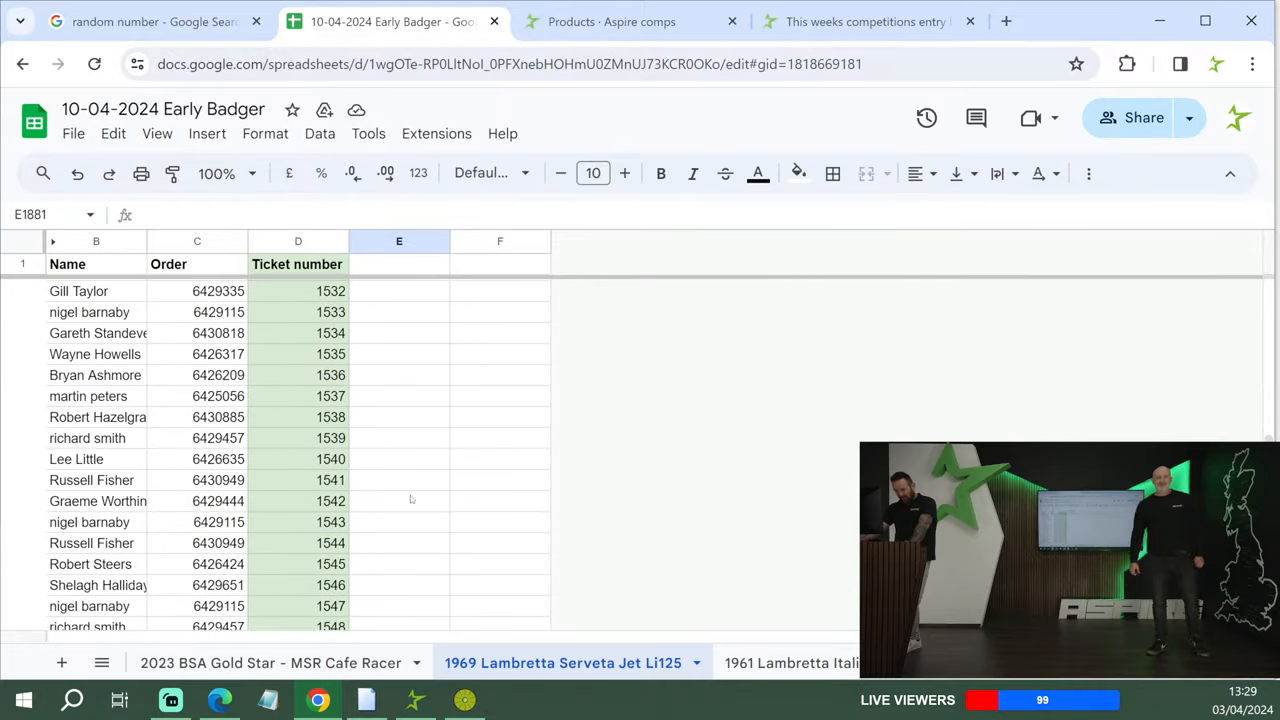
{"action": "left_click", "coordinate": [400, 458]}
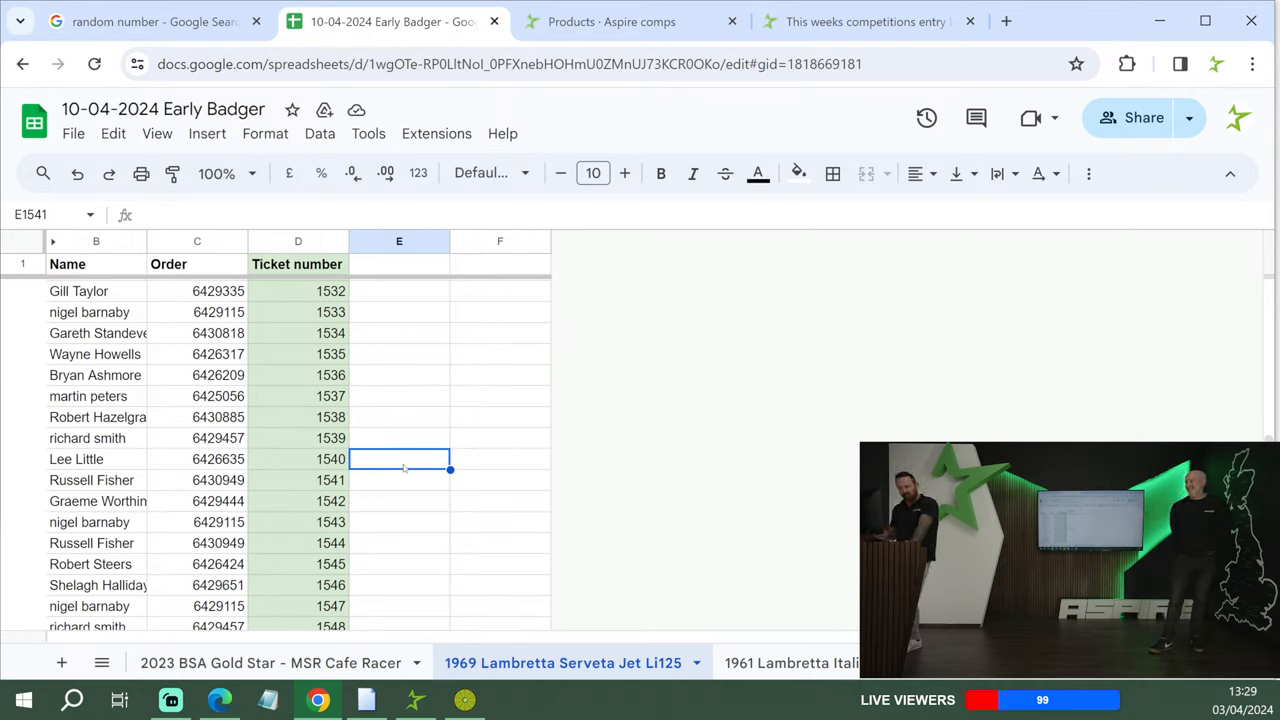
{"action": "type", "text": "10 free"}
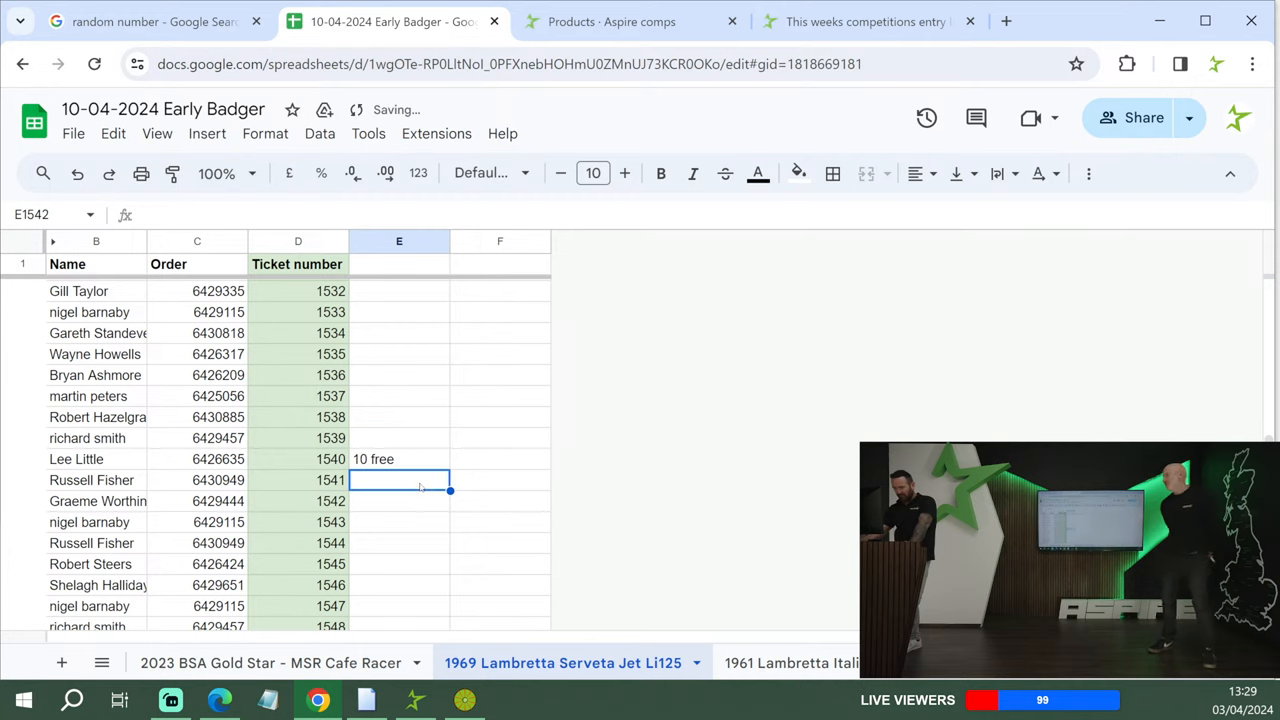
{"action": "left_click", "coordinate": [788, 664]}
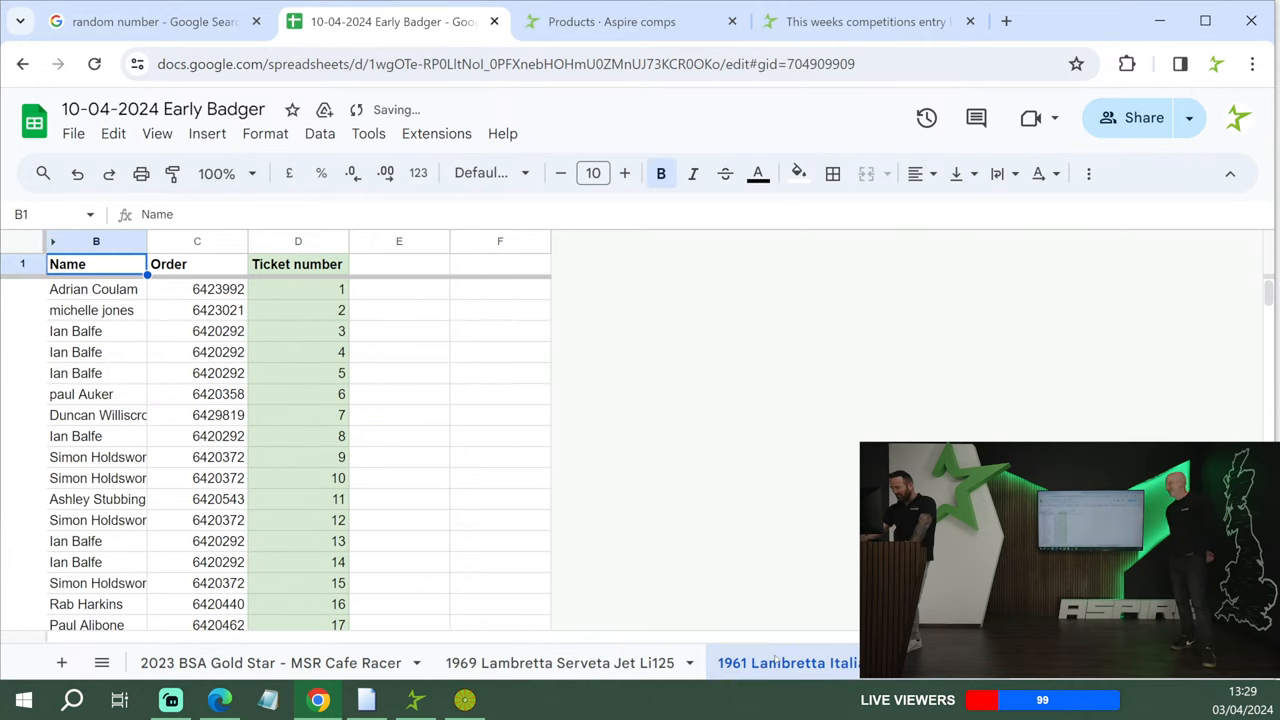
- Read down the 1961 Lambretta ticket list to its last entry, 6345, then go back to the number generator
{"action": "left_click", "coordinate": [296, 288]}
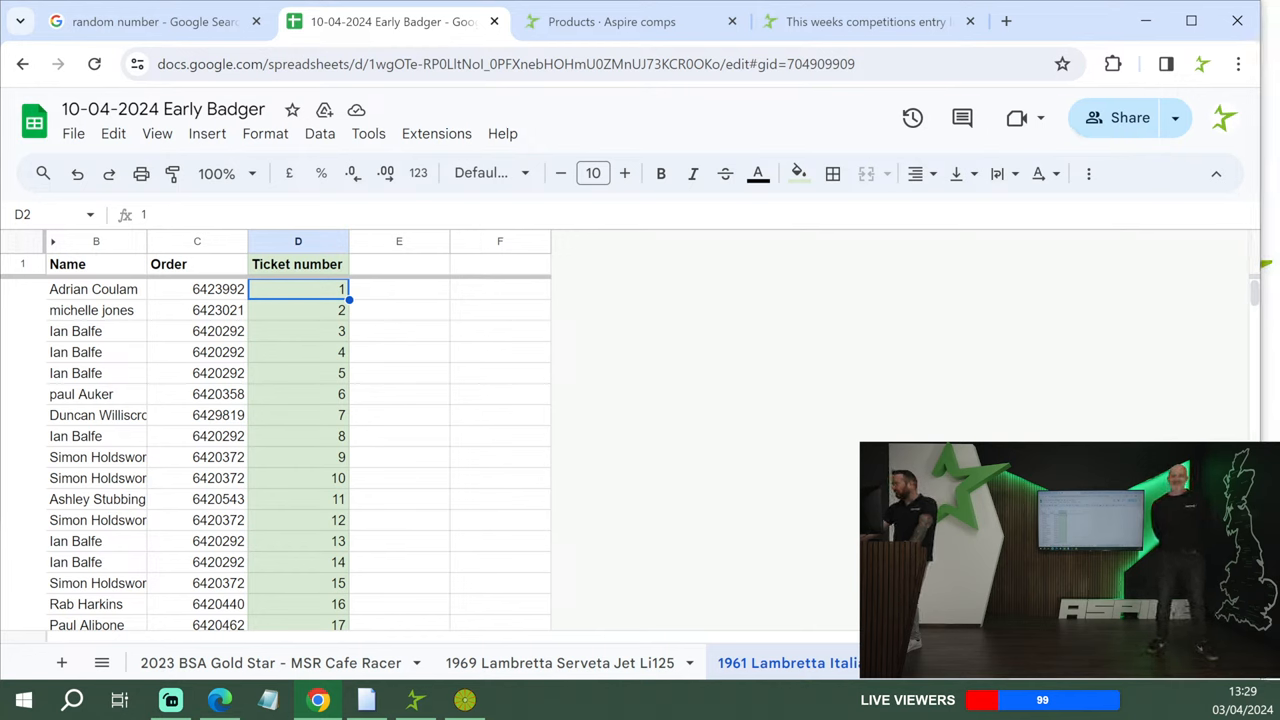
{"action": "scroll", "scroll_direction": "down", "scroll_amount": 3}
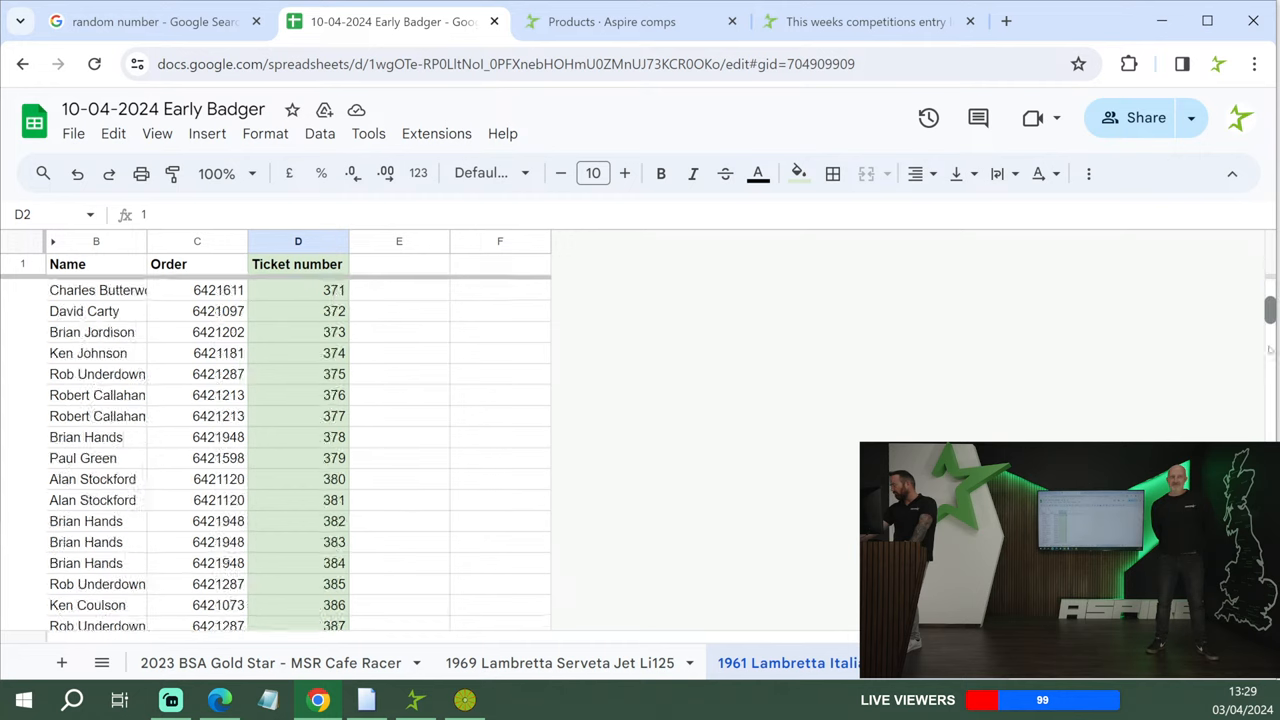
{"action": "scroll", "scroll_direction": "down", "scroll_amount": 3}
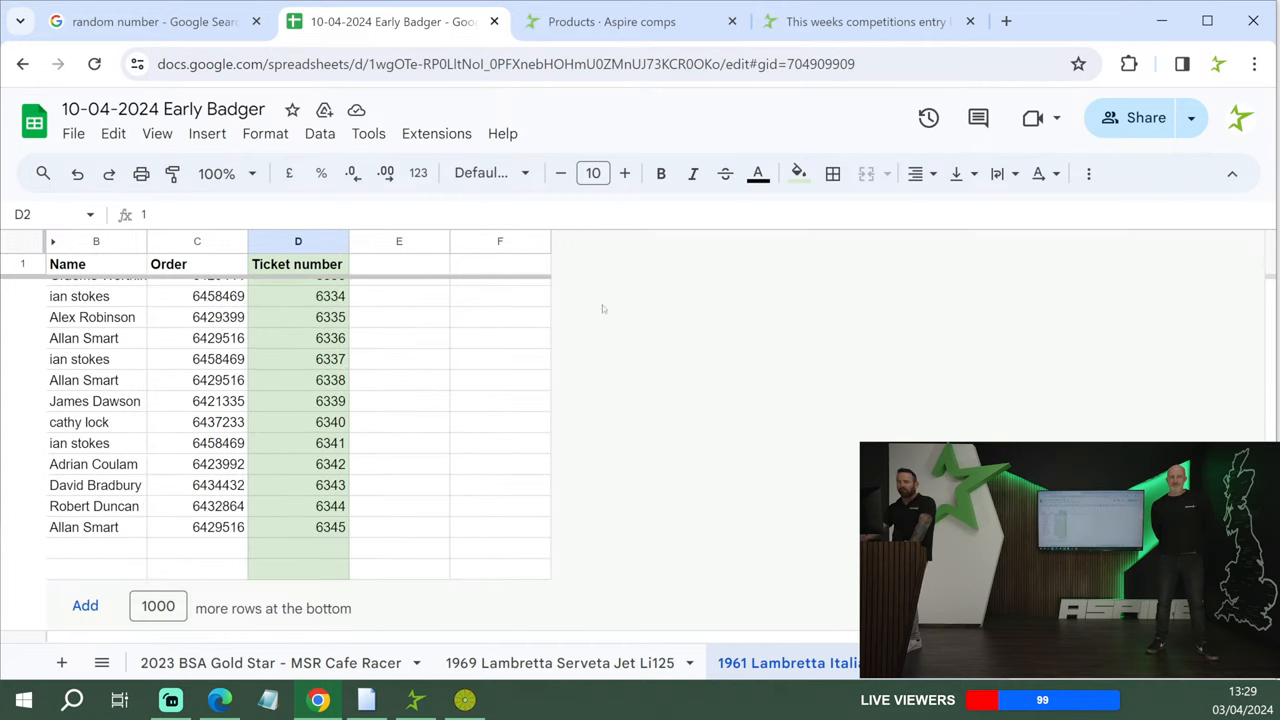
{"action": "left_click", "coordinate": [150, 20]}
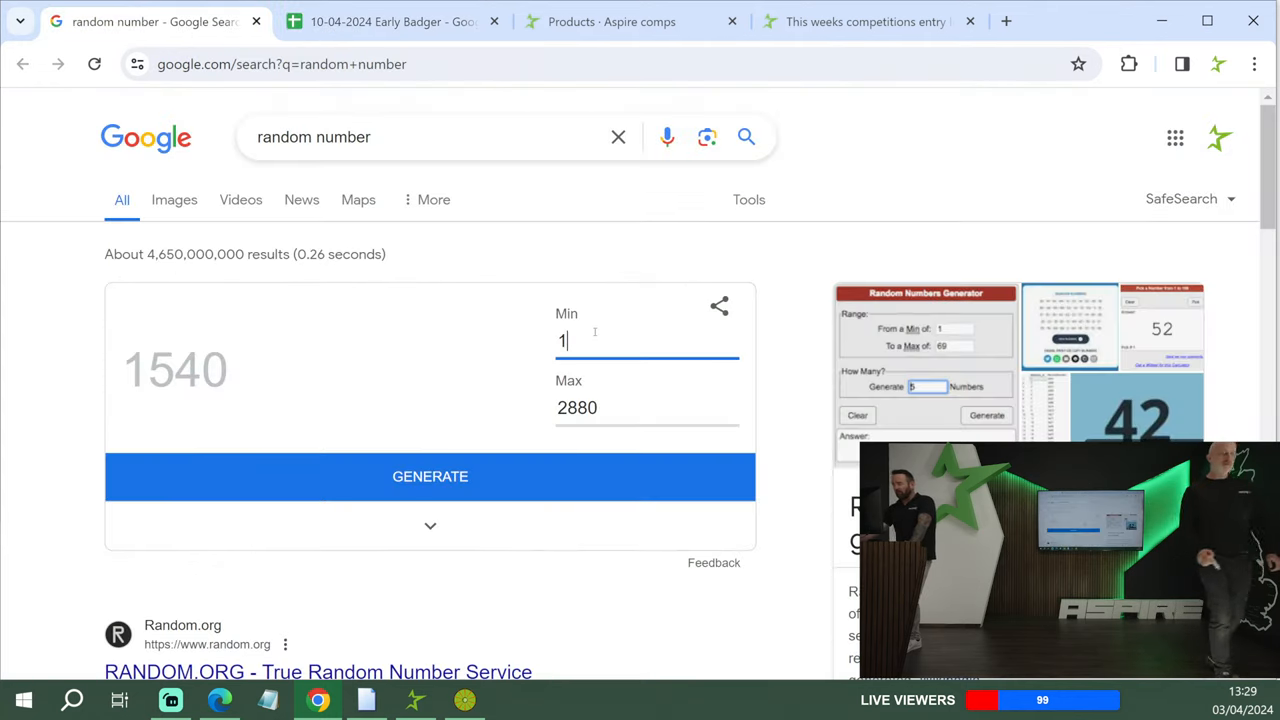
- Set the generator range to Min 1, Max 6345 and draw a ticket, giving 1578
{"action": "type", "text": "0"}
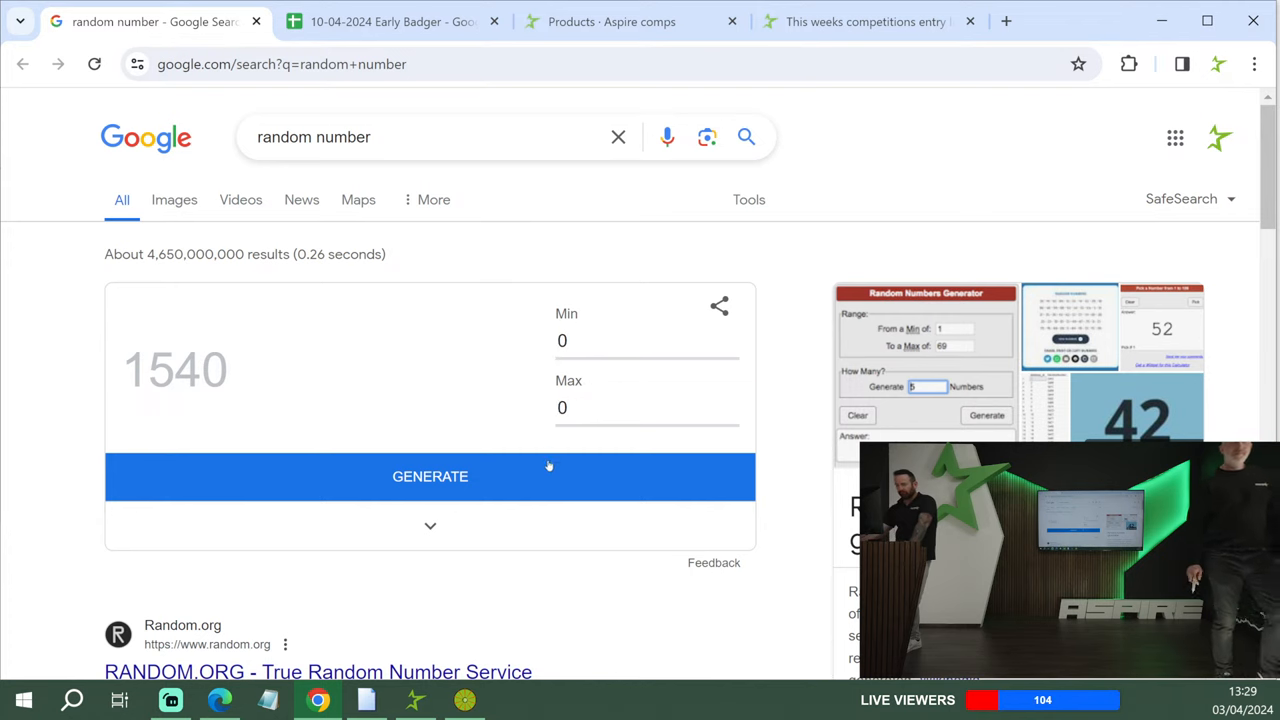
{"action": "left_click", "coordinate": [648, 340]}
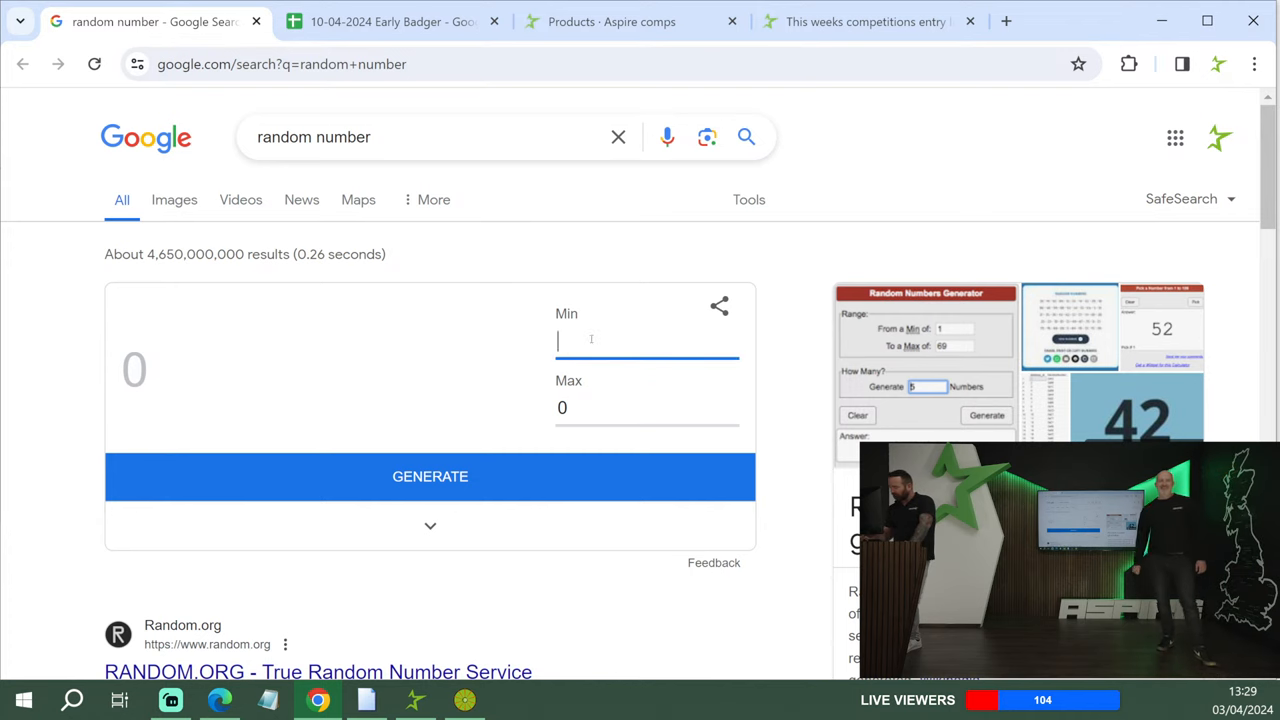
{"action": "type", "text": "1"}
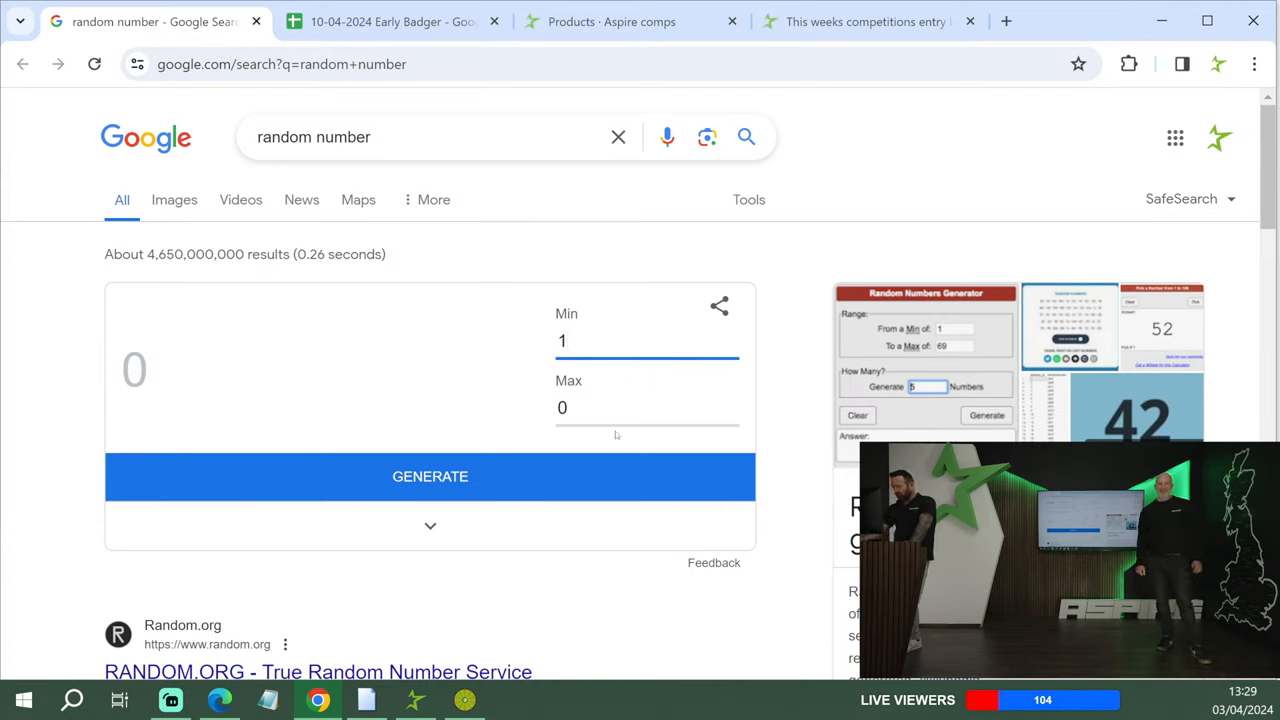
{"action": "type", "text": "6"}
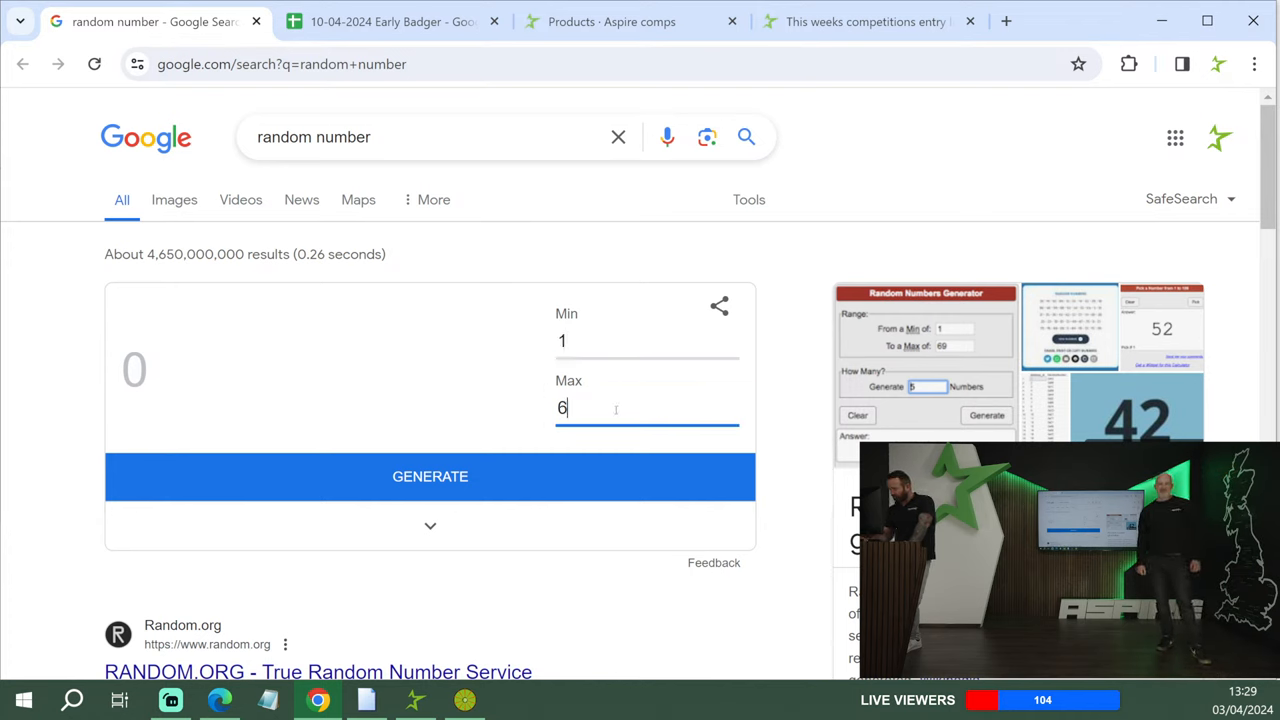
{"action": "type", "text": "345"}
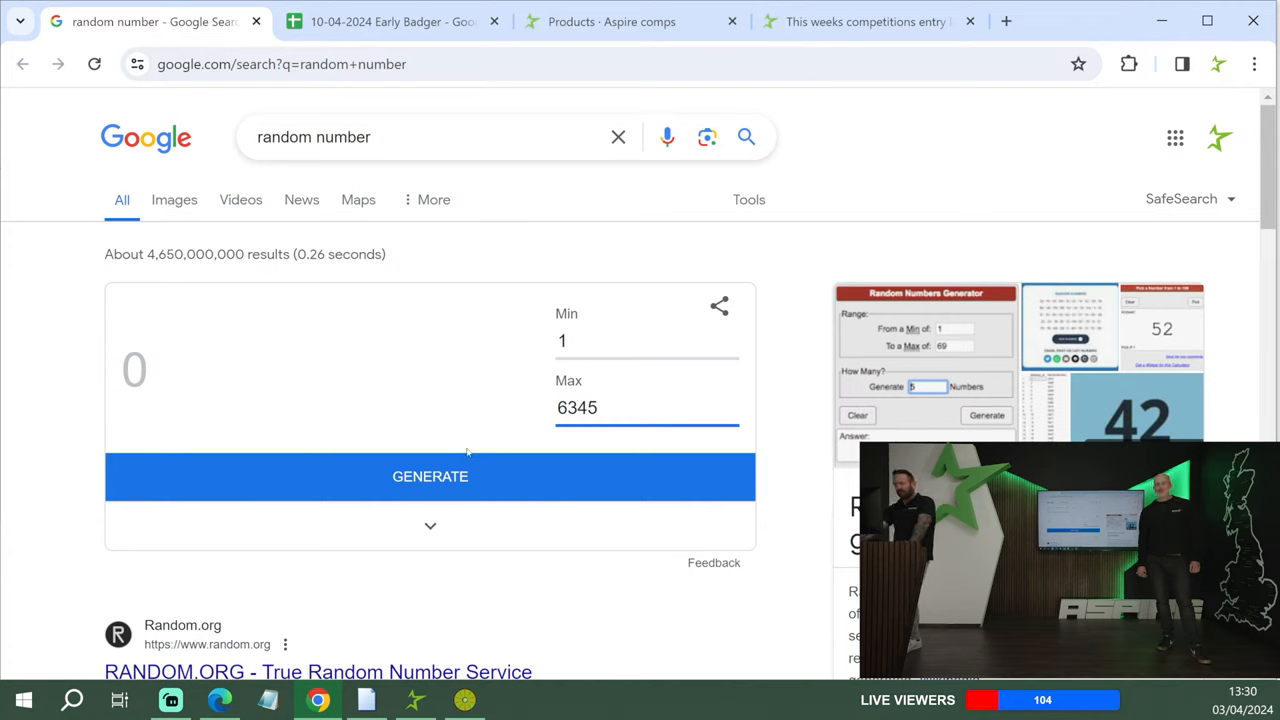
{"action": "left_click", "coordinate": [430, 476]}
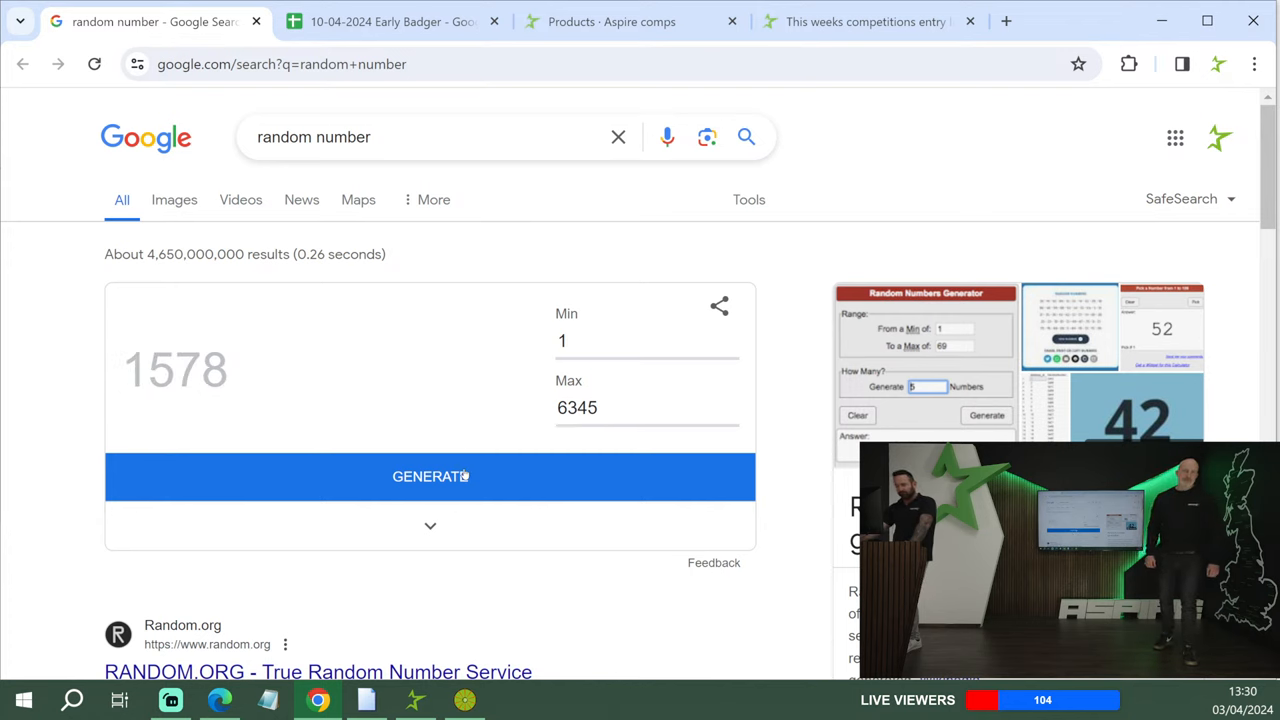
- Mark ticket 1578 as '20 free' in column E of the Lambretta sheet
{"action": "left_click", "coordinate": [390, 20]}
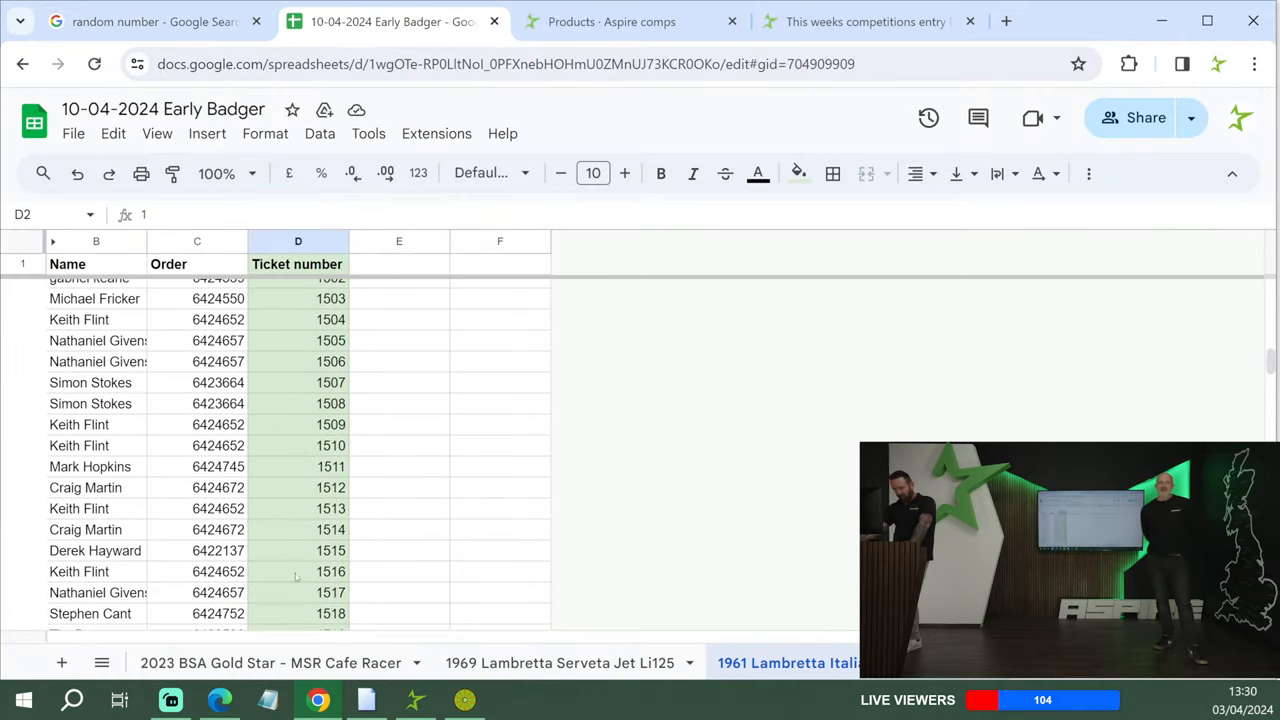
{"action": "scroll", "scroll_direction": "down", "scroll_amount": 3}
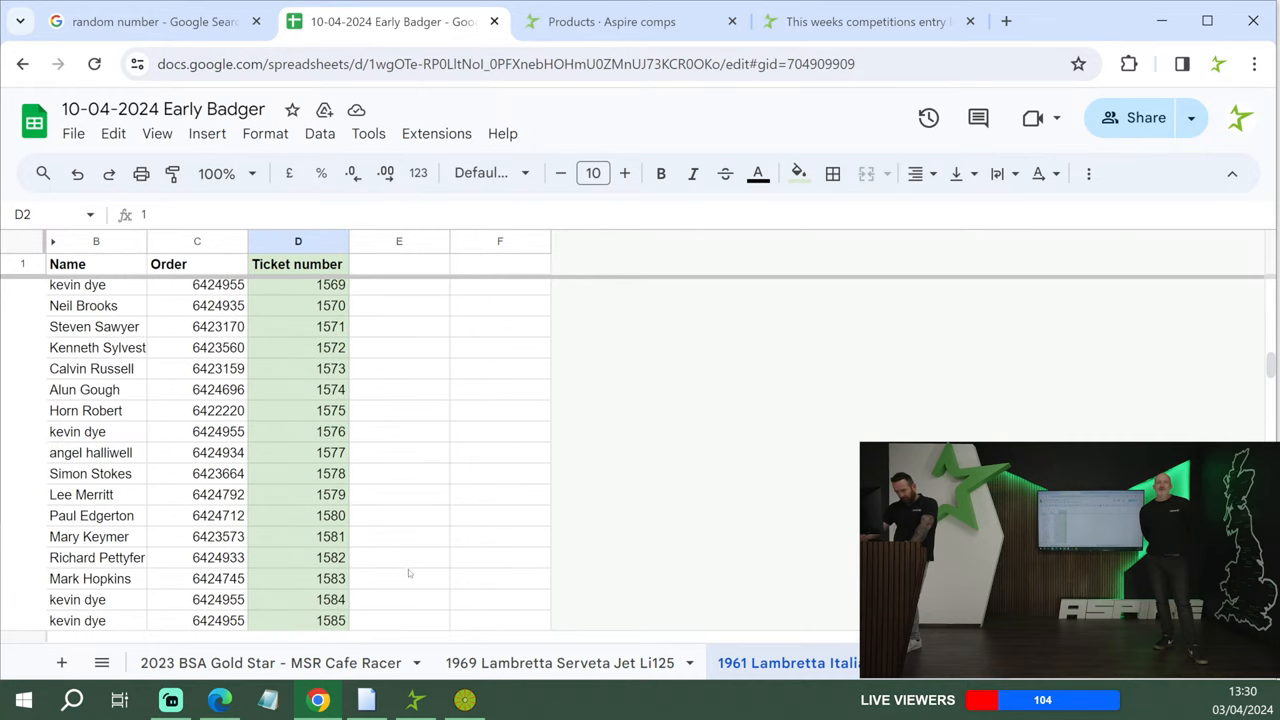
{"action": "left_click", "coordinate": [400, 472]}
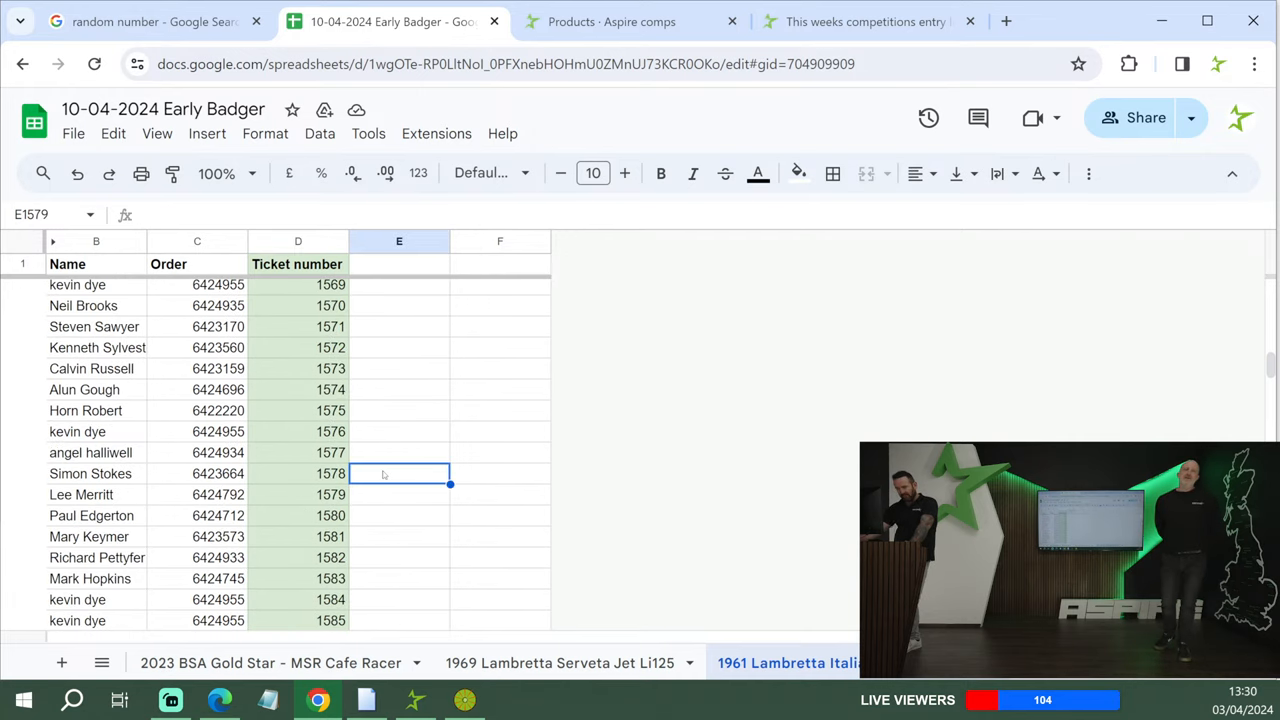
{"action": "type", "text": "20 free"}
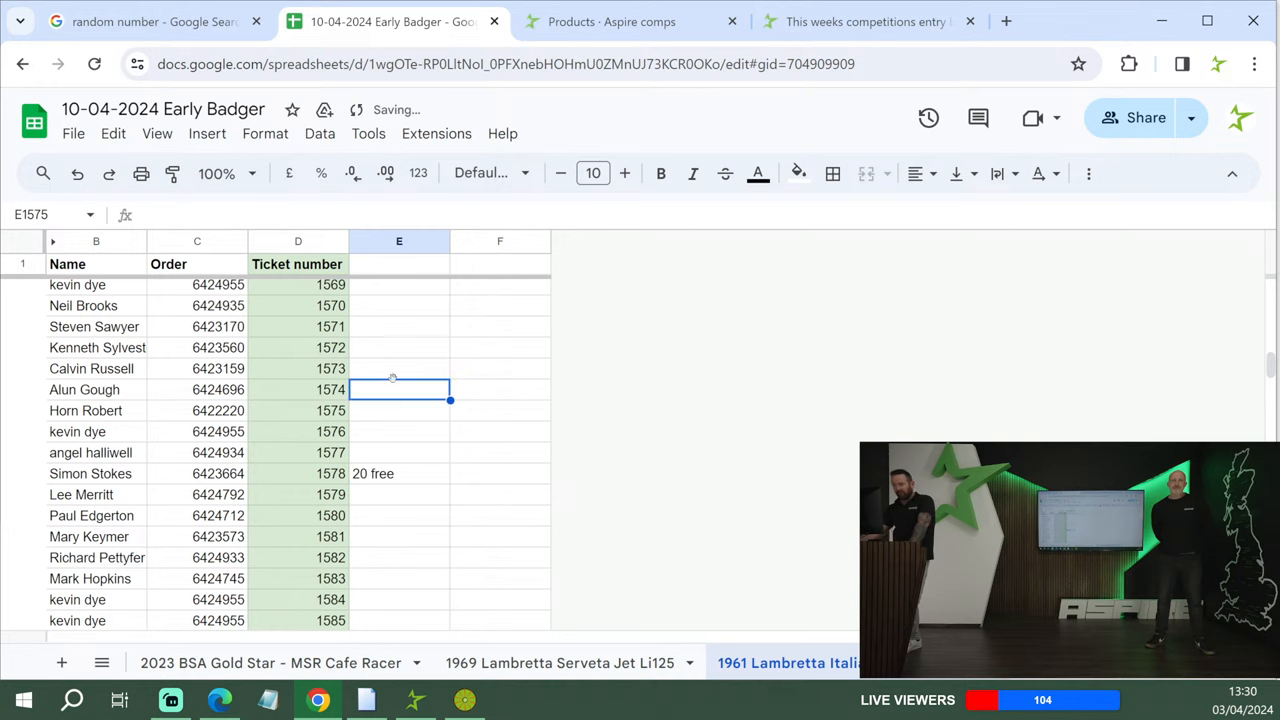
{"action": "left_click", "coordinate": [150, 20]}
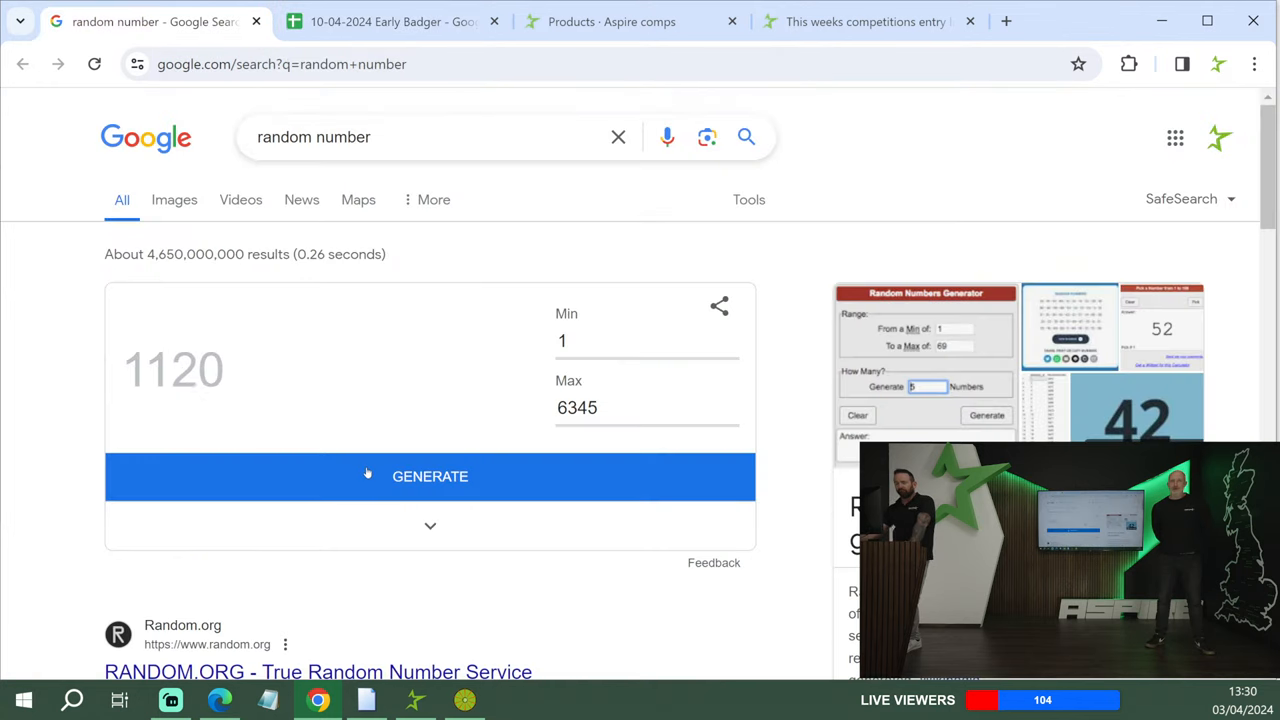
- Draw the next ticket and mark ticket 1078 as '15 free' in column E
{"action": "left_click", "coordinate": [390, 20]}
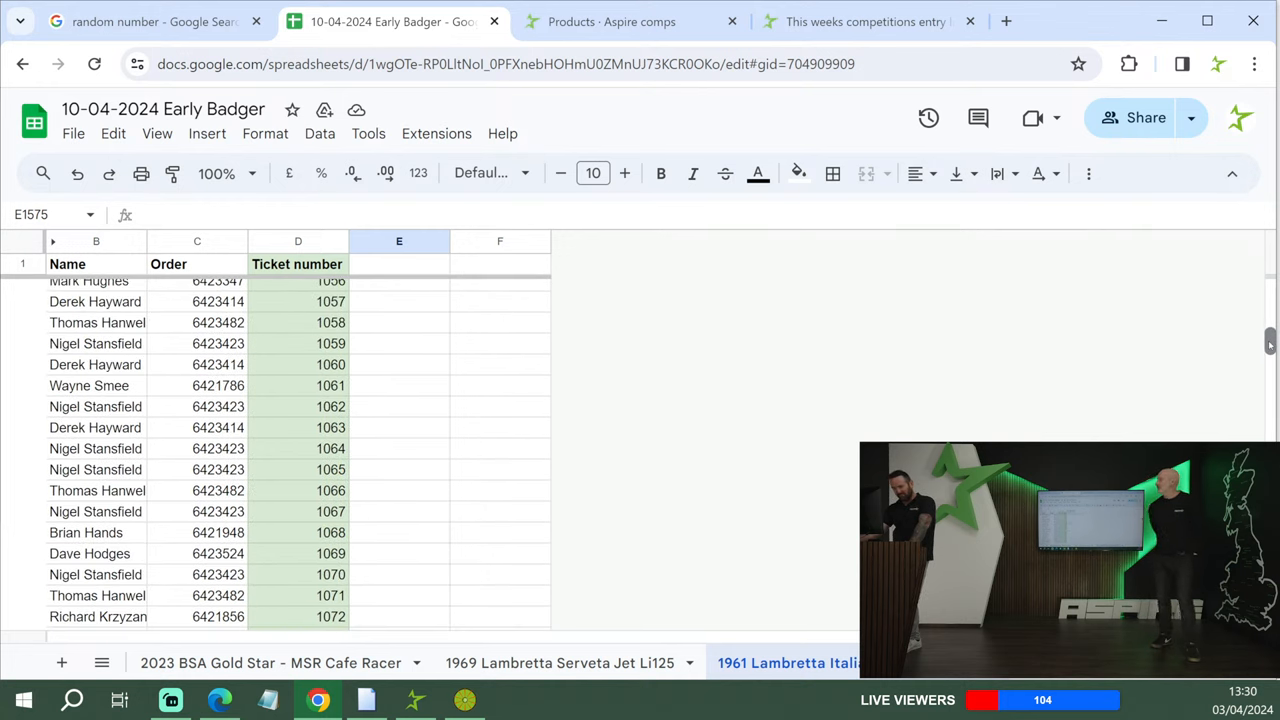
{"action": "scroll", "scroll_direction": "down", "scroll_amount": 3}
{"action": "type", "text": "1"}
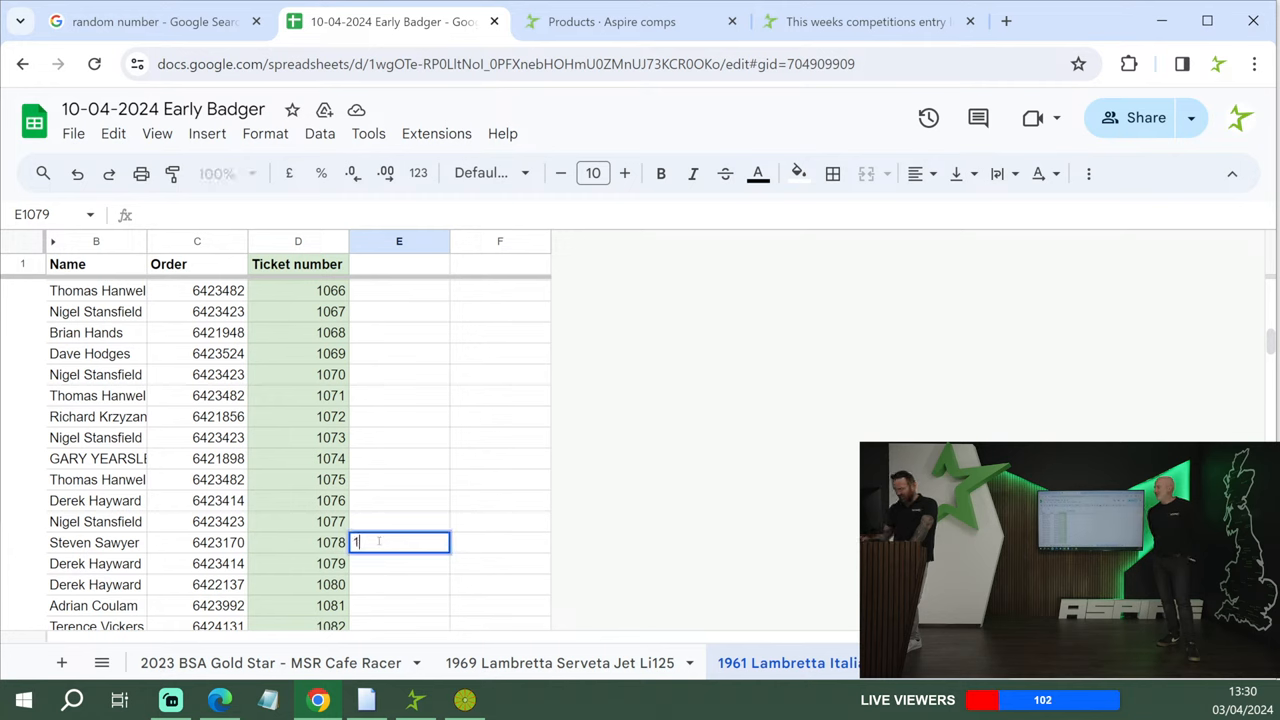
{"action": "type", "text": "5 fre"}
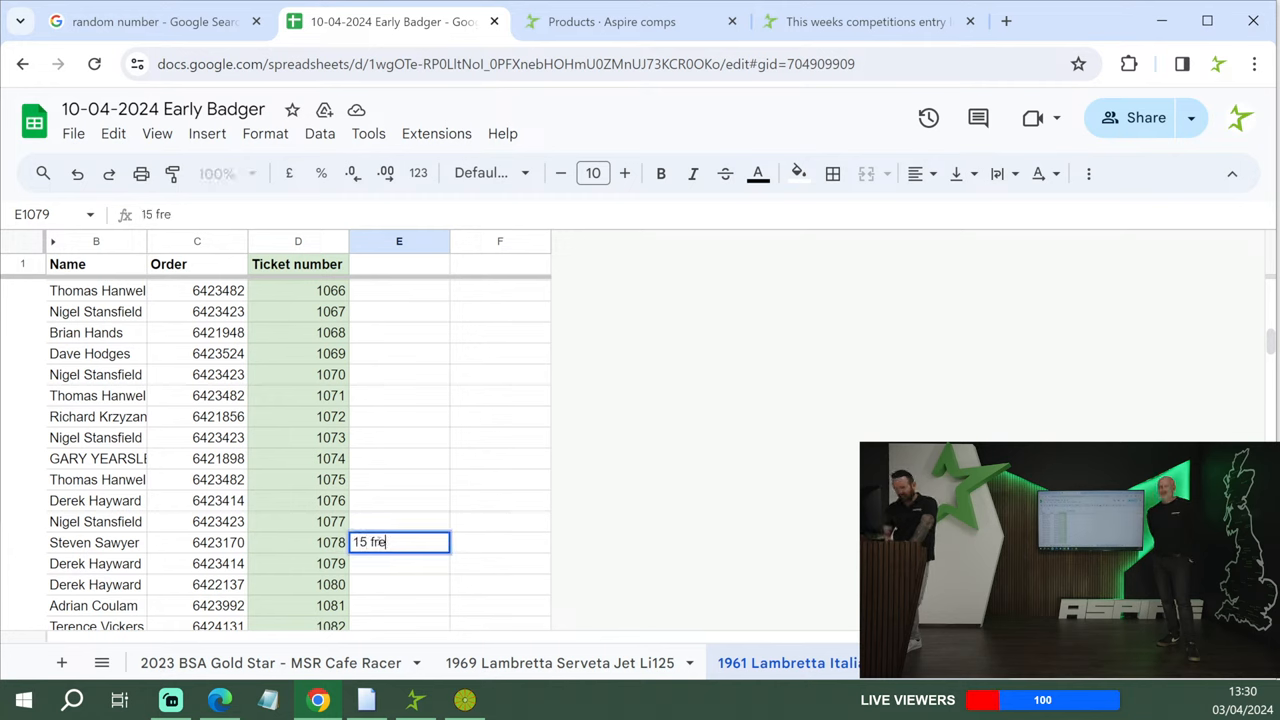
{"action": "key", "text": "enter"}
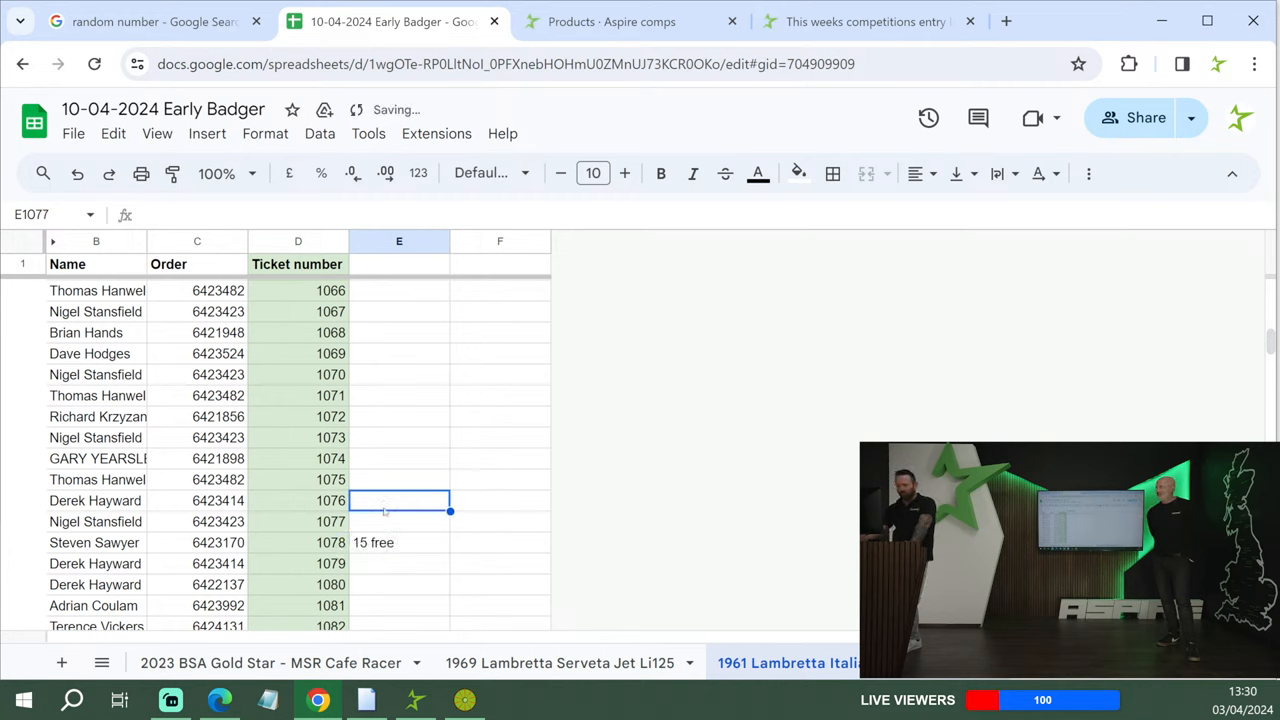
{"action": "left_click", "coordinate": [150, 20]}
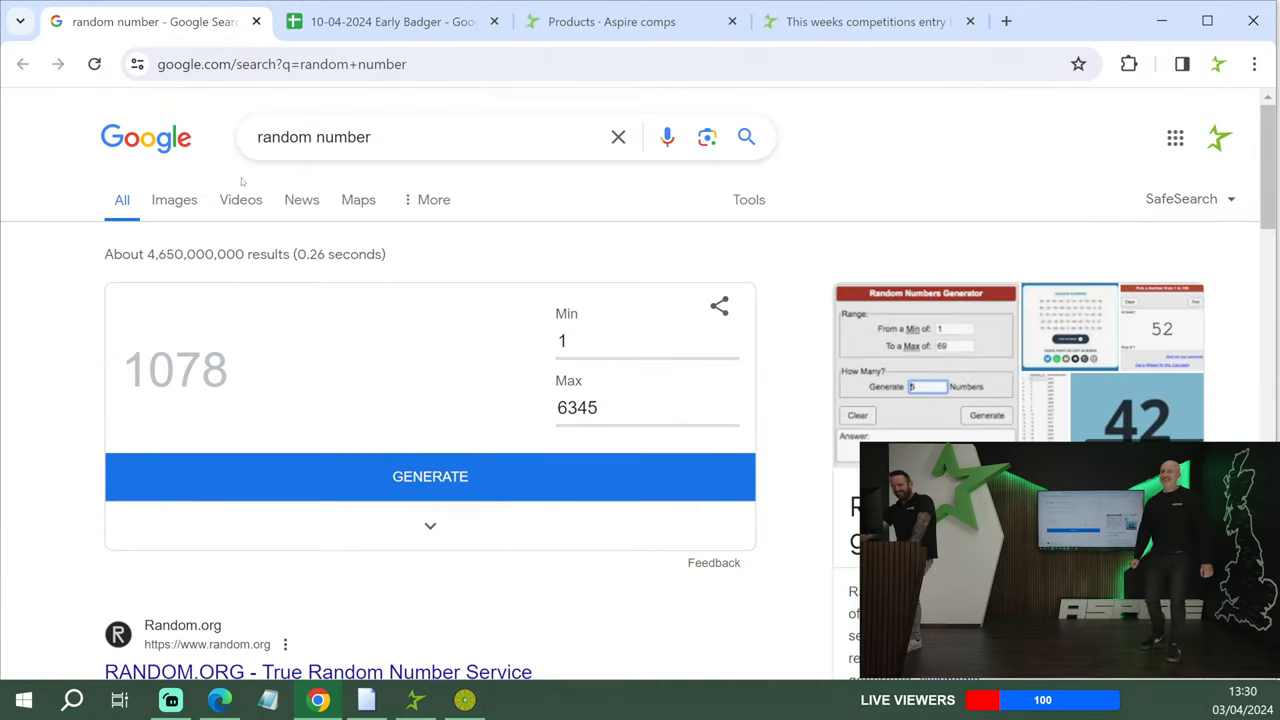
{"action": "mouse_move", "coordinate": [352, 472]}
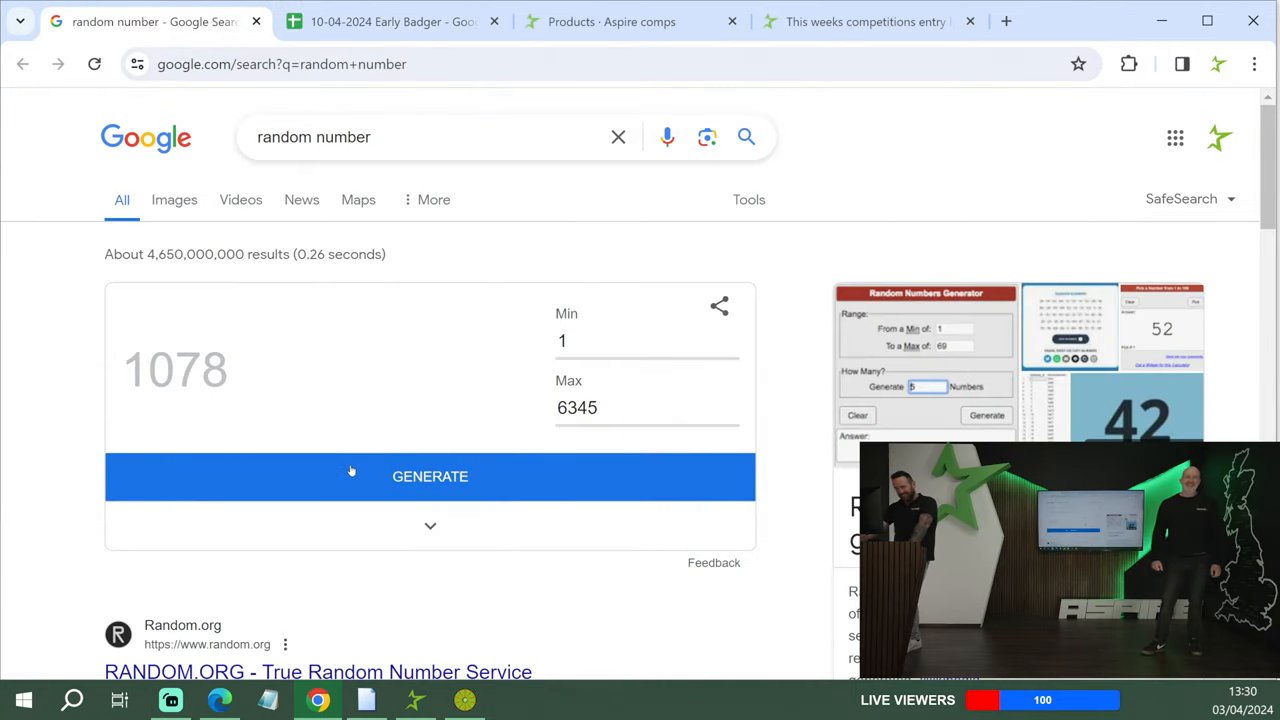
- Draw ticket 1221 and mark it '10 free' in column E, then move to the BMW sheet
{"action": "left_click", "coordinate": [430, 476]}
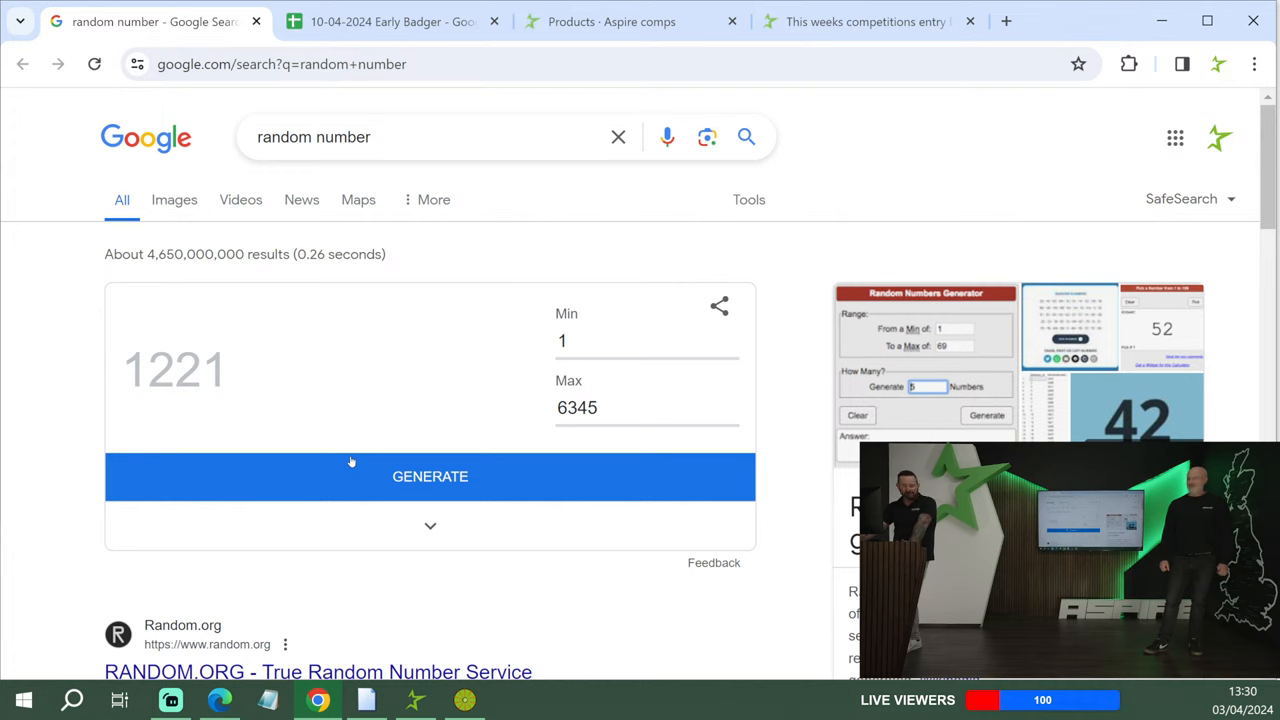
{"action": "mouse_move", "coordinate": [344, 98]}
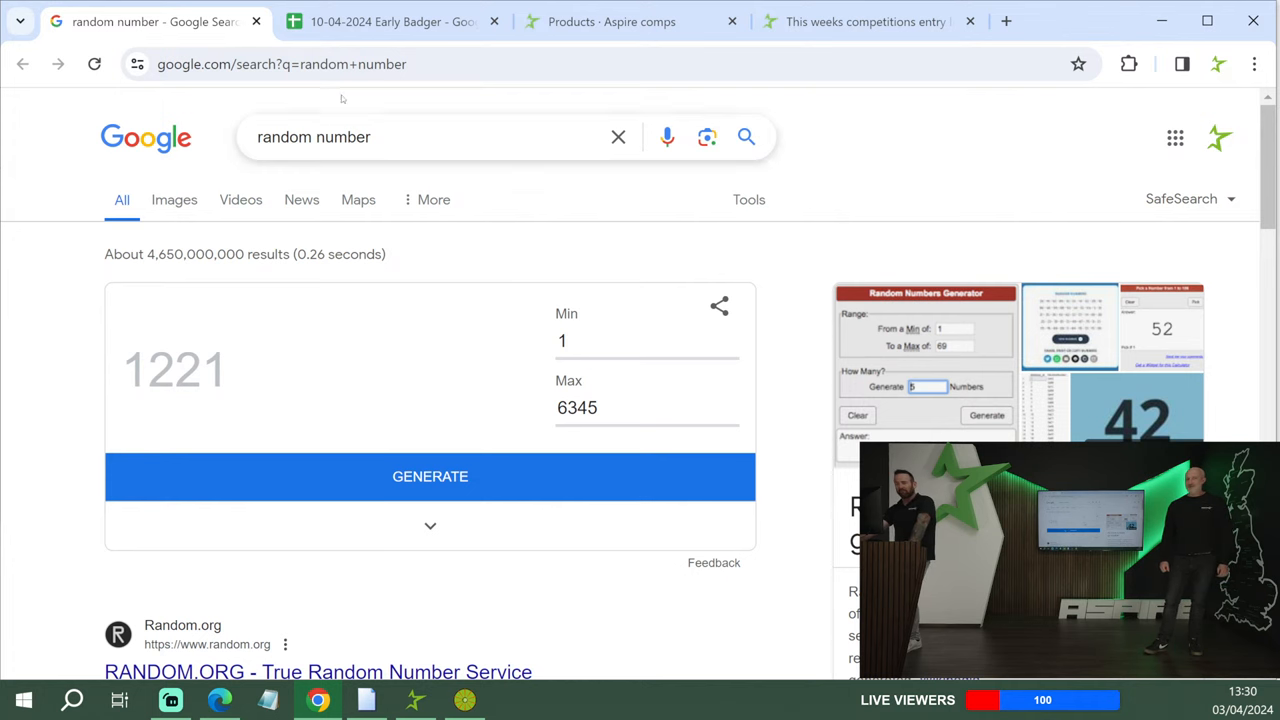
{"action": "left_click", "coordinate": [390, 20]}
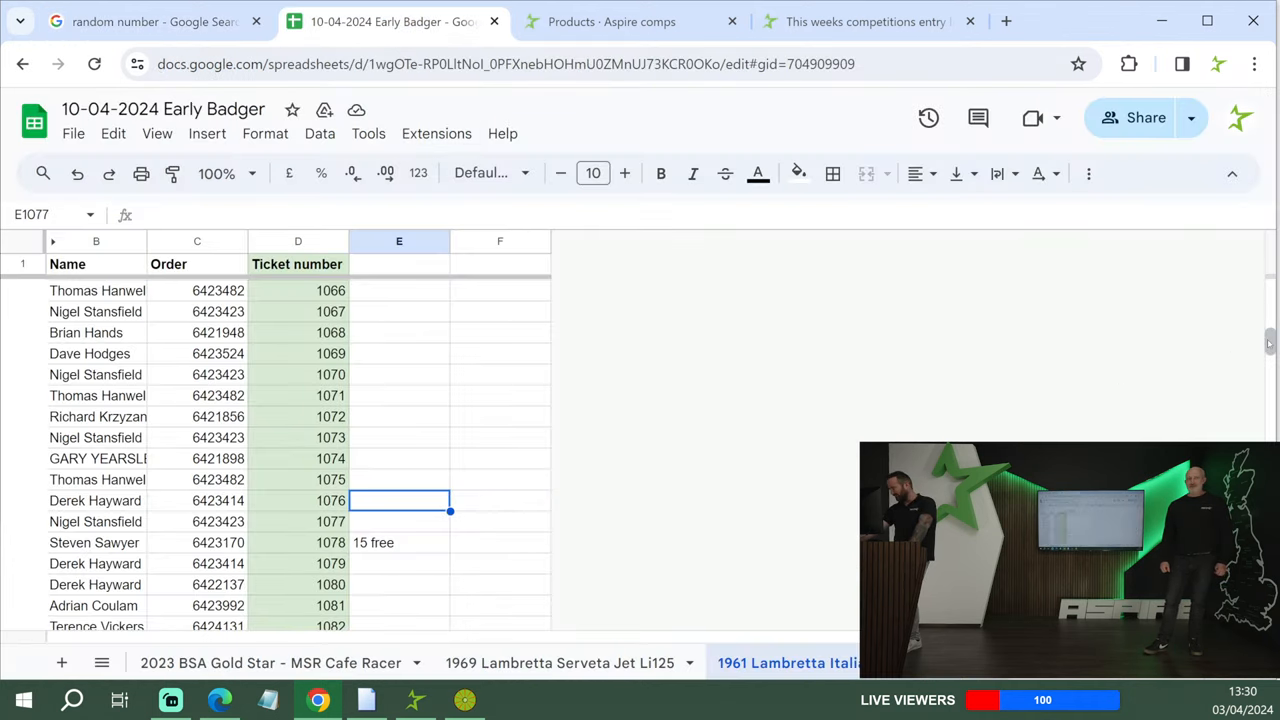
{"action": "scroll", "scroll_direction": "down", "scroll_amount": 3}
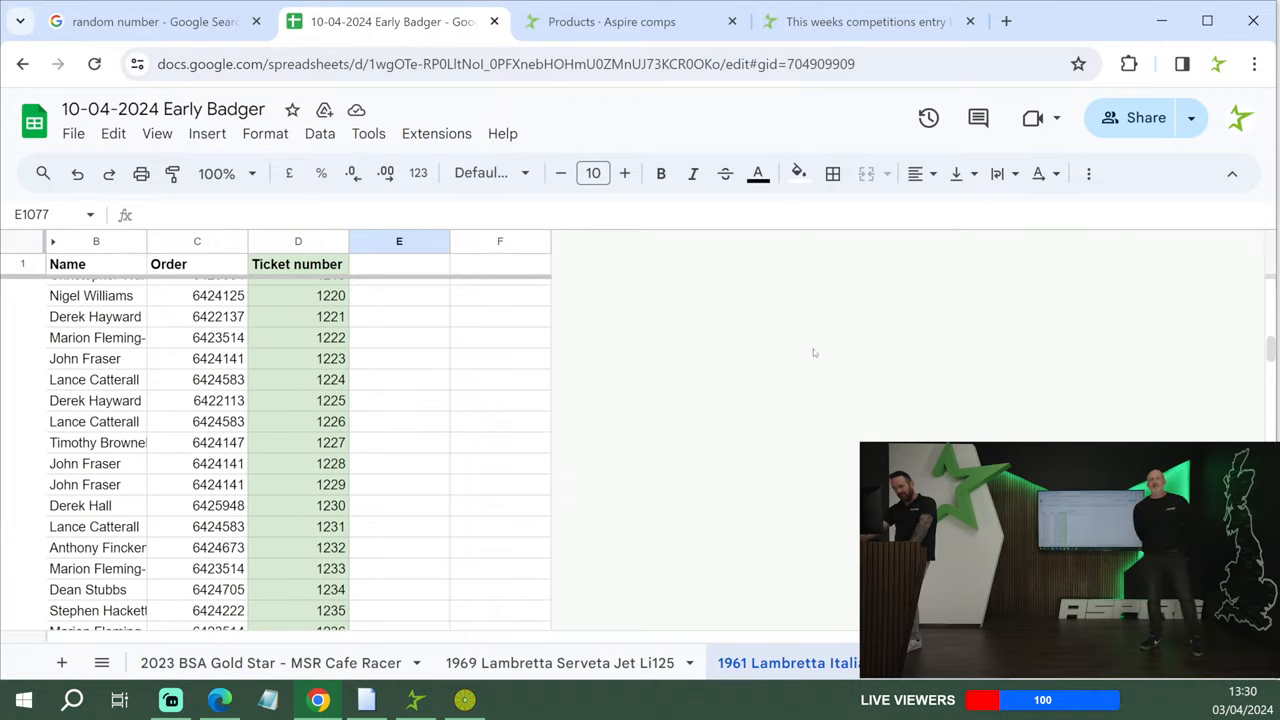
{"action": "left_click", "coordinate": [400, 316]}
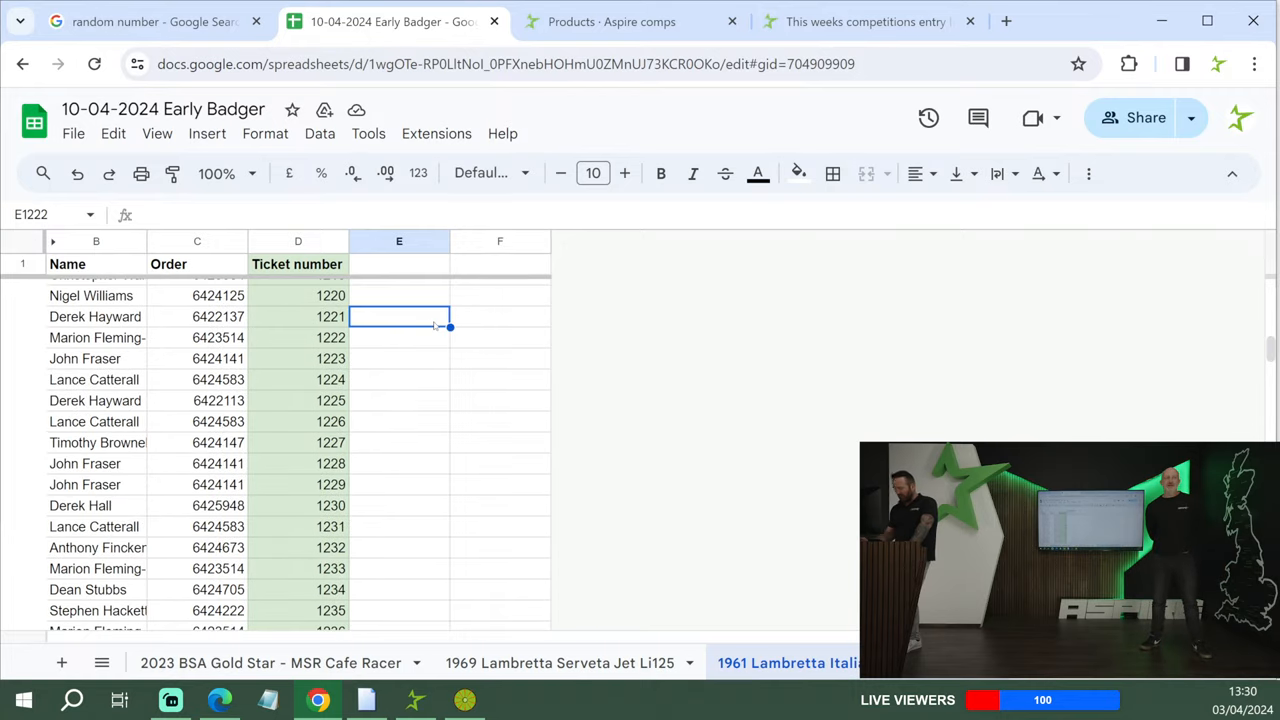
{"action": "type", "text": "10 free"}
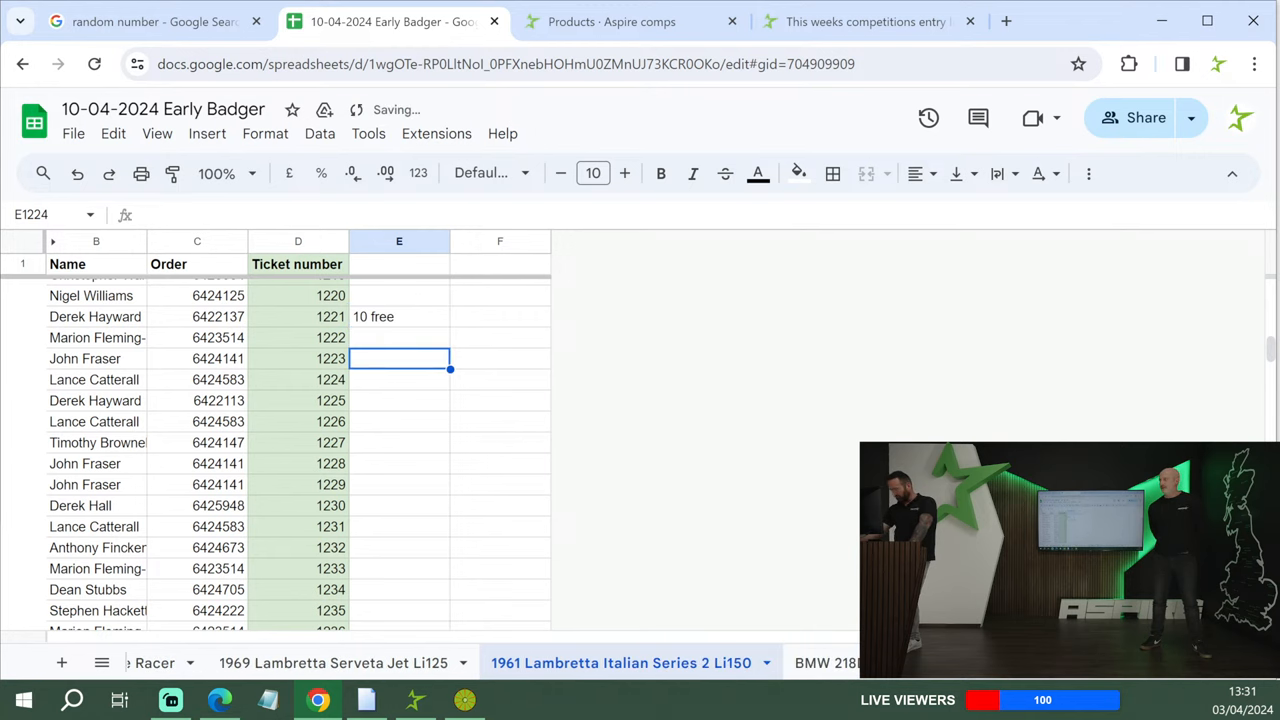
{"action": "left_click", "coordinate": [824, 662]}
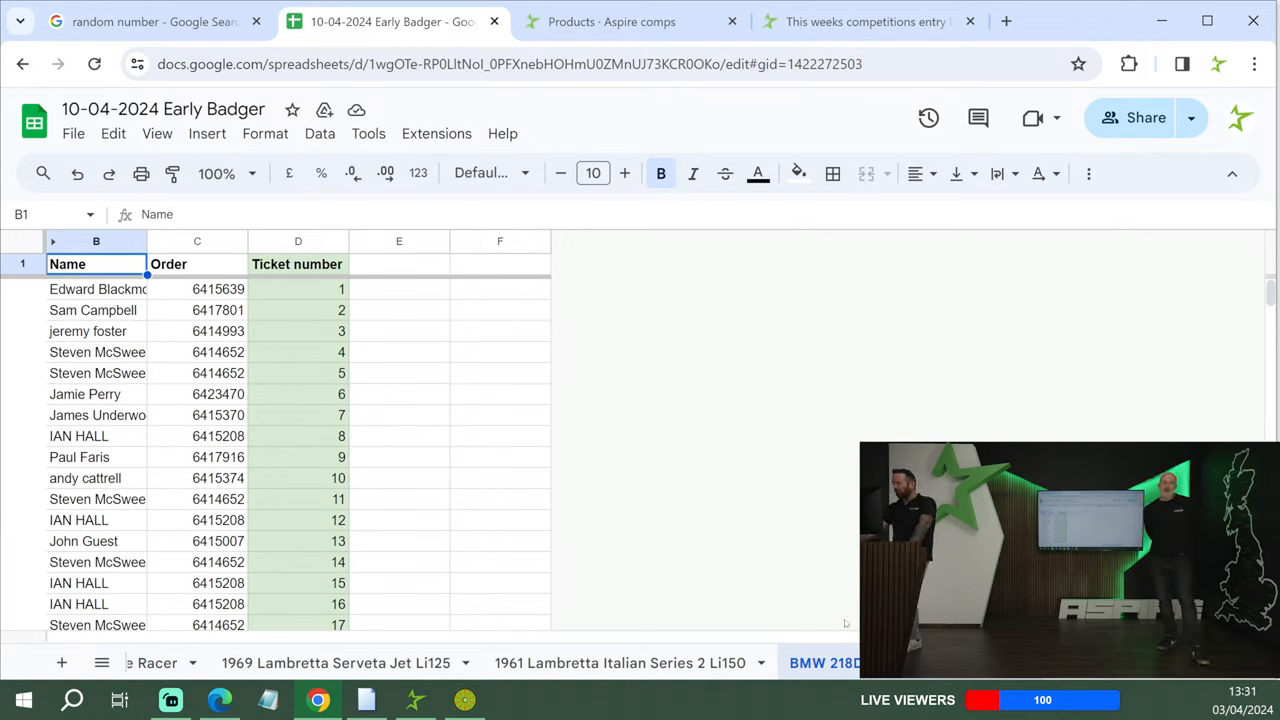
{"action": "mouse_move", "coordinate": [248, 272]}
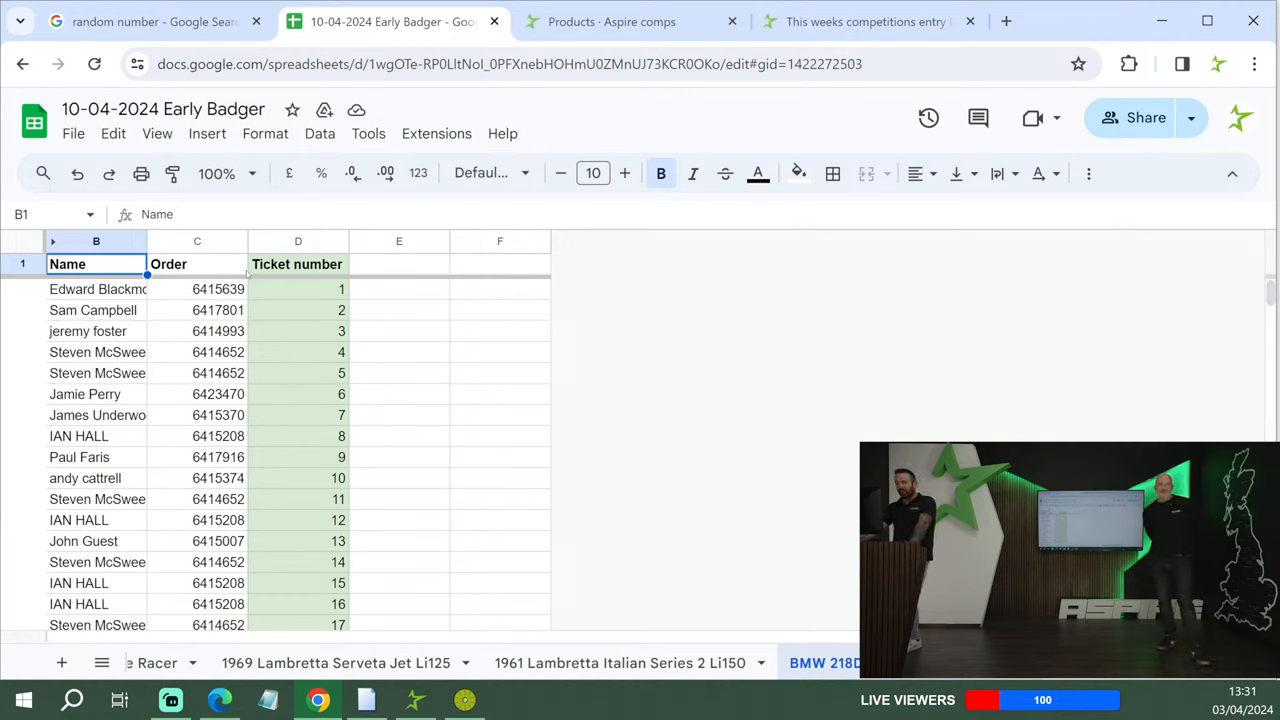
- Check the BMW ticket list ends at 5663 and return to the generator
{"action": "left_click", "coordinate": [296, 288]}
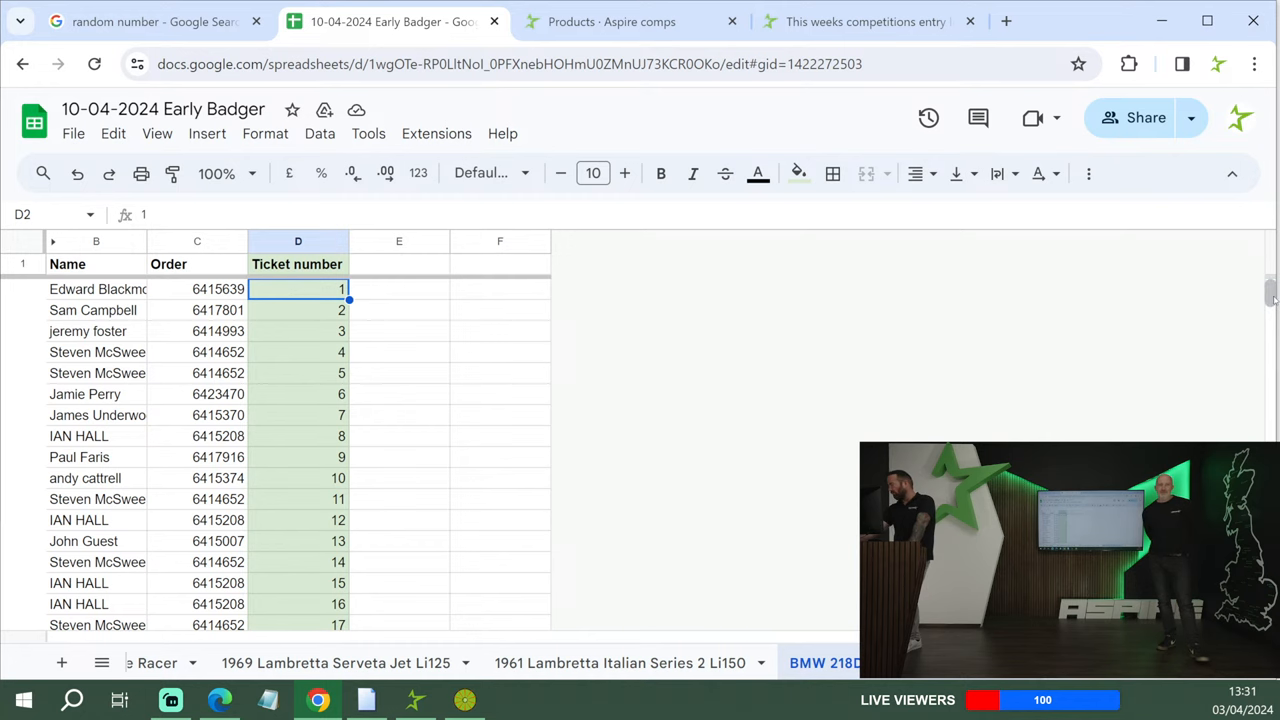
{"action": "scroll", "scroll_direction": "down", "scroll_amount": 3}
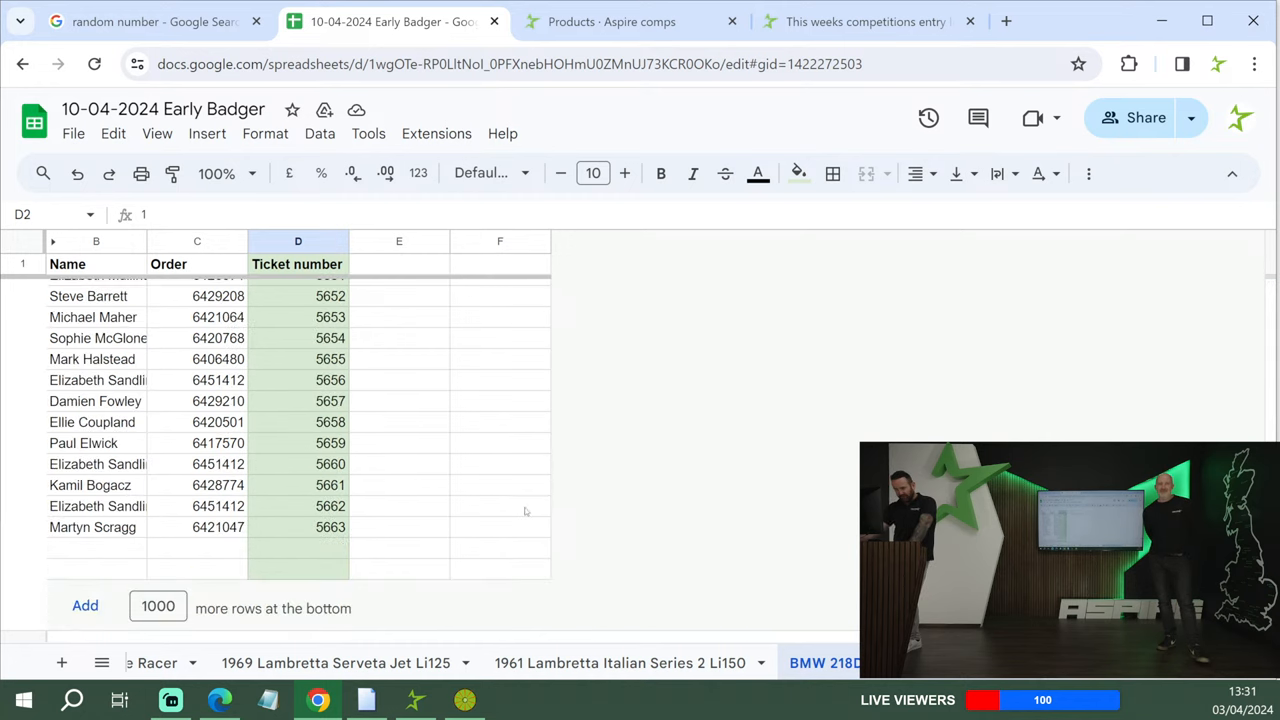
{"action": "left_click", "coordinate": [154, 20]}
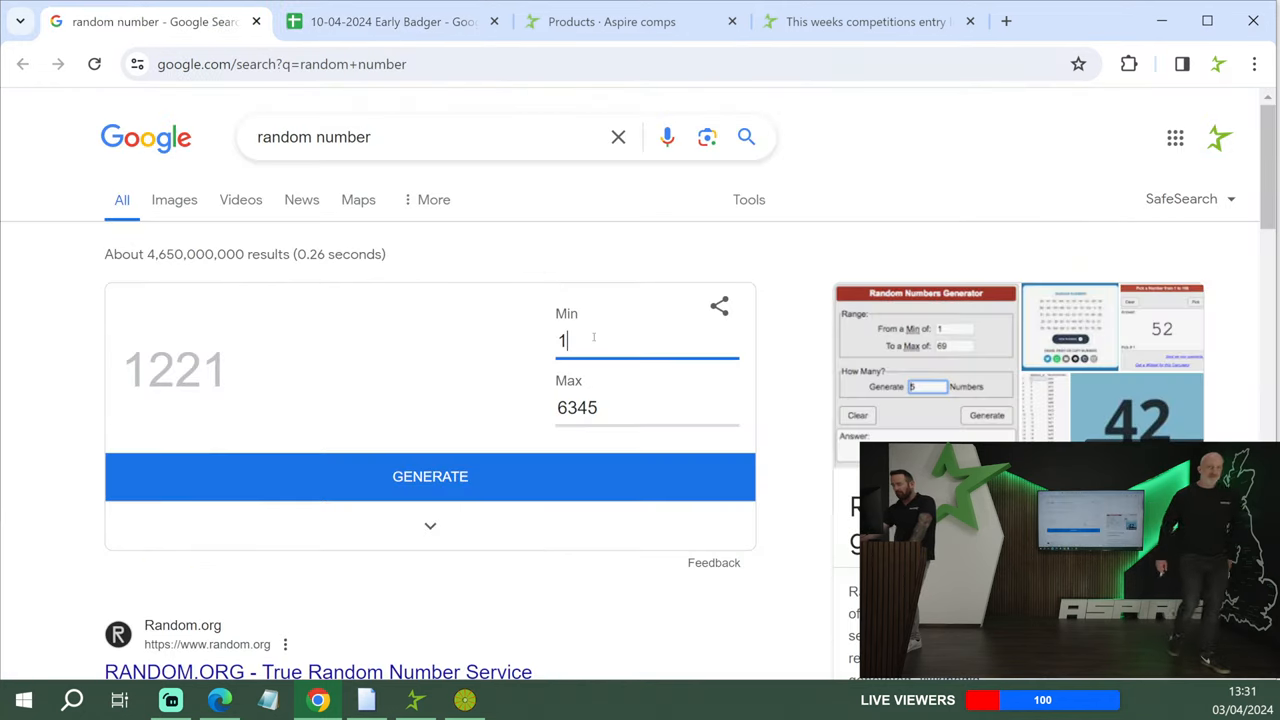
- Set the range to Min 1, Max 5663 and draw a ticket, giving 358
{"action": "type", "text": "0"}
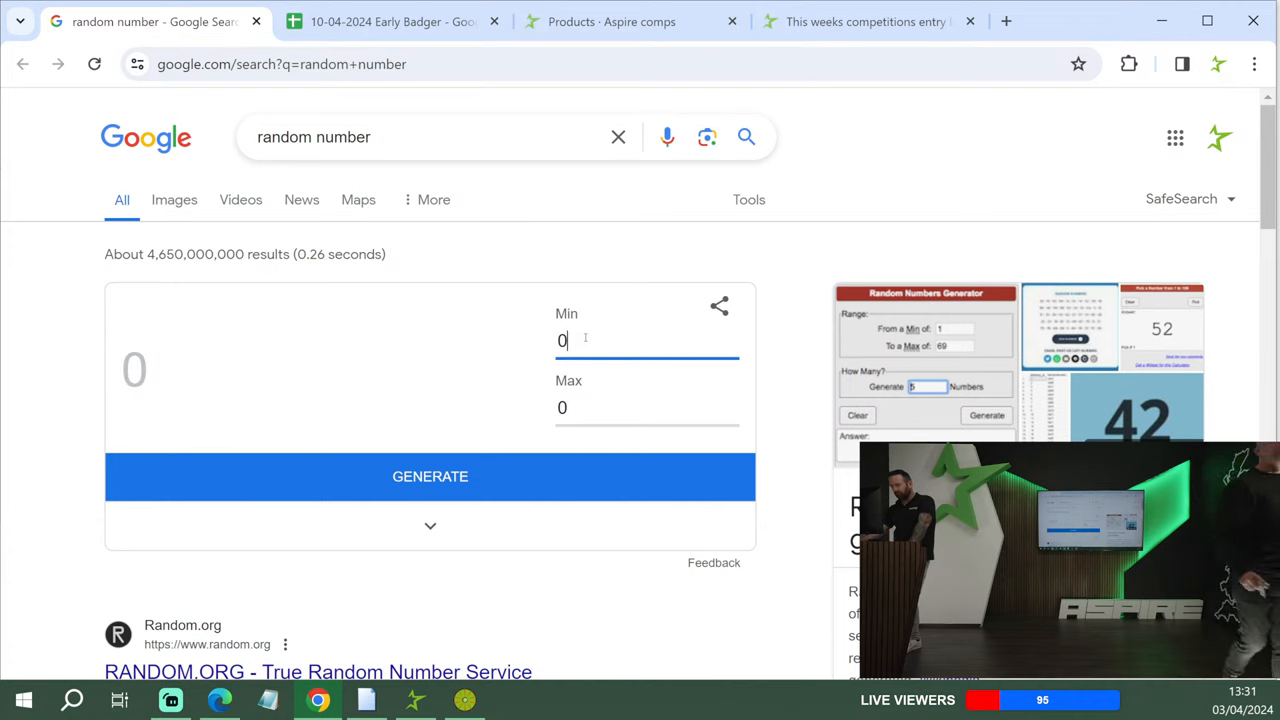
{"action": "type", "text": "1"}
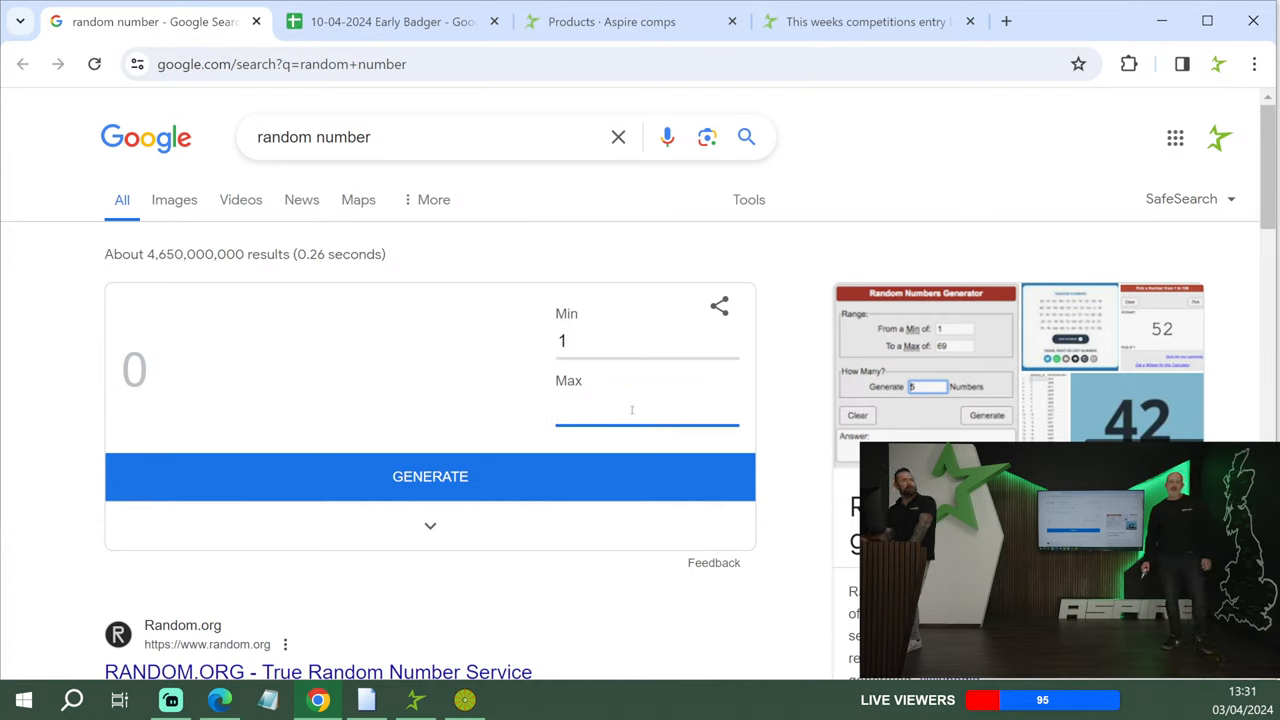
{"action": "type", "text": "5663"}
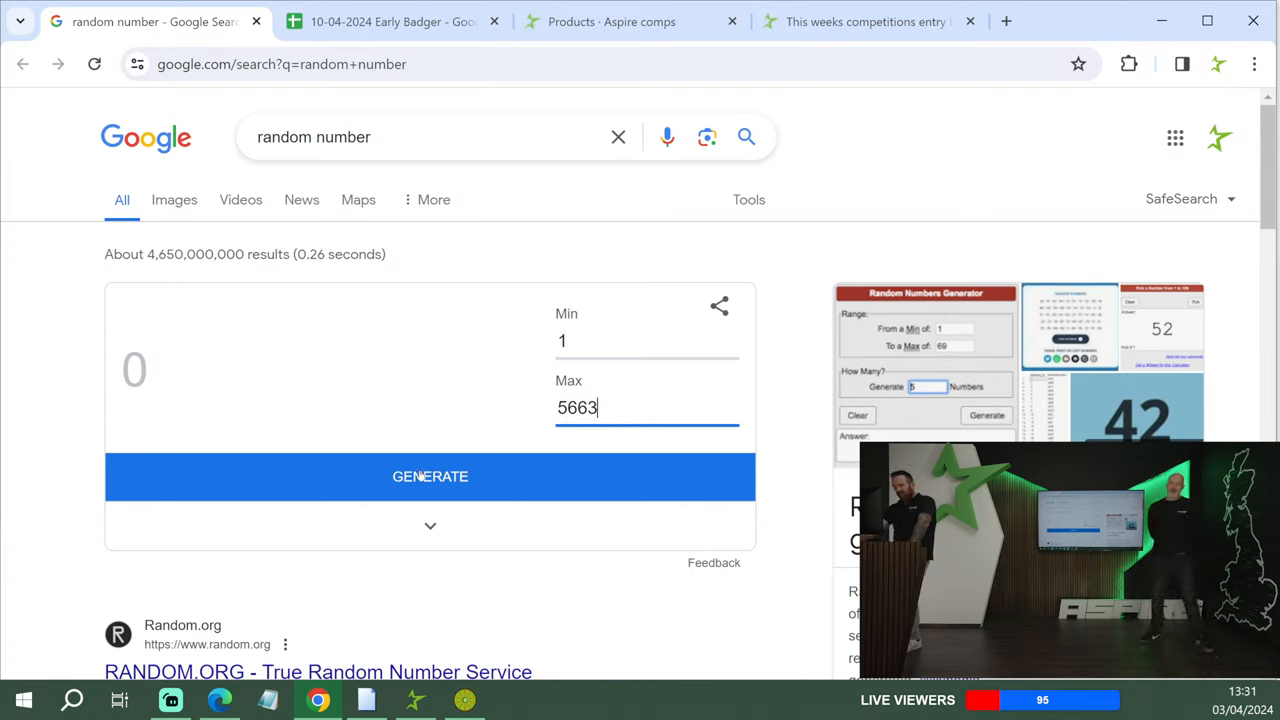
{"action": "left_click", "coordinate": [430, 476]}
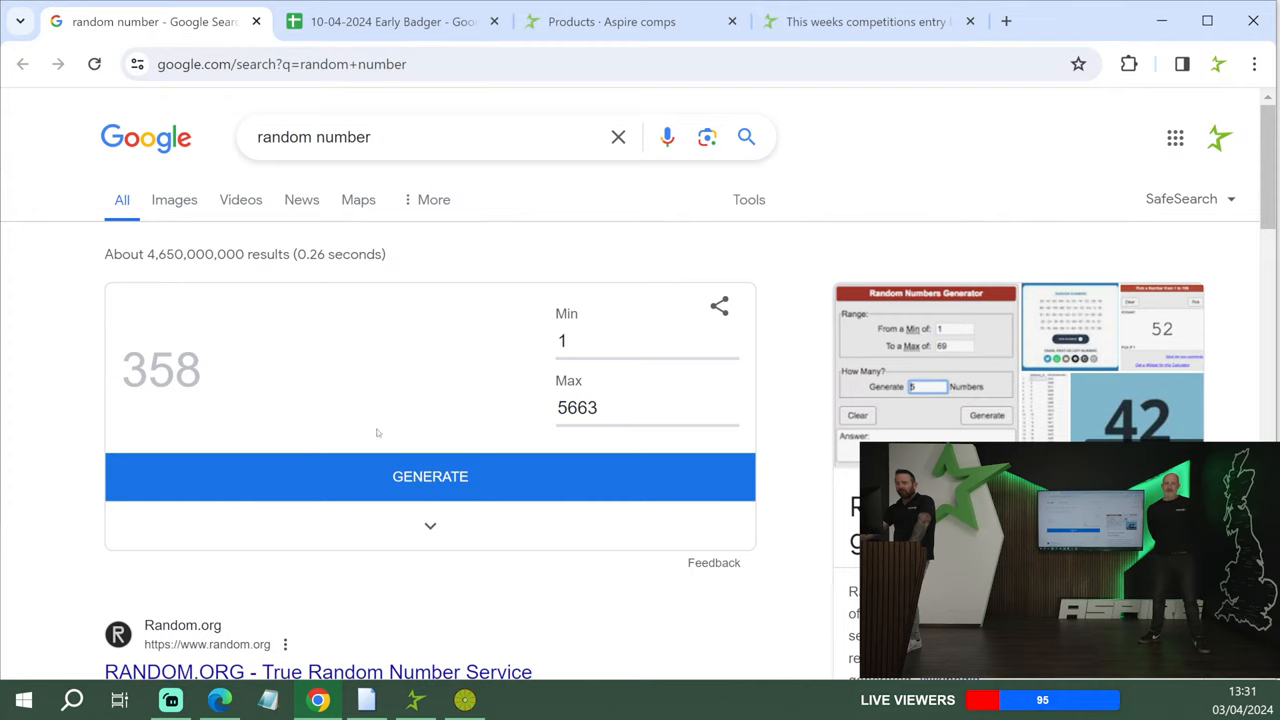
- Mark ticket 358 as '20 free' in column E of the BMW sheet
{"action": "left_click", "coordinate": [390, 20]}
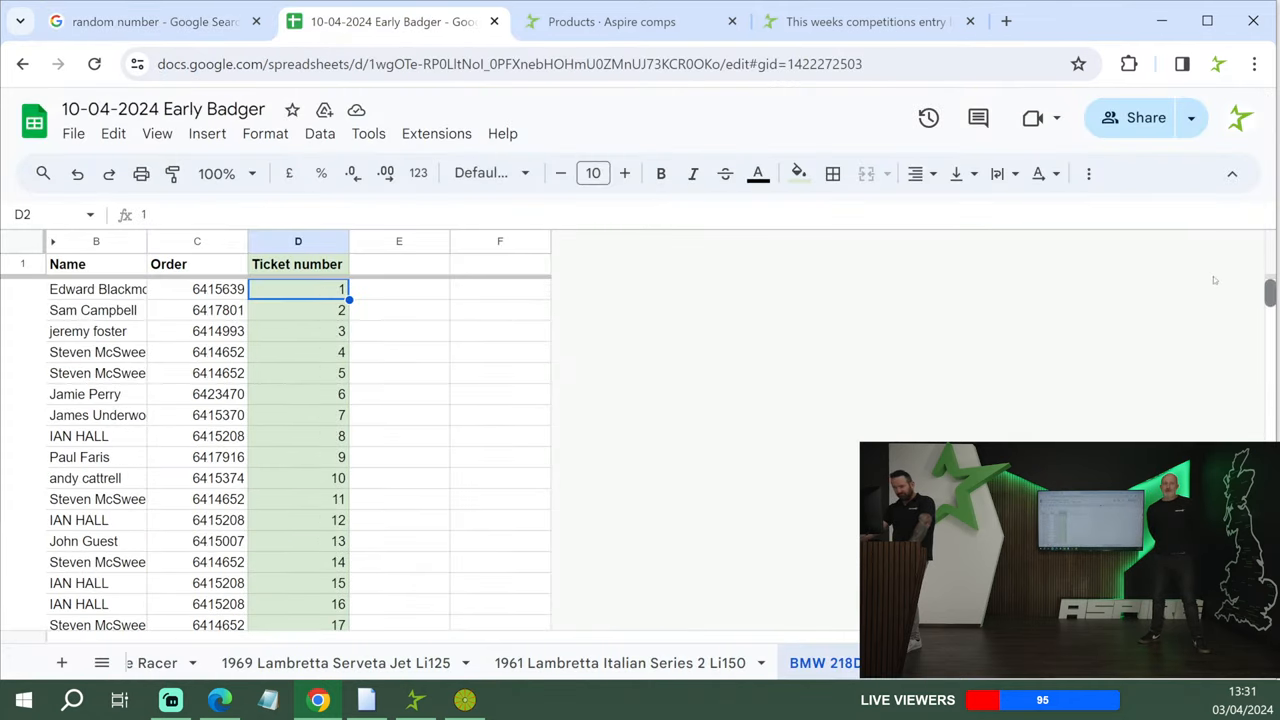
{"action": "scroll", "scroll_direction": "down", "scroll_amount": 3}
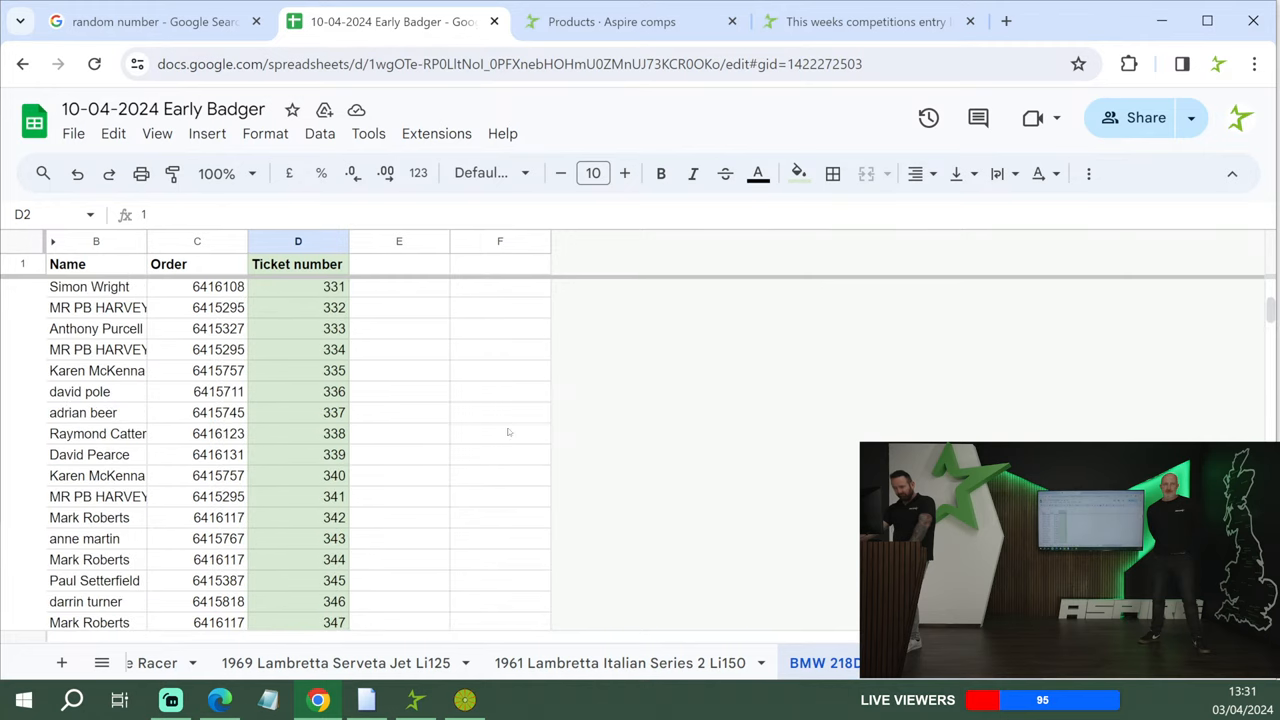
{"action": "scroll", "scroll_direction": "down", "scroll_amount": 3}
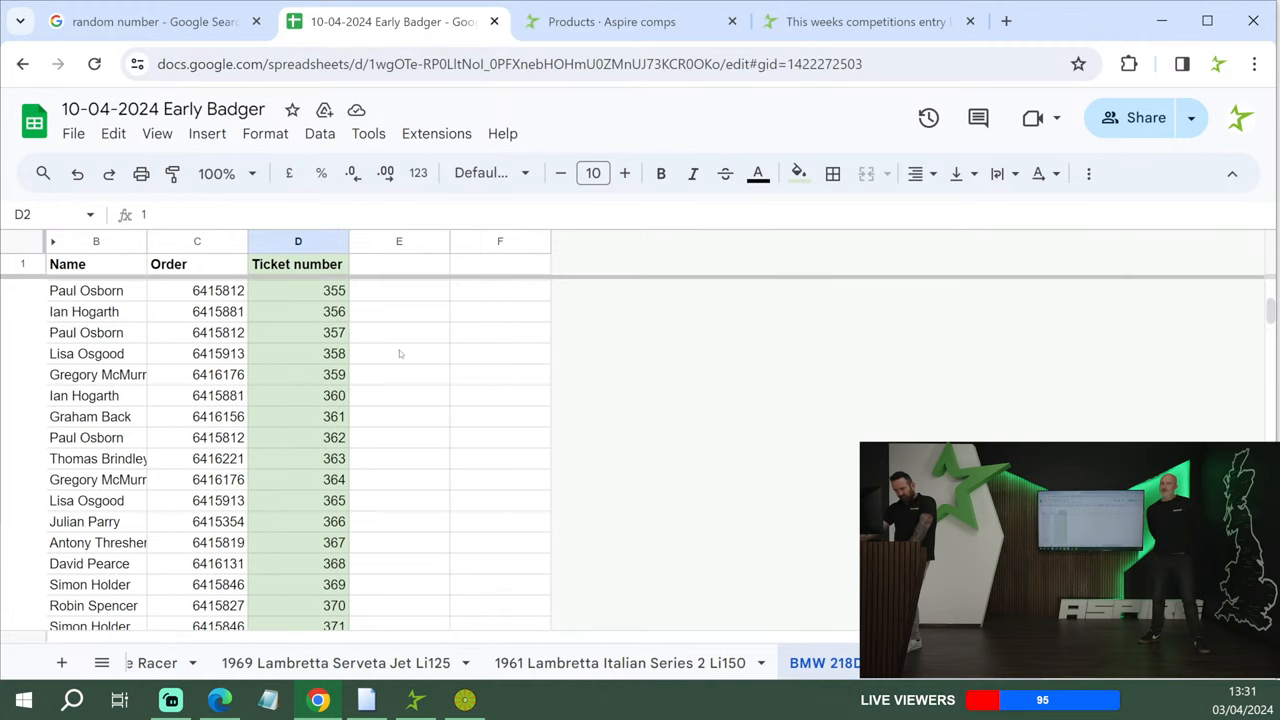
{"action": "left_click", "coordinate": [400, 352]}
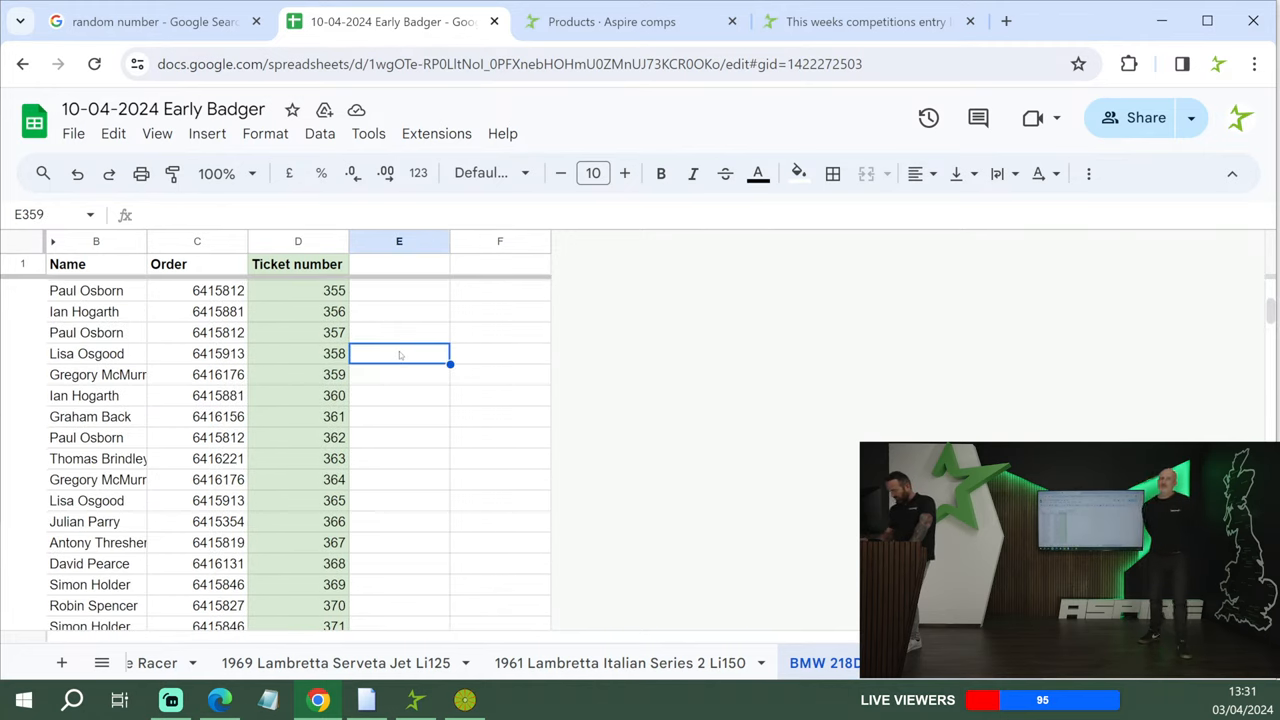
{"action": "type", "text": "20 free"}
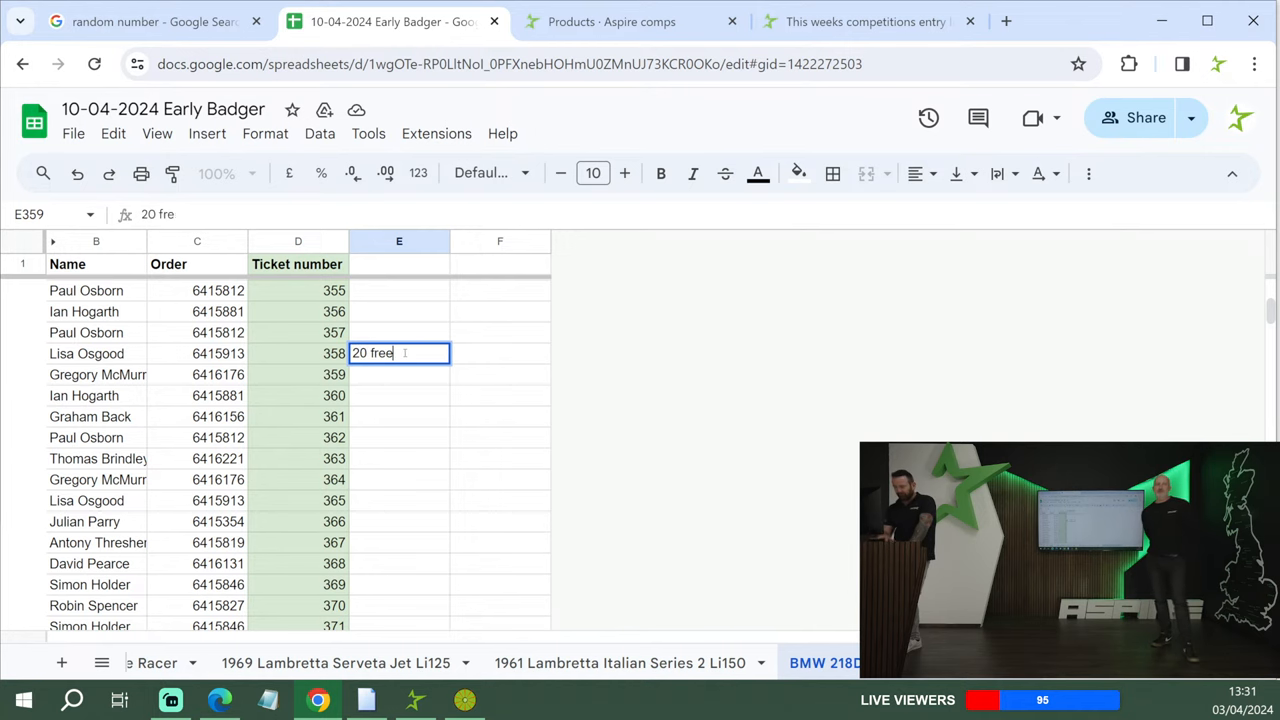
{"action": "key", "text": "enter"}
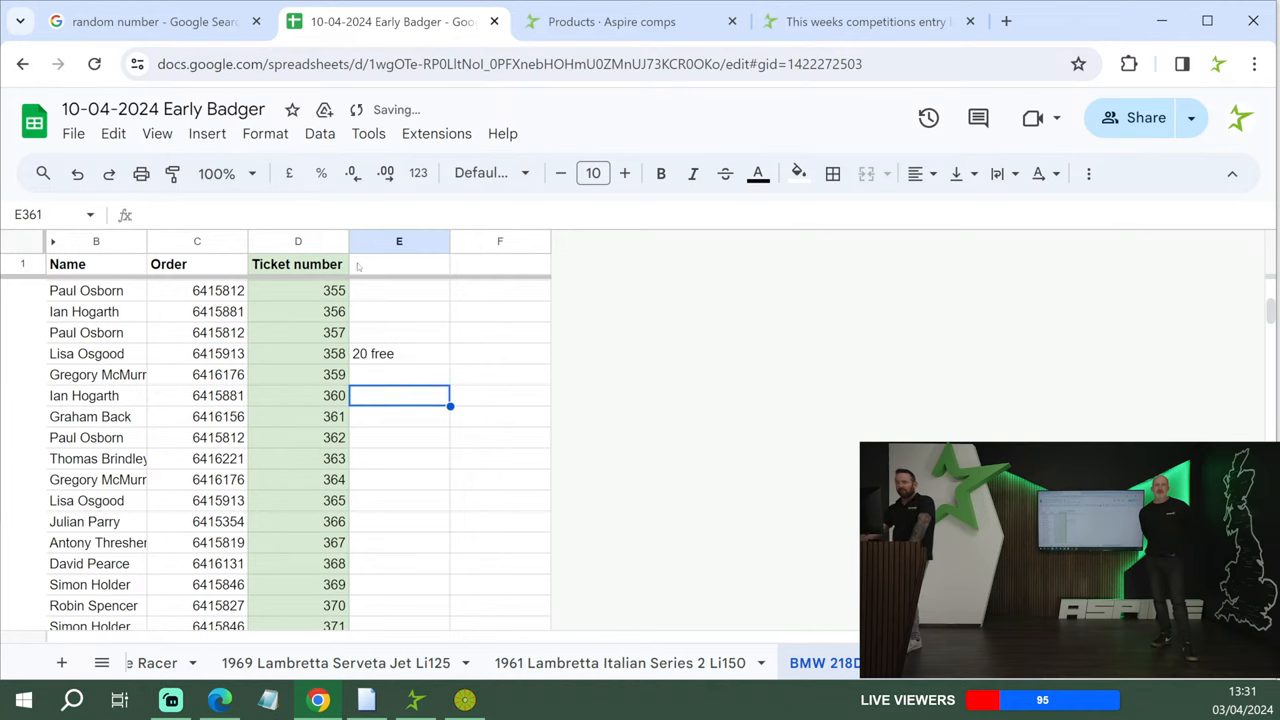
{"action": "left_click", "coordinate": [150, 20]}
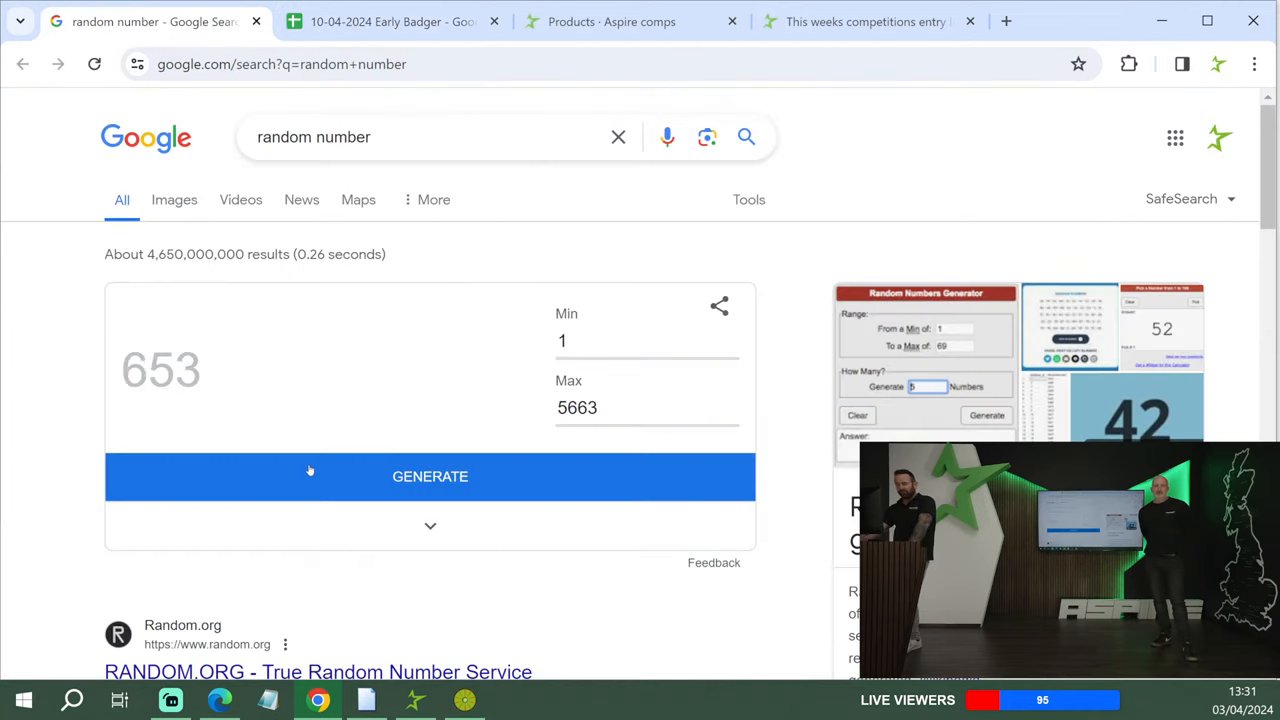
- Mark ticket 1749 as '15 free' in column E of the BMW sheet
{"action": "left_click", "coordinate": [390, 20]}
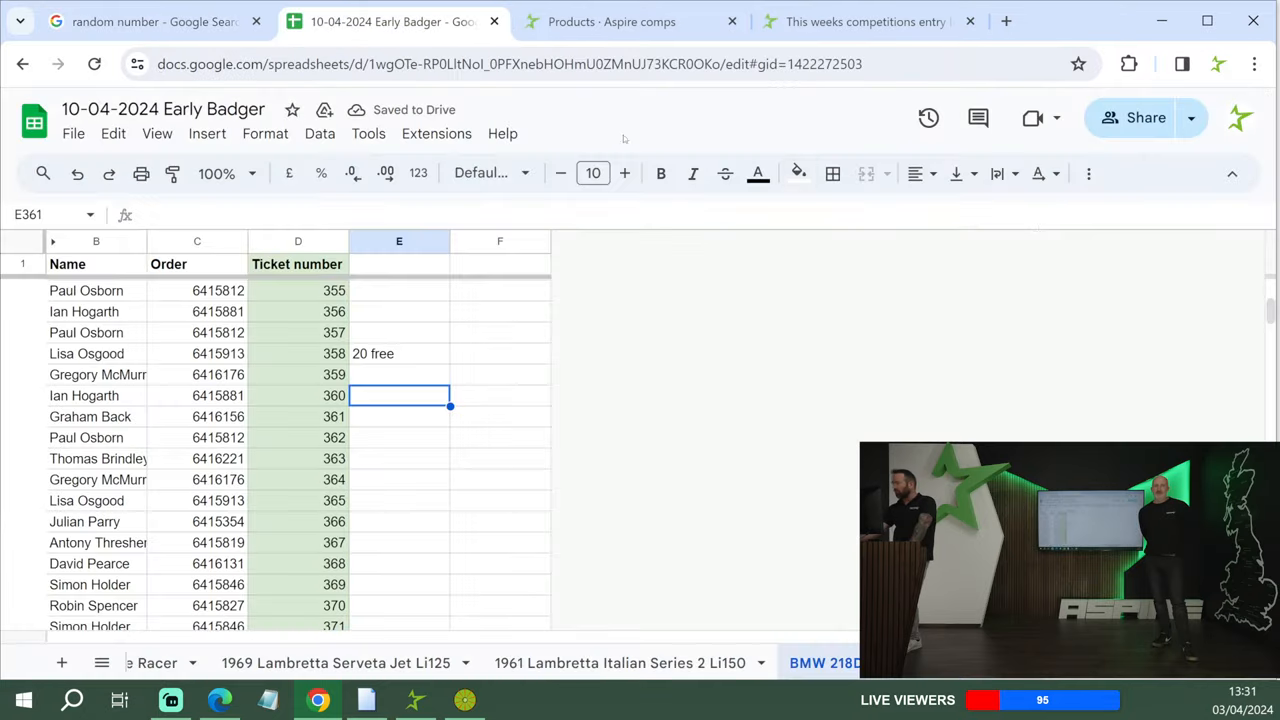
{"action": "scroll", "scroll_direction": "down", "scroll_amount": 3}
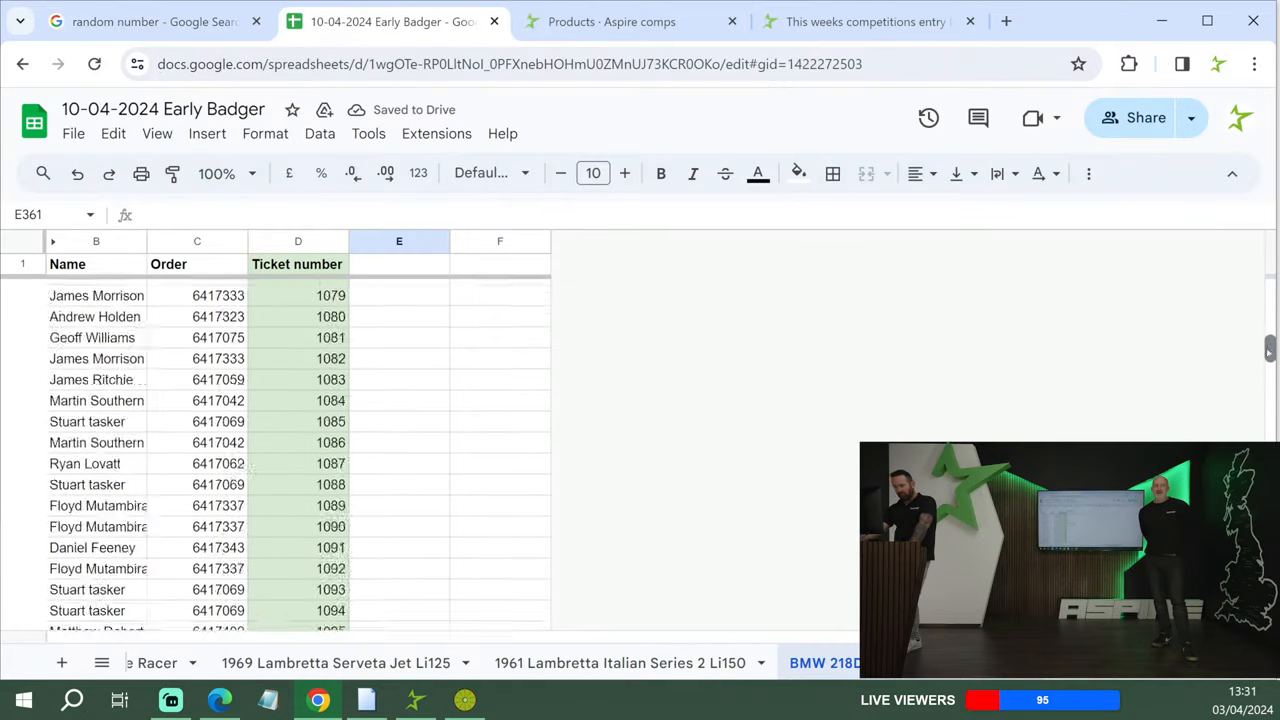
{"action": "scroll", "scroll_direction": "down", "scroll_amount": 3}
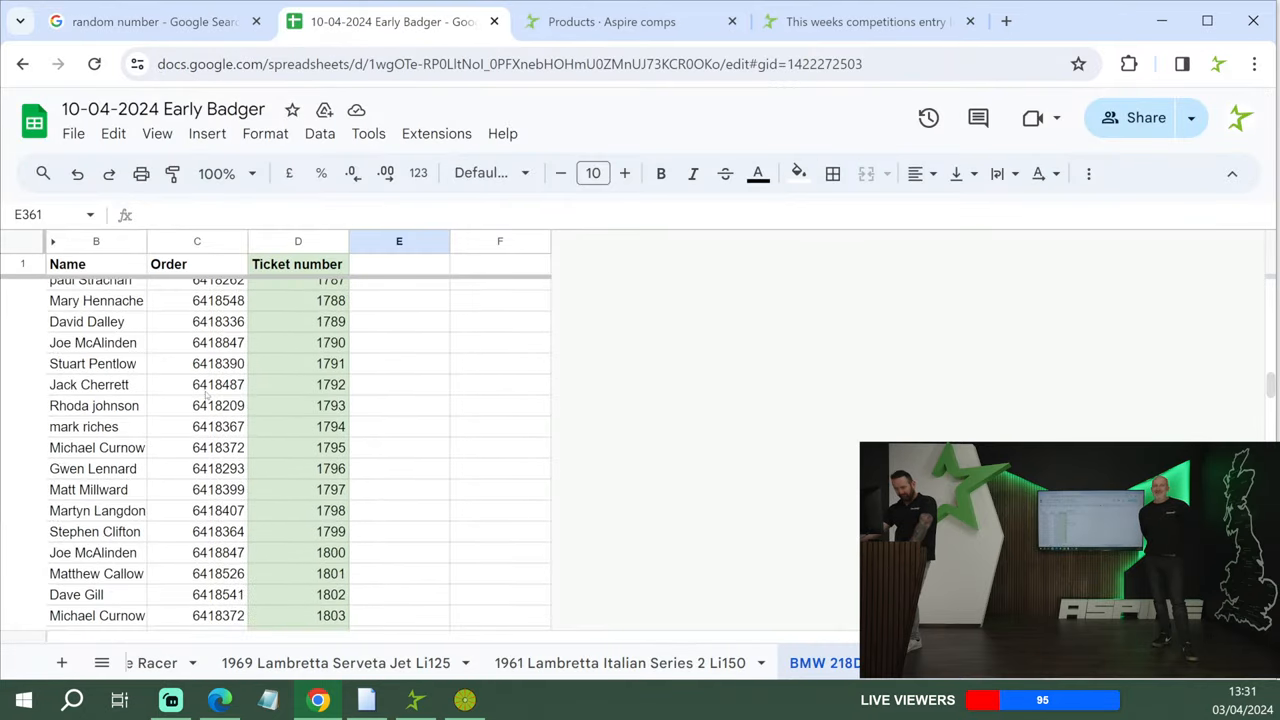
{"action": "scroll", "scroll_direction": "up", "scroll_amount": 3}
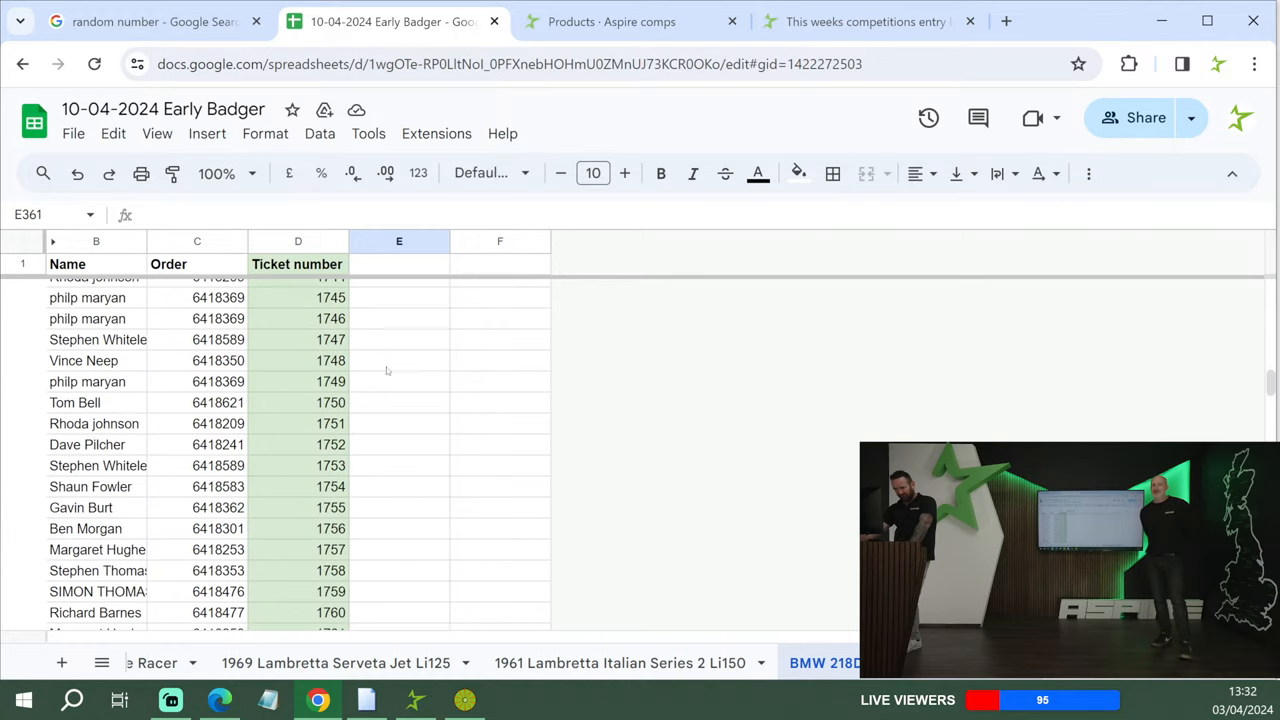
{"action": "left_click", "coordinate": [398, 380]}
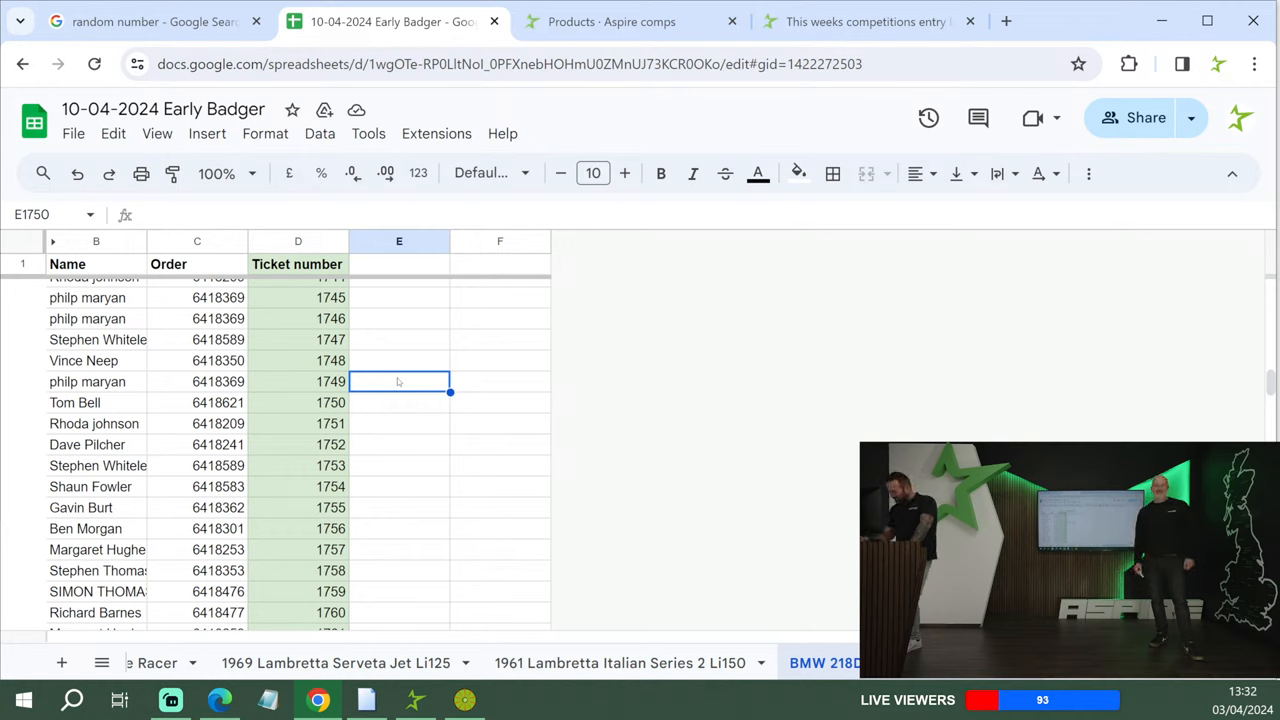
{"action": "type", "text": "15 free"}
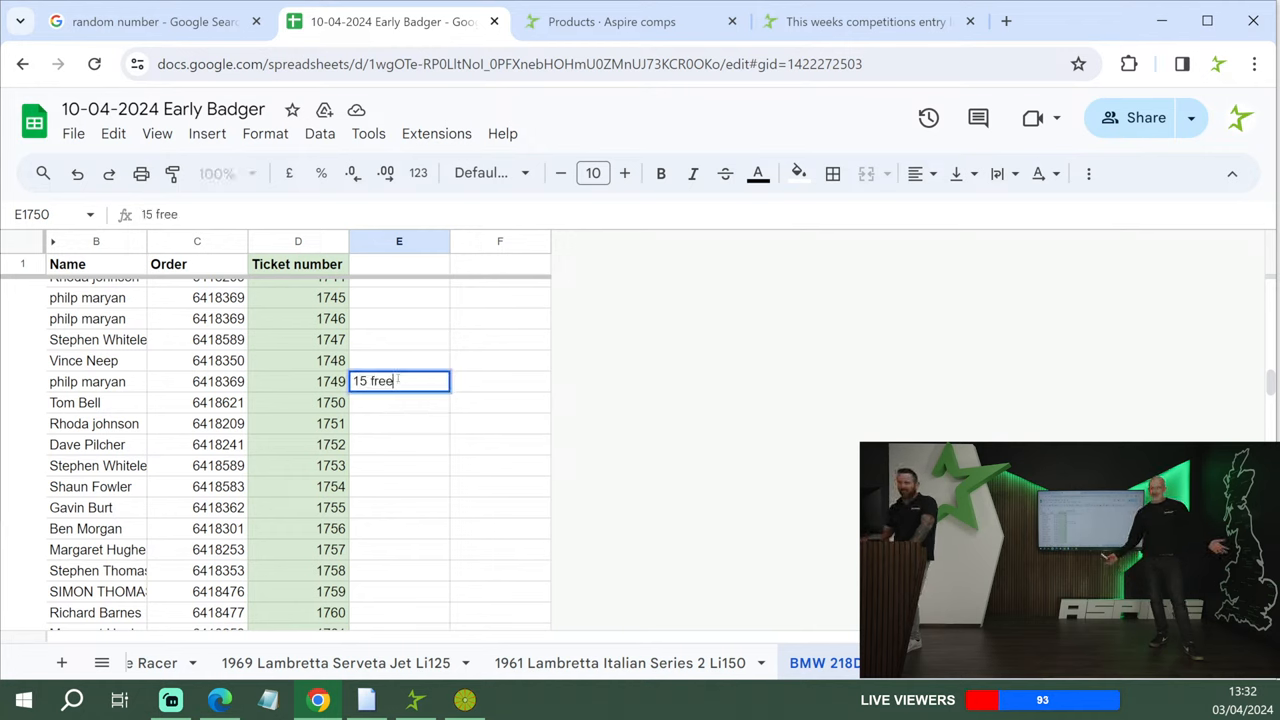
{"action": "key", "text": "enter"}
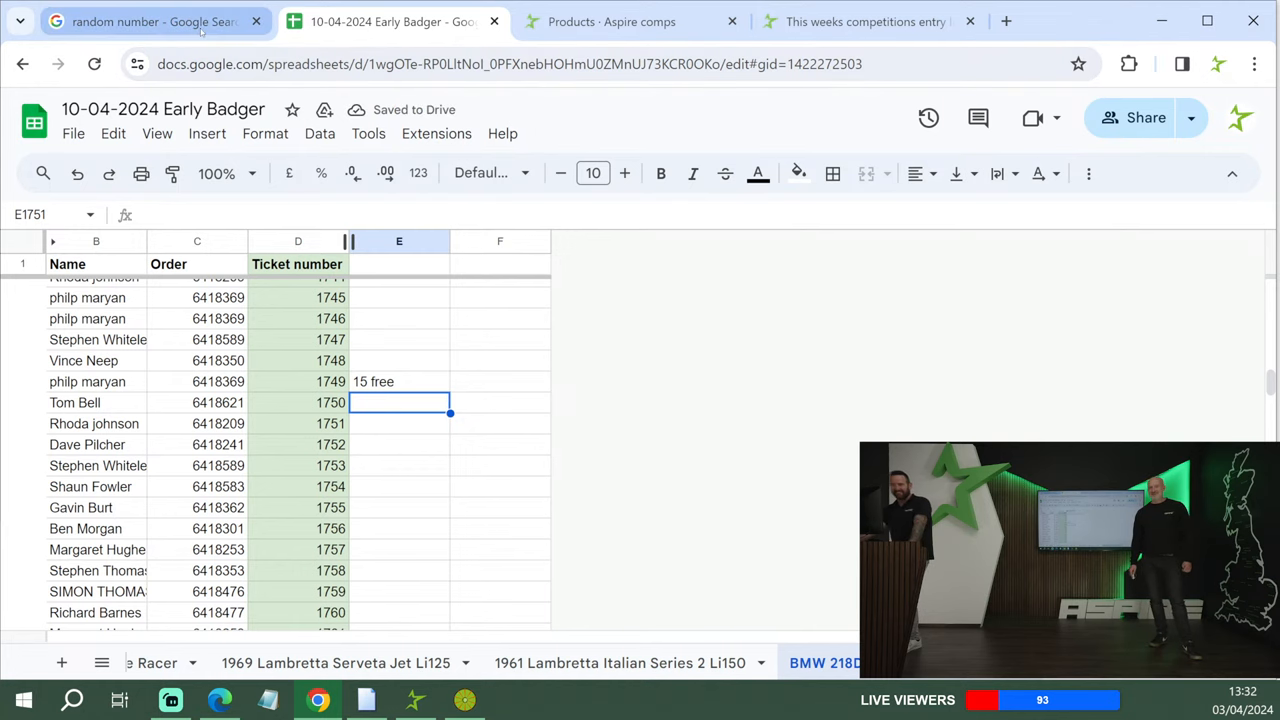
{"action": "left_click", "coordinate": [150, 20]}
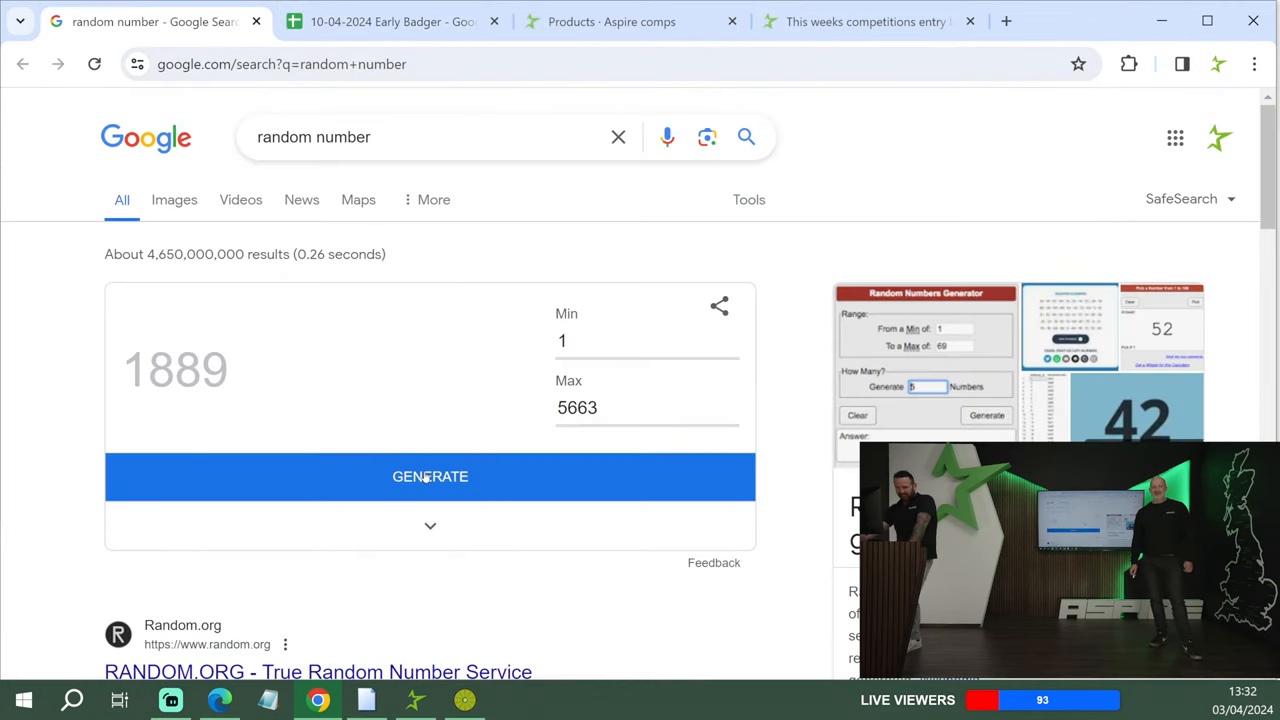
- After the next draw, mark ticket 1890 as '10 free' in column E
{"action": "left_click", "coordinate": [390, 20]}
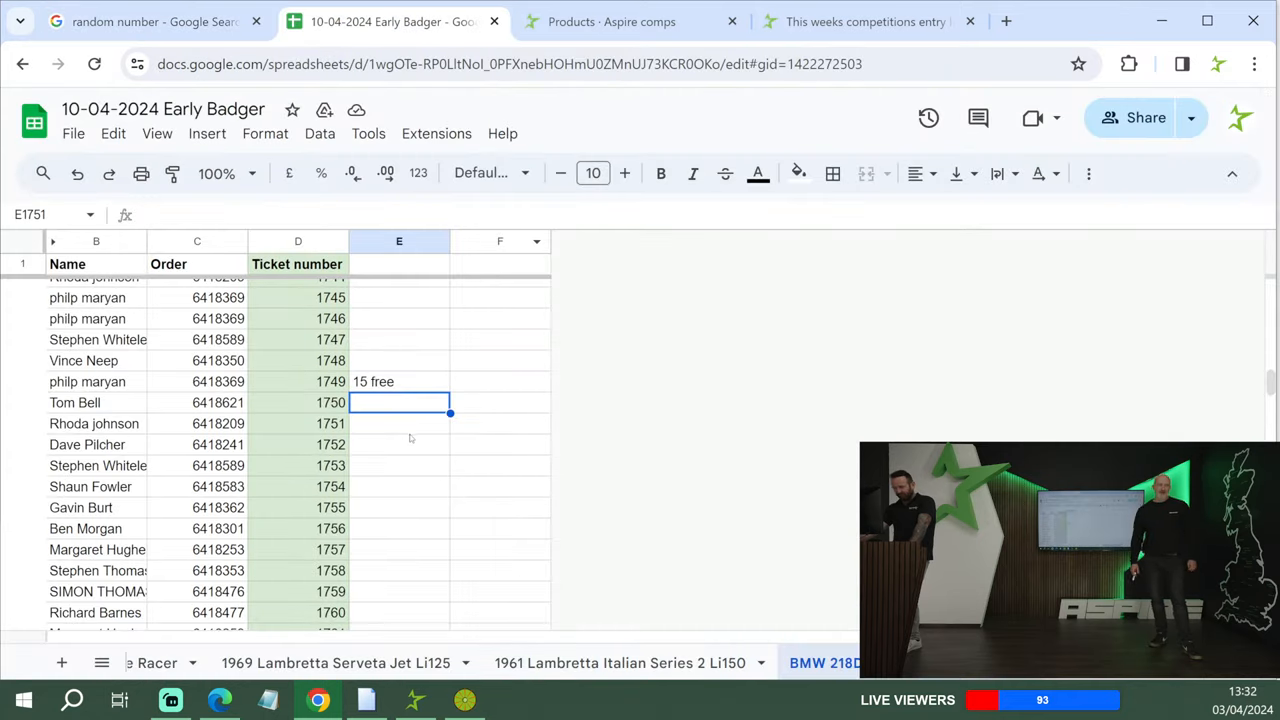
{"action": "scroll", "scroll_direction": "down", "scroll_amount": 3}
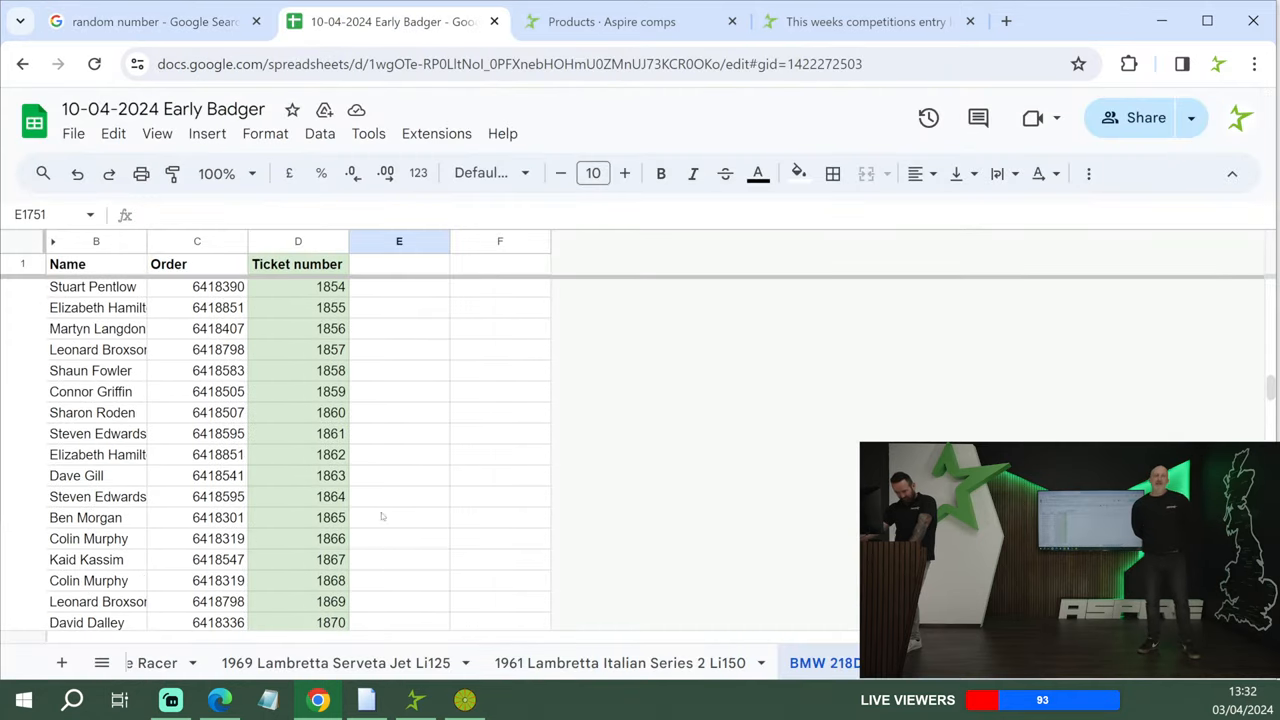
{"action": "scroll", "scroll_direction": "down", "scroll_amount": 3}
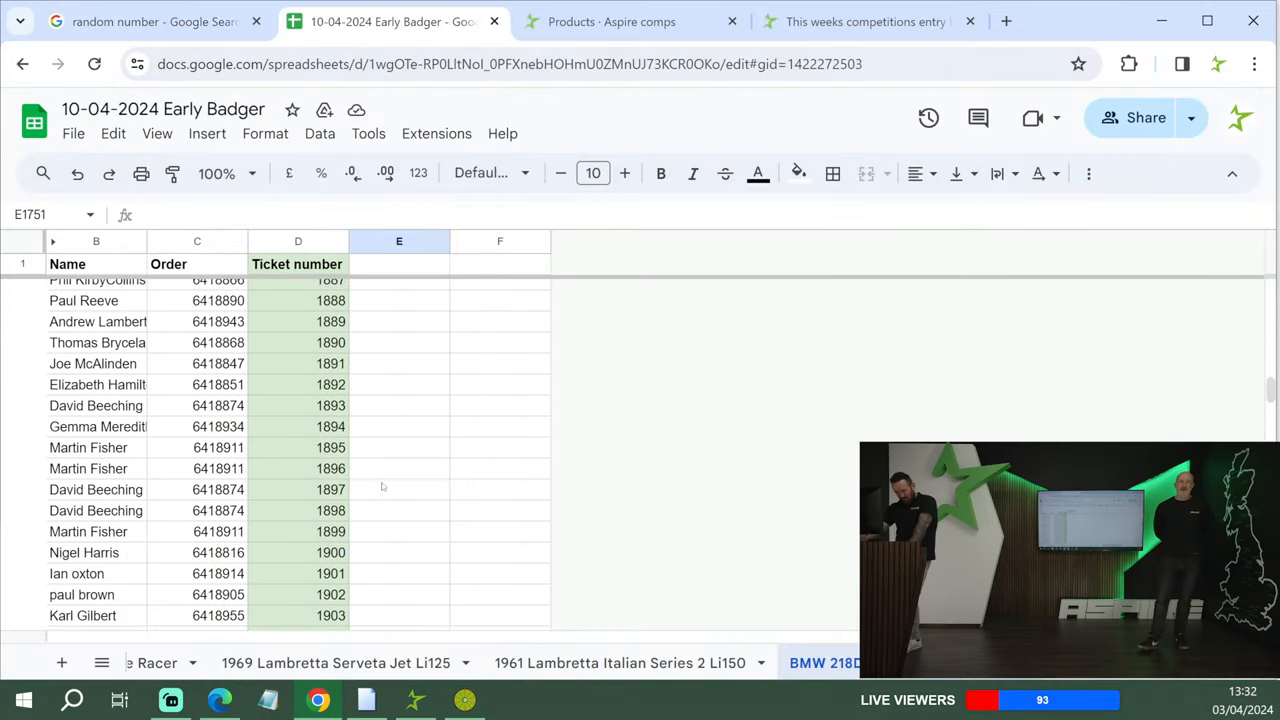
{"action": "left_click", "coordinate": [398, 342]}
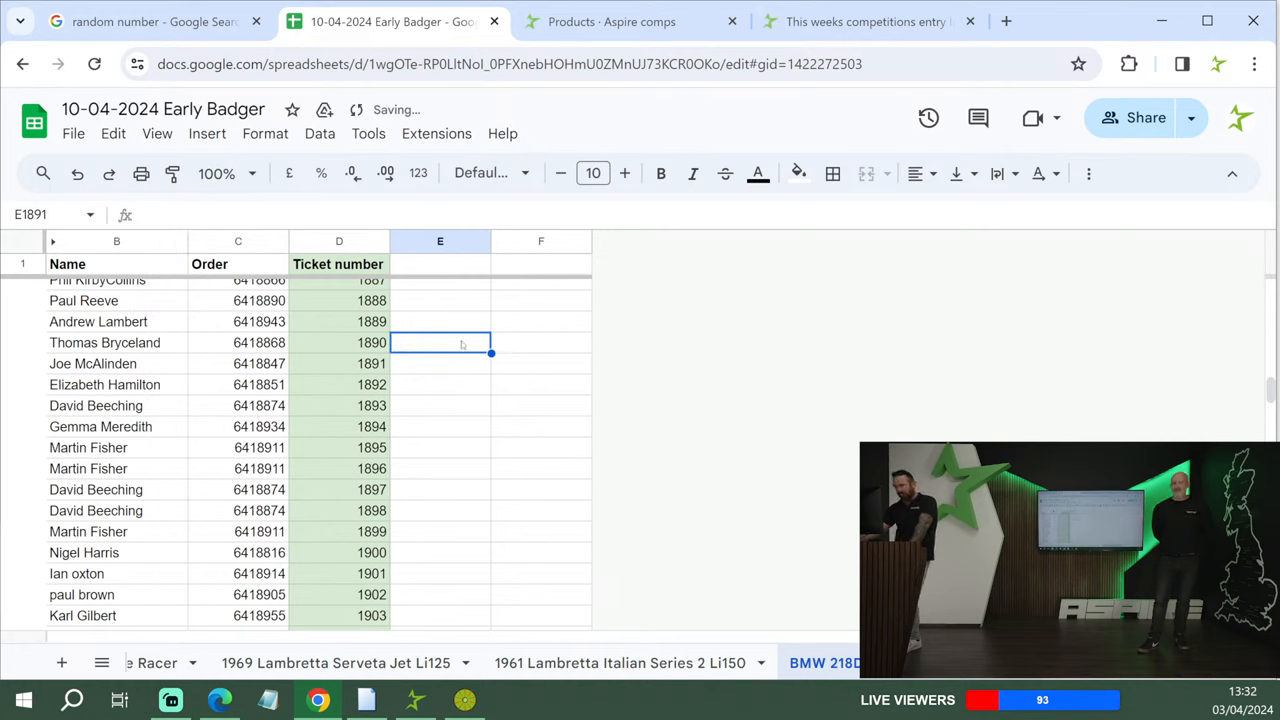
{"action": "type", "text": "10"}
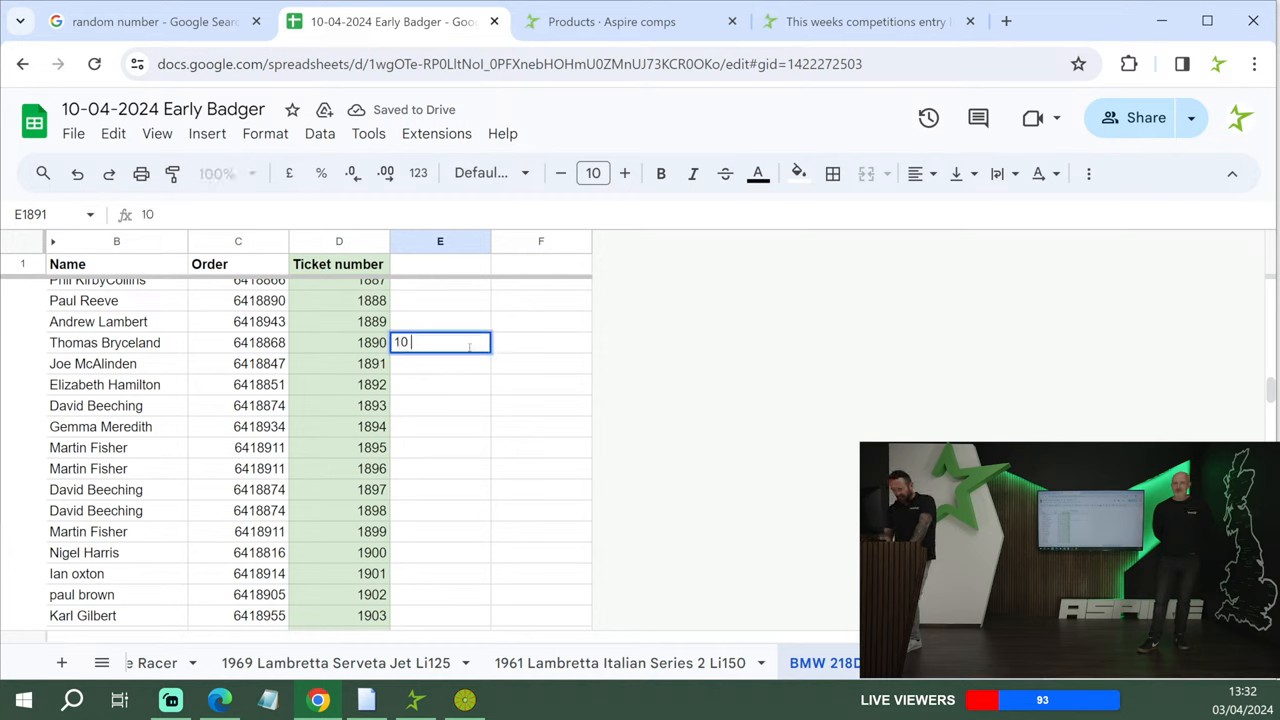
{"action": "type", "text": "free"}
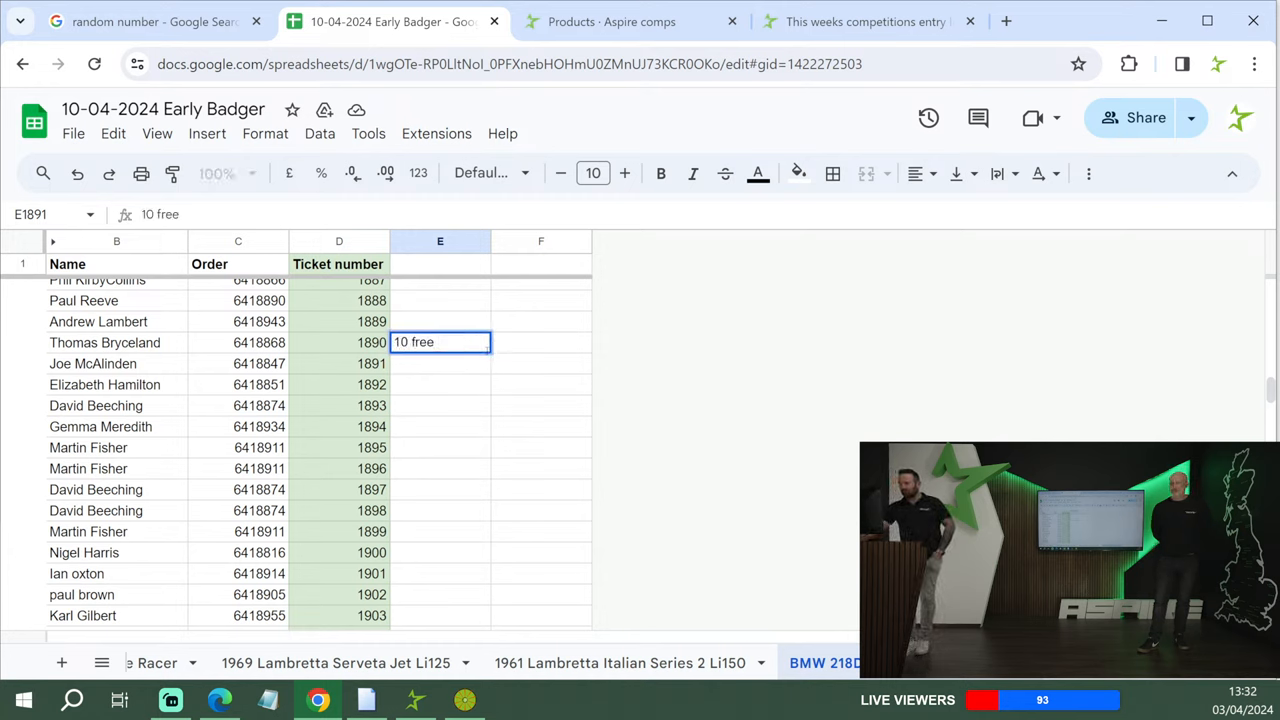
{"action": "key", "text": "enter"}
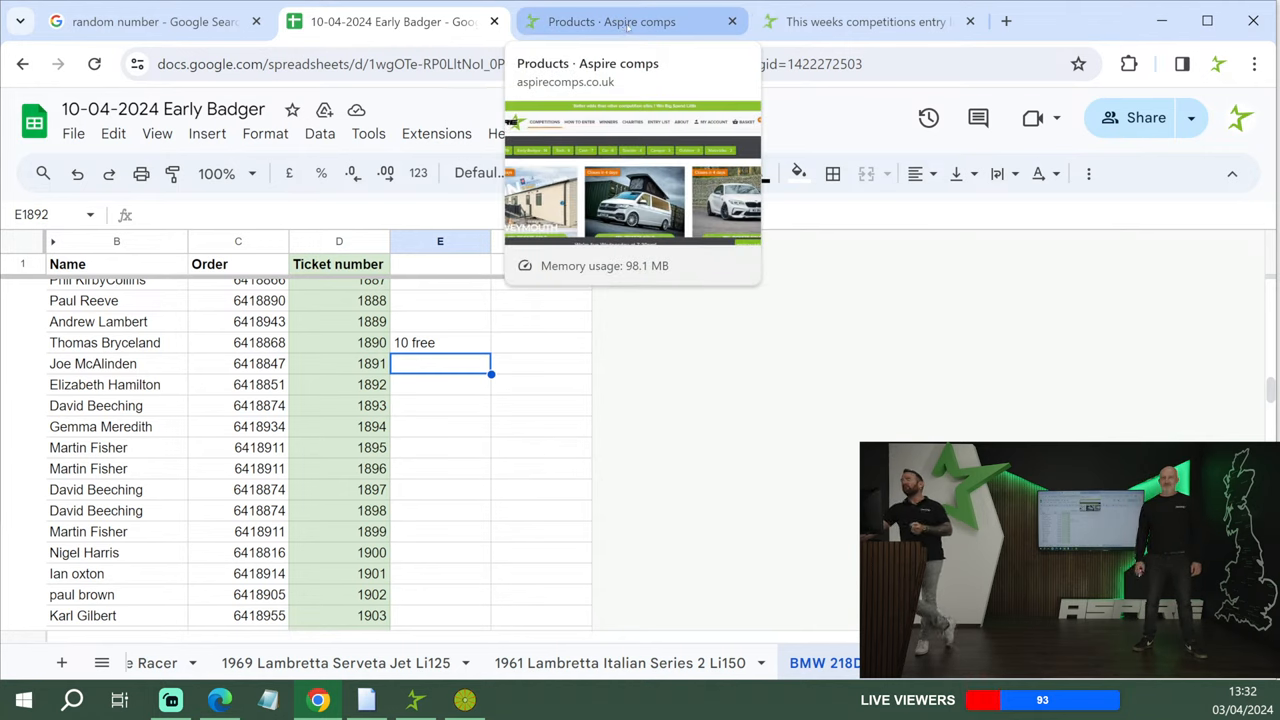
- Show the Aspire Competitions products page with the holiday home, VW camper and BMW M2 listings
{"action": "left_click", "coordinate": [610, 20]}
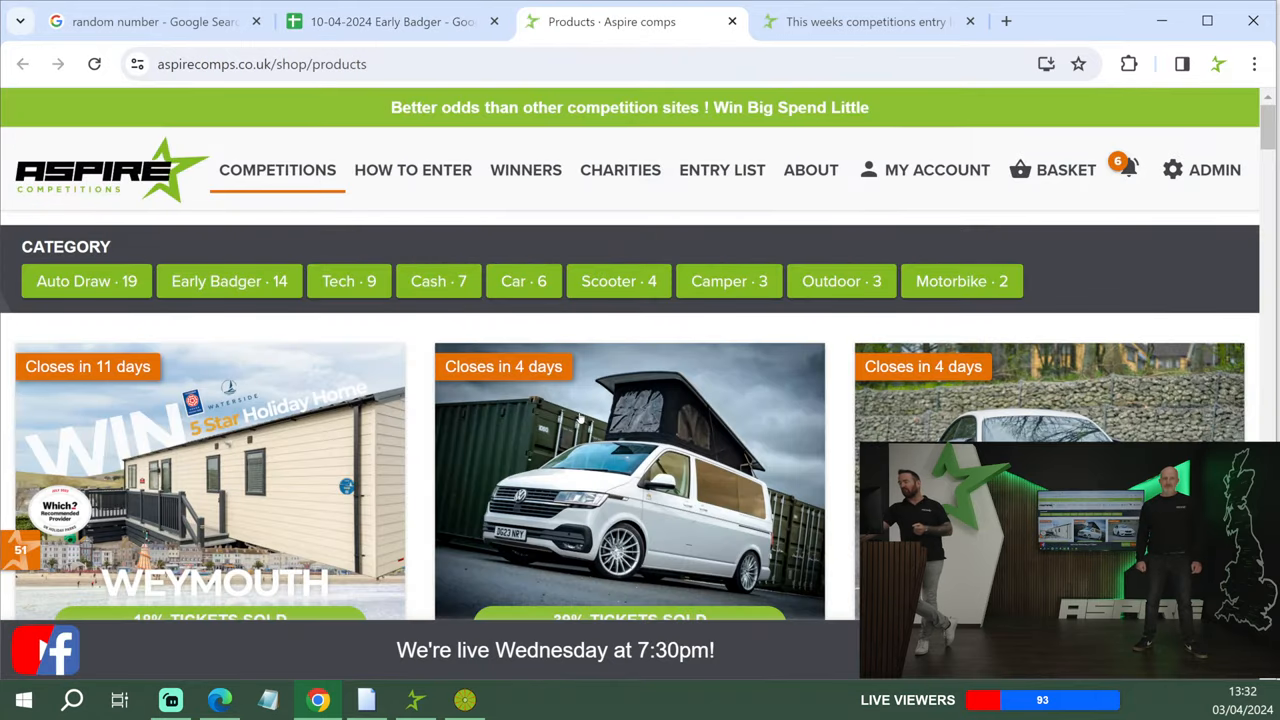
{"action": "scroll", "scroll_direction": "down", "scroll_amount": 3}
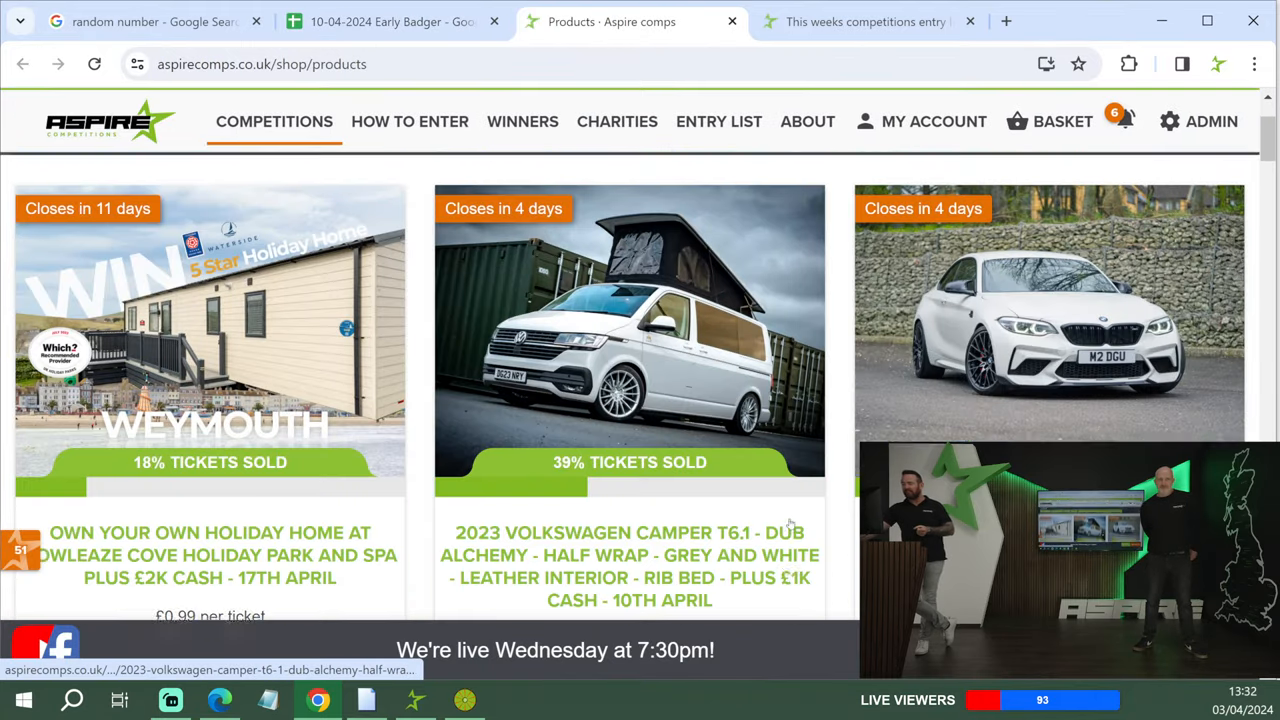
{"action": "scroll", "scroll_direction": "down", "scroll_amount": 3}
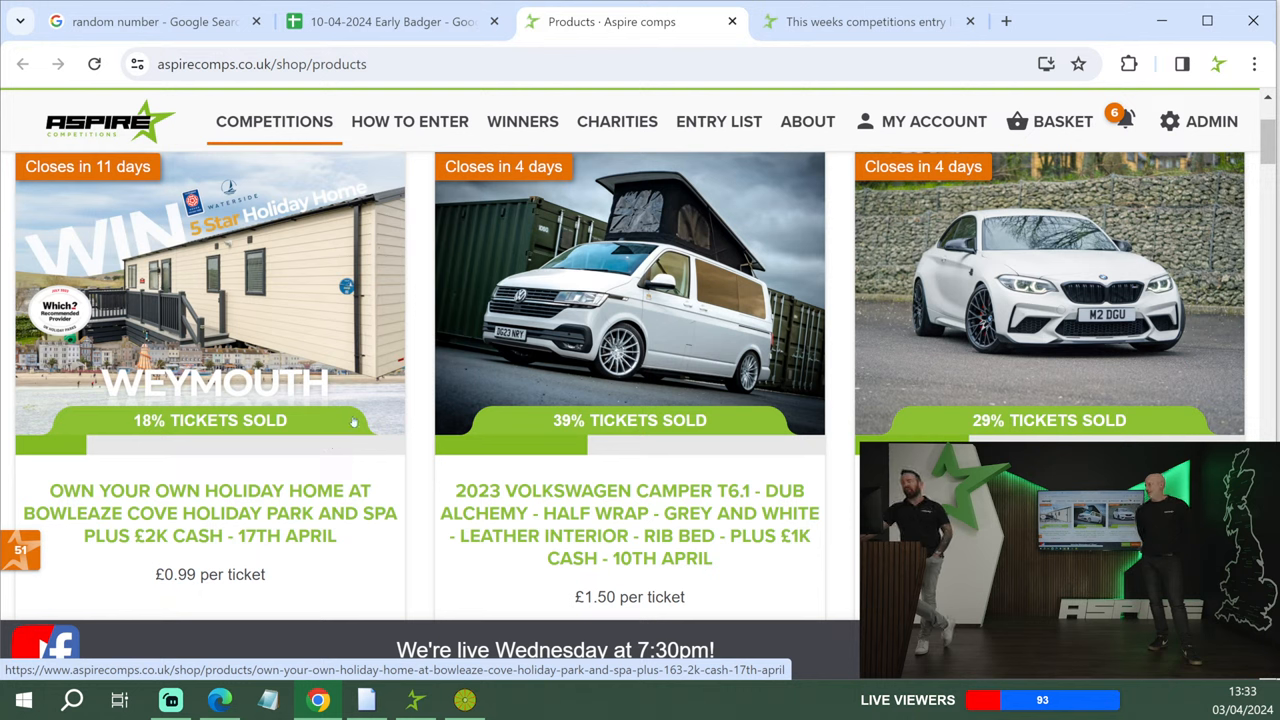
{"action": "mouse_move", "coordinate": [300, 296]}
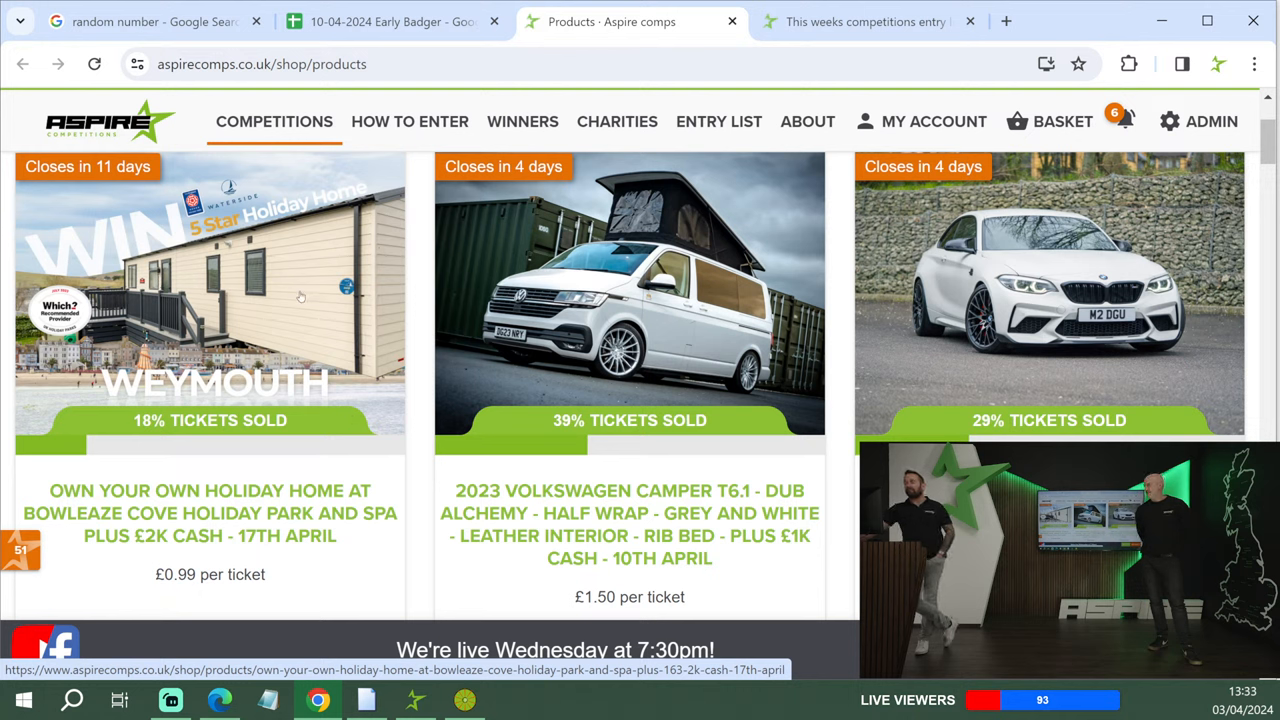
{"action": "mouse_move", "coordinate": [136, 340]}
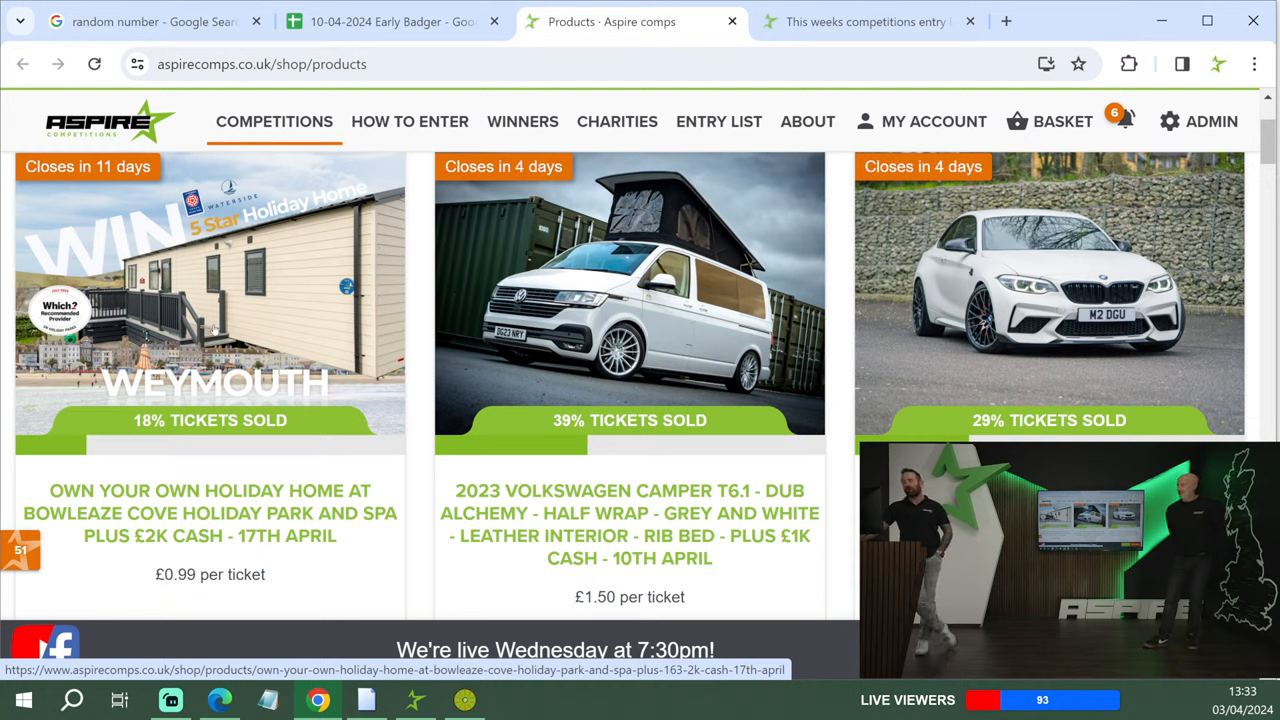
{"action": "mouse_move", "coordinate": [236, 392]}
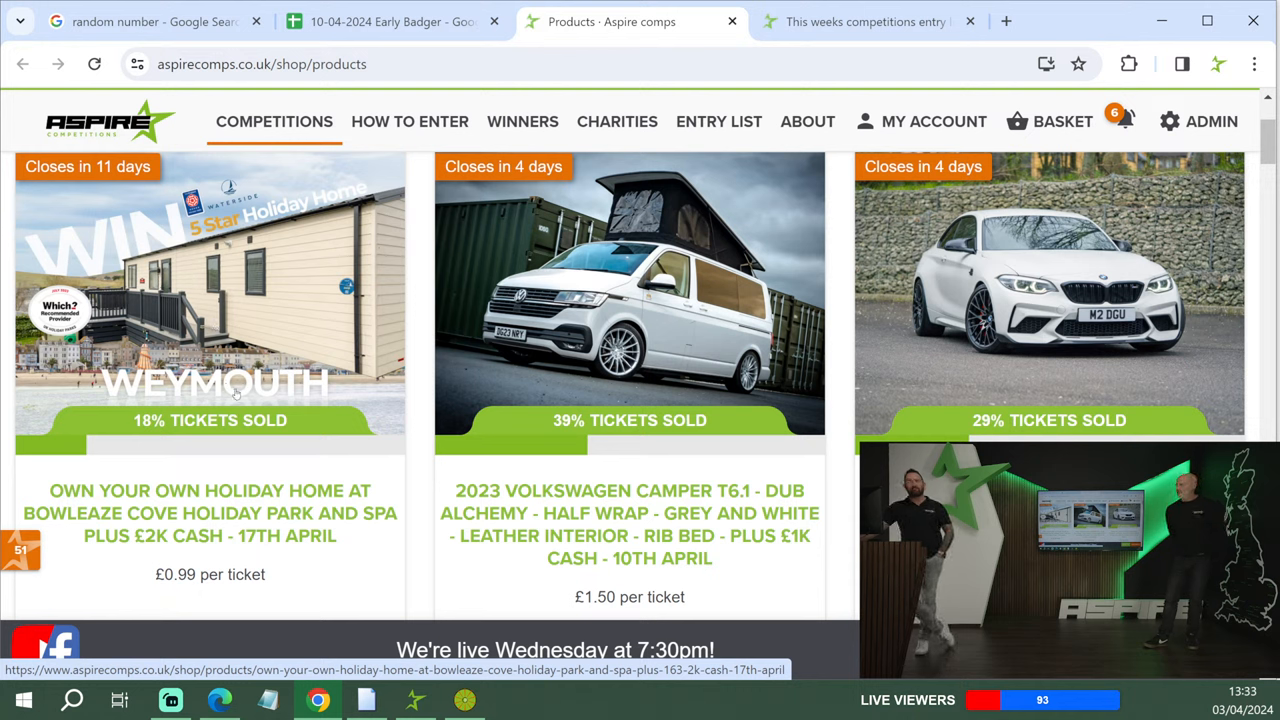
{"action": "mouse_move", "coordinate": [236, 392]}
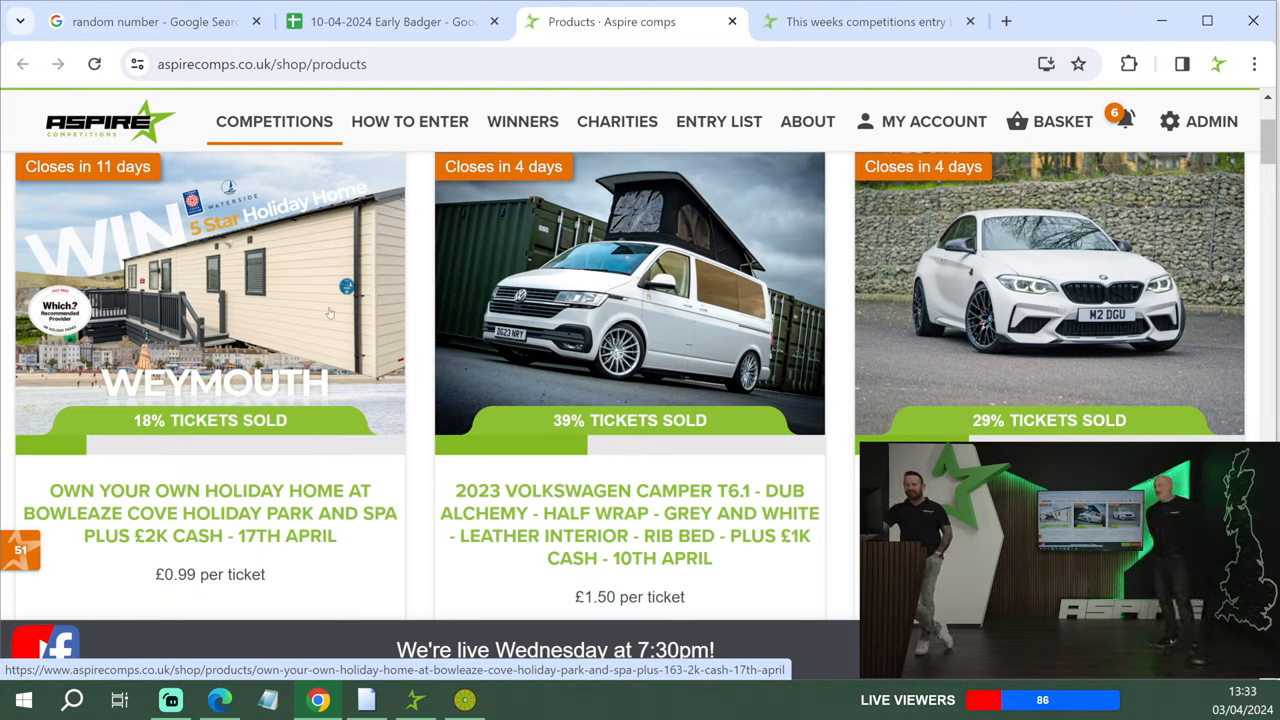
{"action": "mouse_move", "coordinate": [358, 300]}
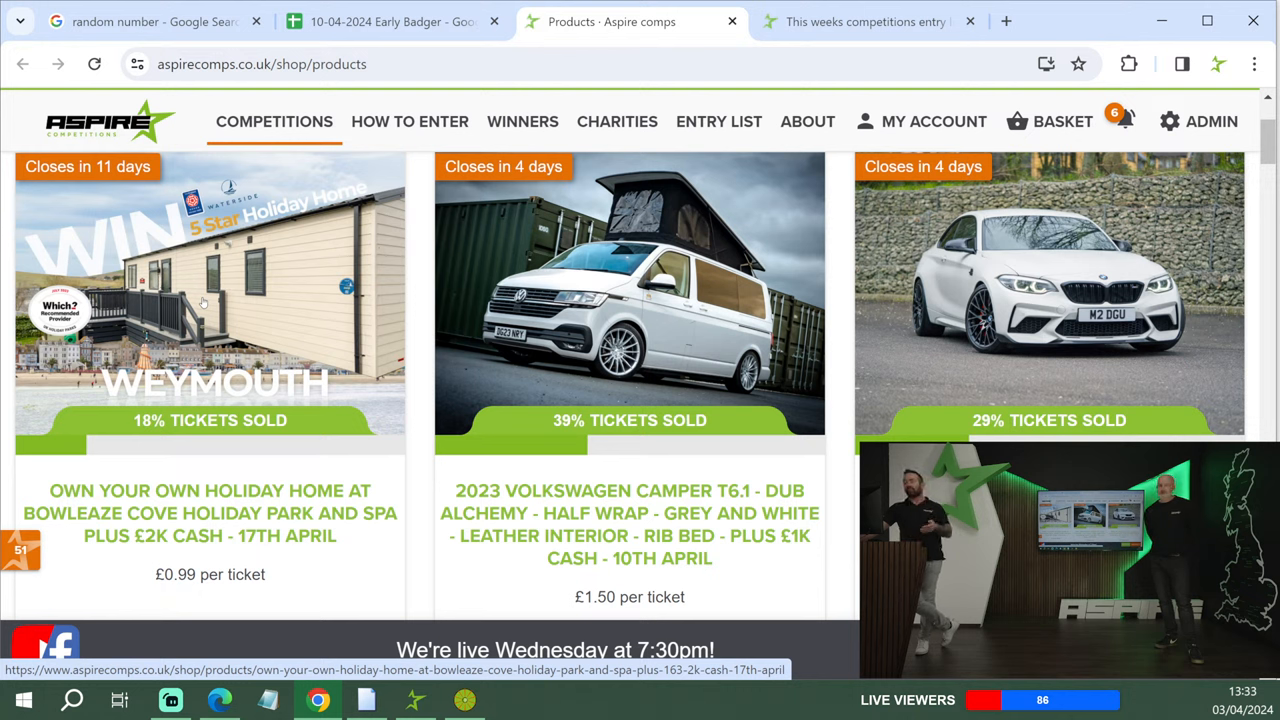
{"action": "mouse_move", "coordinate": [244, 456]}
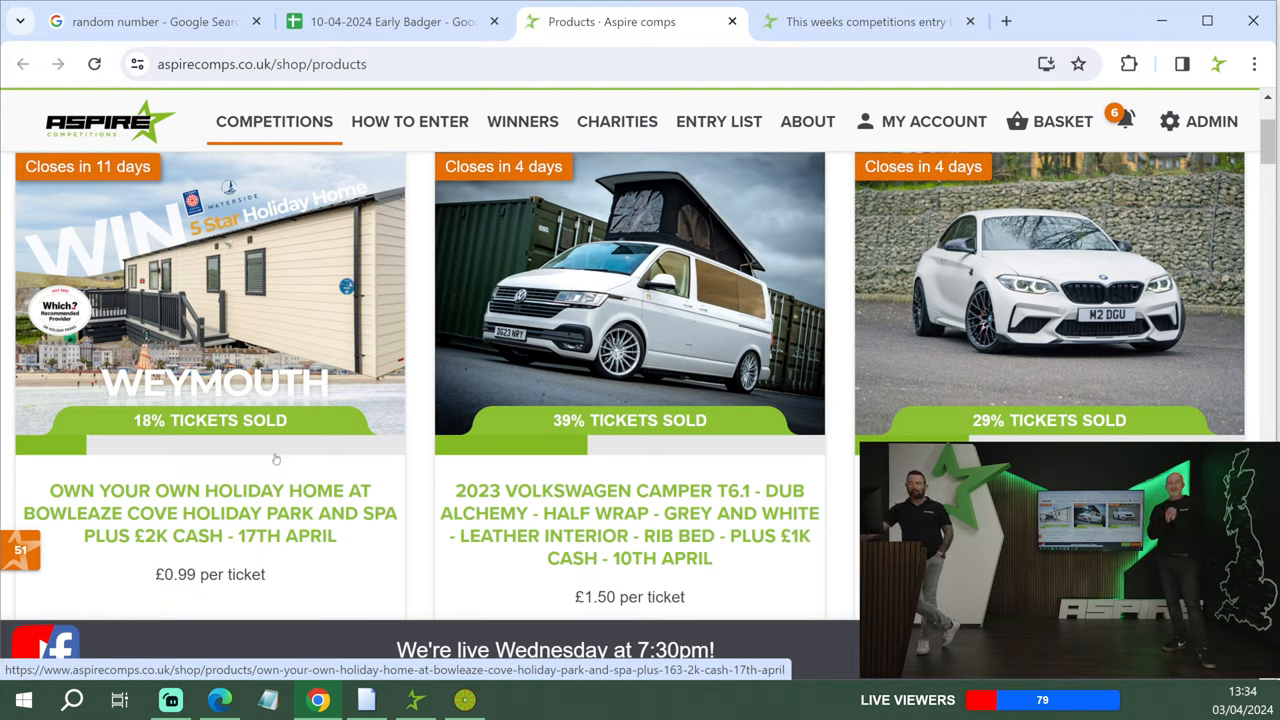
{"action": "mouse_move", "coordinate": [242, 488]}
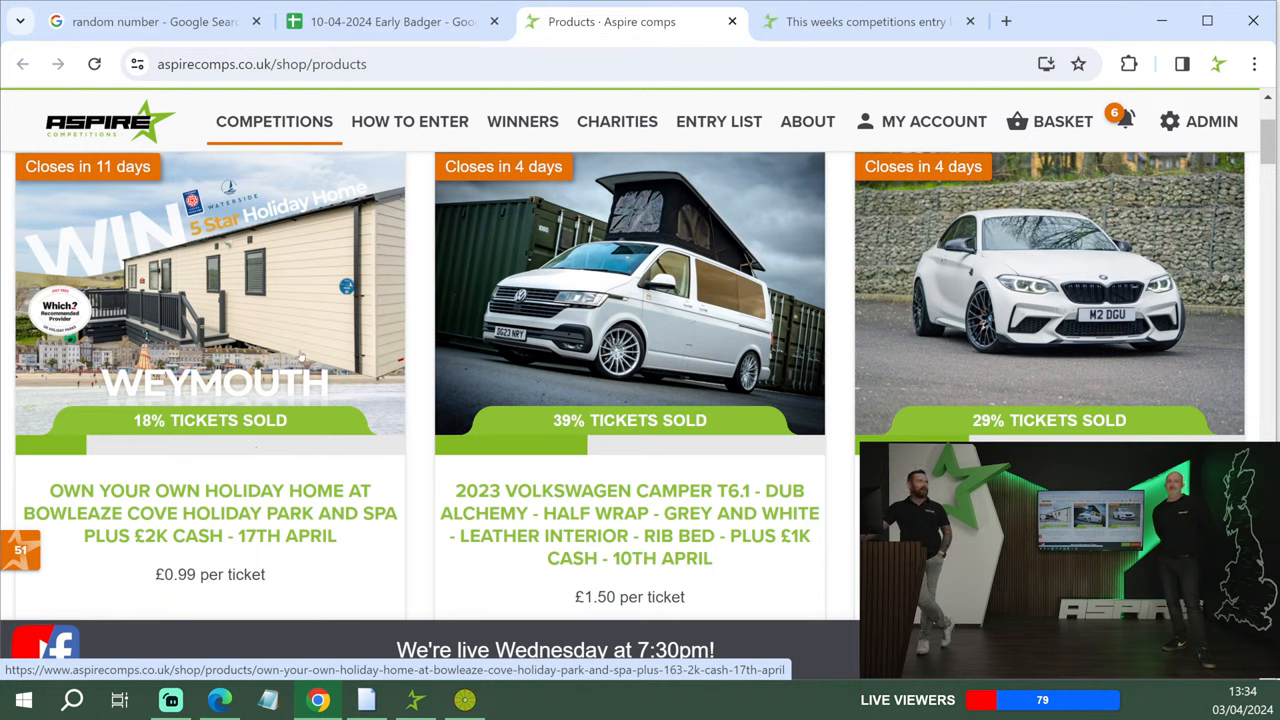
{"action": "mouse_move", "coordinate": [310, 292]}
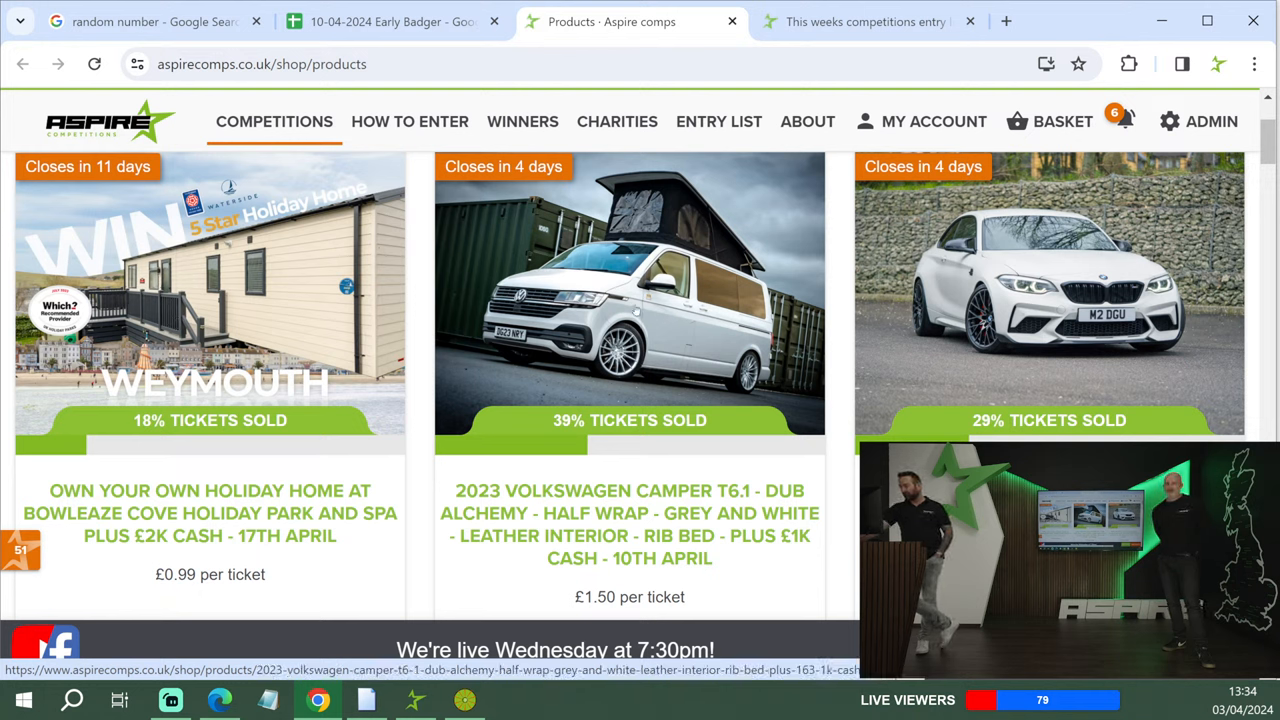
{"action": "mouse_move", "coordinate": [88, 458]}
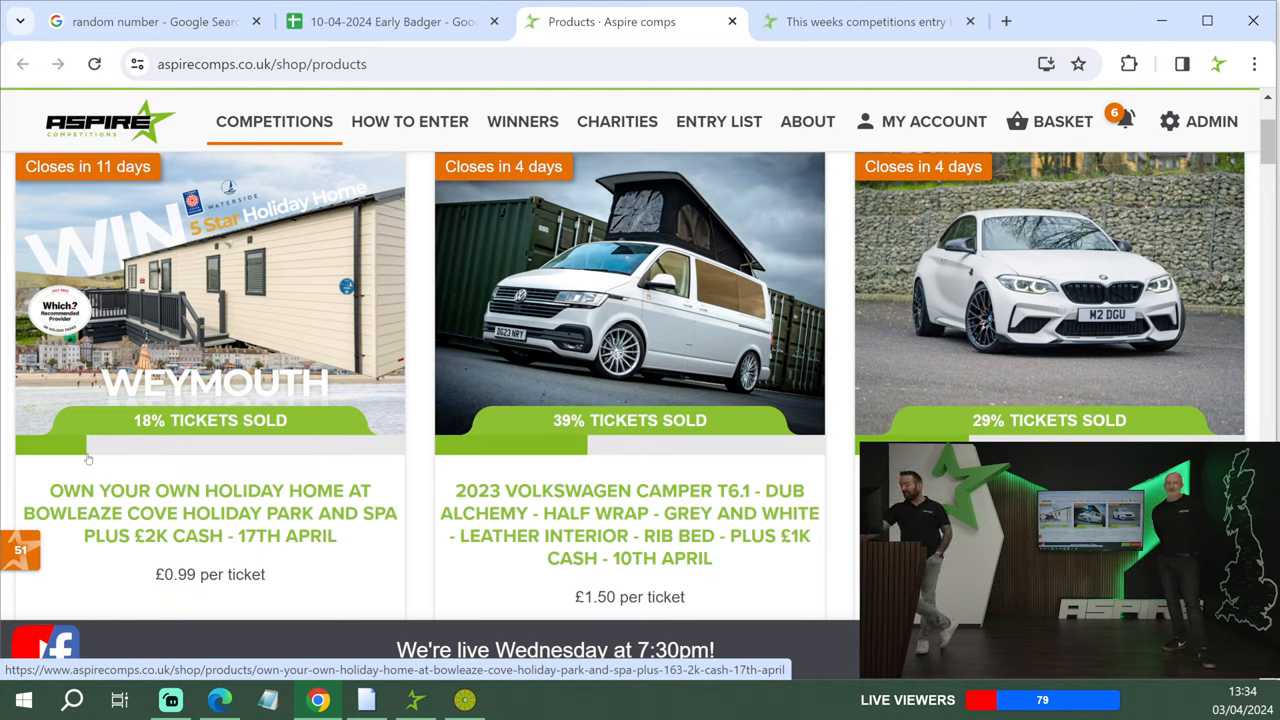
{"action": "mouse_move", "coordinate": [700, 384]}
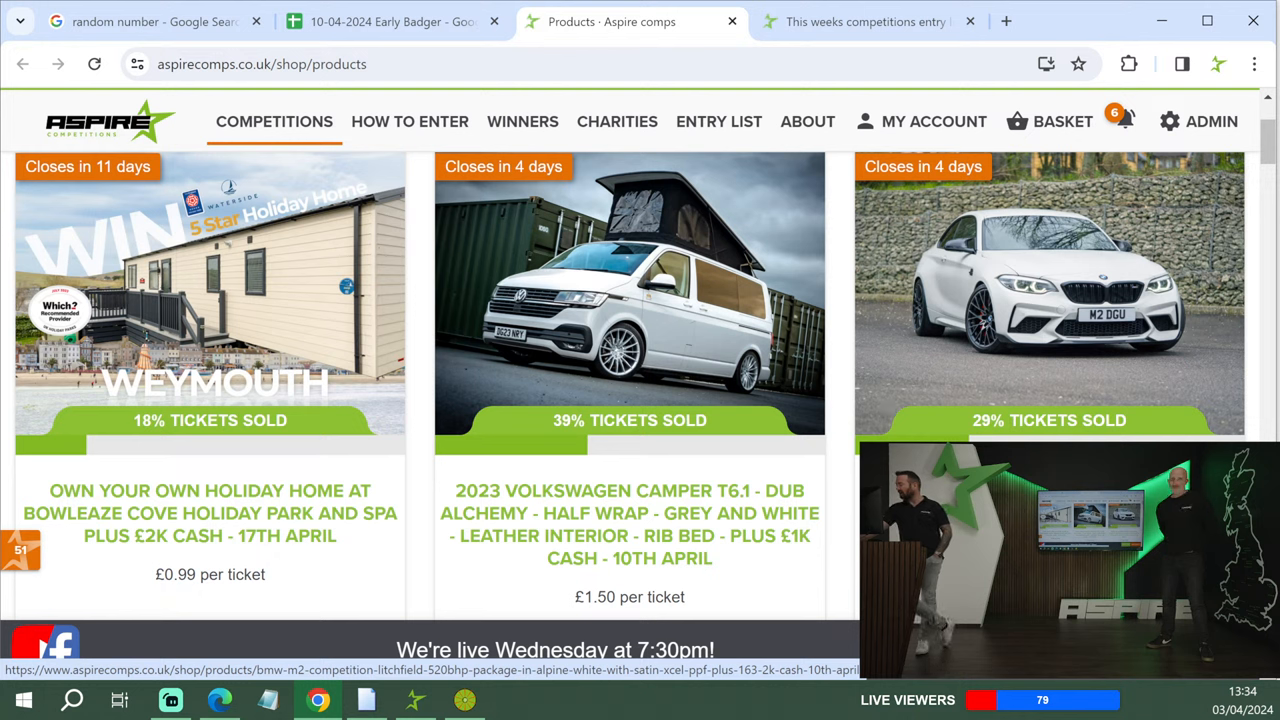
- Scroll down past the Karmann Beetle, BSA Gold Star and Lambretta draws to the £10,000 cash and Mercedes listings
{"action": "scroll", "scroll_direction": "down", "scroll_amount": 3}
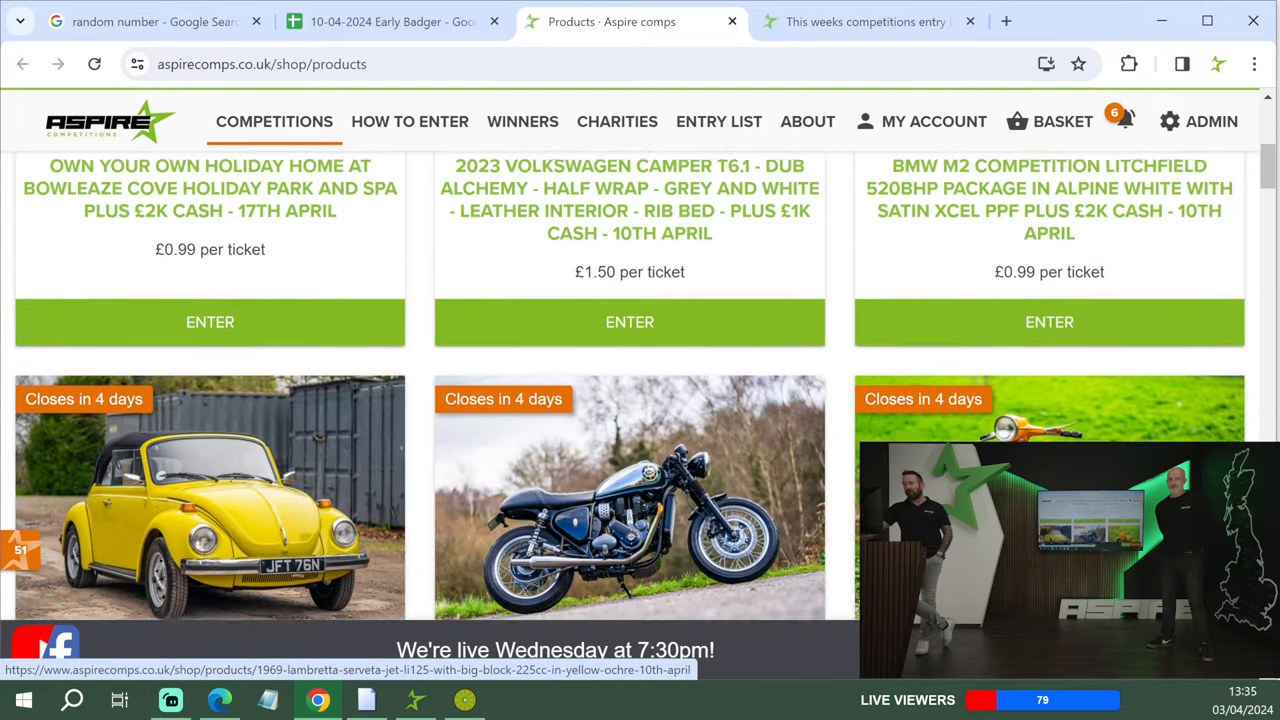
{"action": "scroll", "scroll_direction": "down", "scroll_amount": 3}
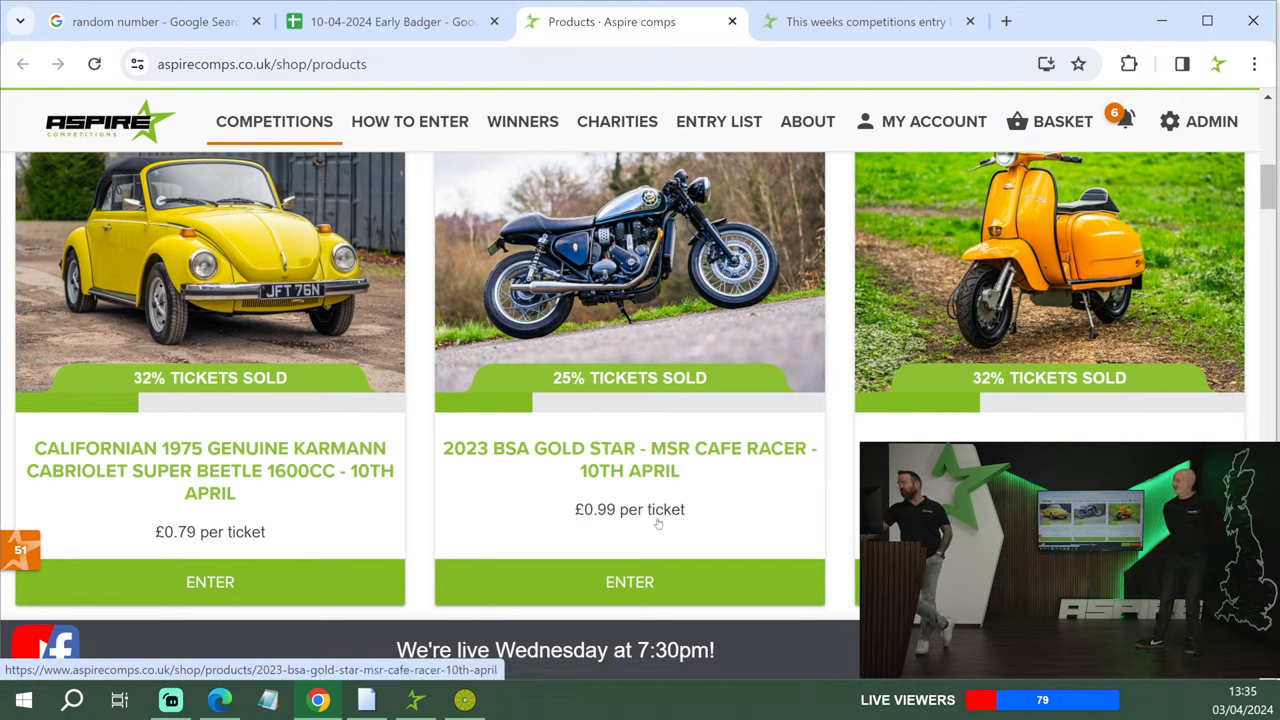
{"action": "mouse_move", "coordinate": [678, 420]}
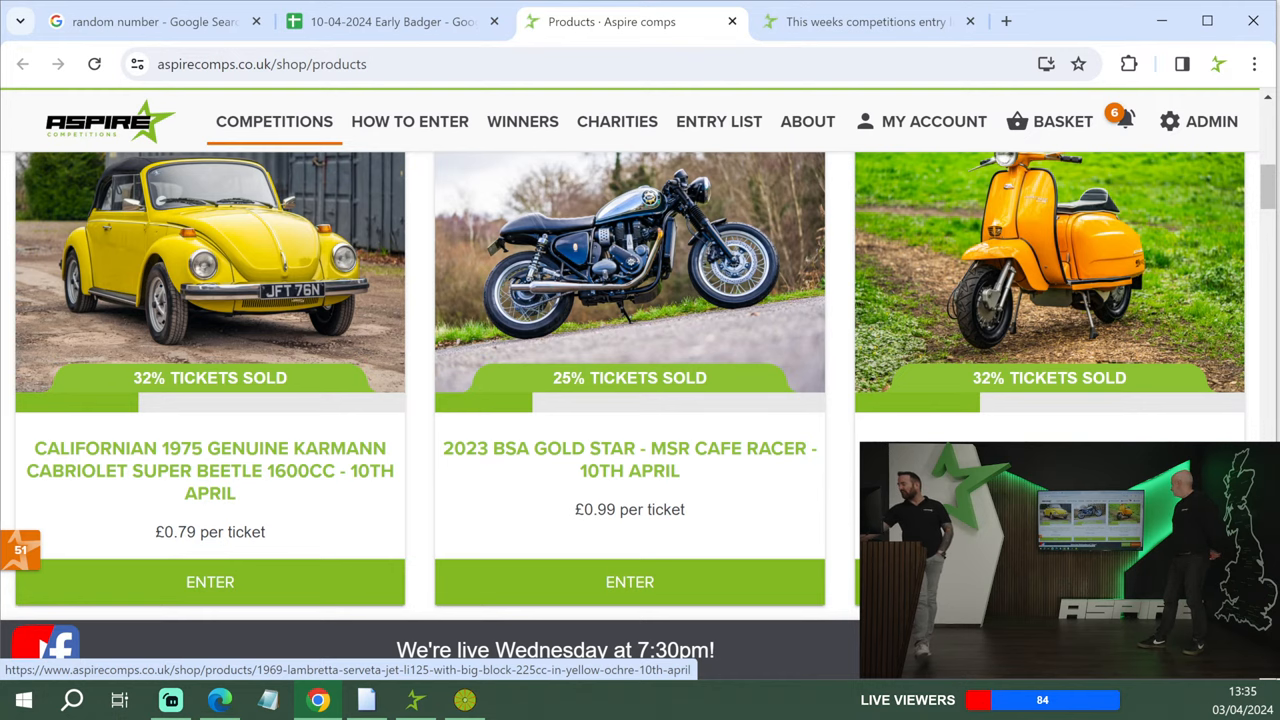
{"action": "scroll", "scroll_direction": "down", "scroll_amount": 3}
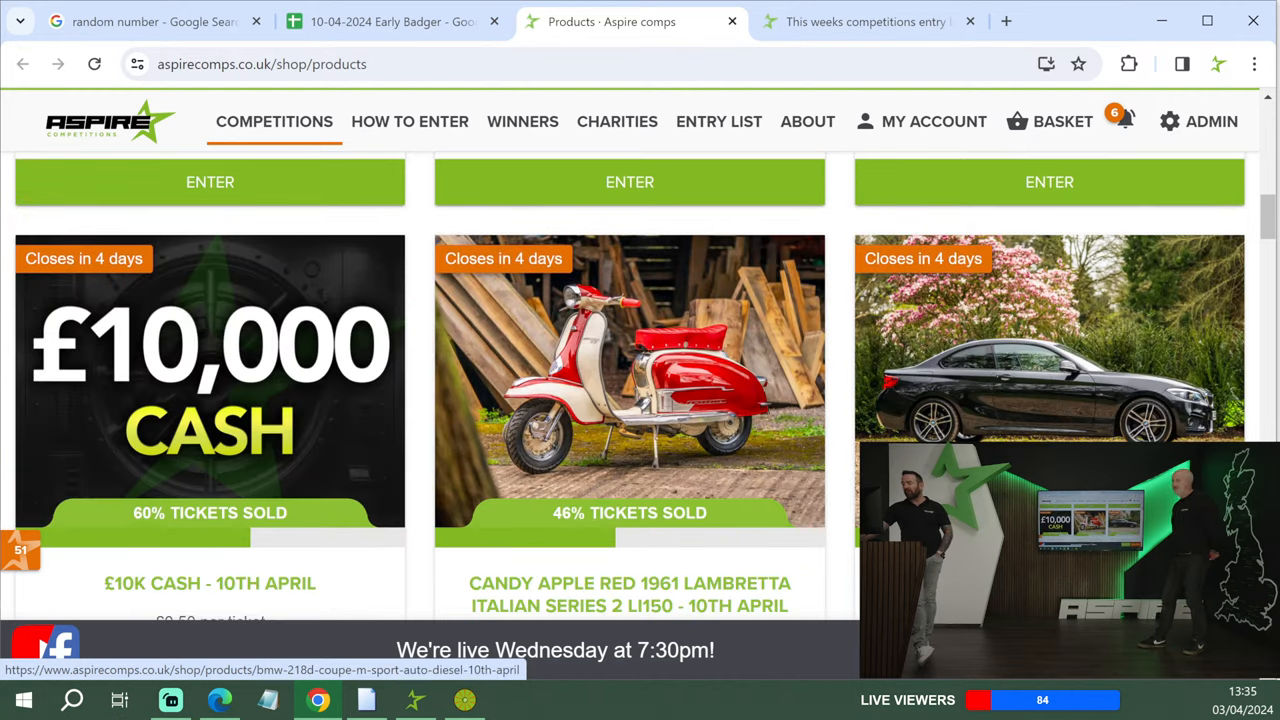
{"action": "scroll", "scroll_direction": "down", "scroll_amount": 3}
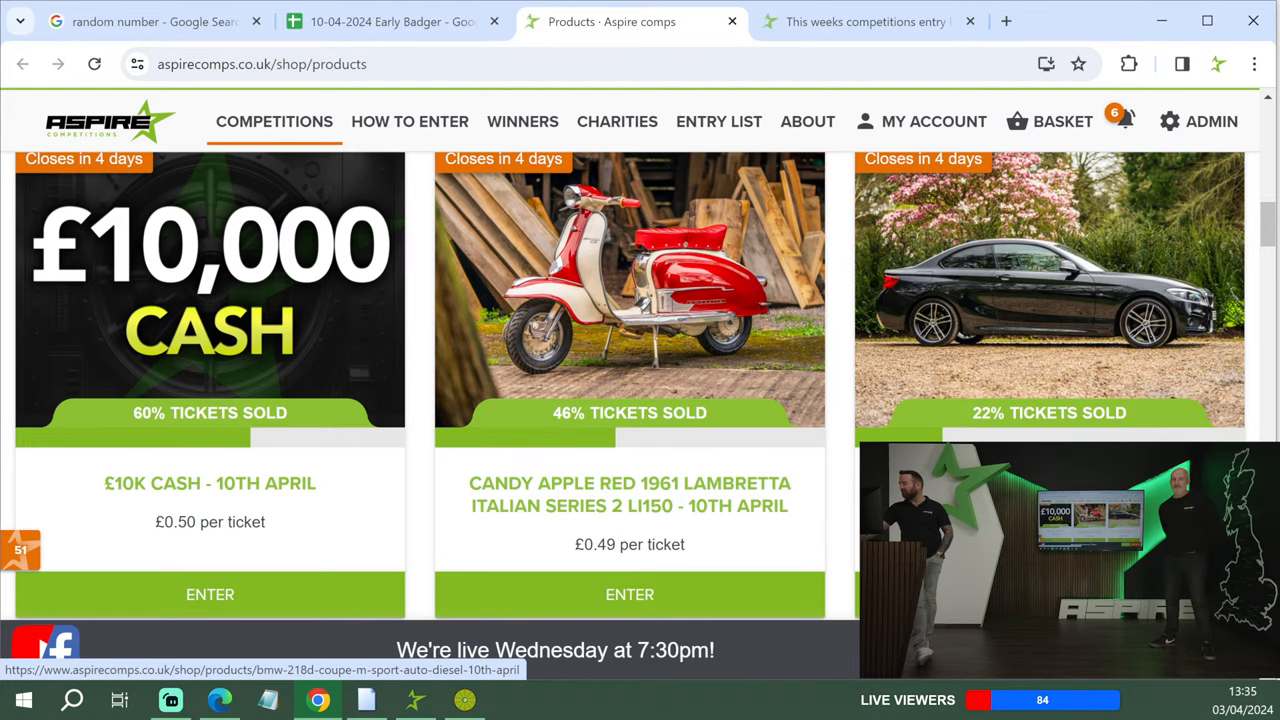
{"action": "scroll", "scroll_direction": "down", "scroll_amount": 3}
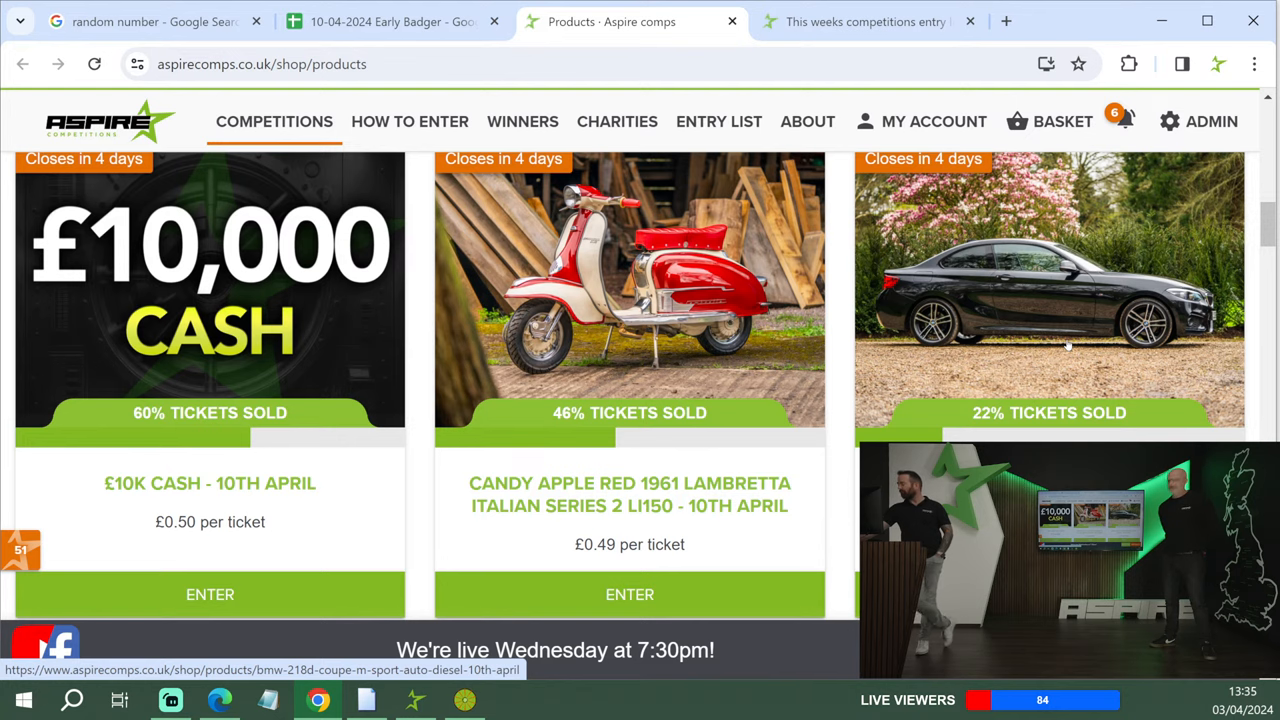
{"action": "scroll", "scroll_direction": "down", "scroll_amount": 3}
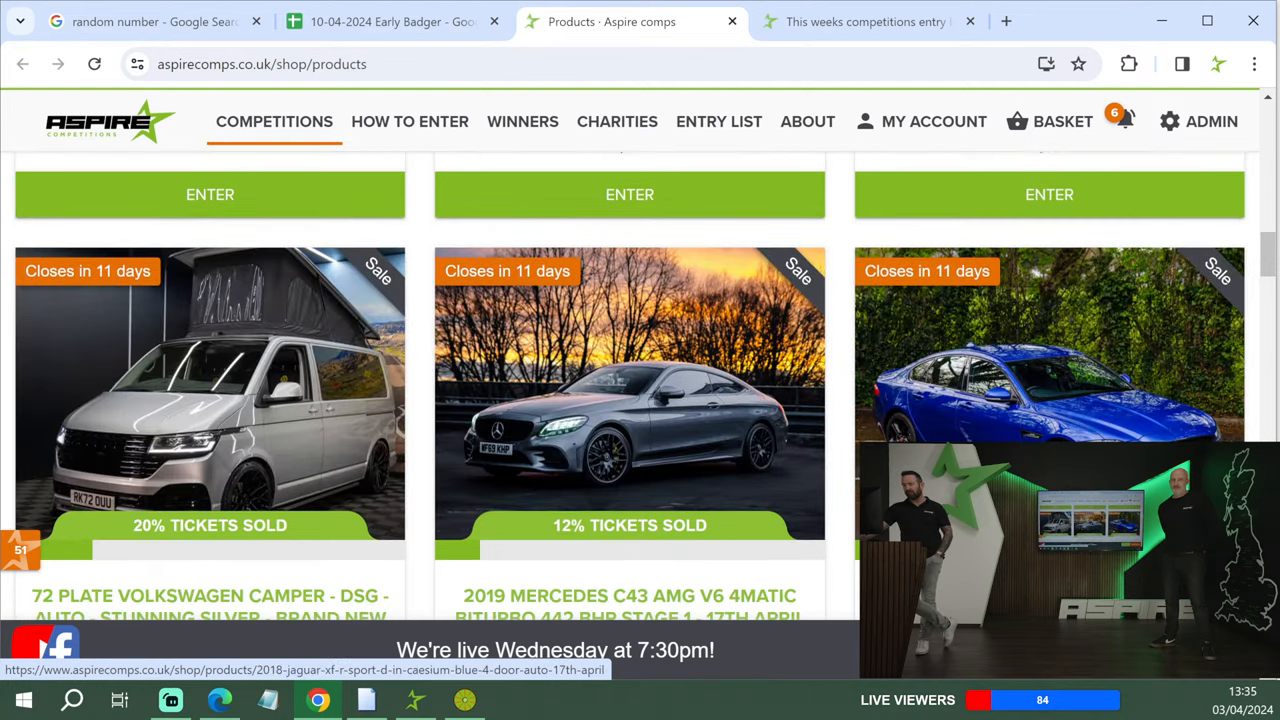
- Browse the sale and auto-draw items (Alfa Romeo, Vespa, IKEA, Bose) then return to the Beetle and BSA row
{"action": "scroll", "scroll_direction": "down", "scroll_amount": 3}
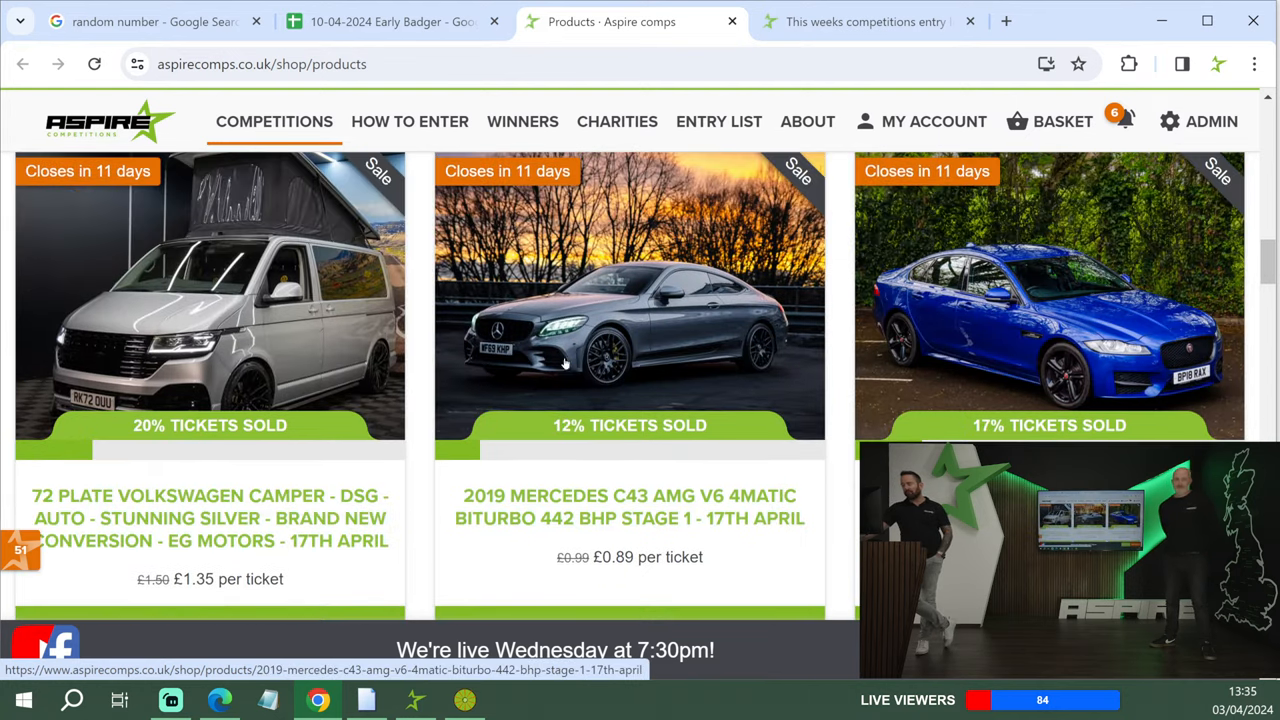
{"action": "mouse_move", "coordinate": [108, 388]}
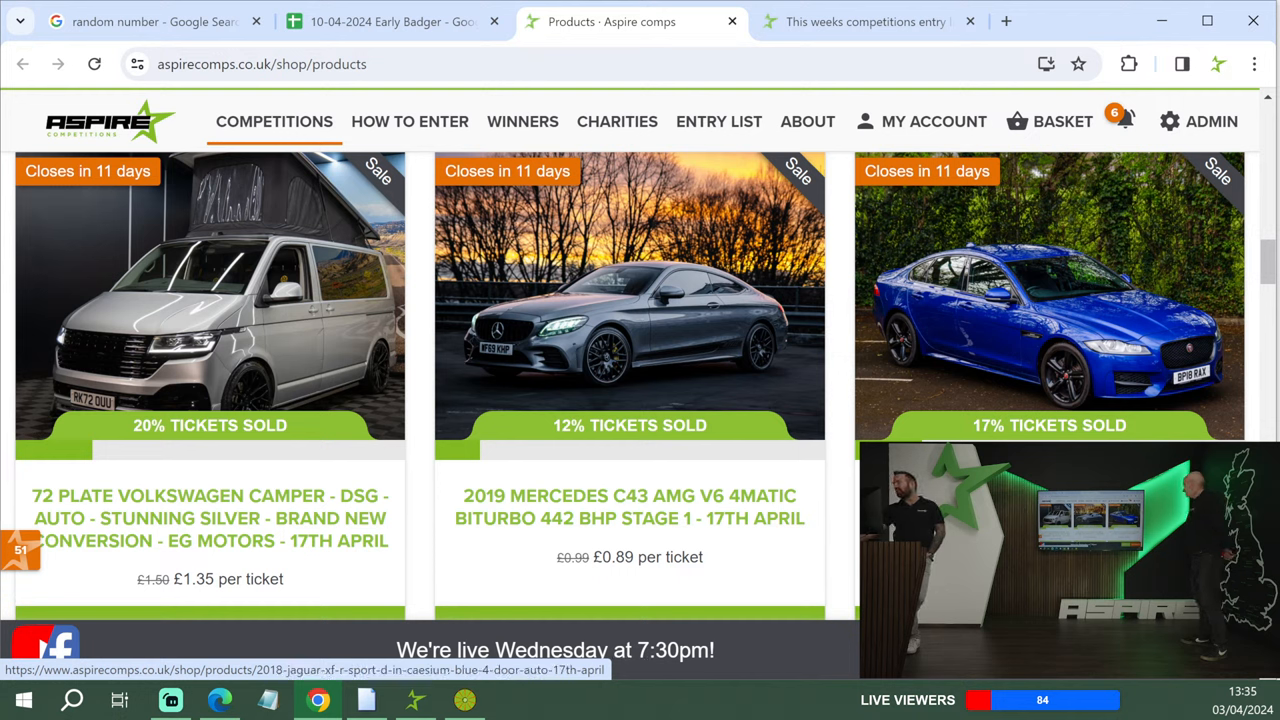
{"action": "scroll", "scroll_direction": "down", "scroll_amount": 3}
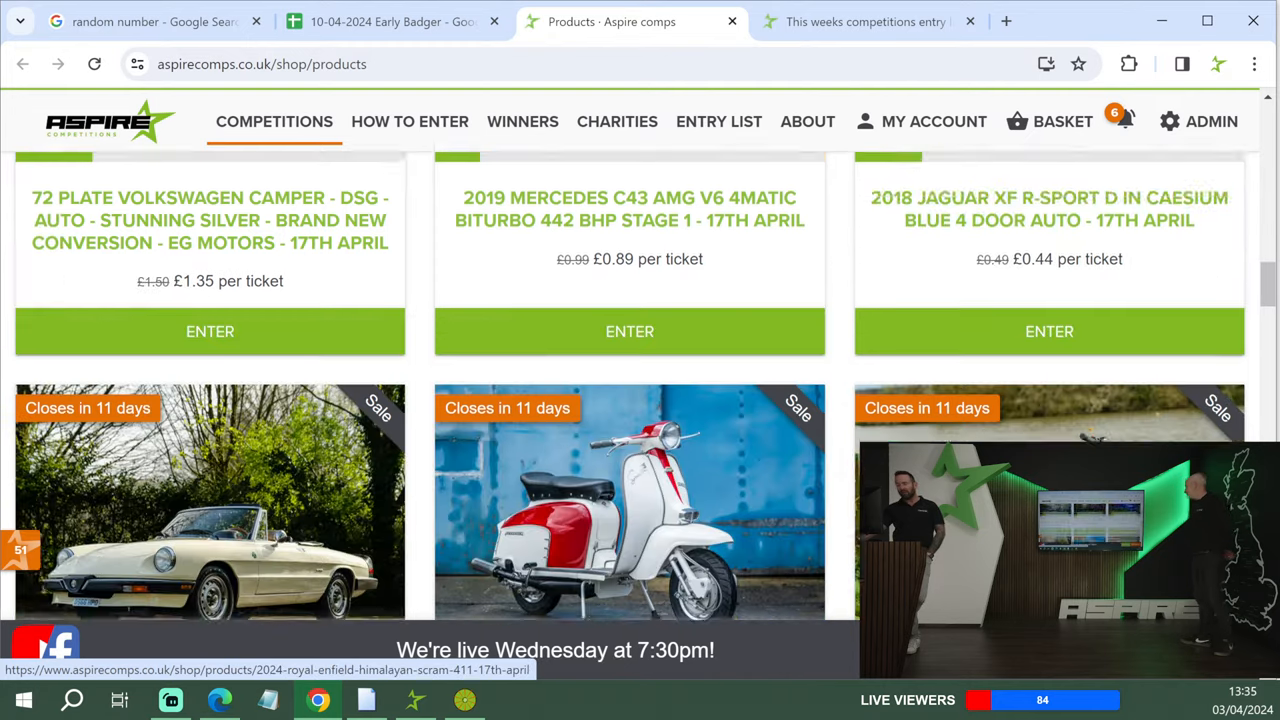
{"action": "scroll", "scroll_direction": "down", "scroll_amount": 3}
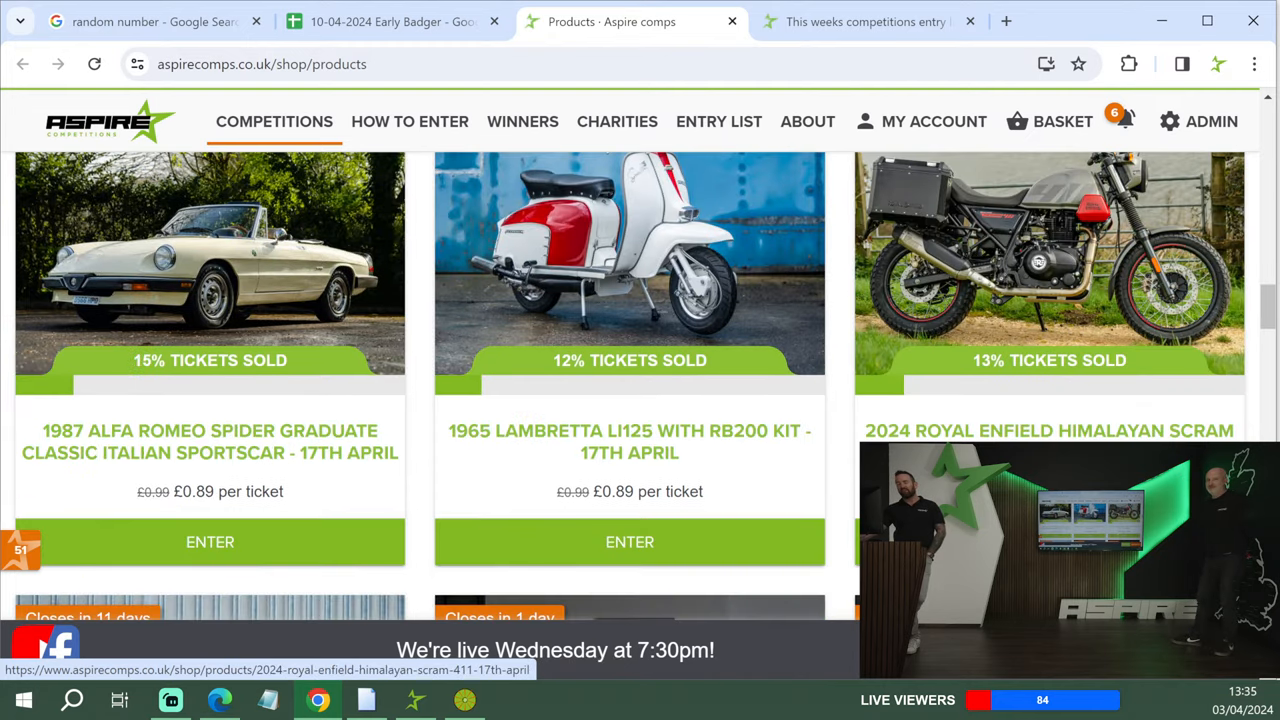
{"action": "mouse_move", "coordinate": [100, 400]}
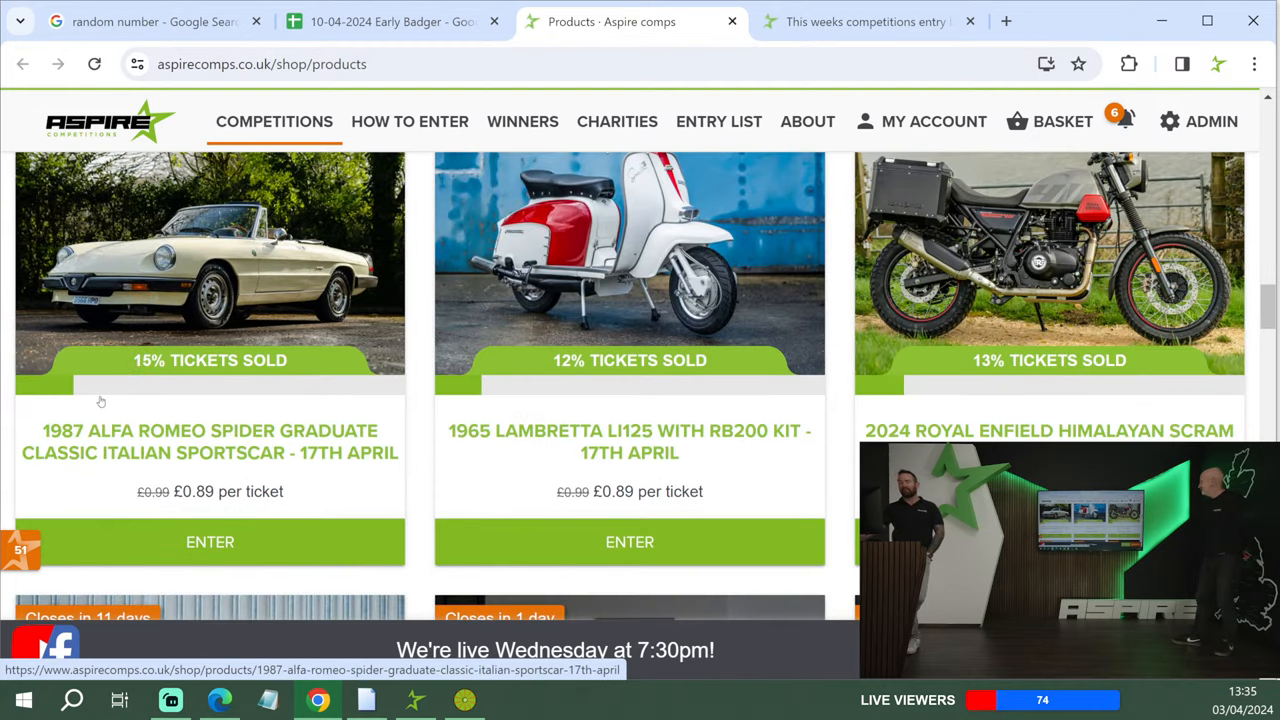
{"action": "scroll", "scroll_direction": "down", "scroll_amount": 3}
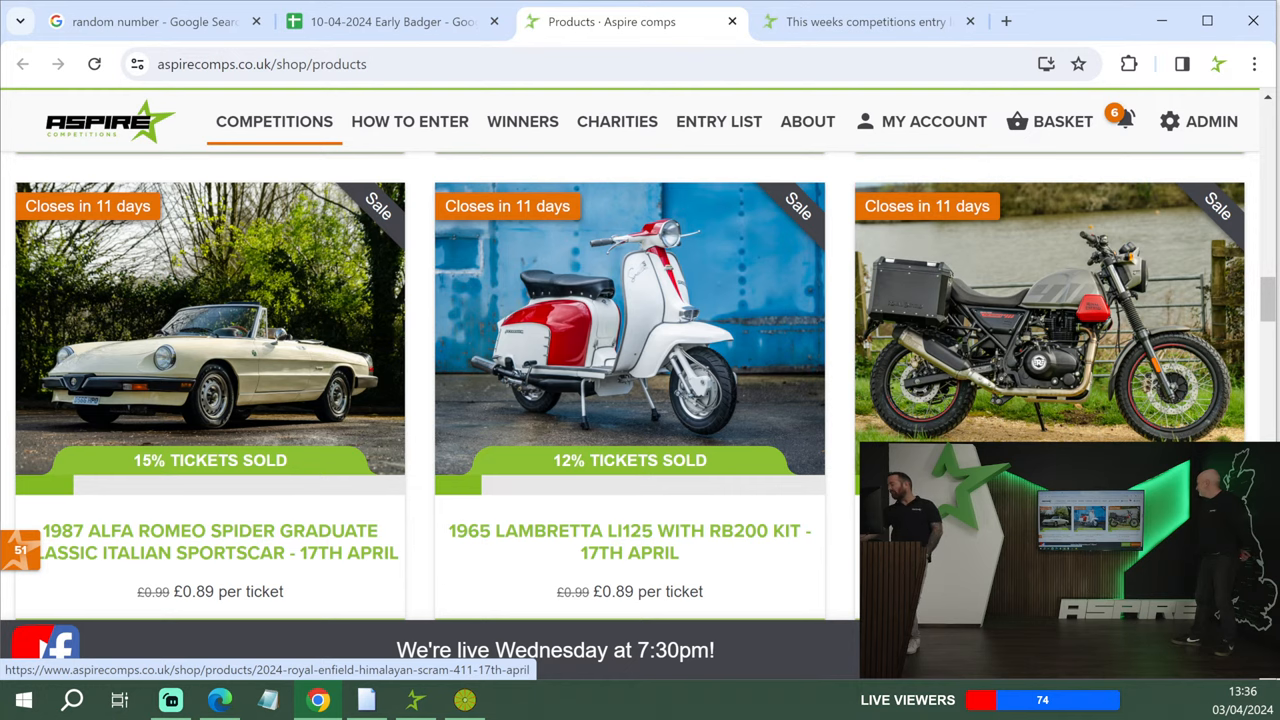
{"action": "scroll", "scroll_direction": "down", "scroll_amount": 3}
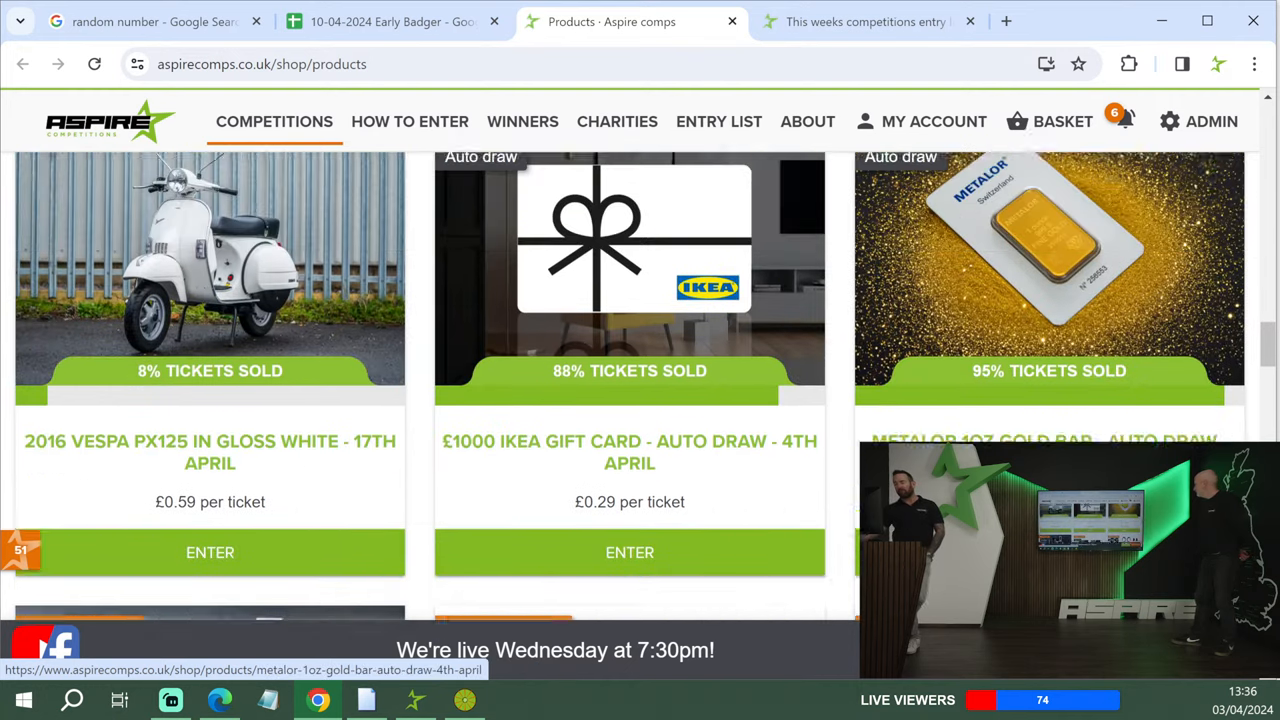
{"action": "scroll", "scroll_direction": "down", "scroll_amount": 3}
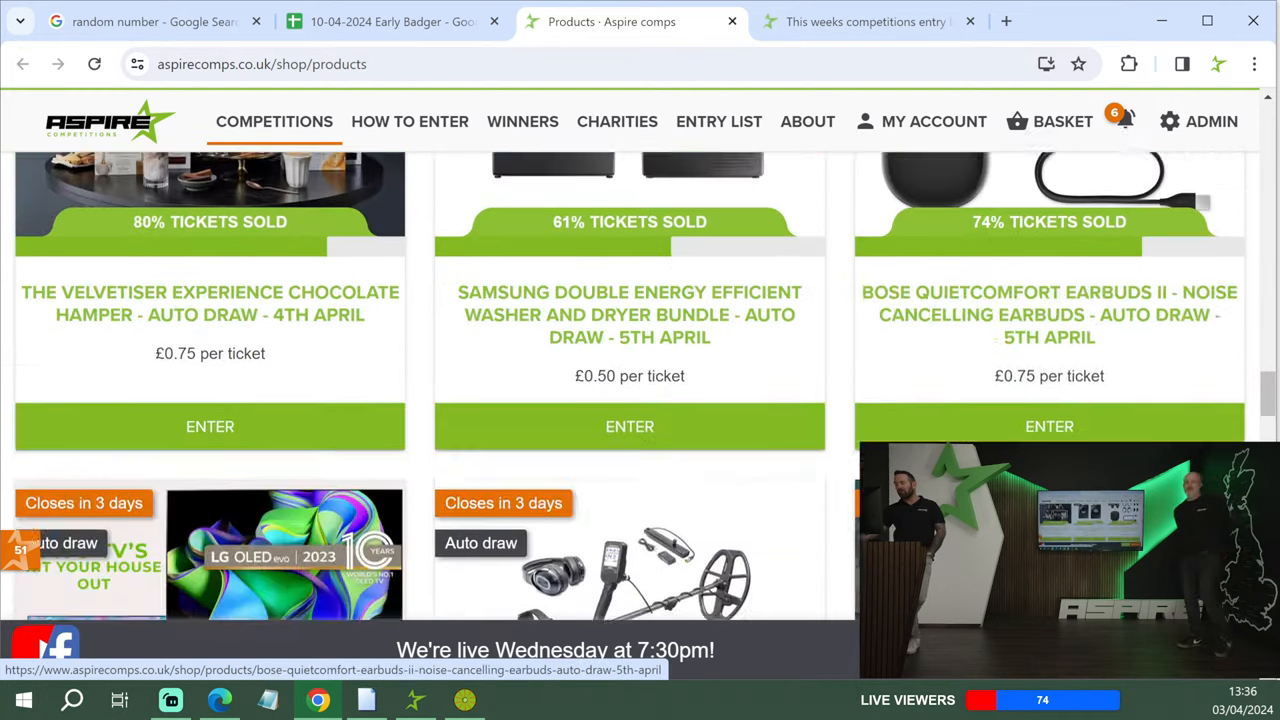
{"action": "scroll", "scroll_direction": "down", "scroll_amount": 3}
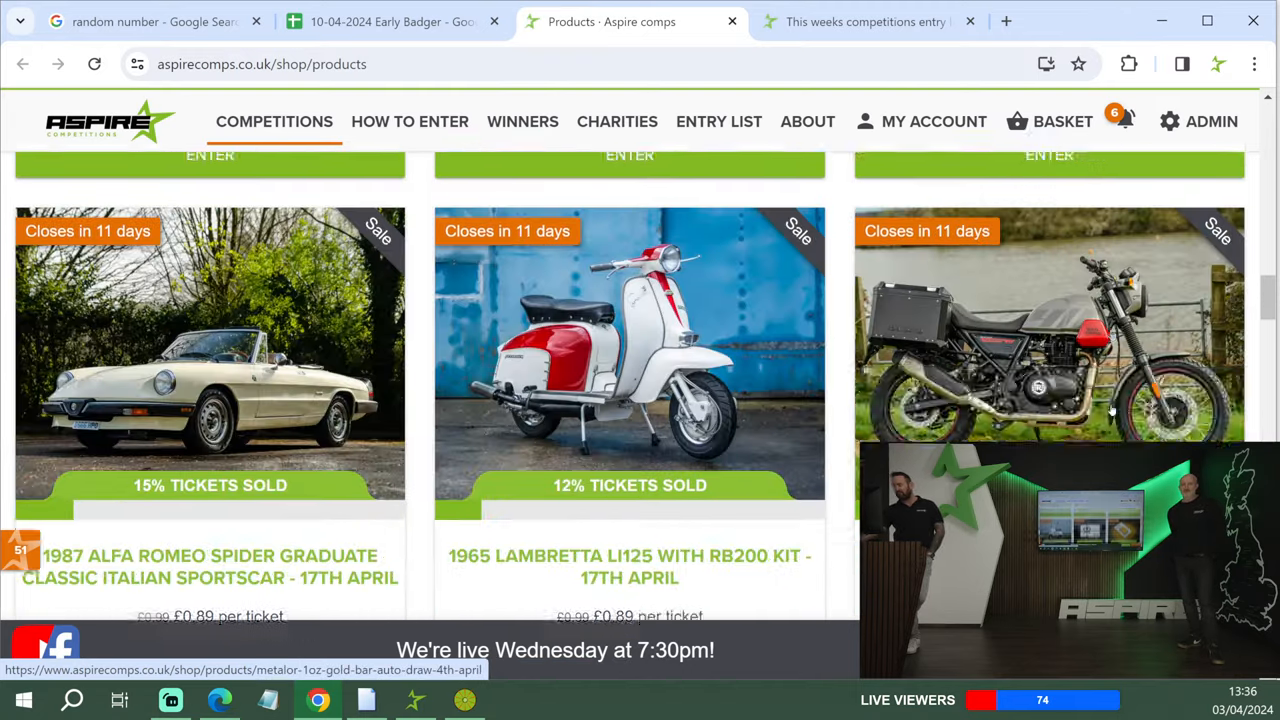
{"action": "scroll", "scroll_direction": "down", "scroll_amount": 3}
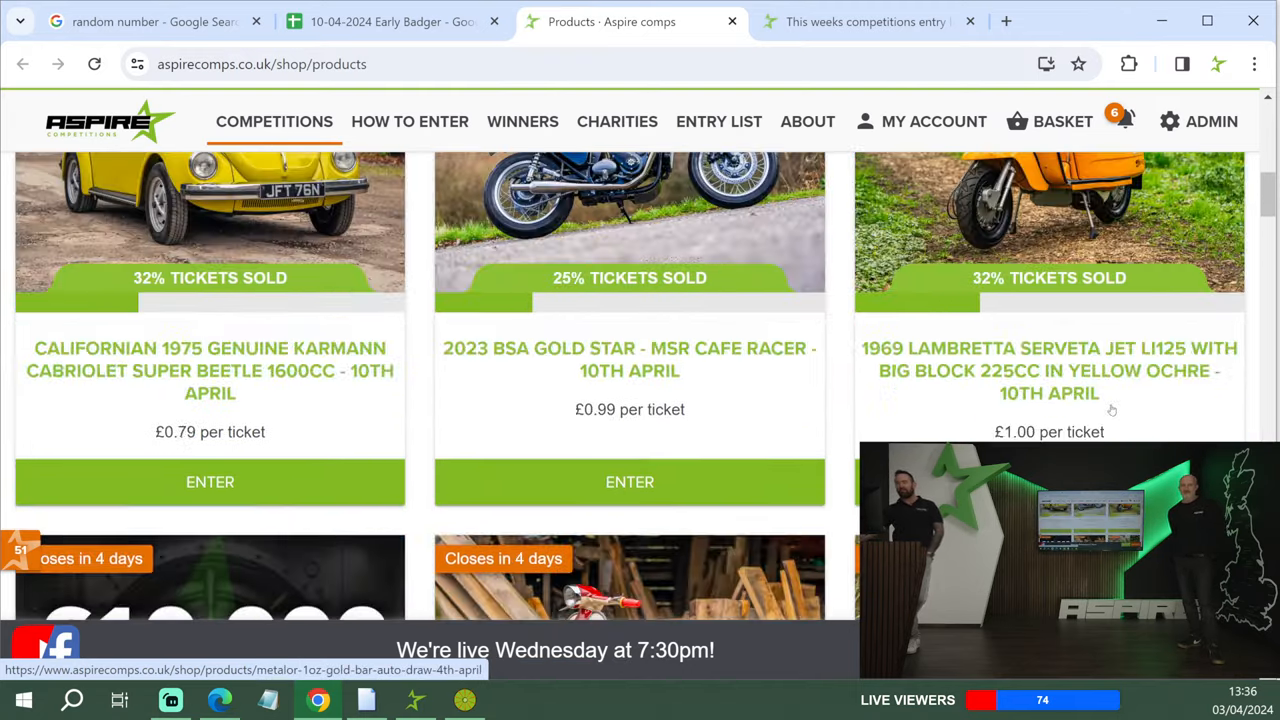